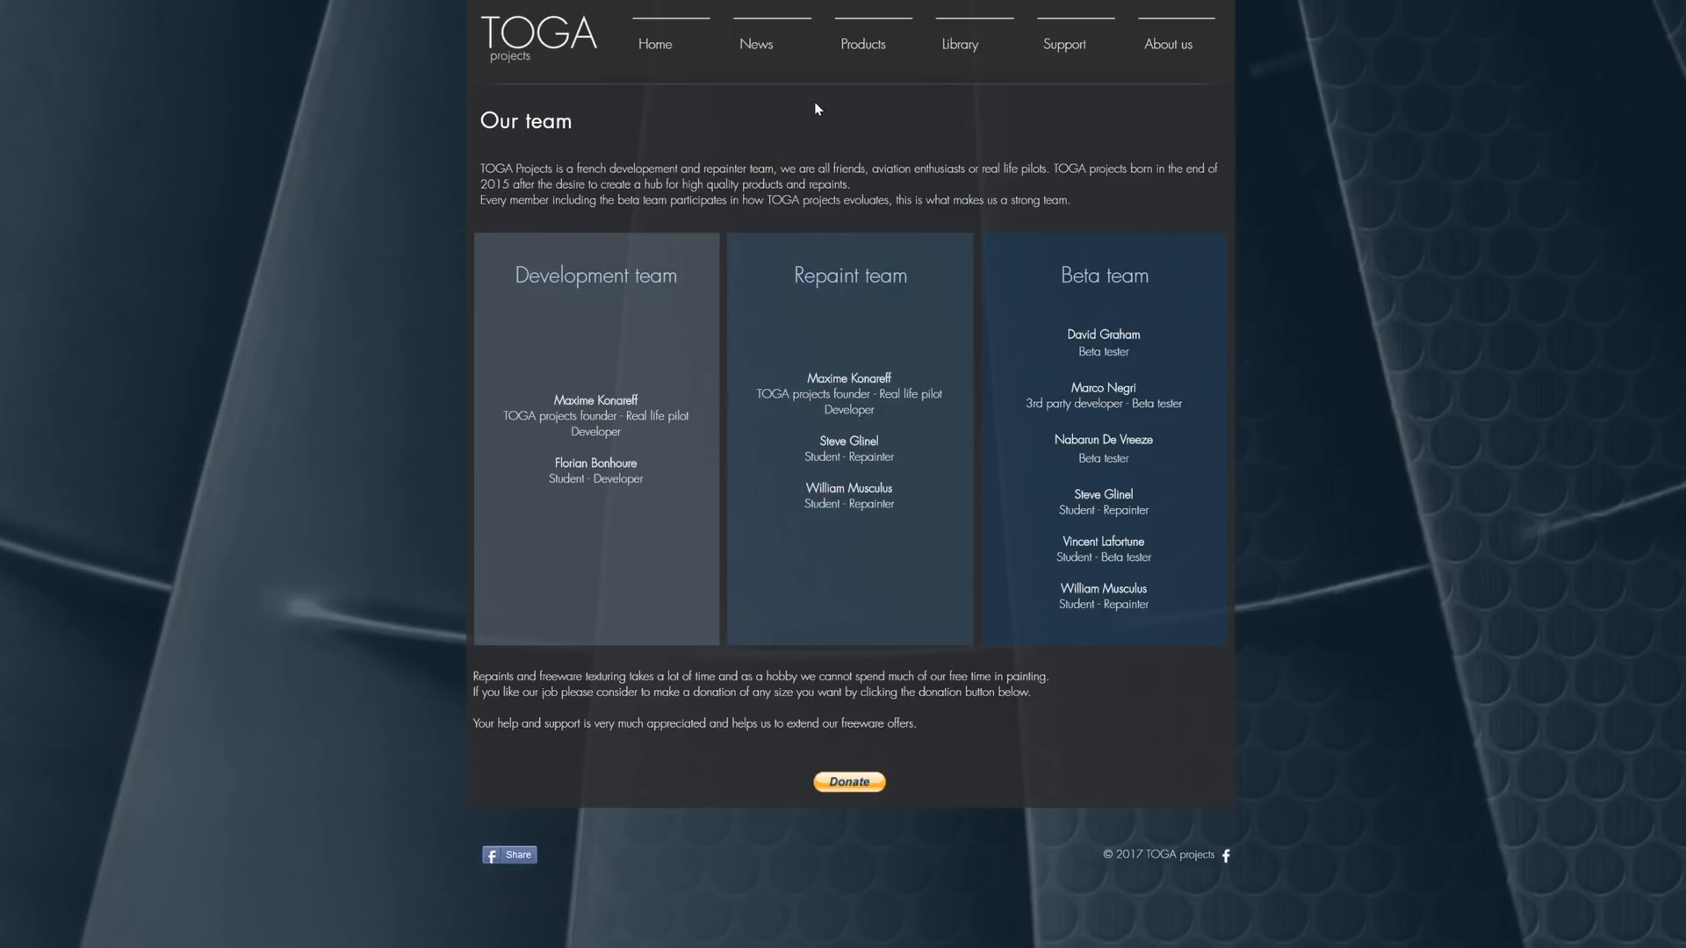
Step: Go to the ENVDIR product page from the TOGA Products menu
click(863, 44)
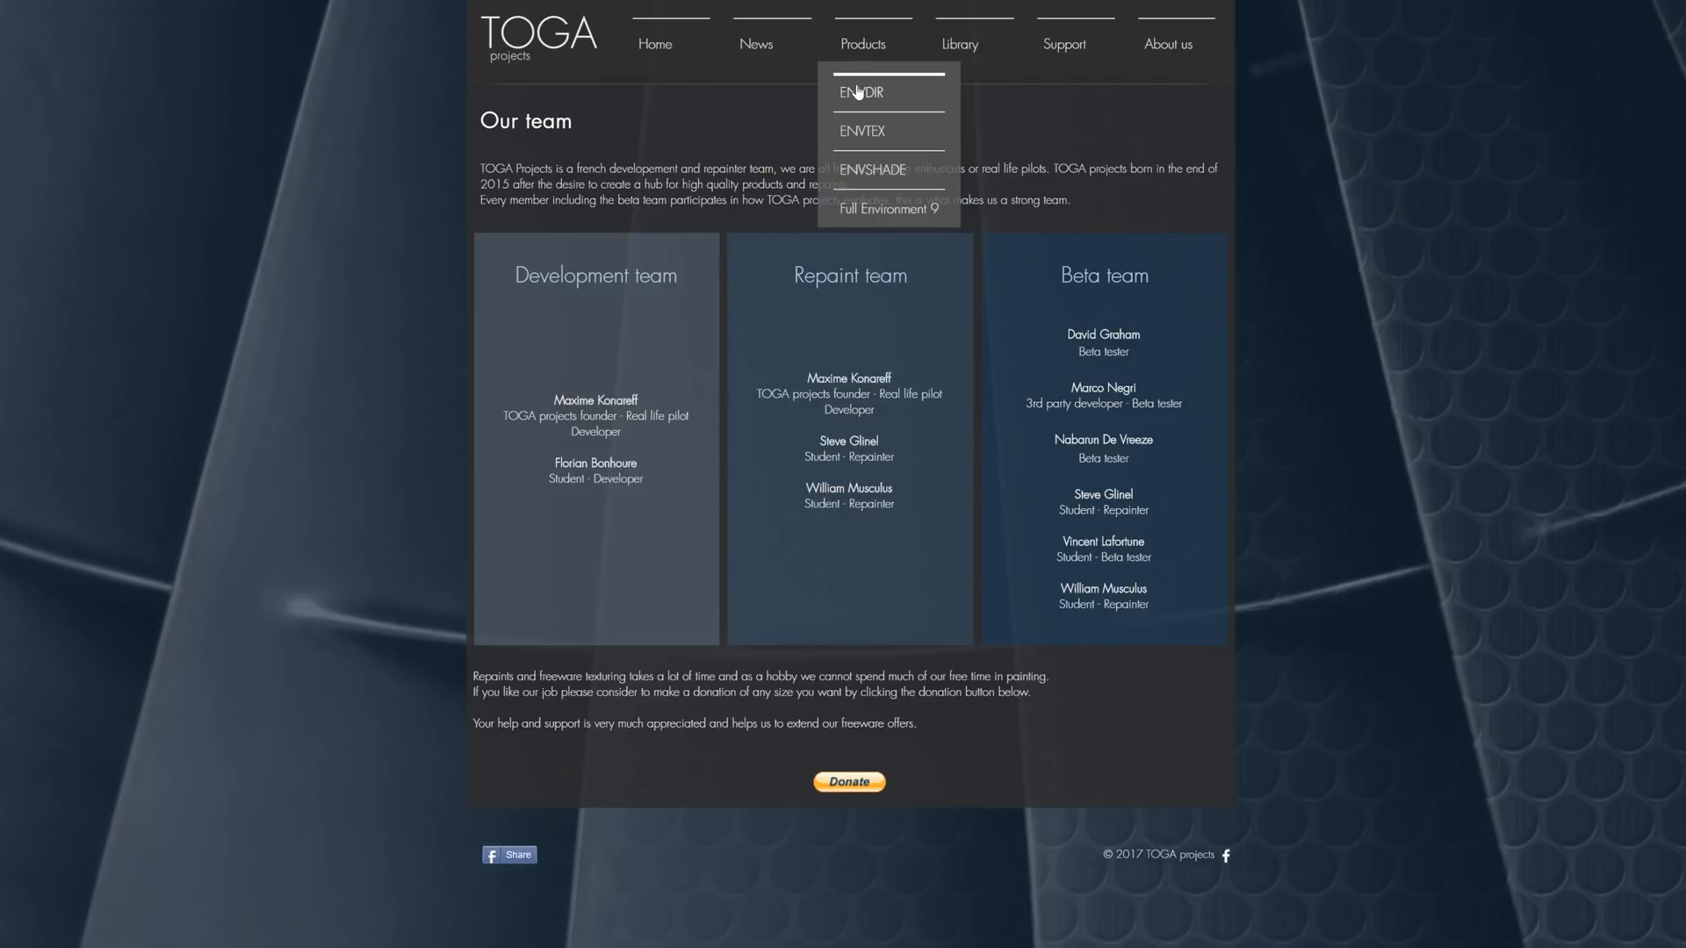
mouse_move(857, 96)
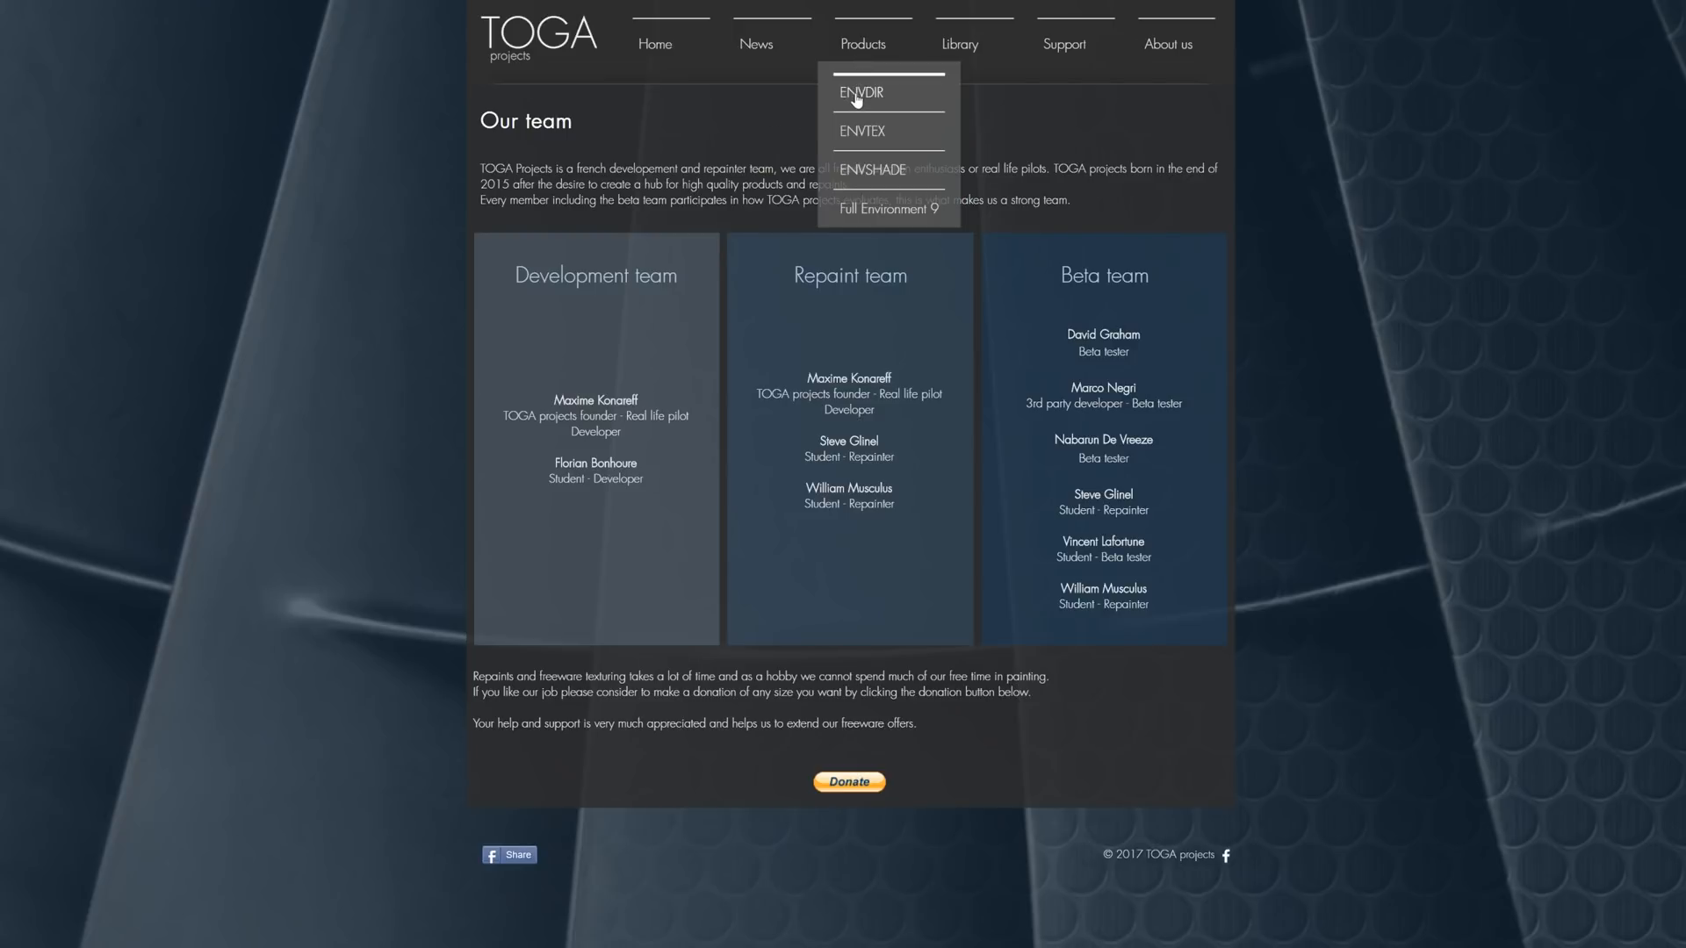
click(860, 93)
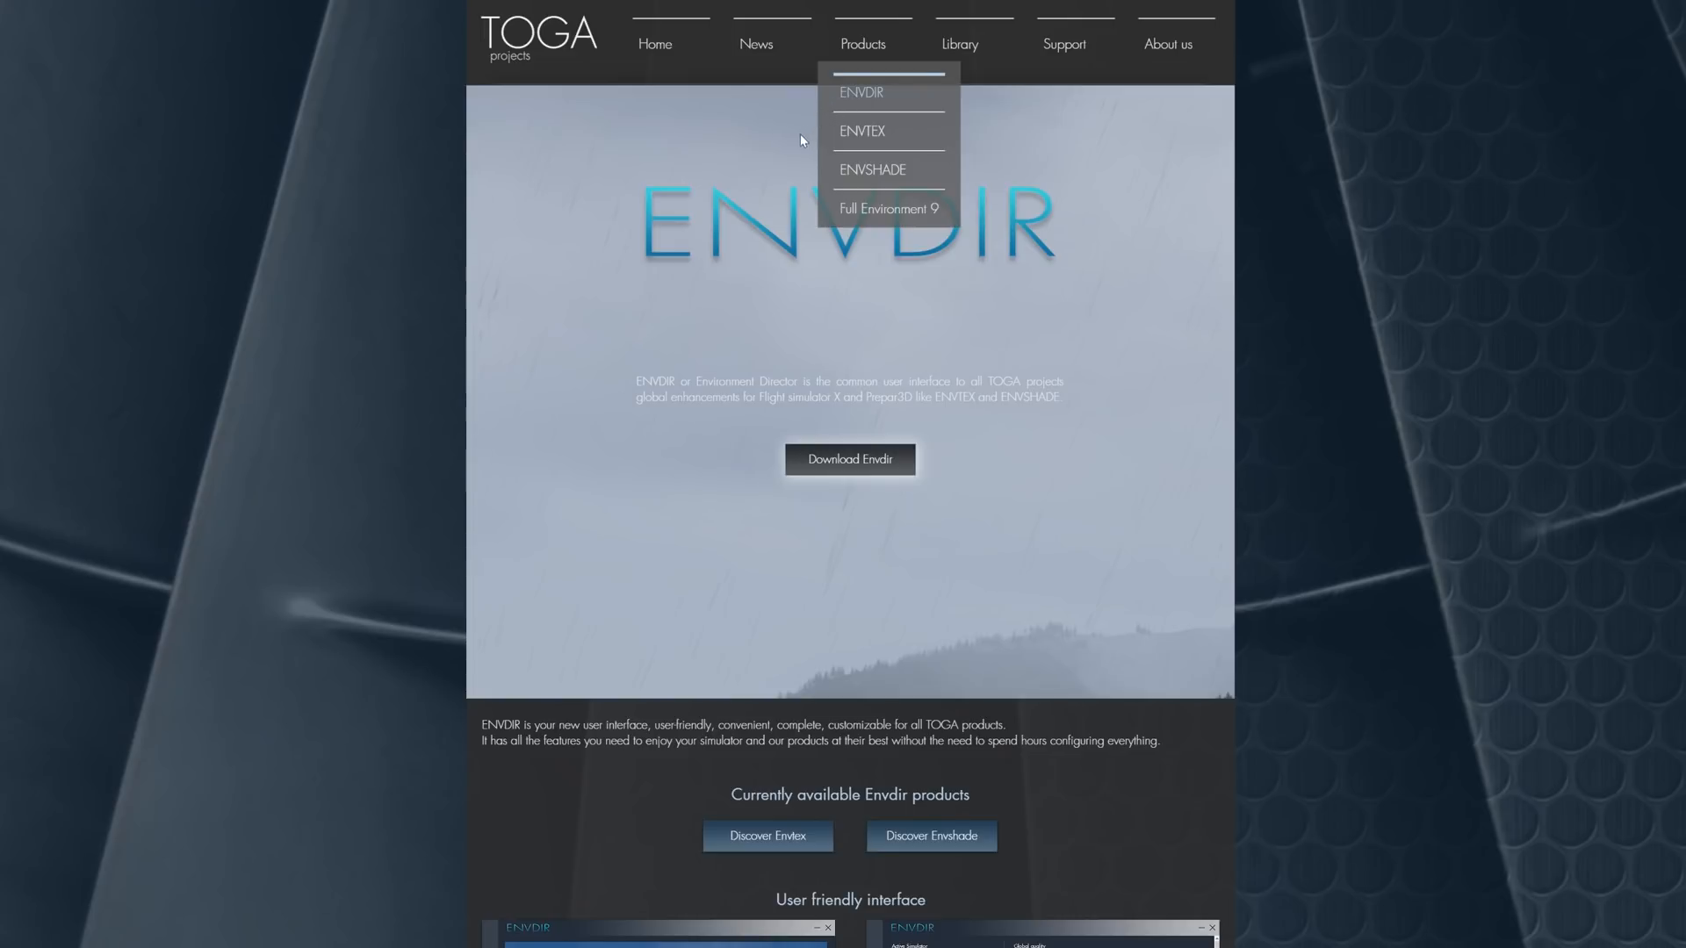
mouse_move(800, 140)
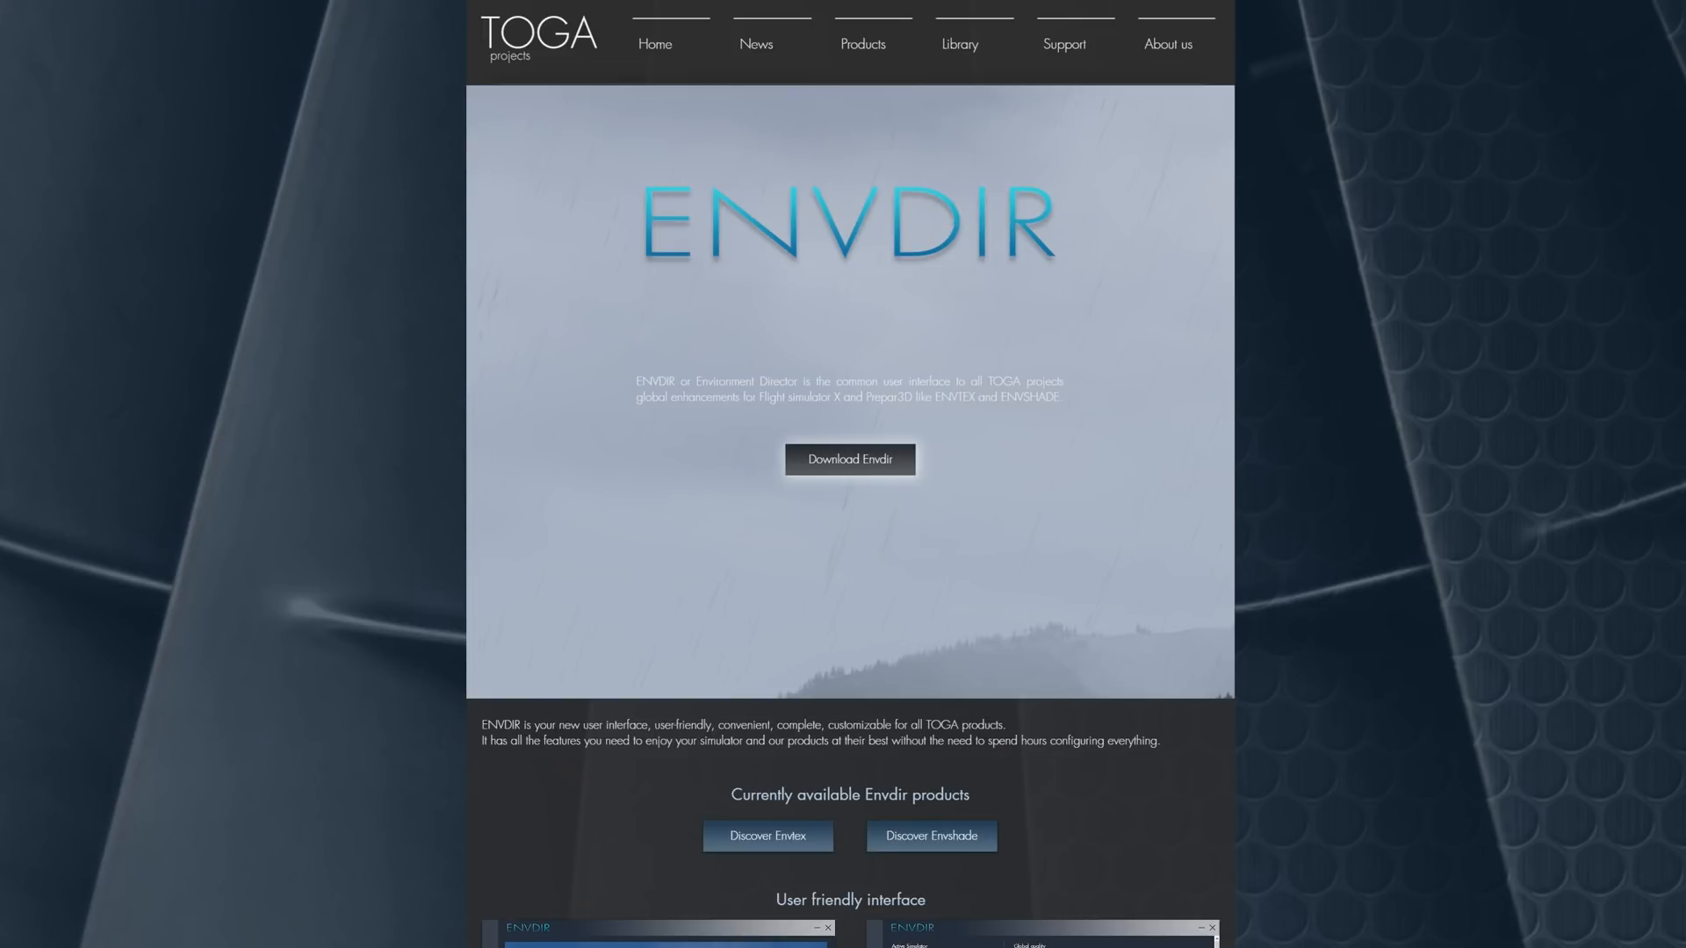
mouse_move(850, 458)
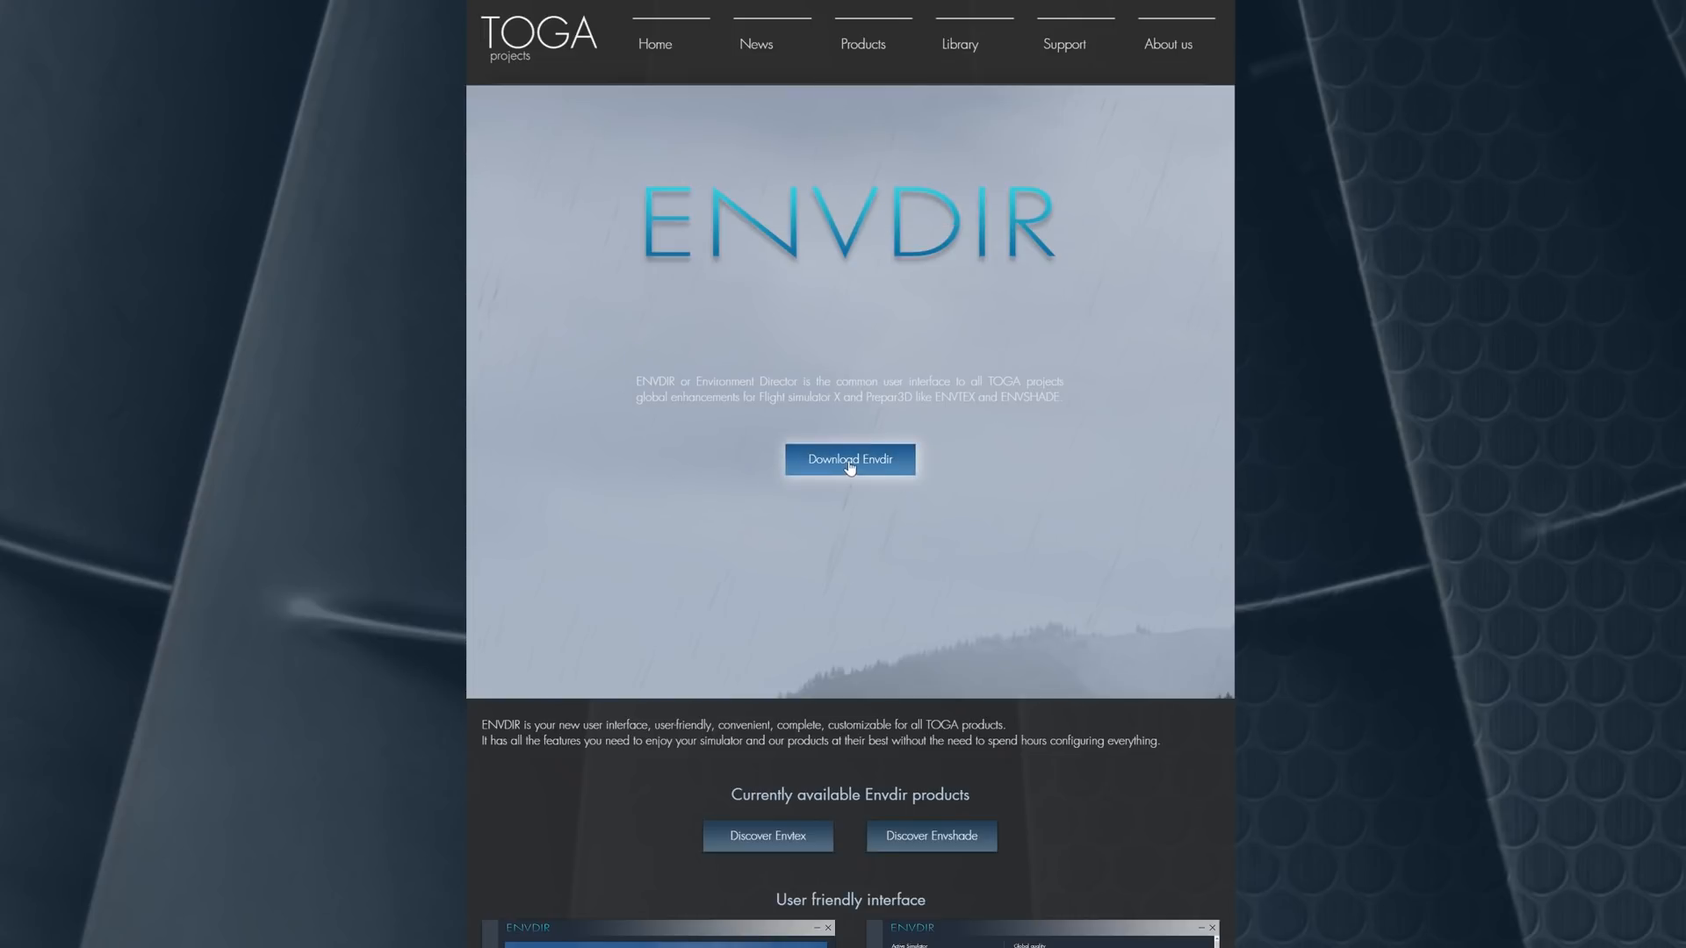
Step: Accept the license, keep the desktop shortcut, and begin installing Envdir
click(849, 459)
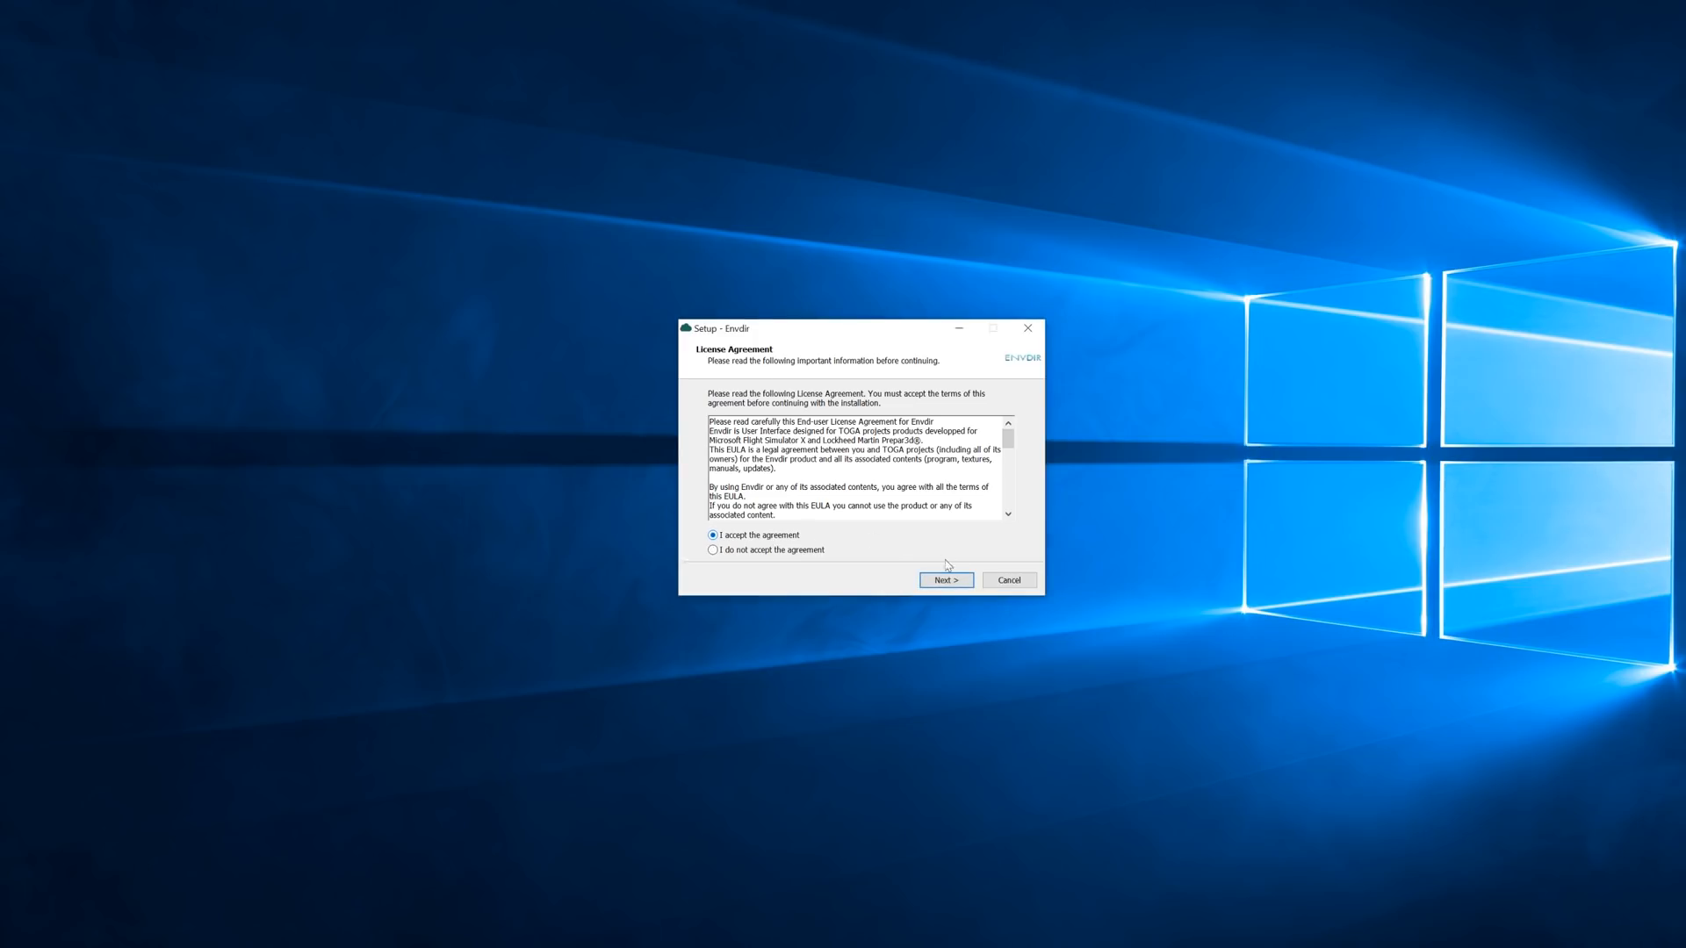
click(945, 580)
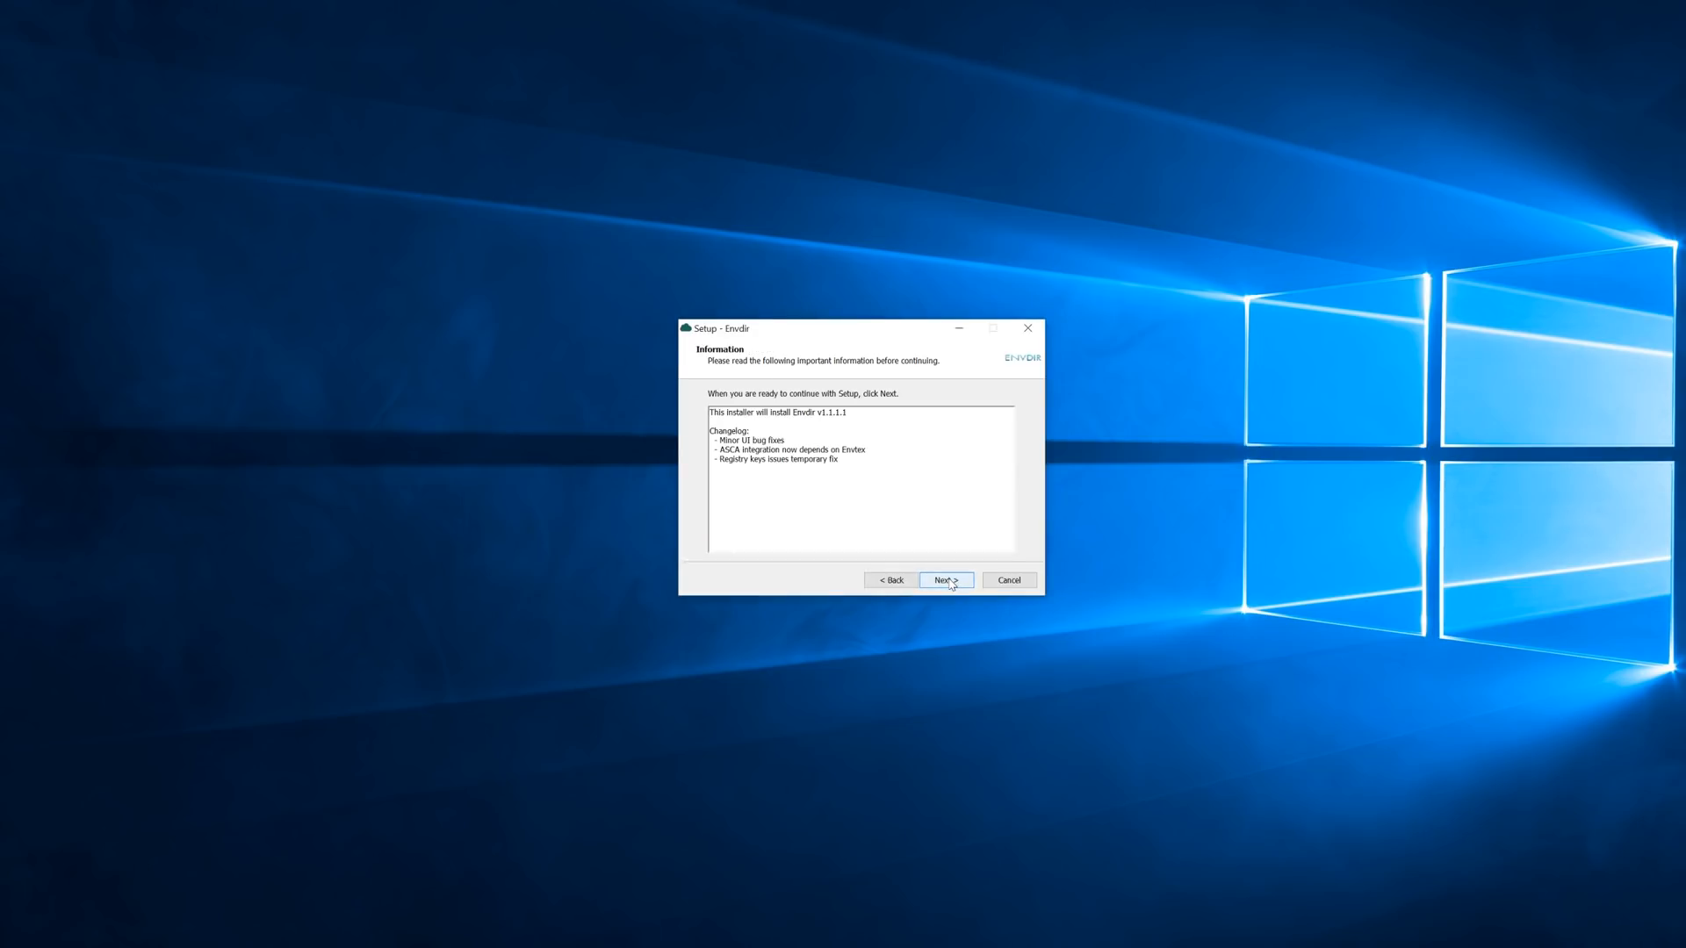
click(945, 580)
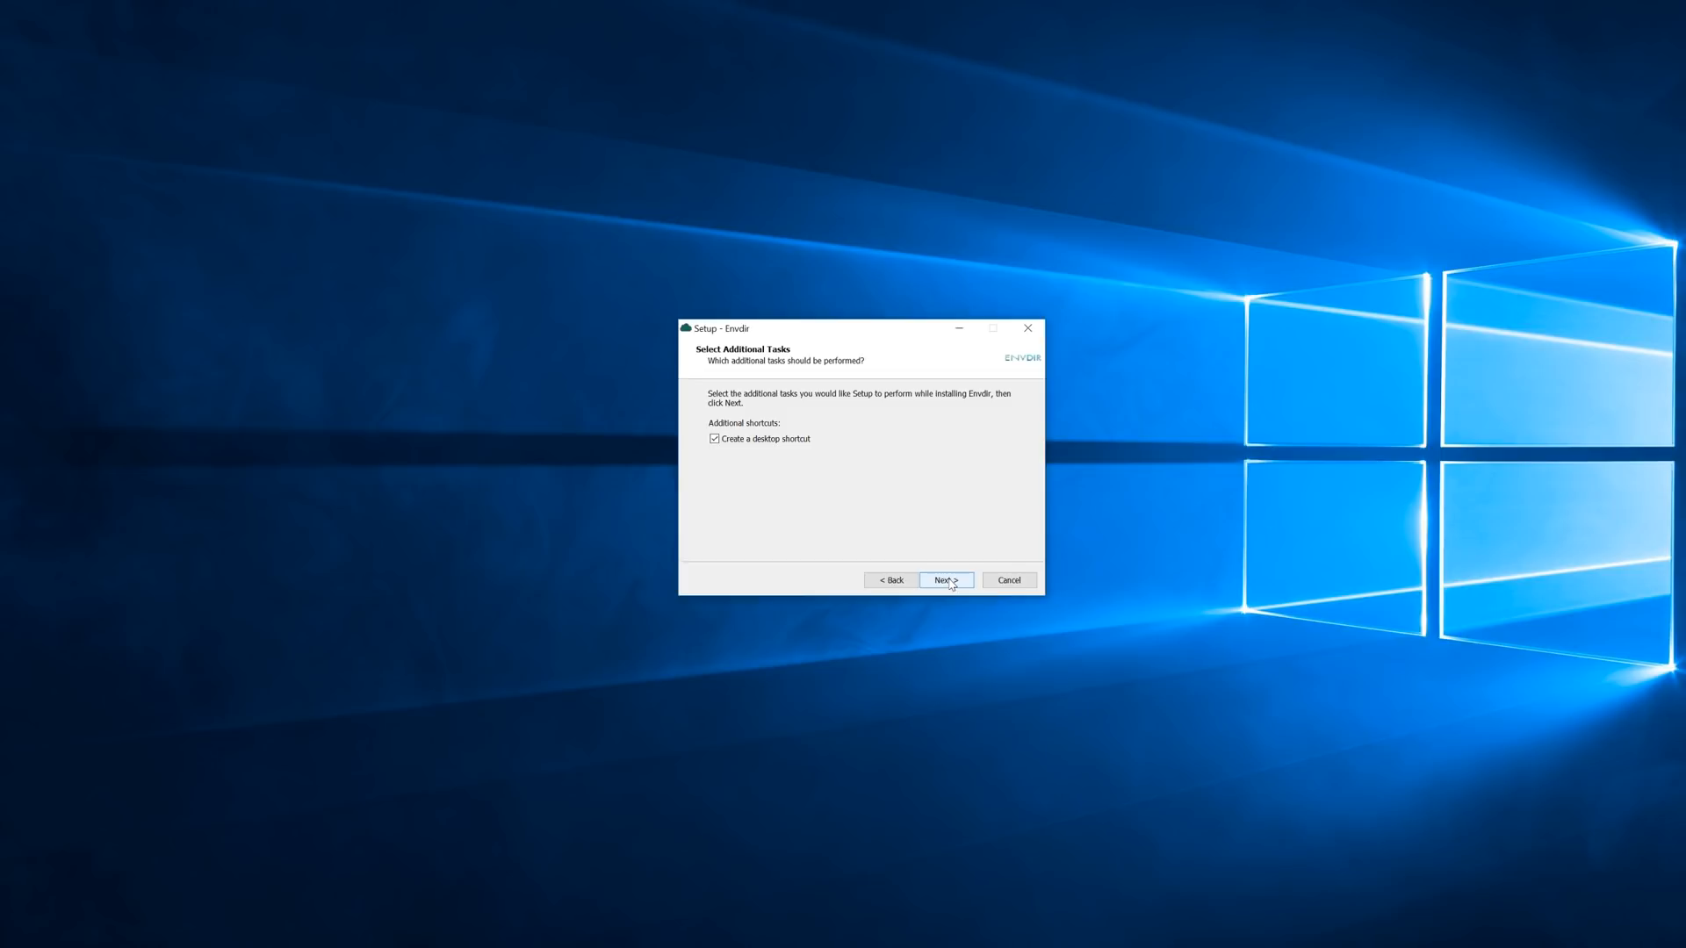
click(945, 581)
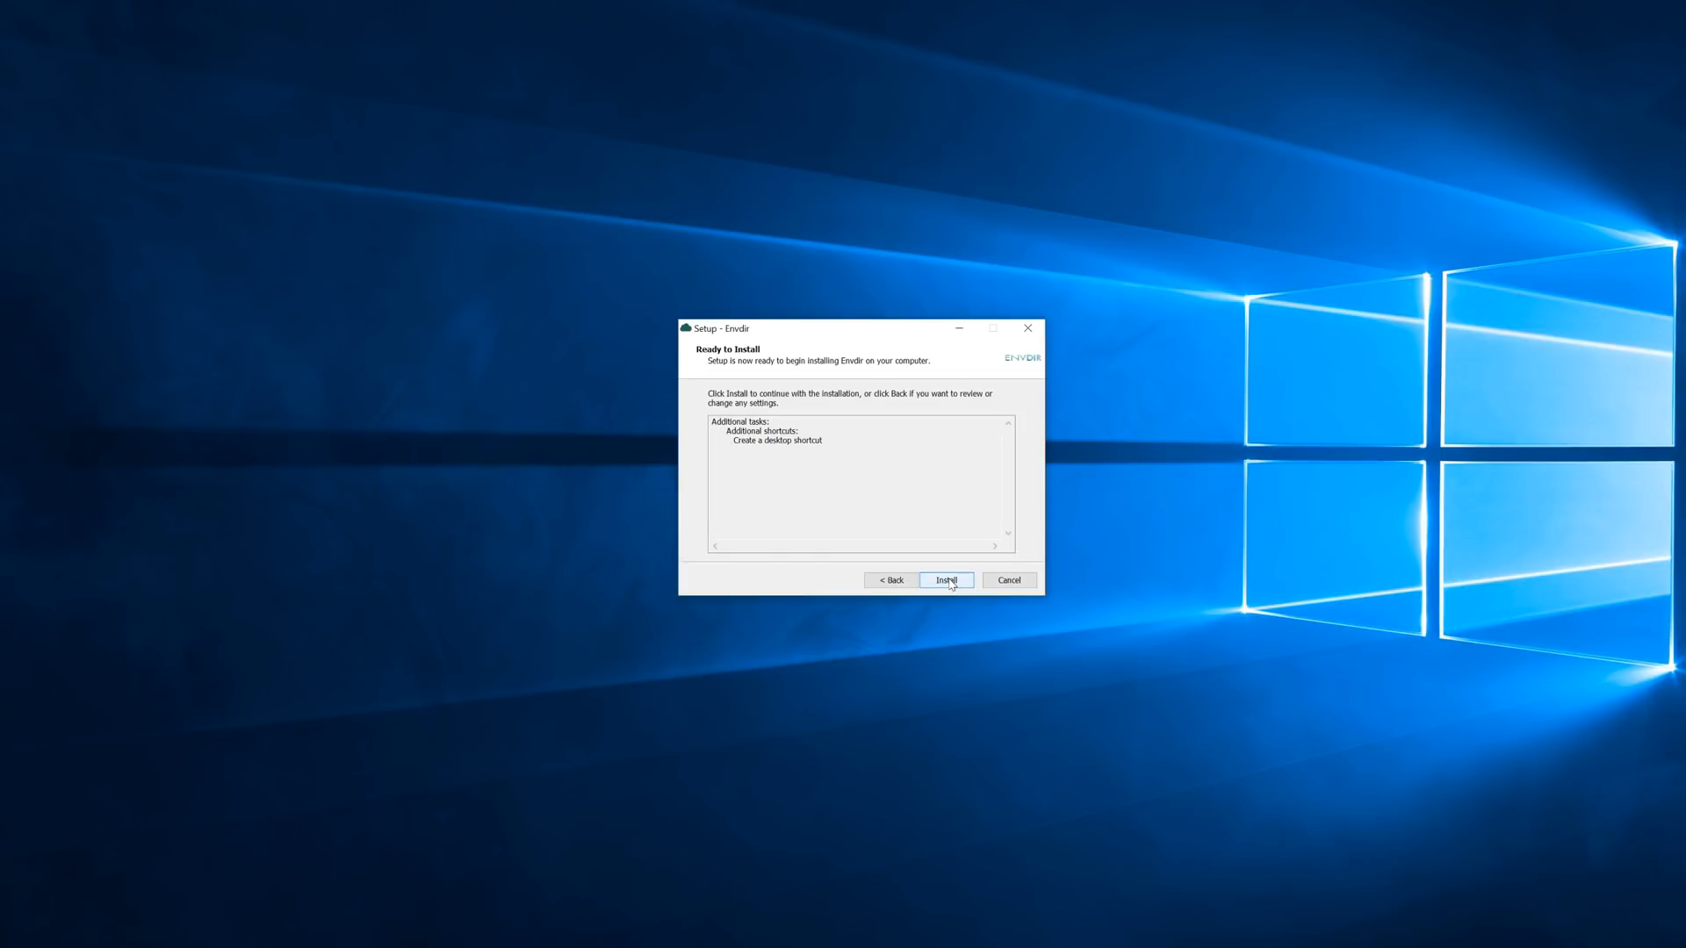
click(945, 580)
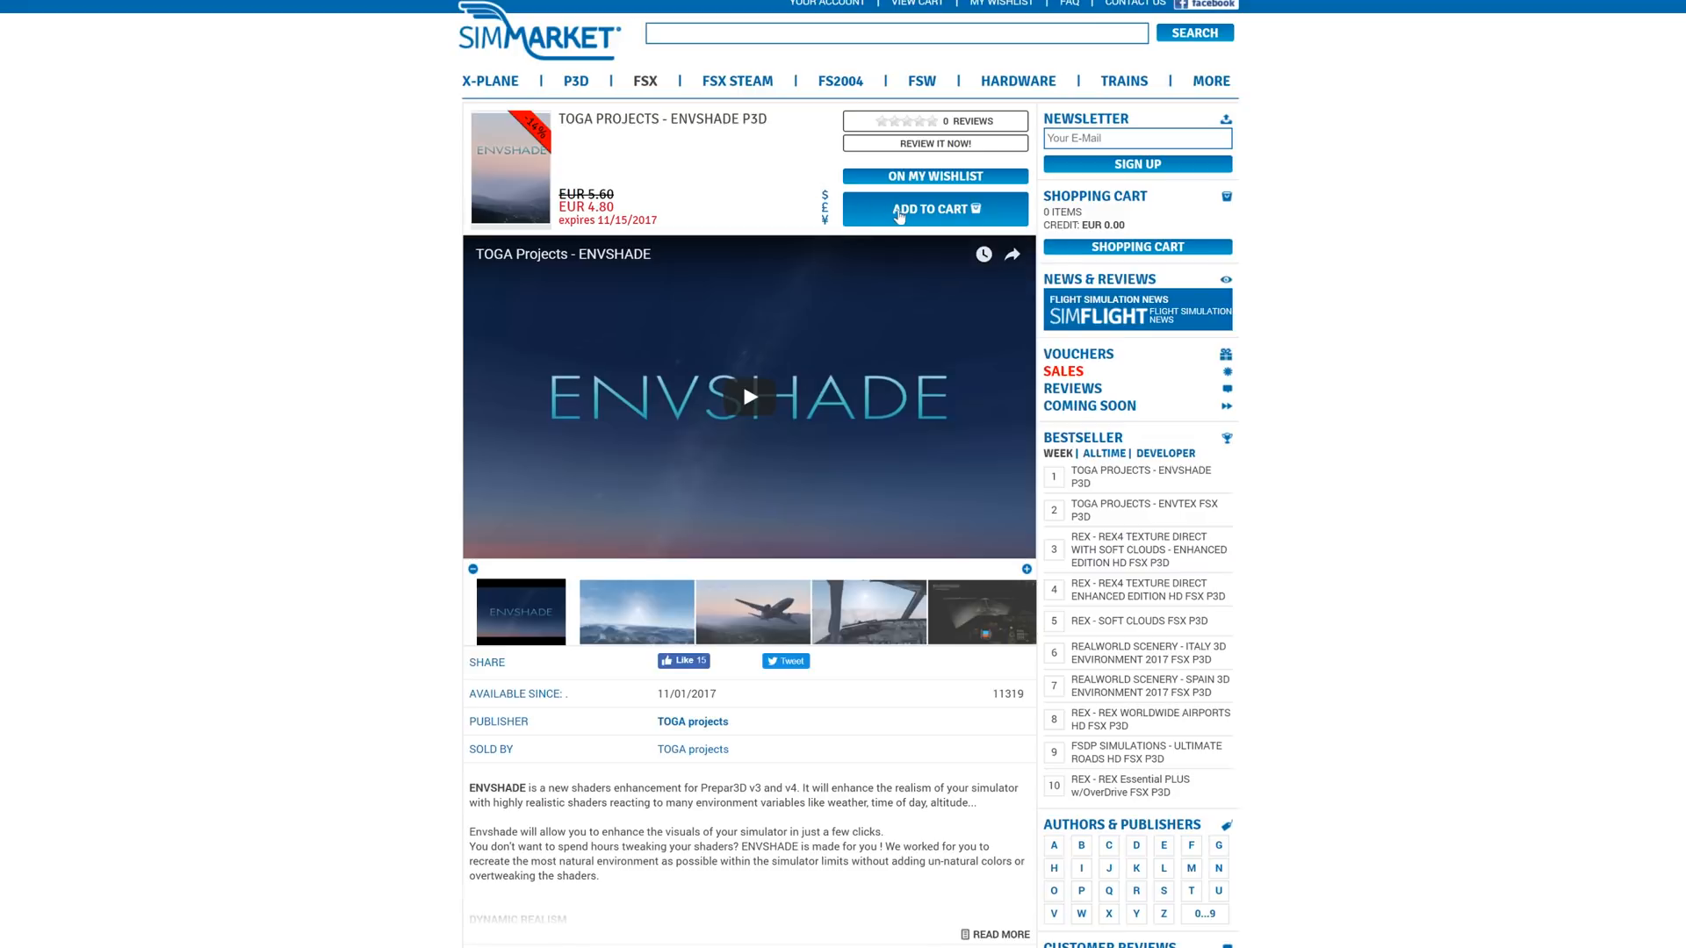
Step: Add TOGA Projects ENVSHADE P3D to the SimMarket shopping cart
click(933, 209)
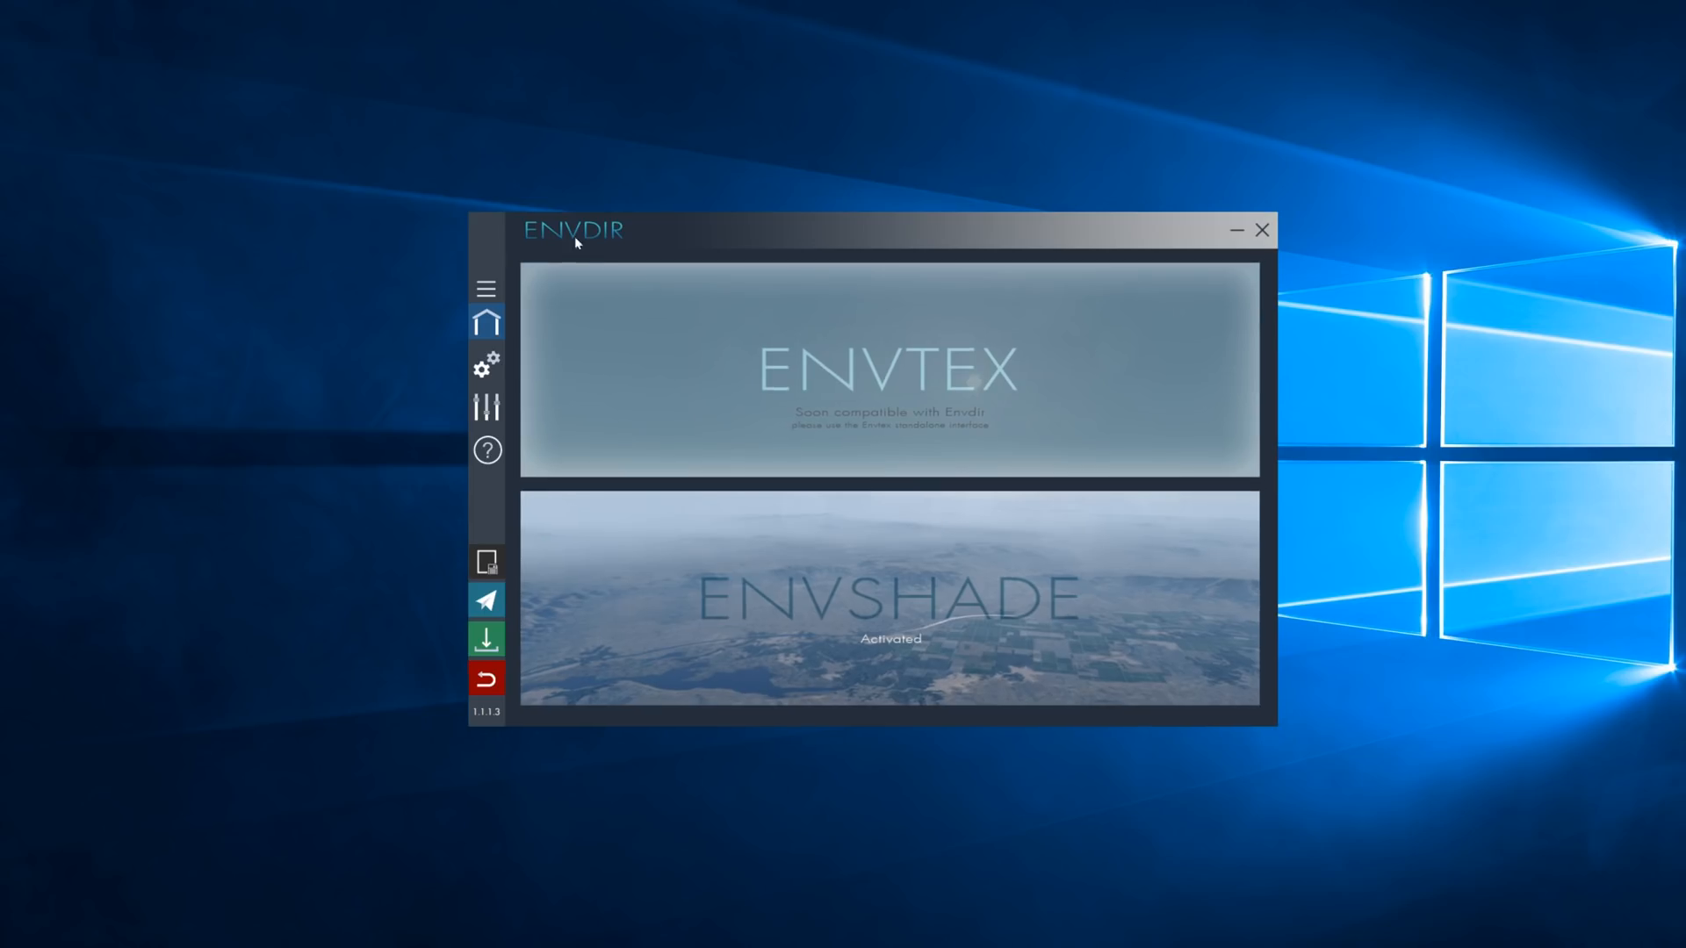
mouse_move(602, 249)
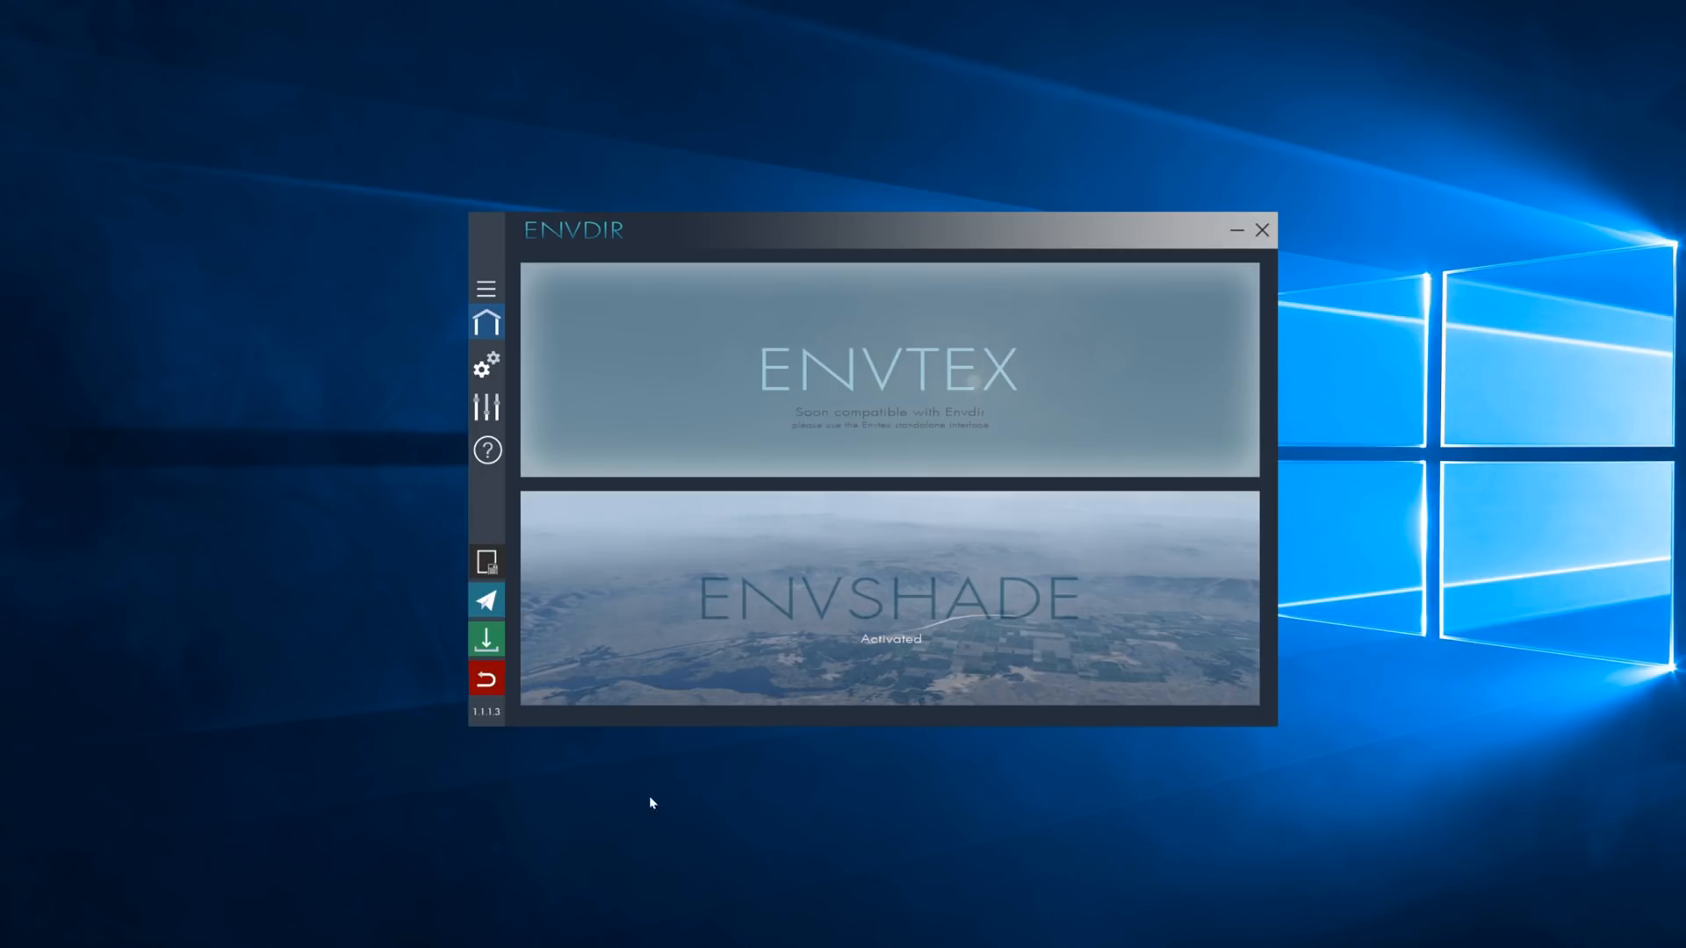
mouse_move(1205, 258)
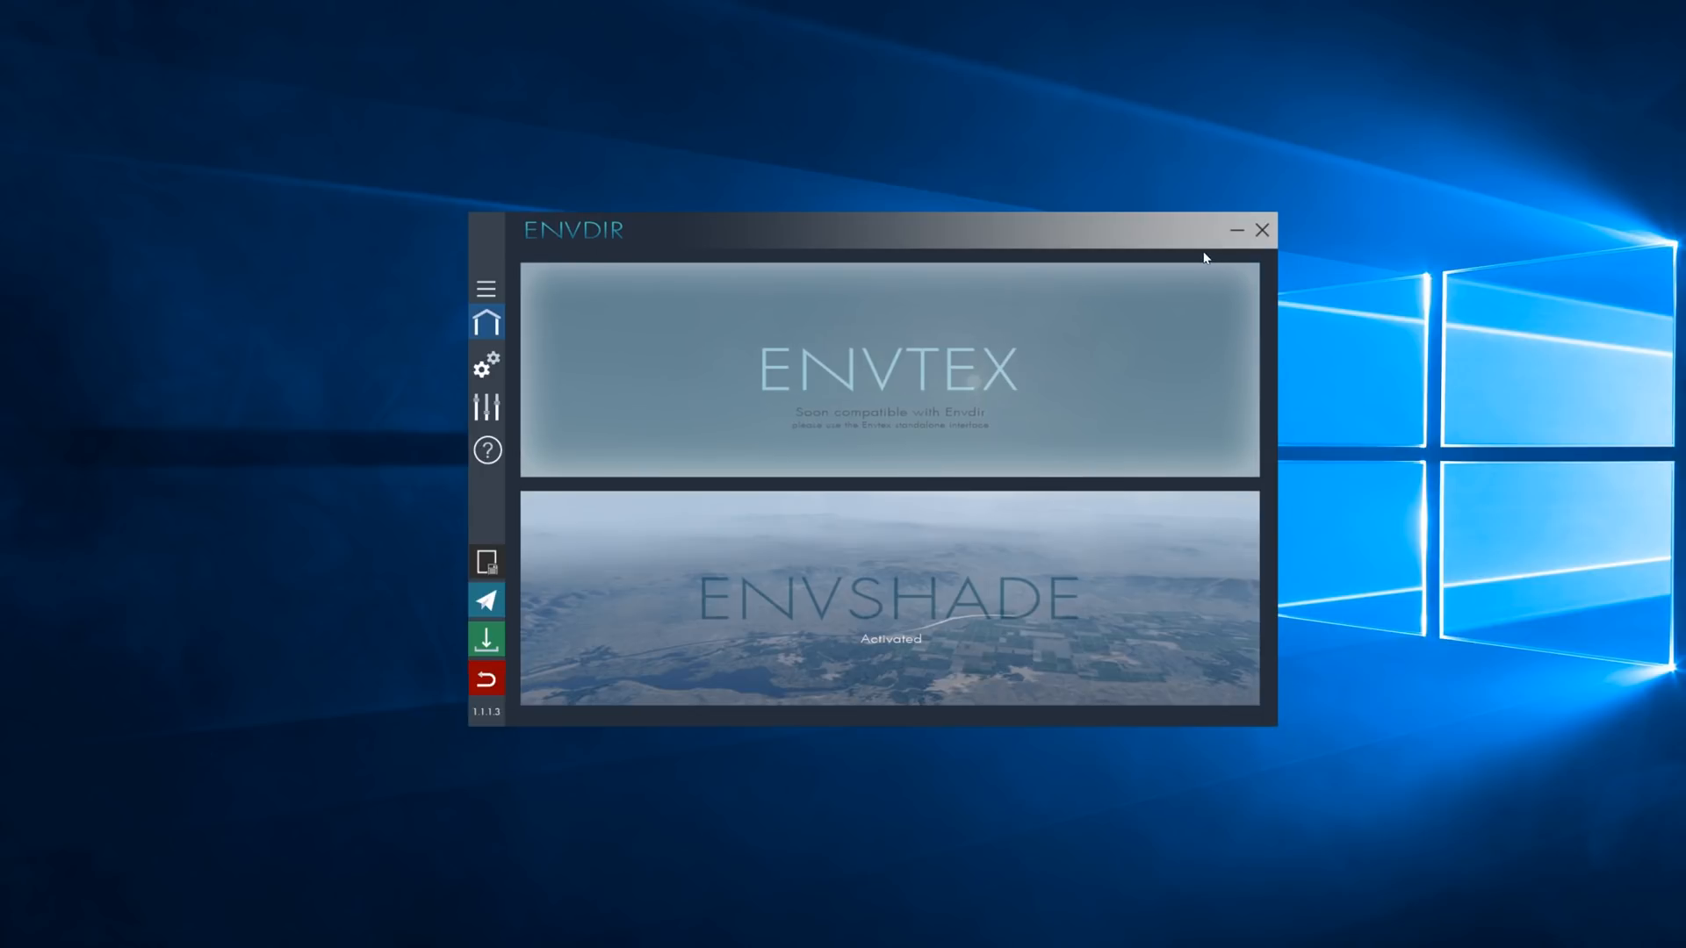
mouse_move(1159, 232)
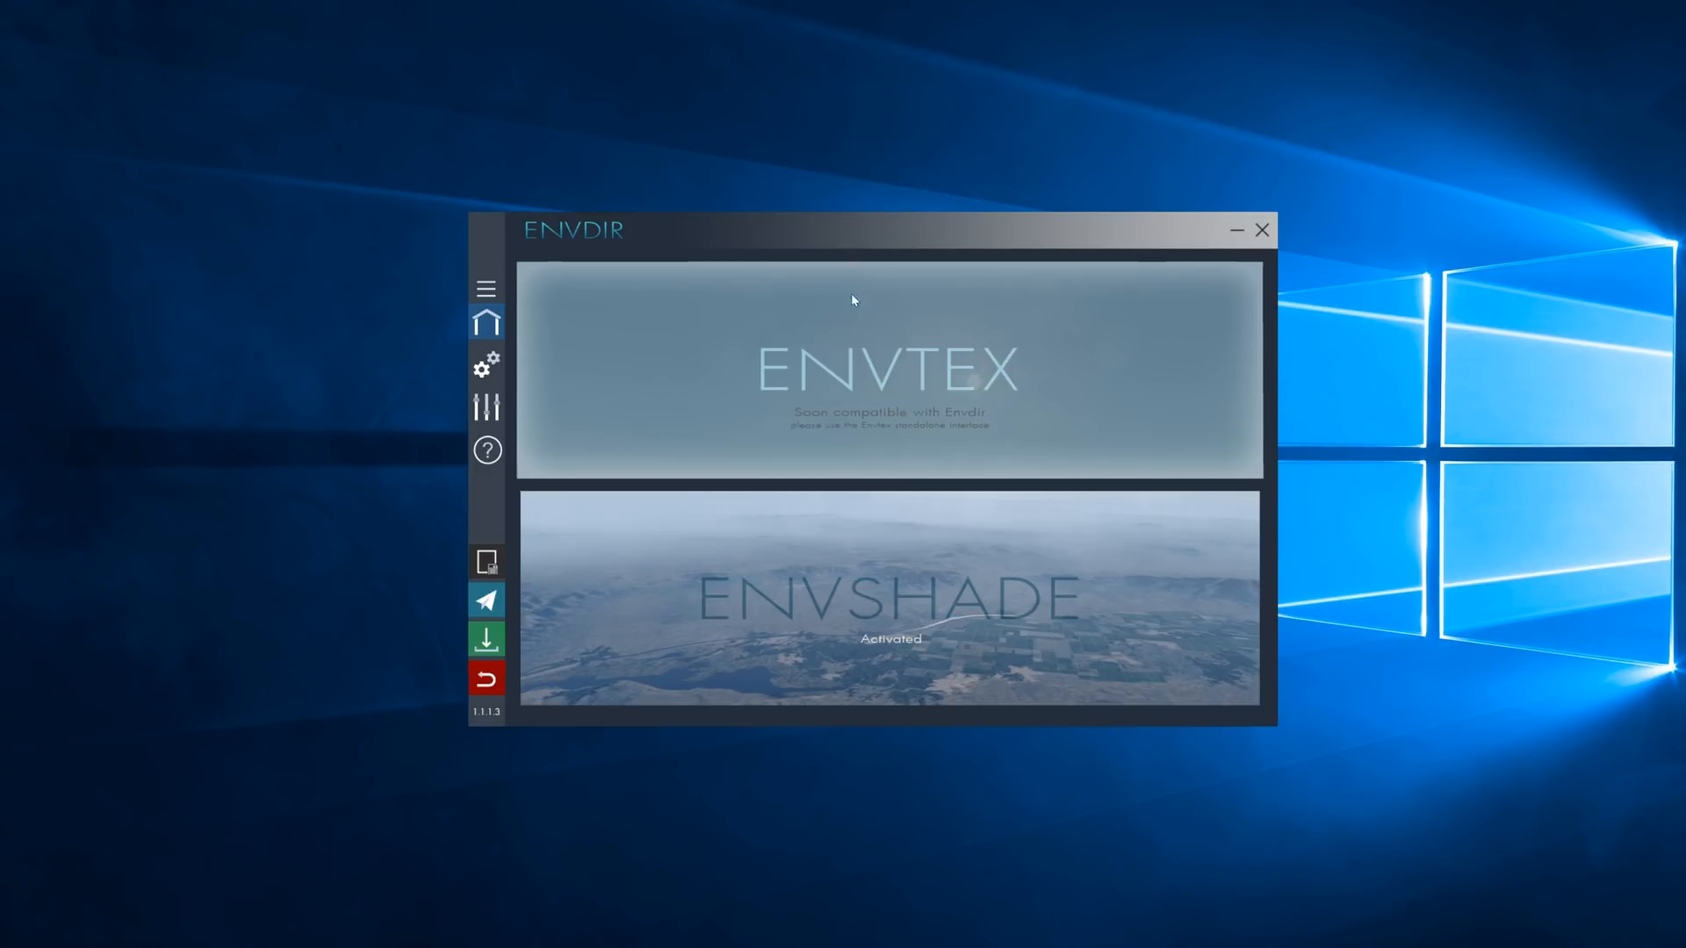
mouse_move(982, 471)
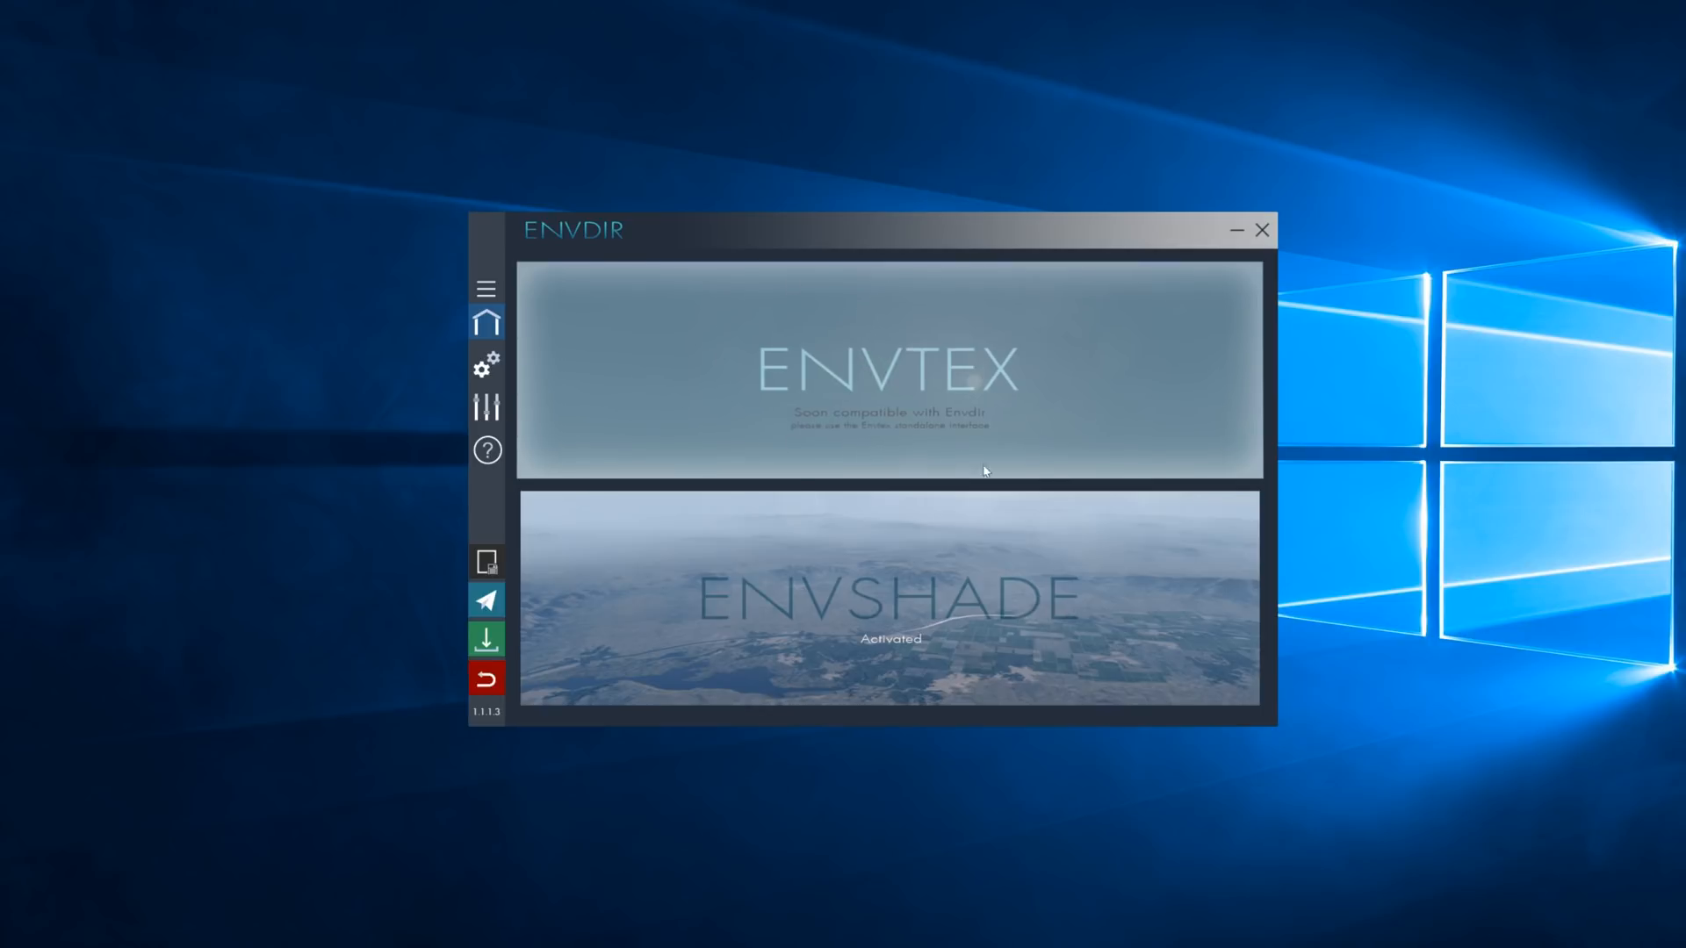
mouse_move(882, 398)
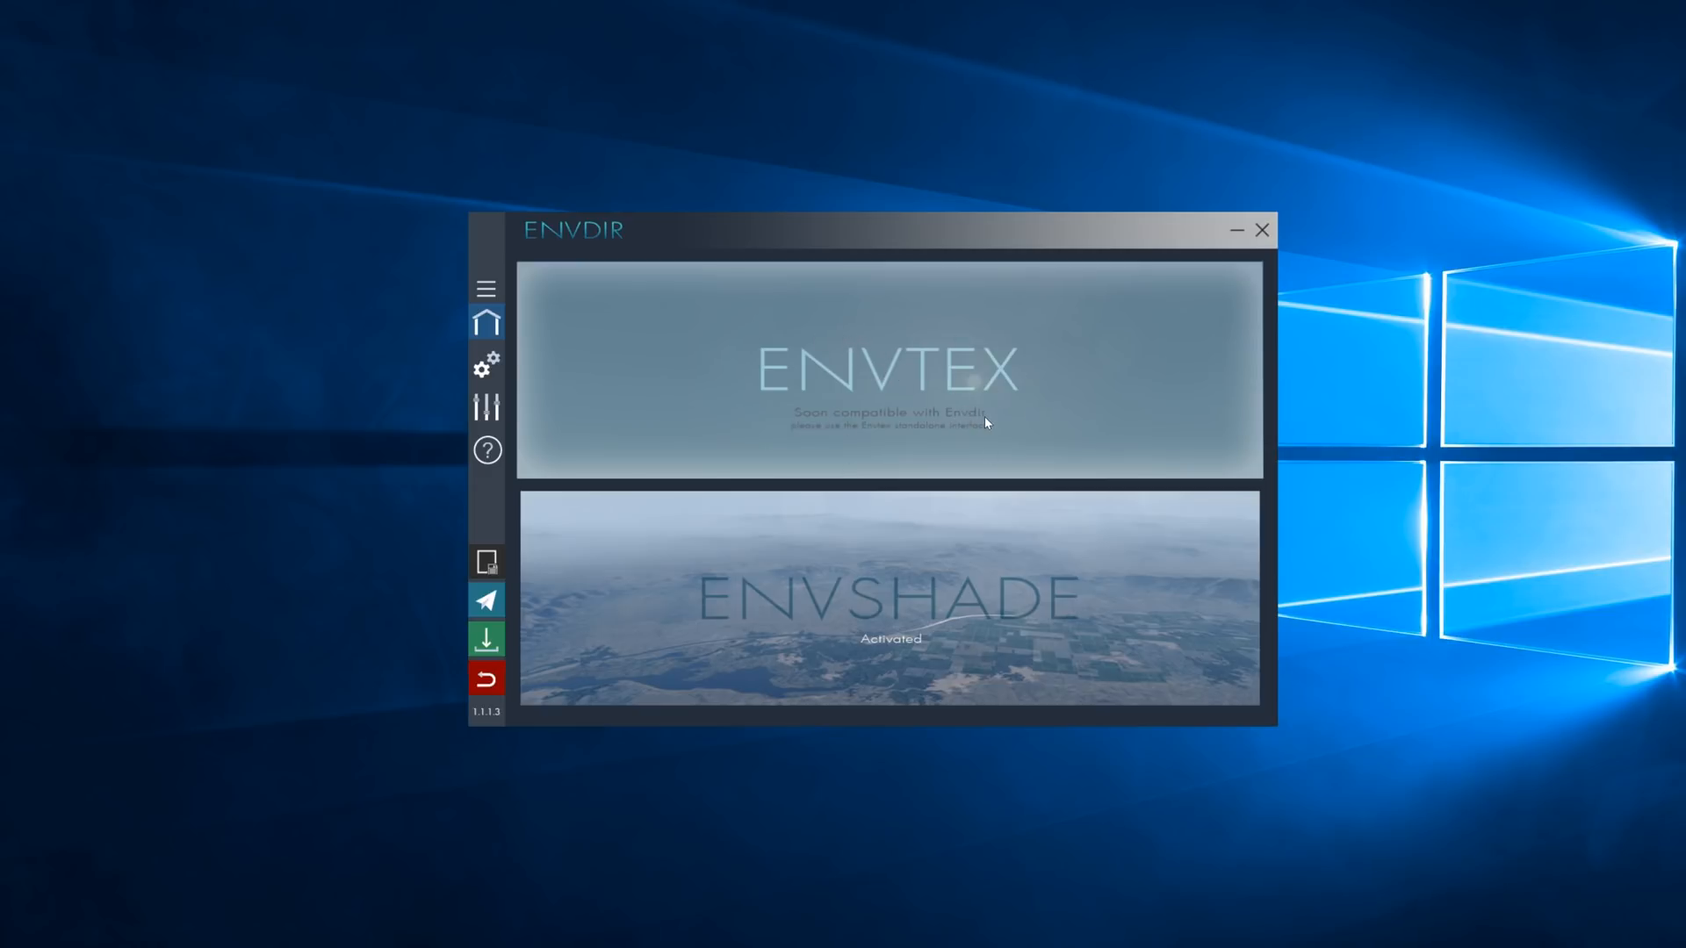
mouse_move(994, 346)
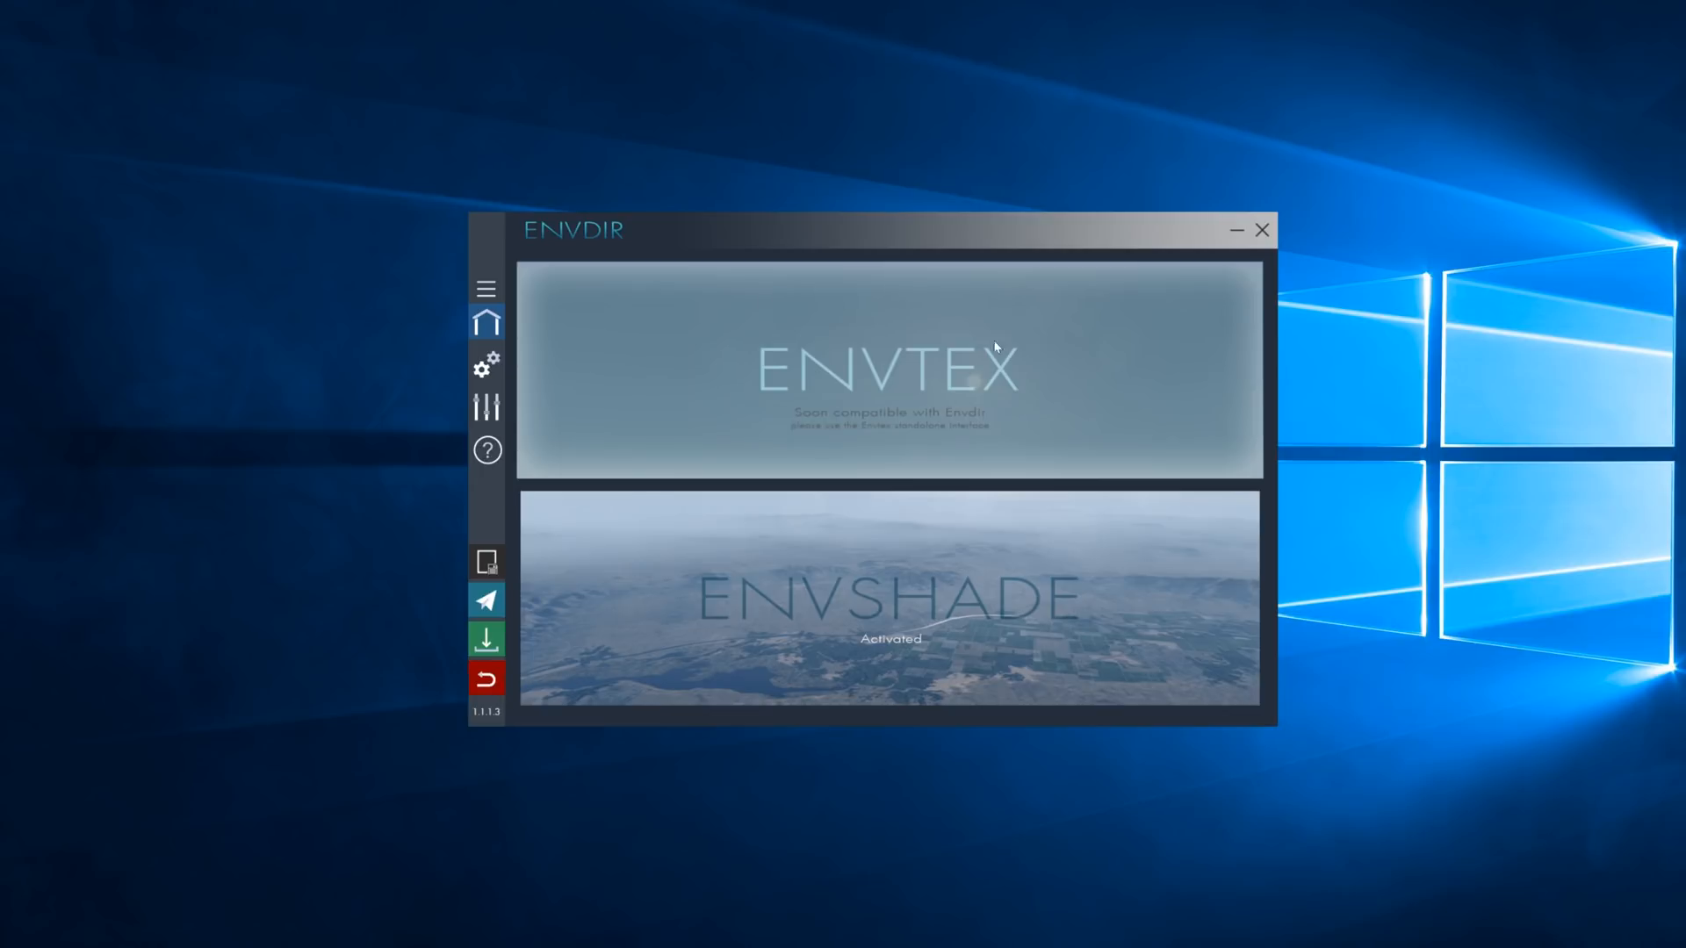
mouse_move(908, 434)
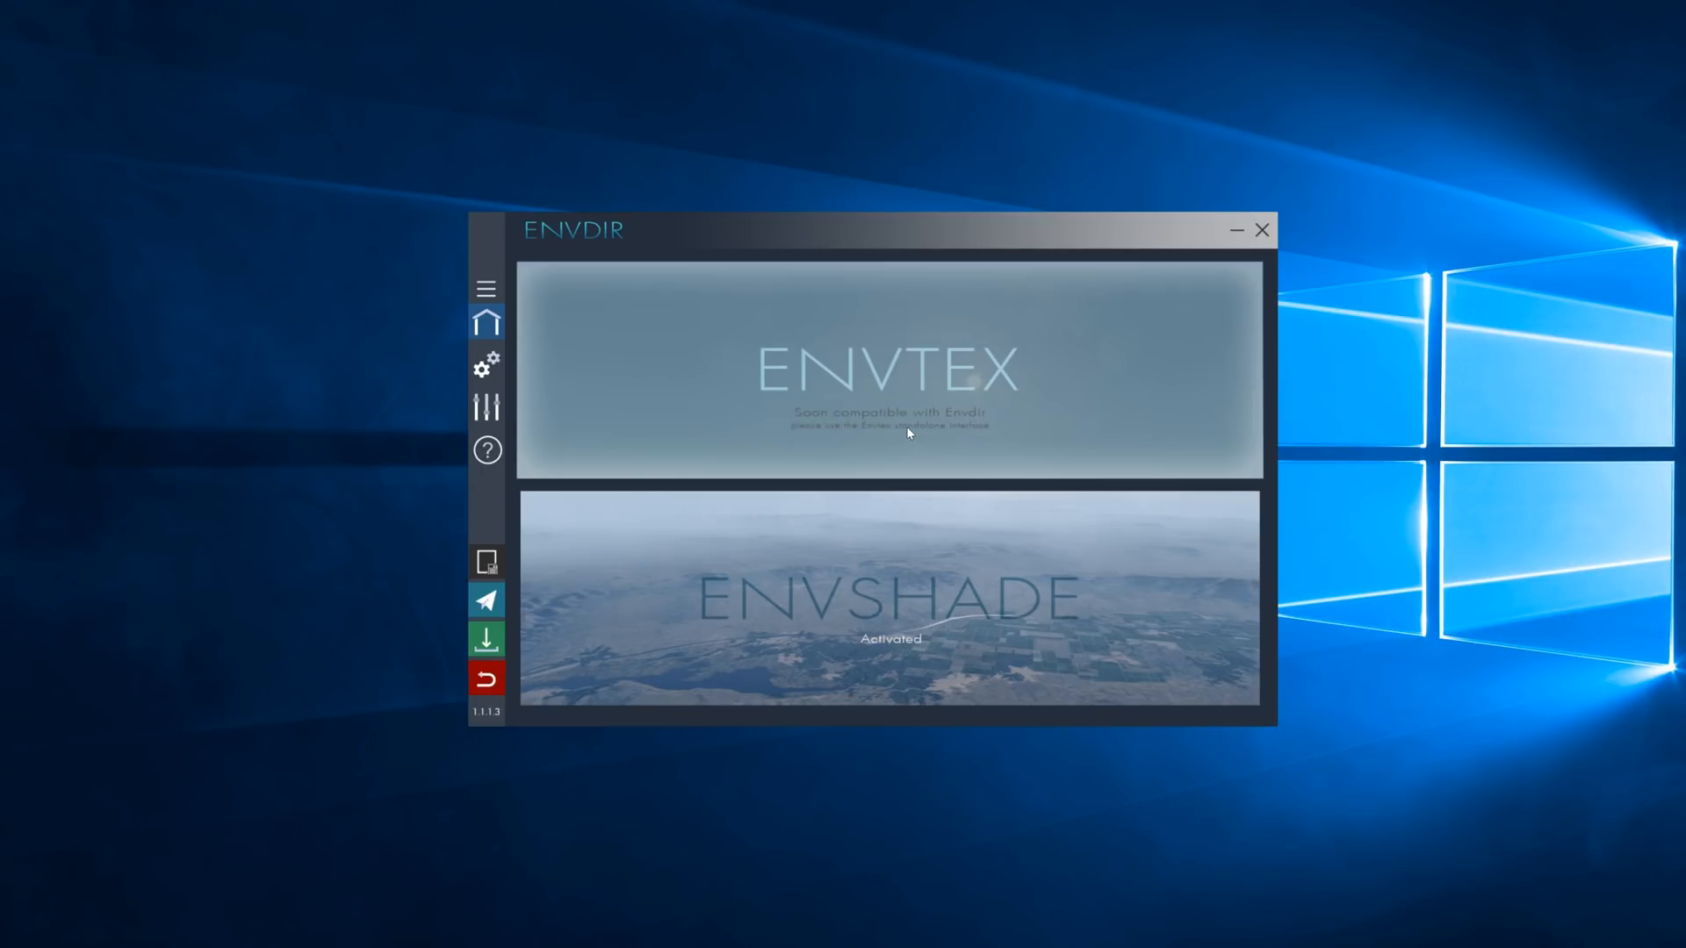
mouse_move(890, 420)
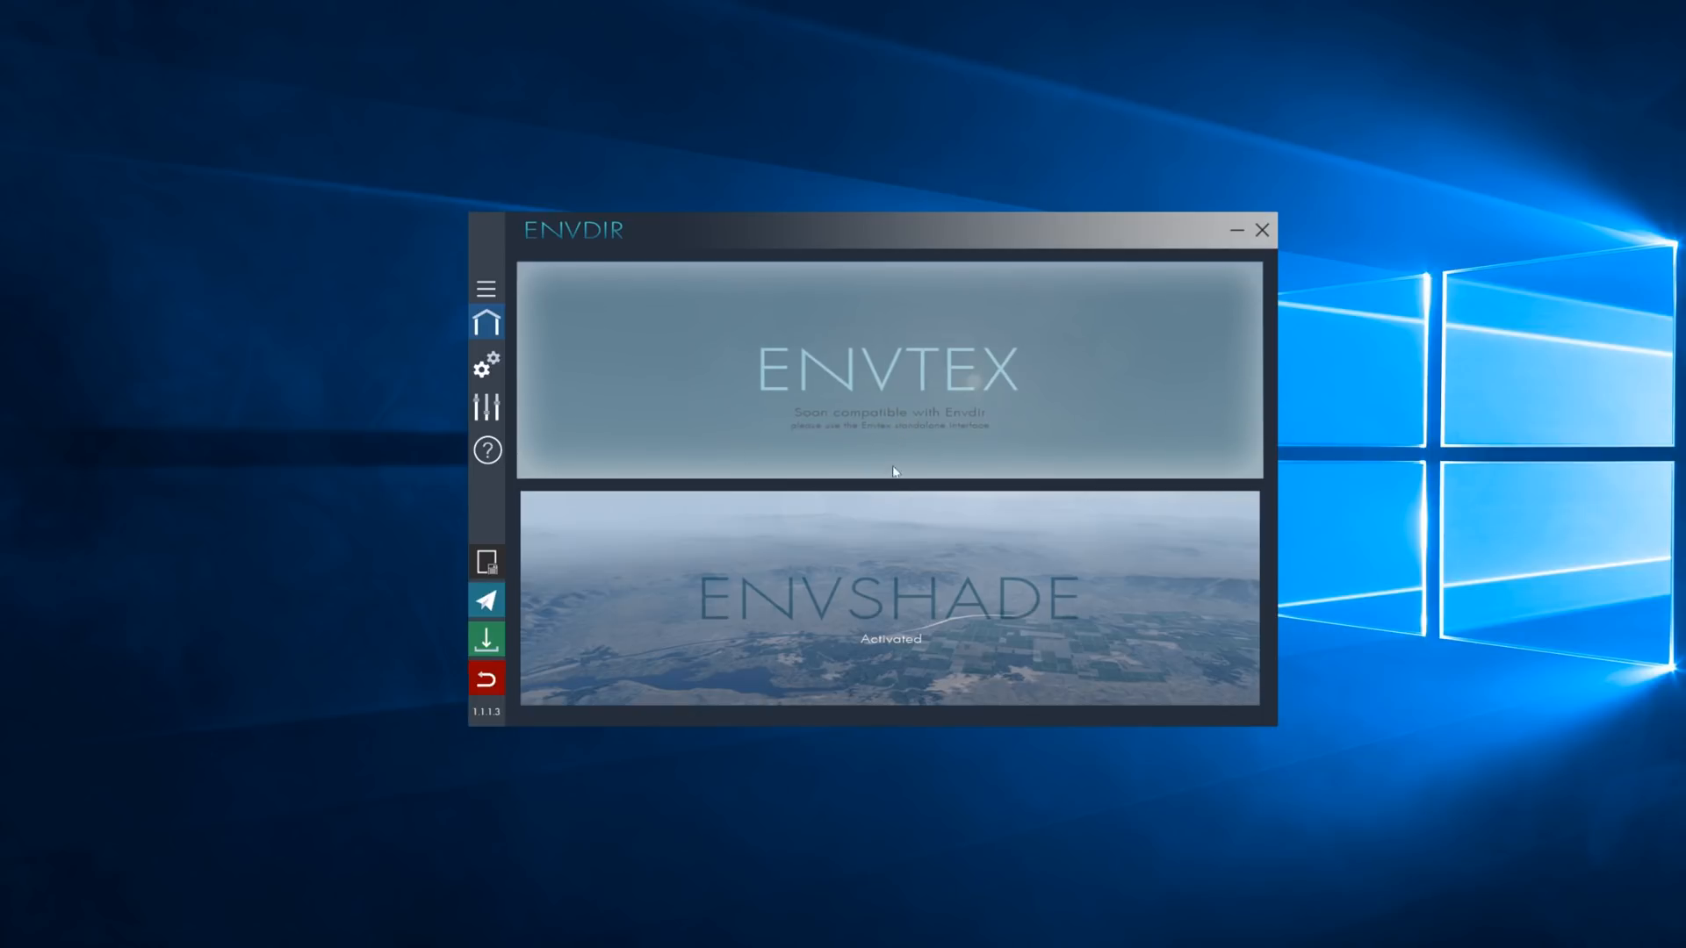
mouse_move(994, 299)
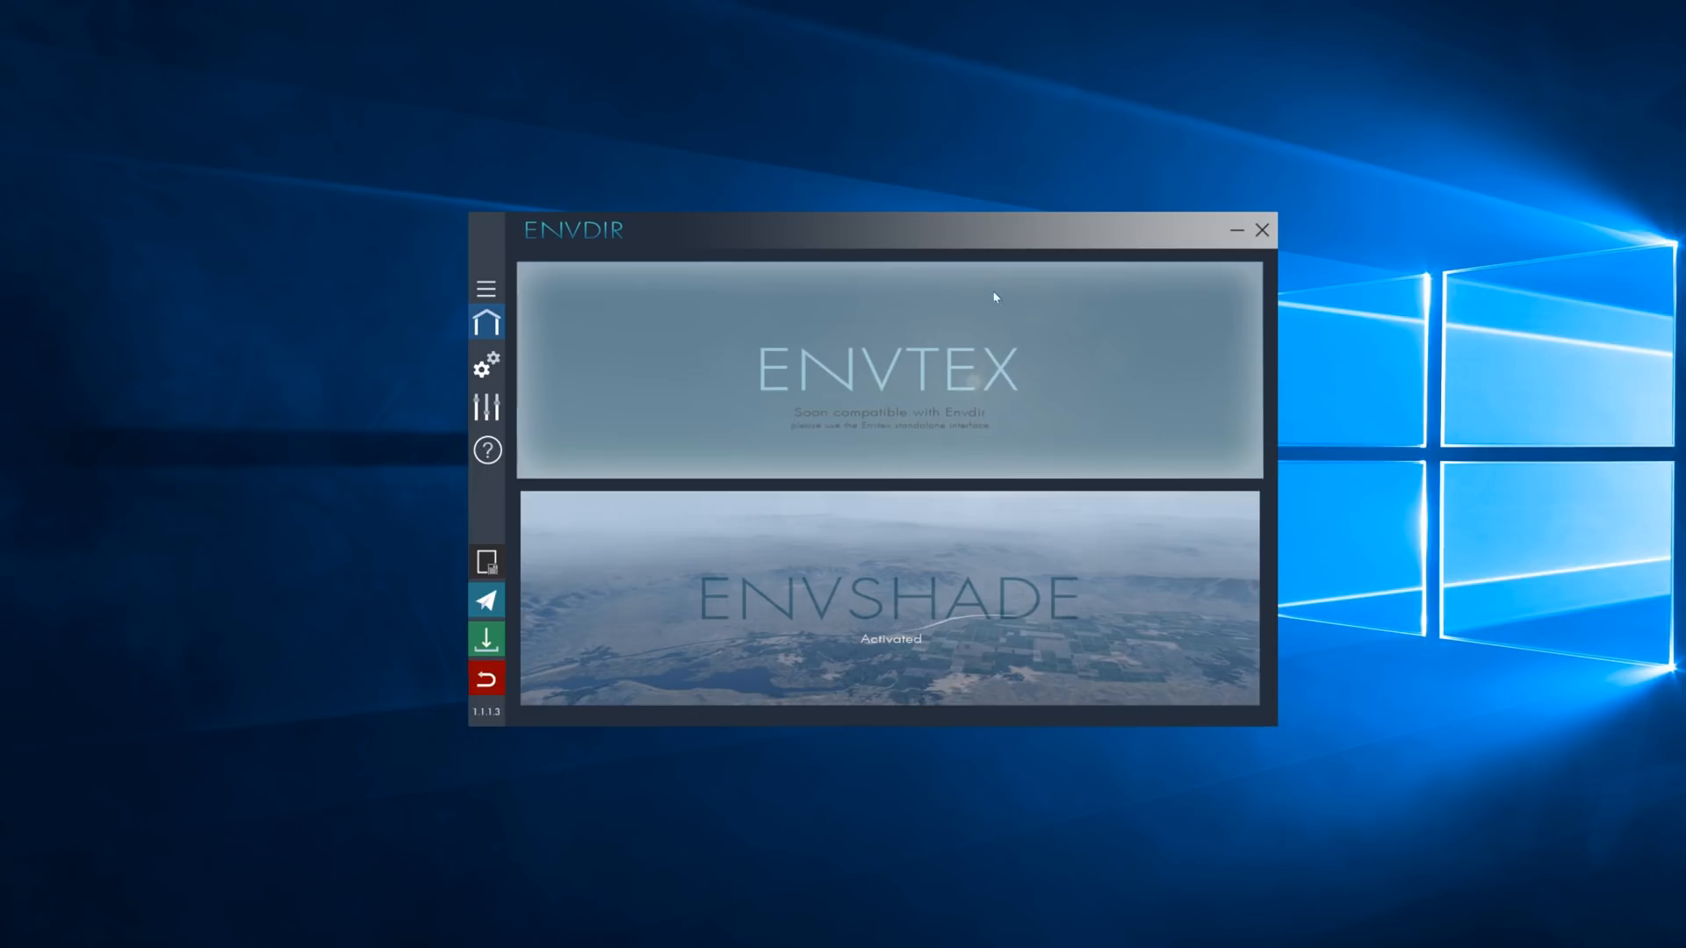
mouse_move(850, 444)
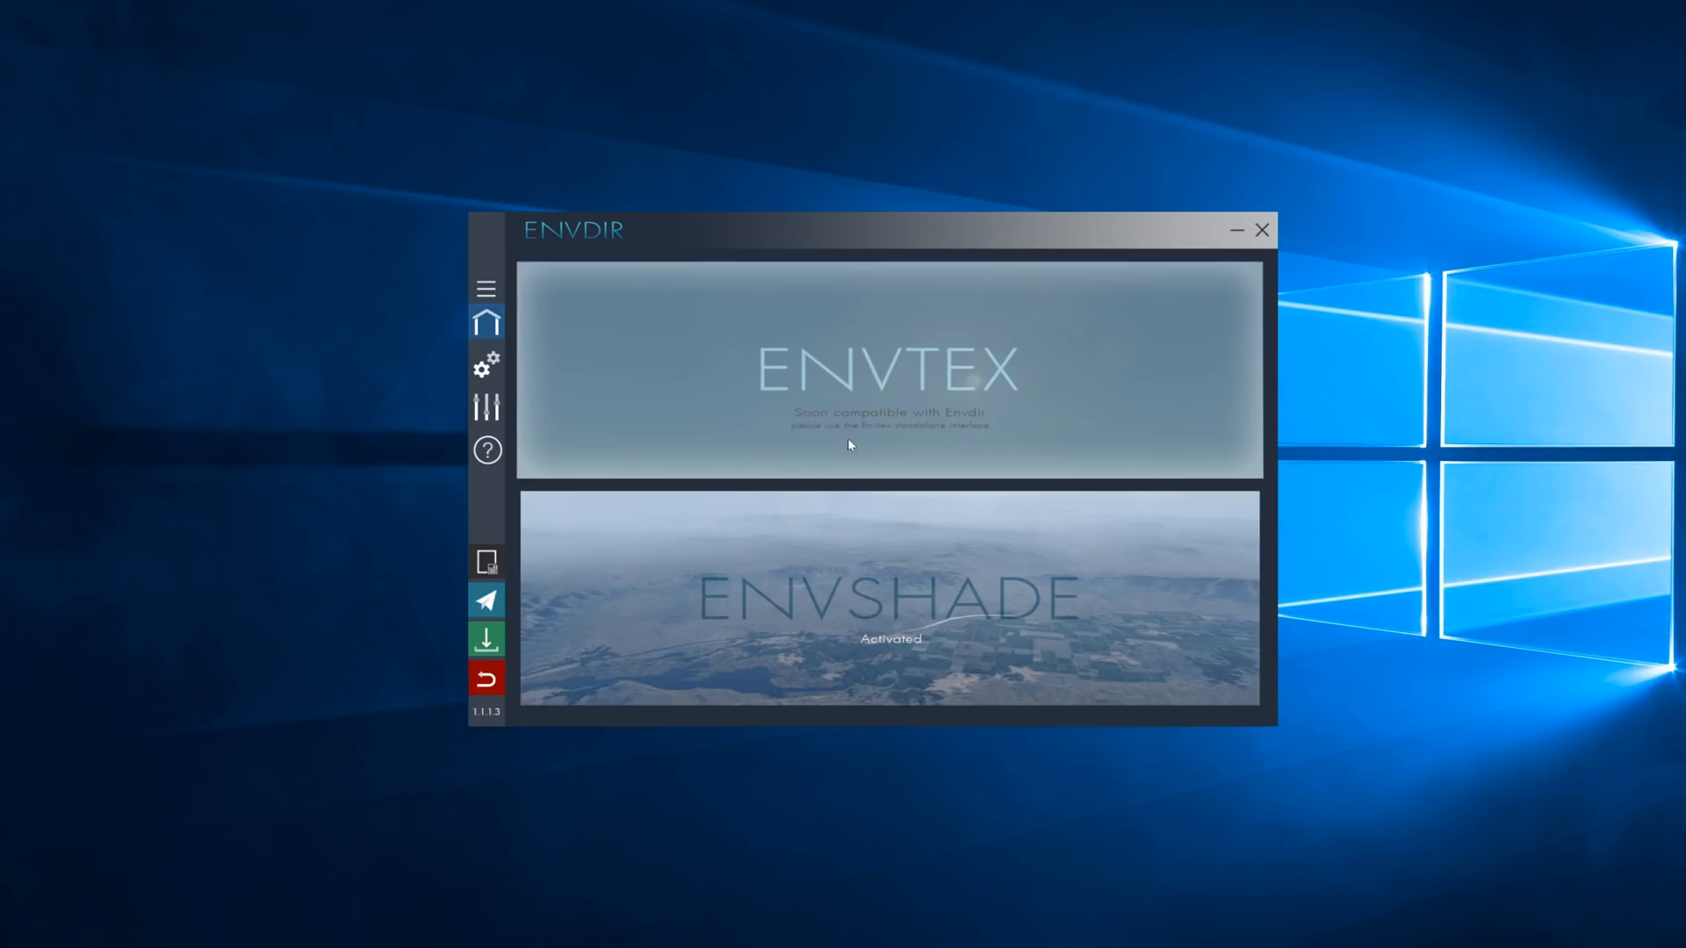
mouse_move(857, 452)
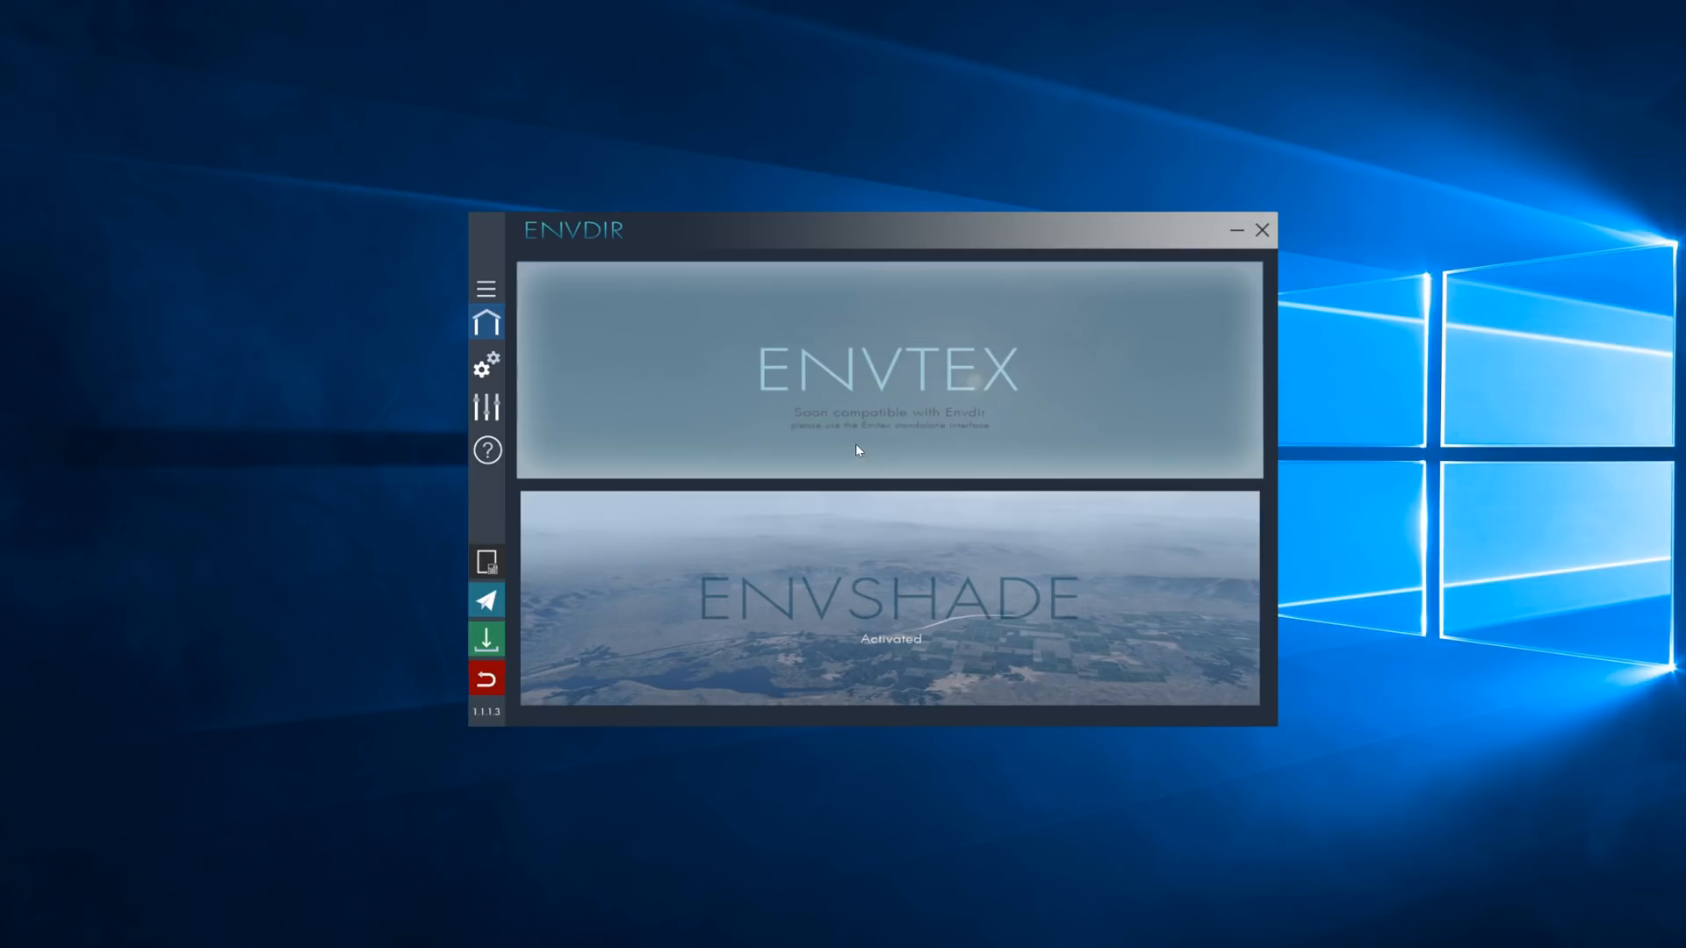
mouse_move(978, 455)
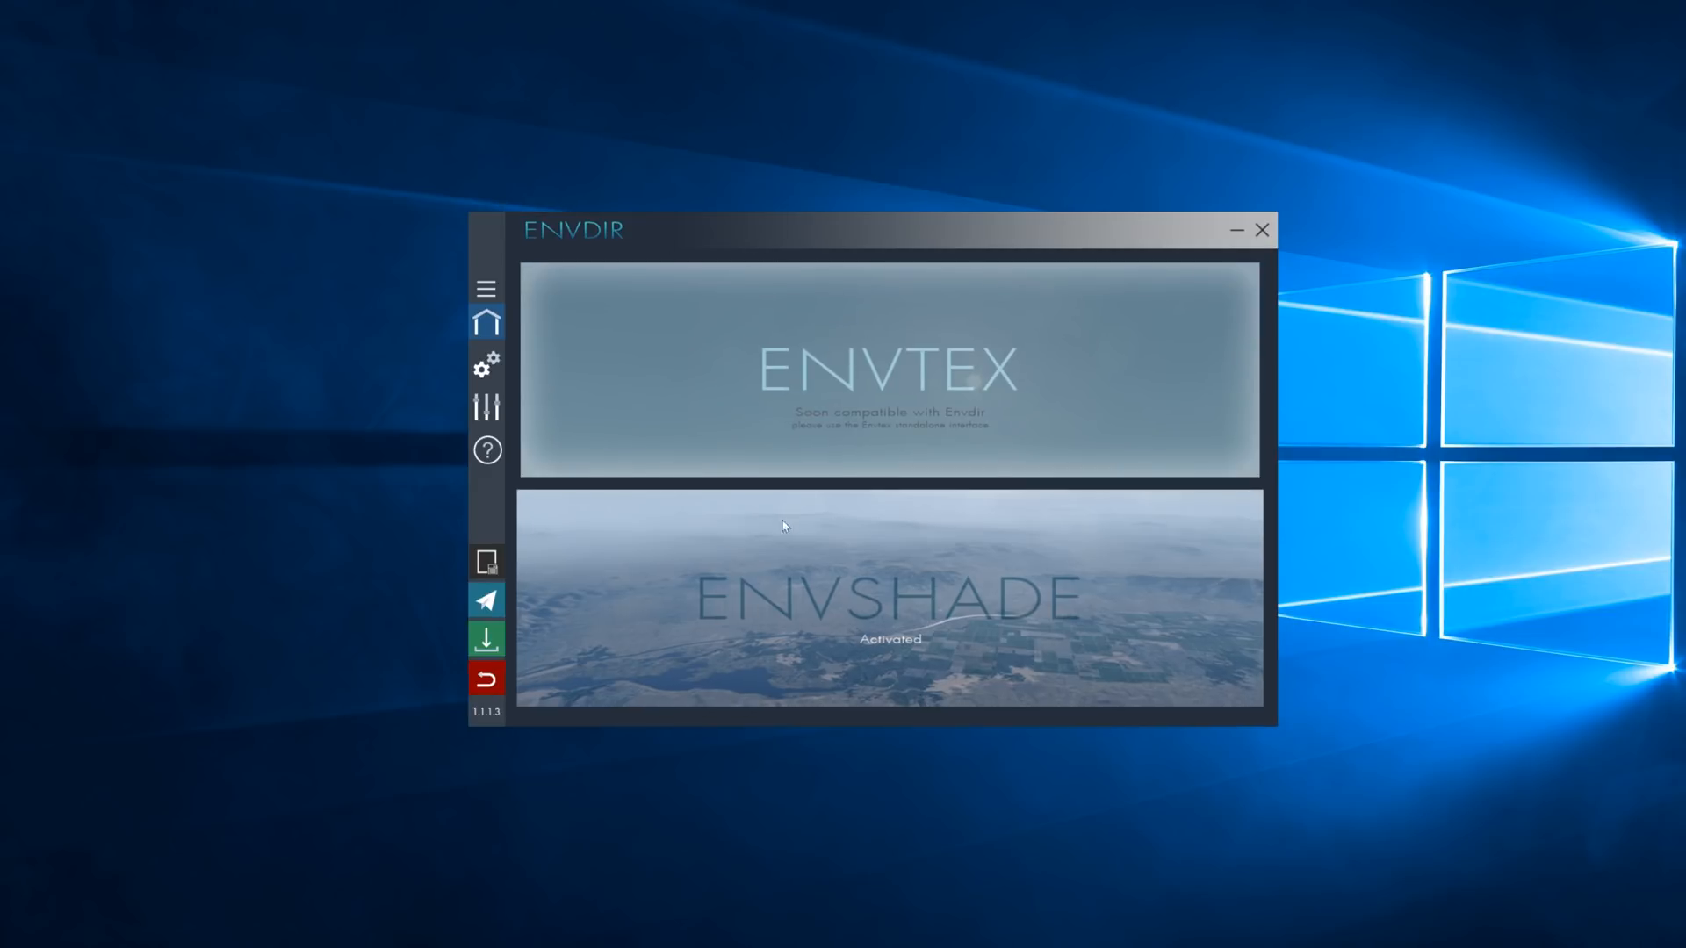
mouse_move(820, 604)
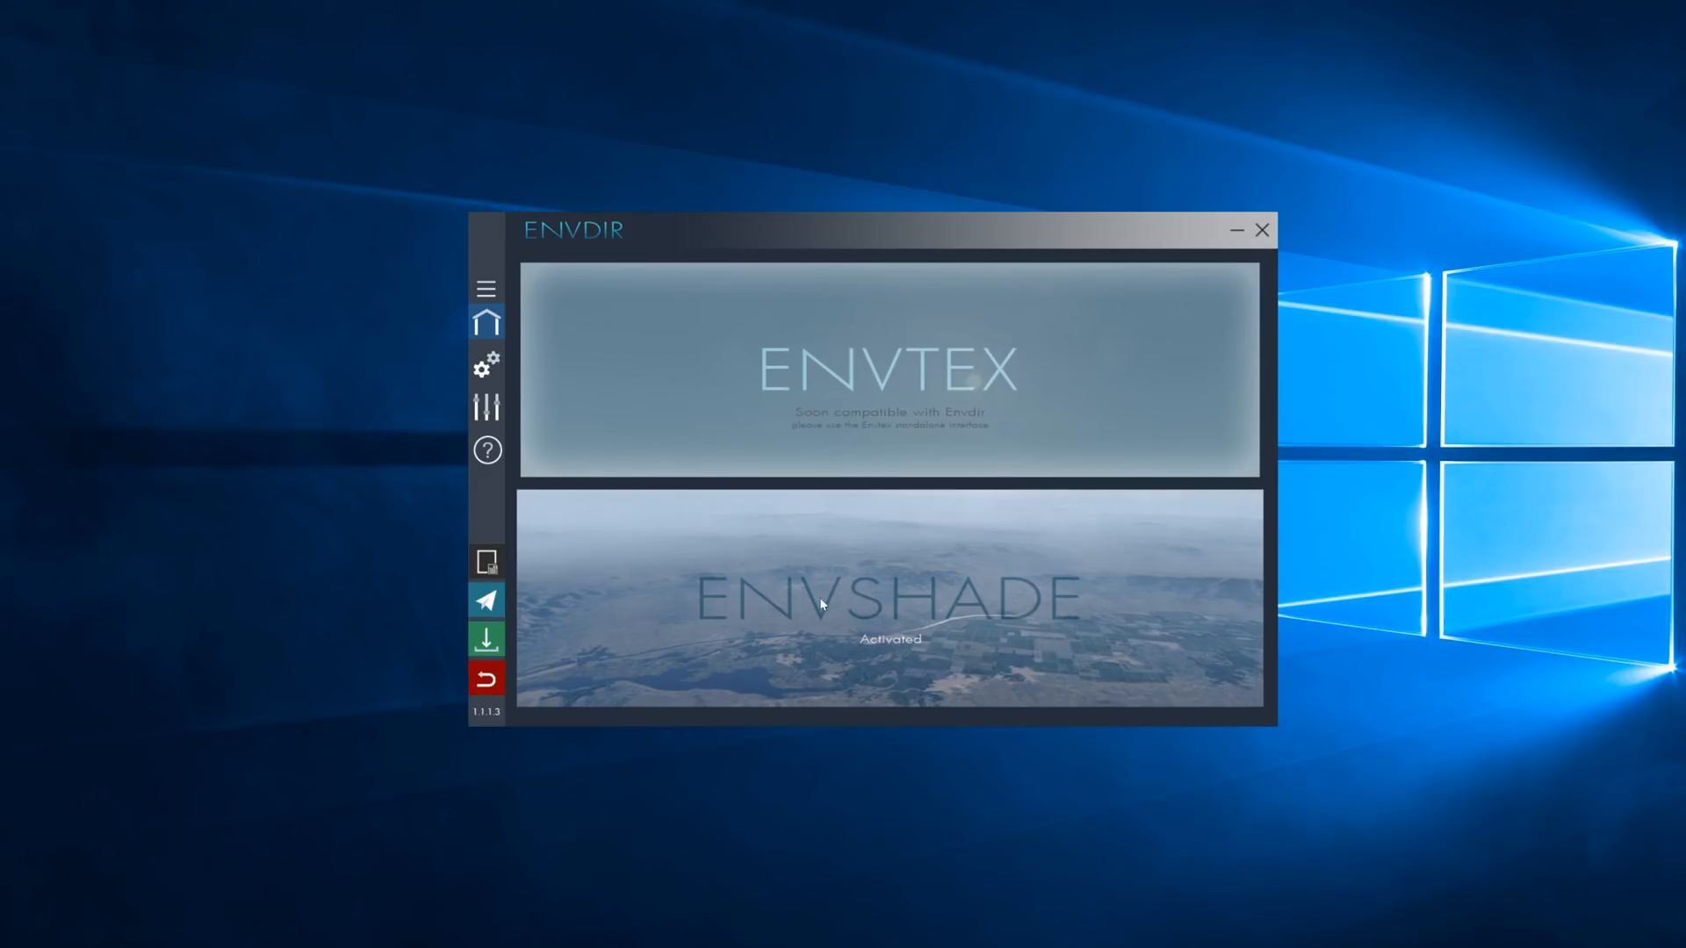
mouse_move(873, 648)
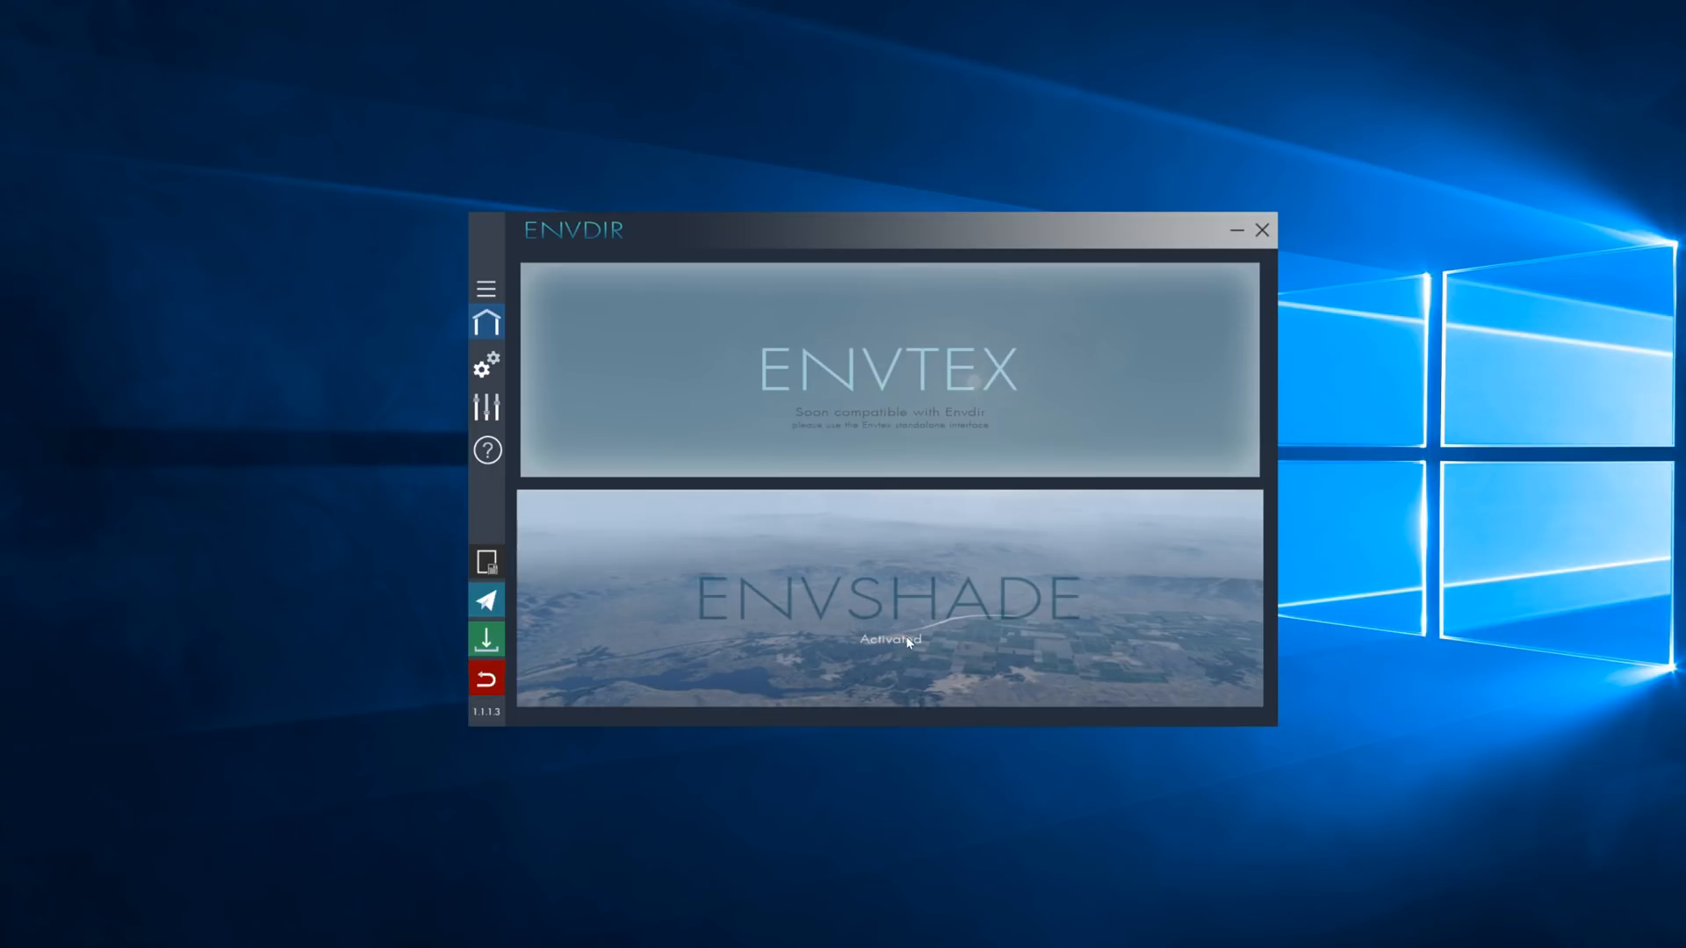
mouse_move(885, 611)
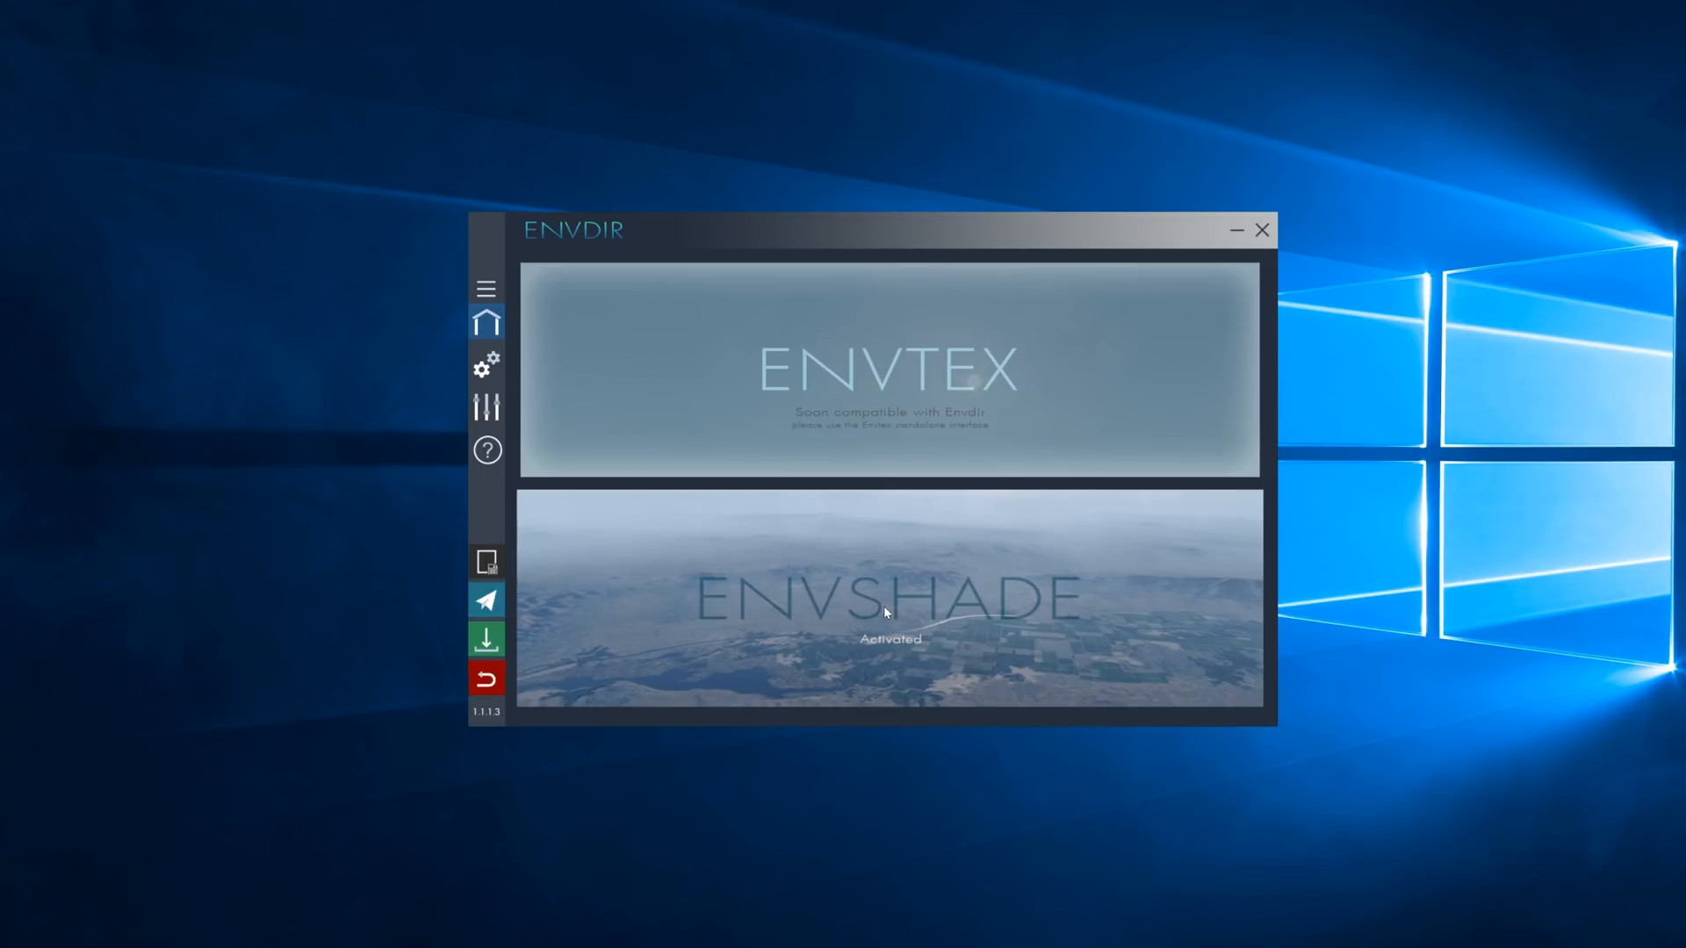
mouse_move(880, 592)
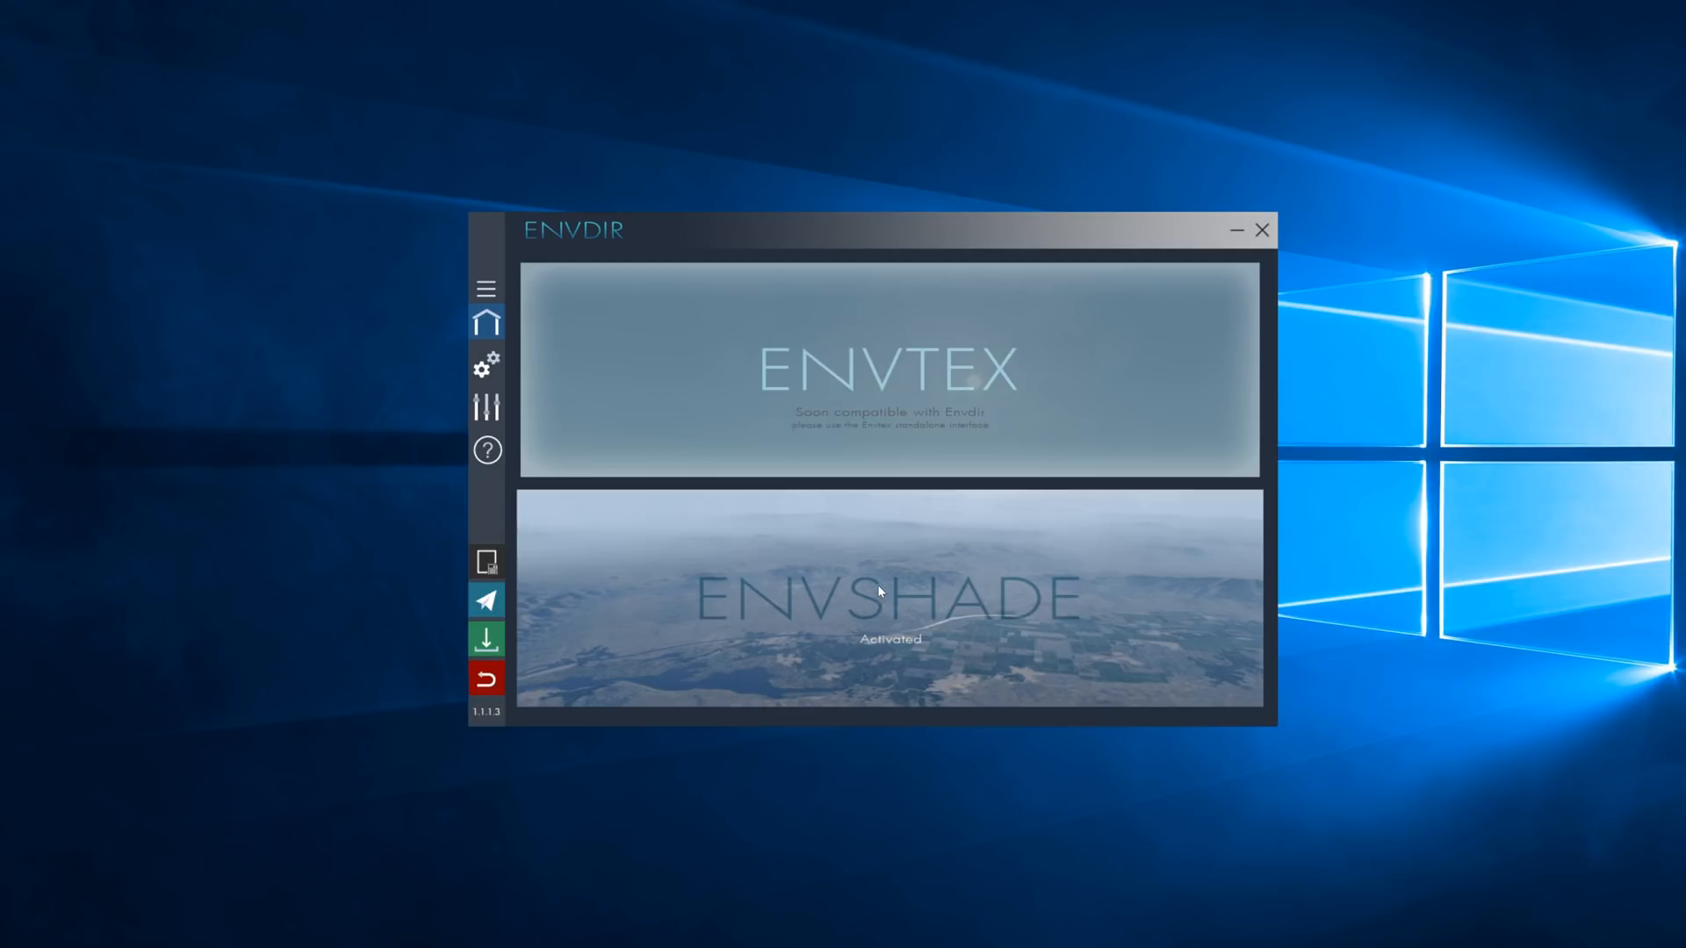
click(487, 364)
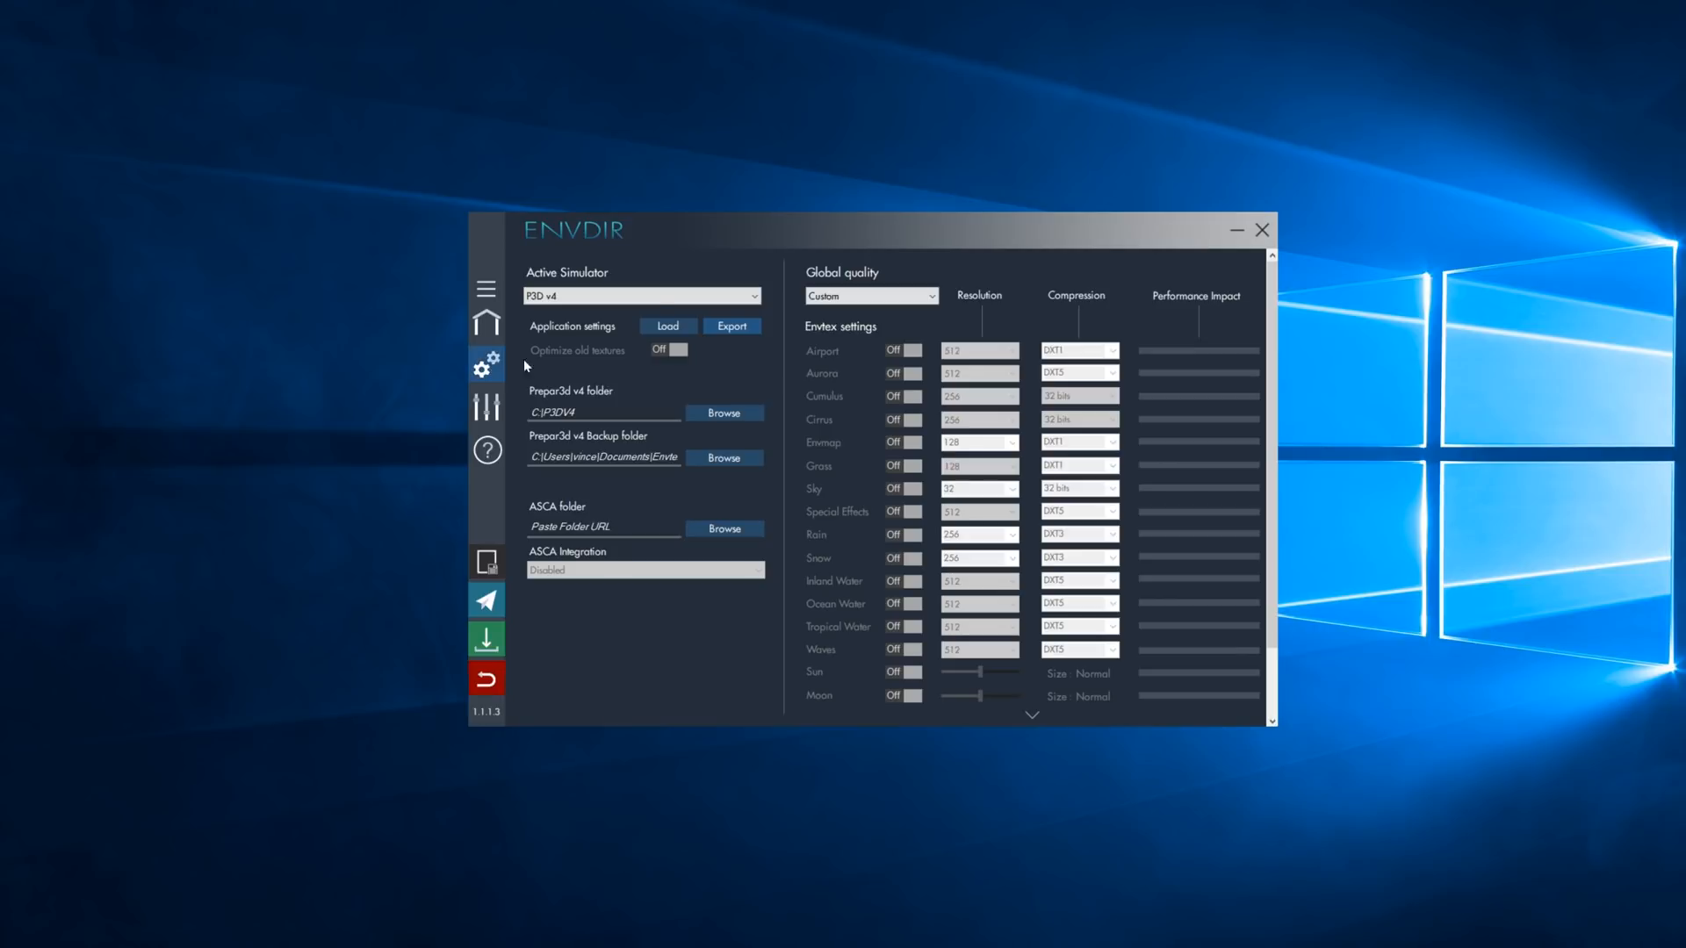
mouse_move(821, 342)
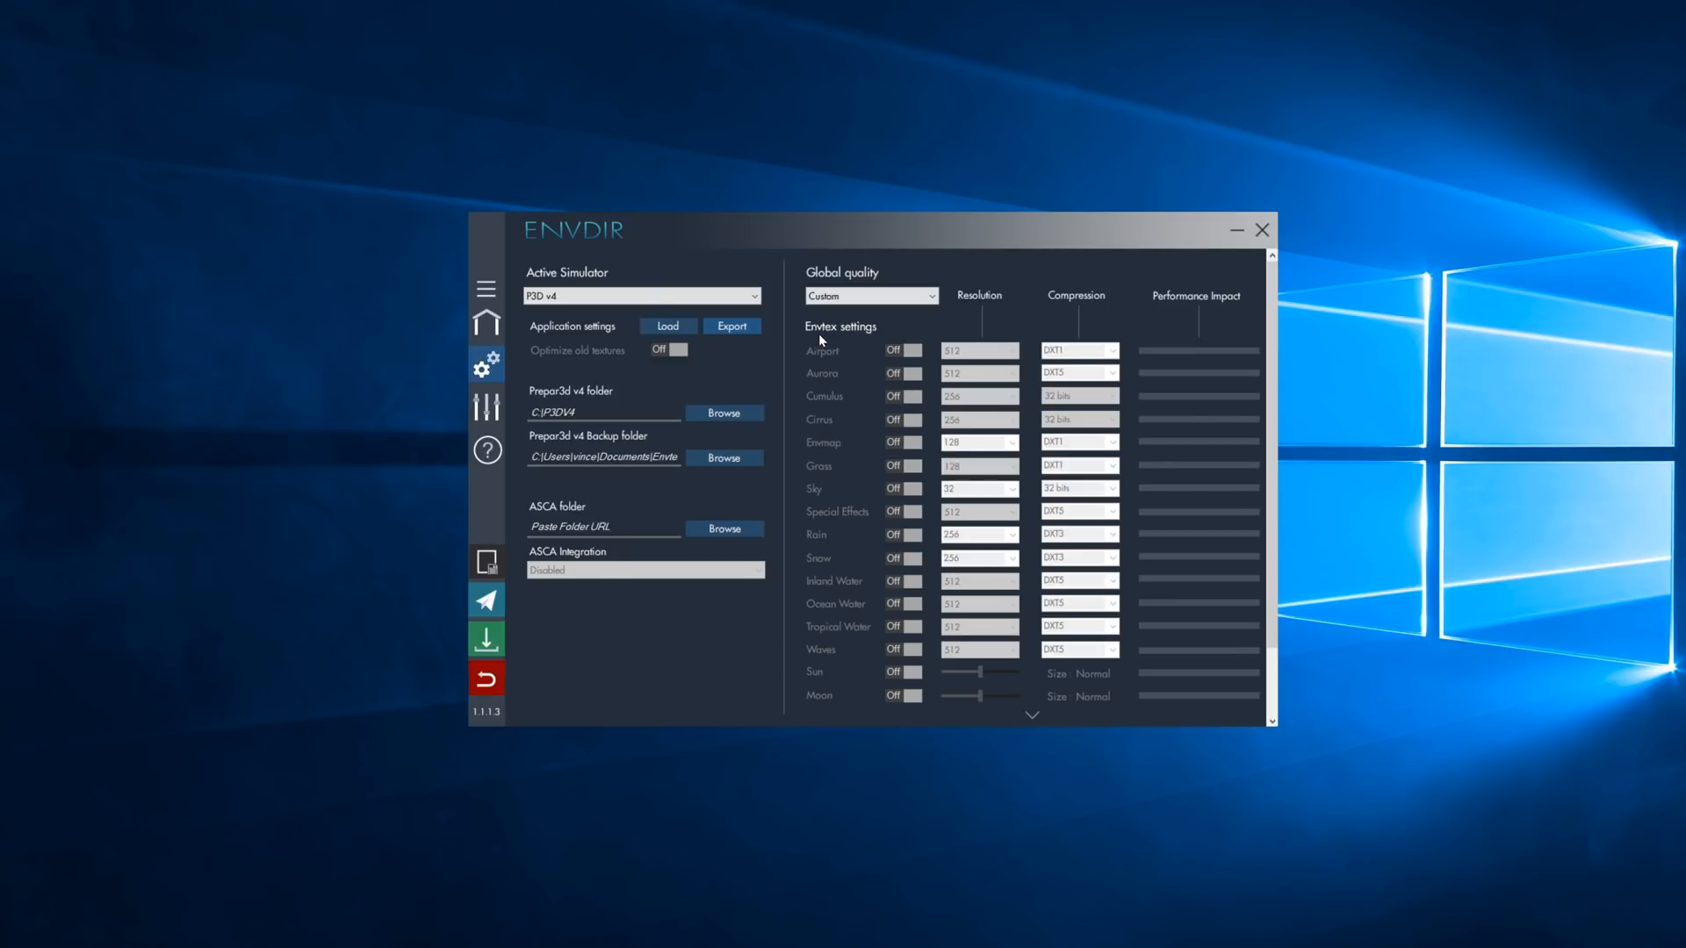
mouse_move(567, 401)
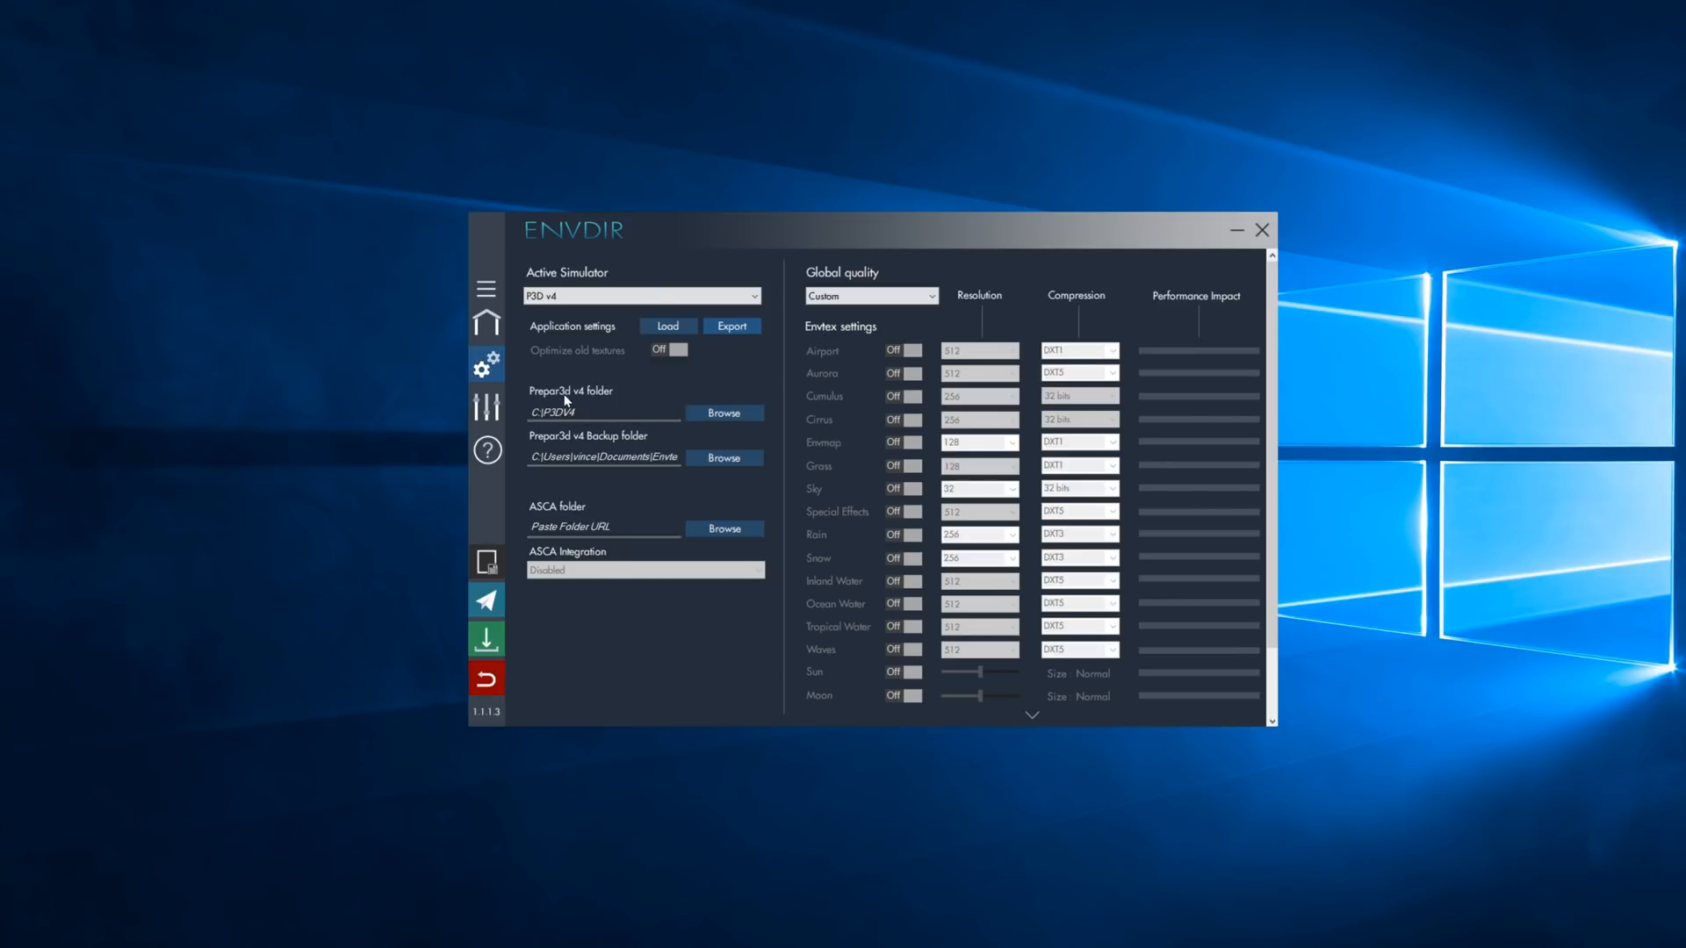
mouse_move(618, 400)
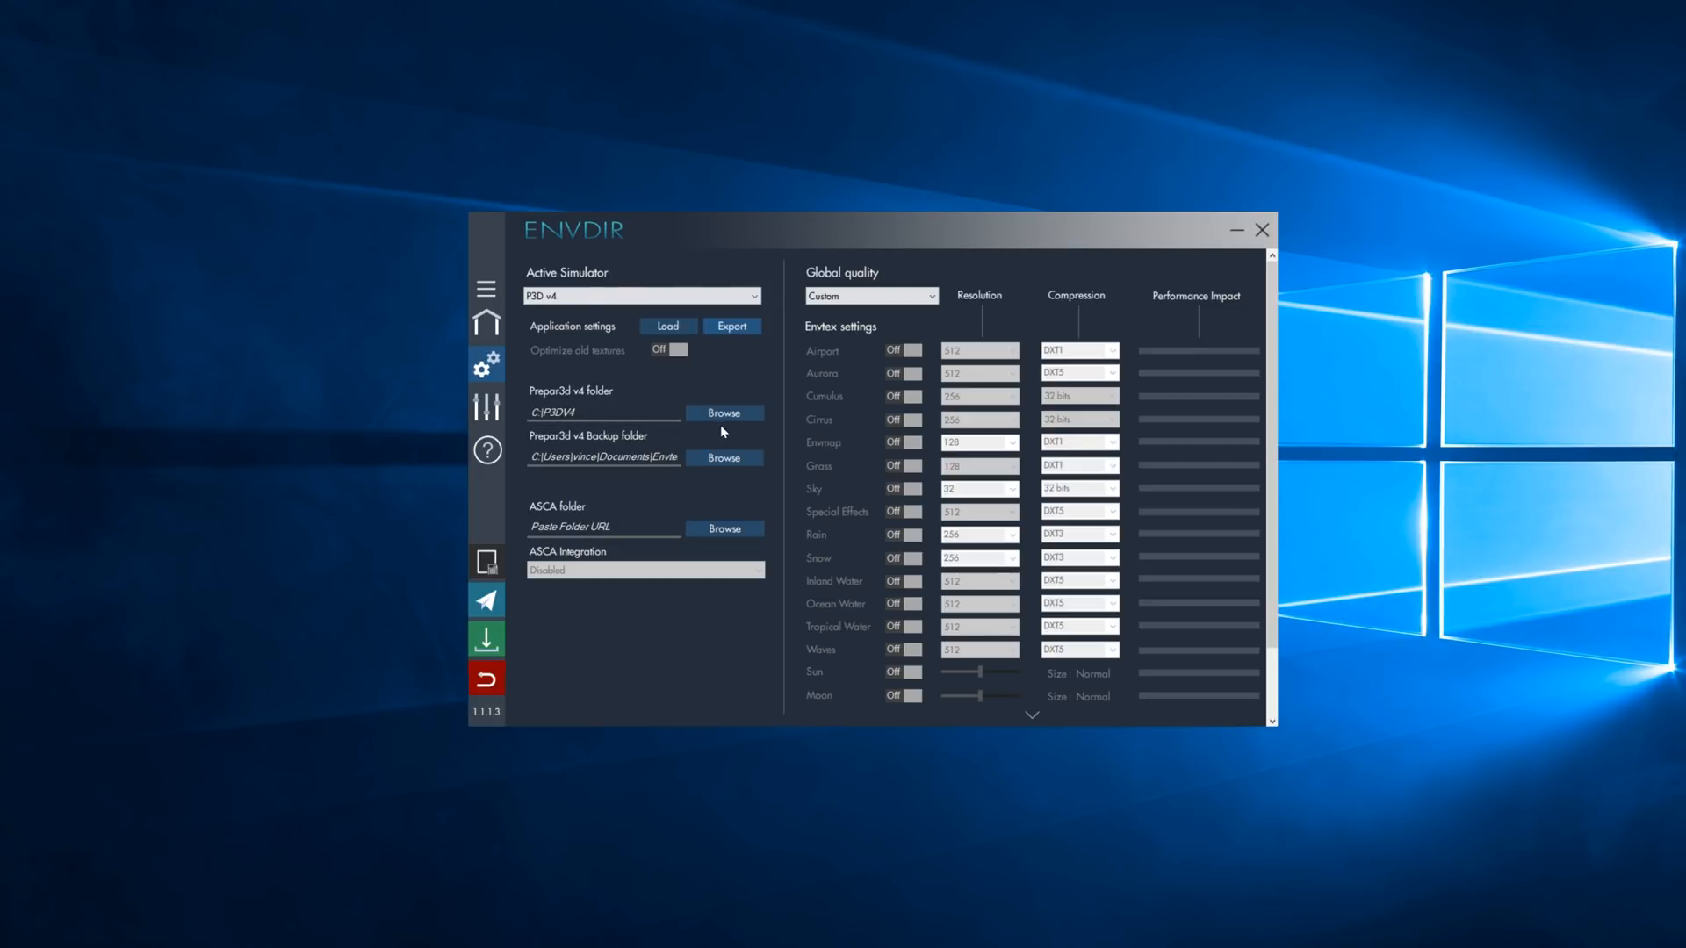
mouse_move(1179, 528)
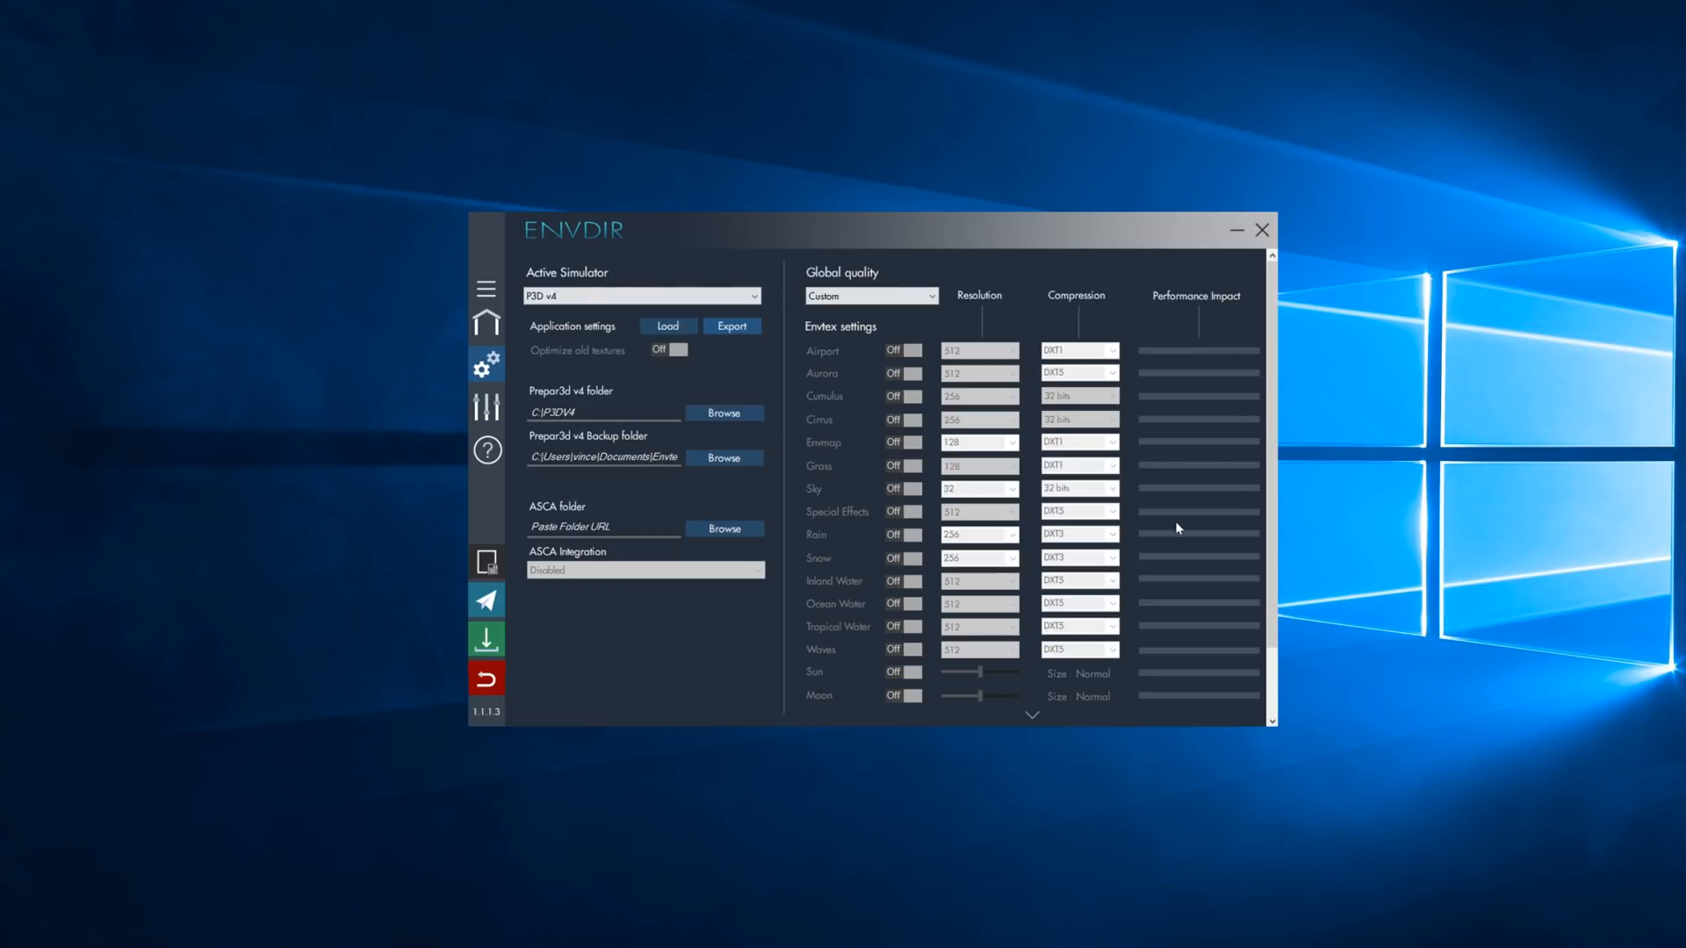
mouse_move(945, 580)
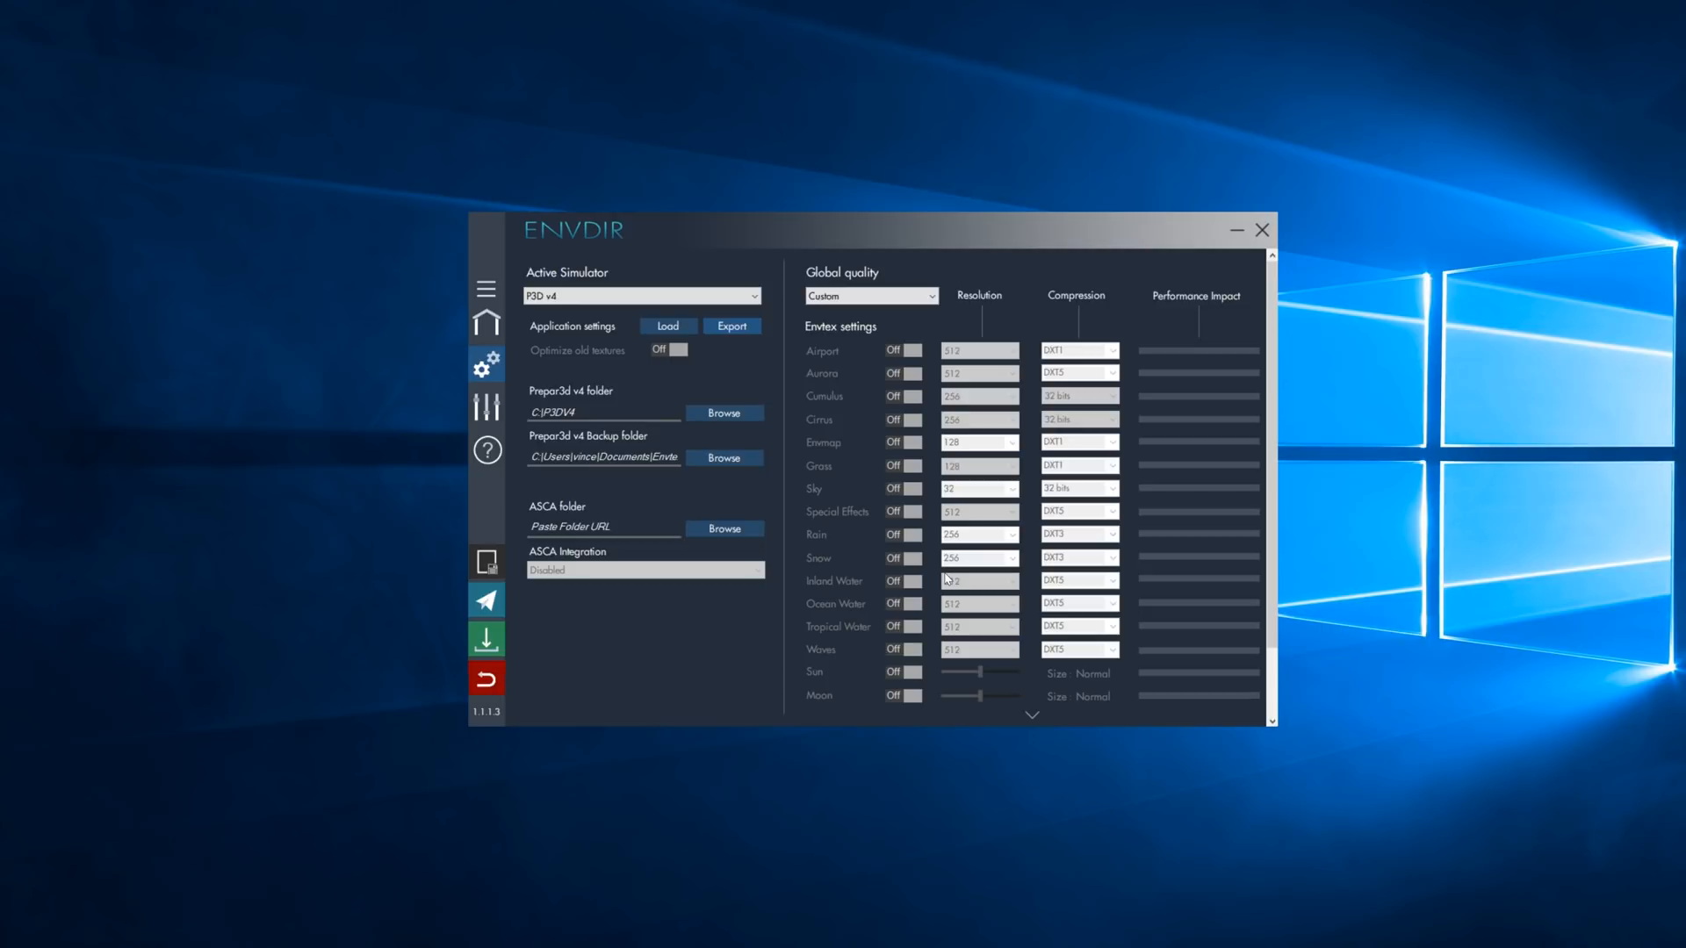
mouse_move(898, 517)
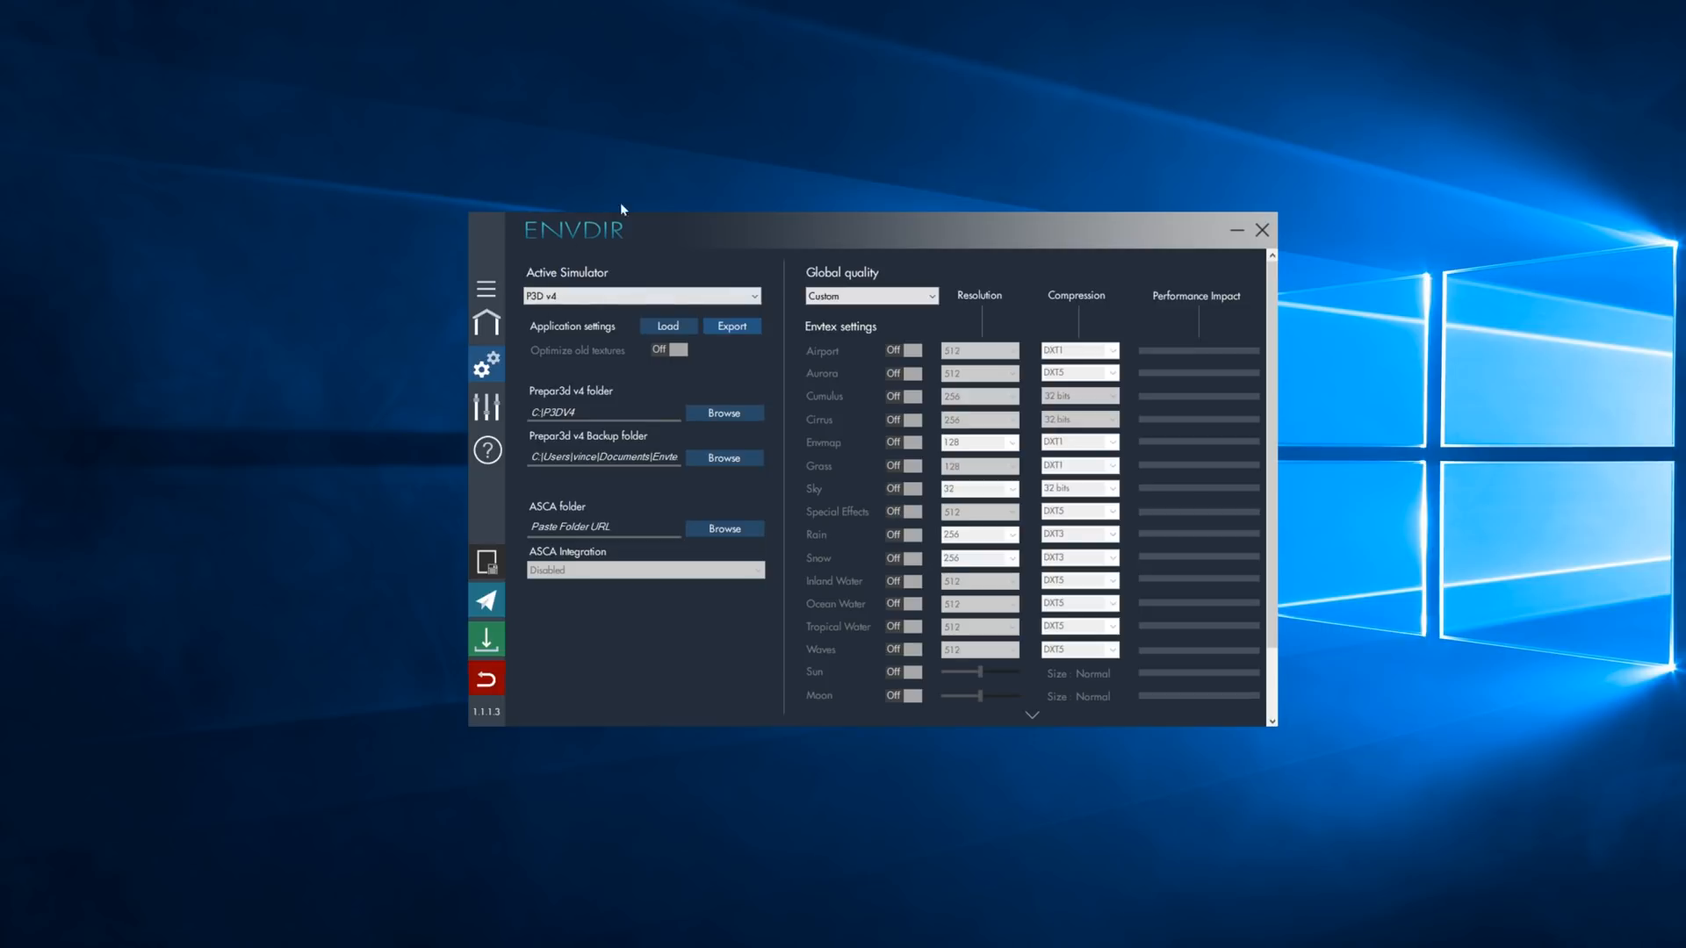
mouse_move(799, 339)
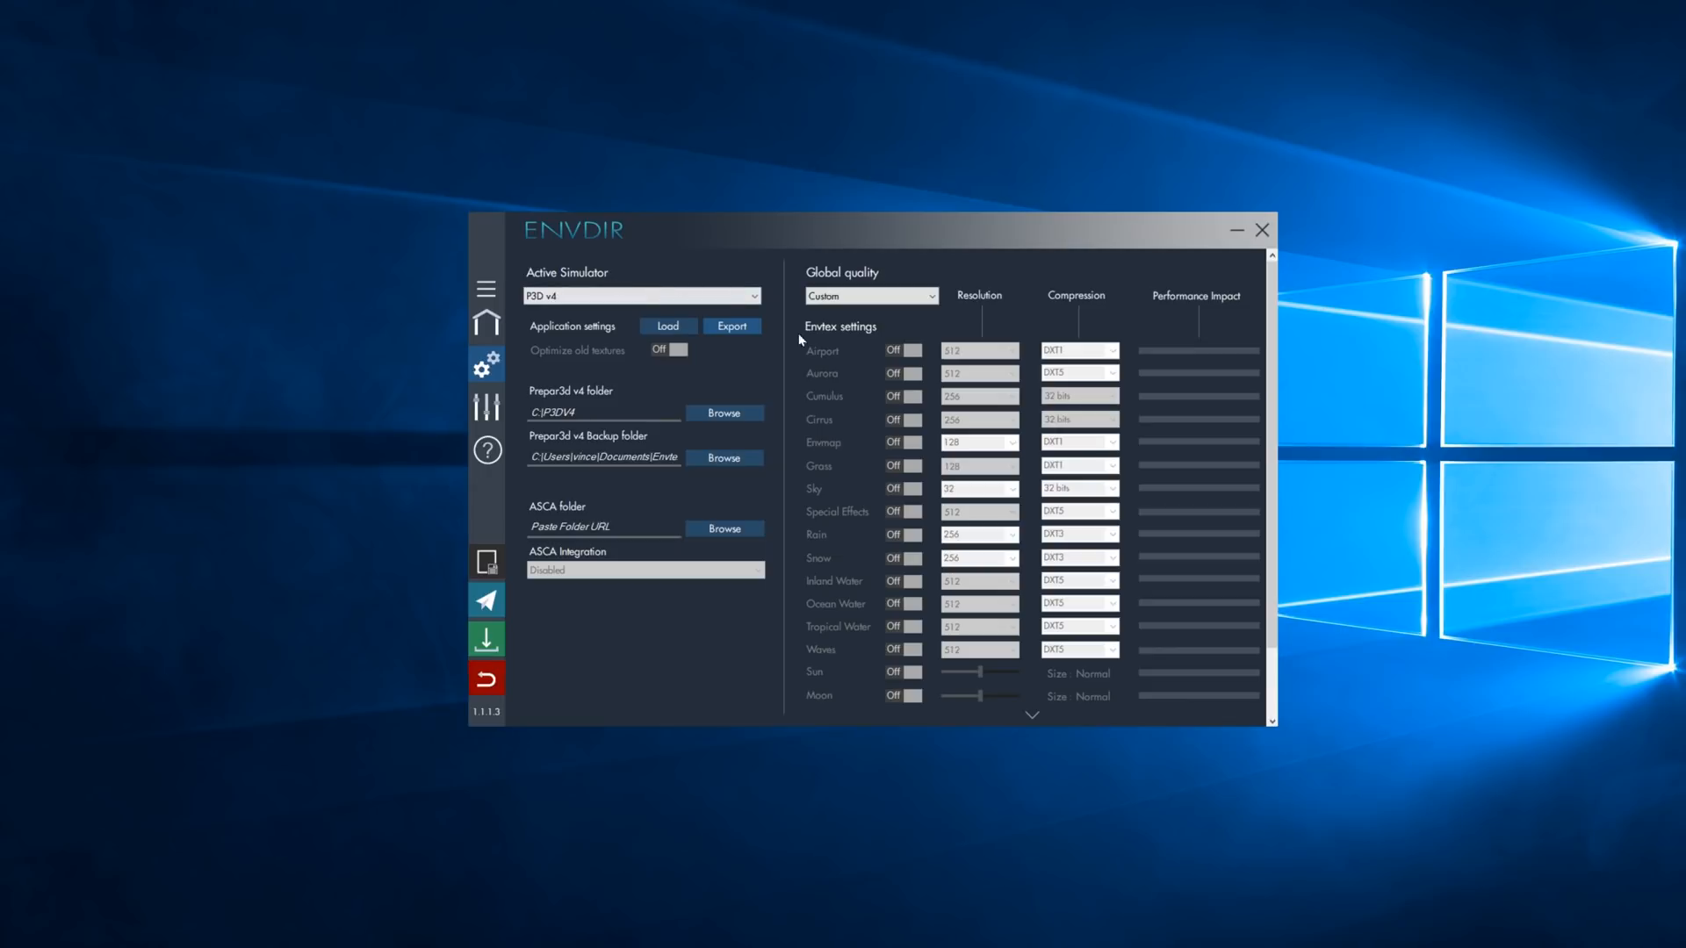
mouse_move(1022, 602)
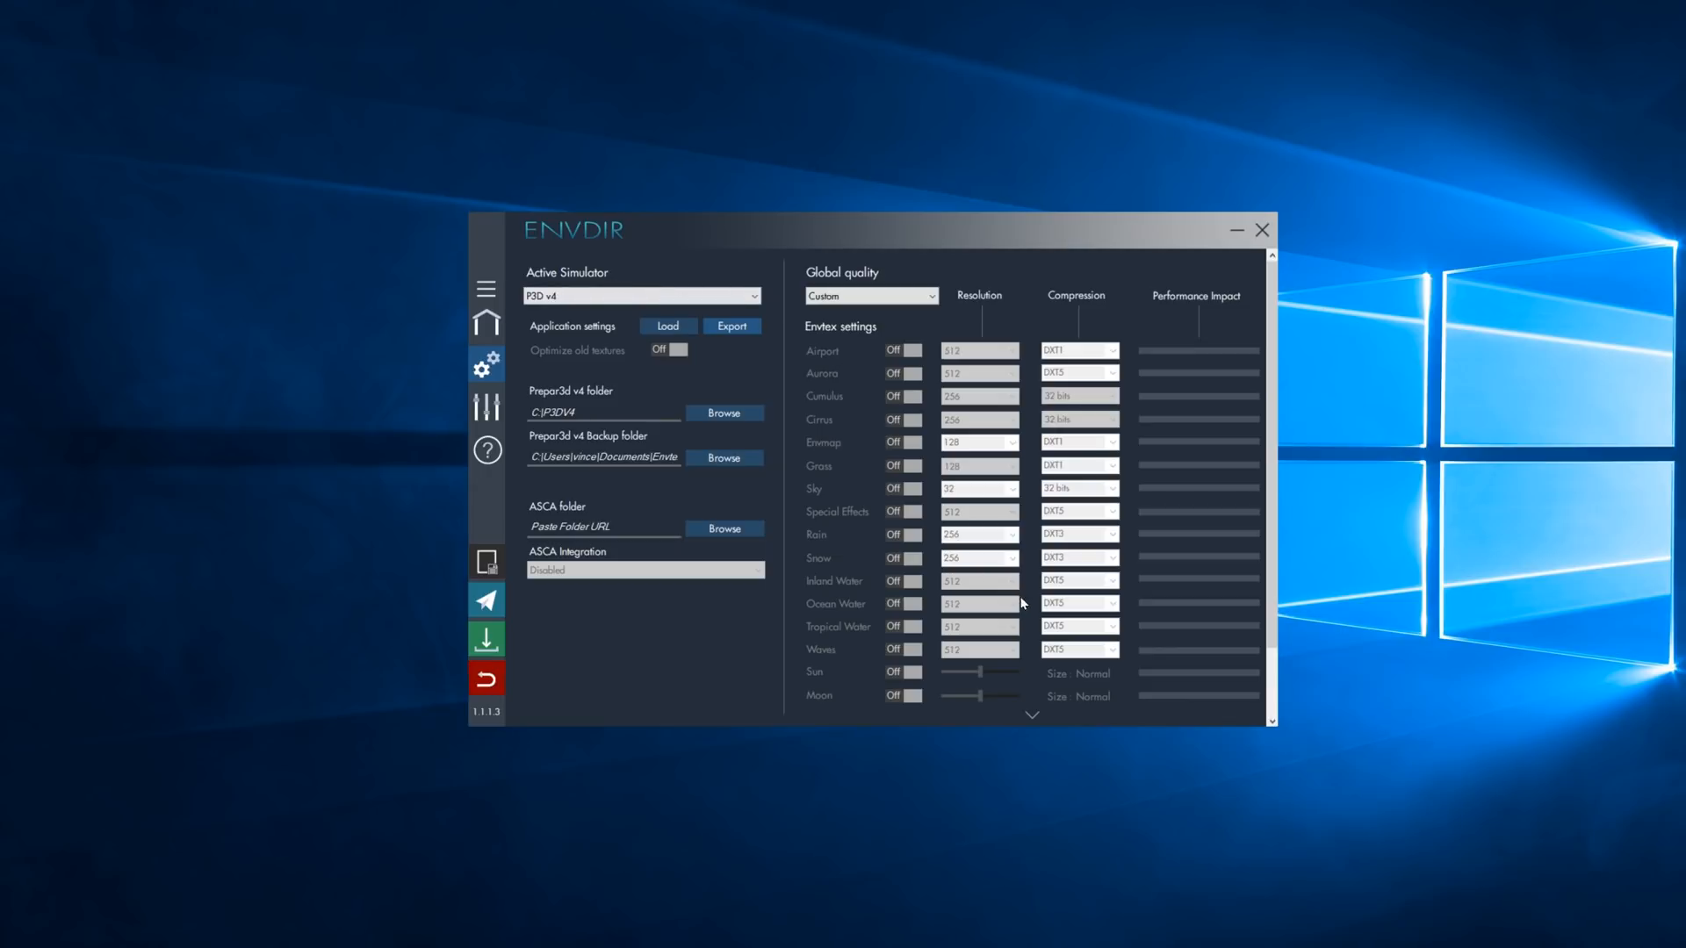
Step: Keep Envshade shaders on, try the High Quality preset, then return to High Performance
scroll(down, 3)
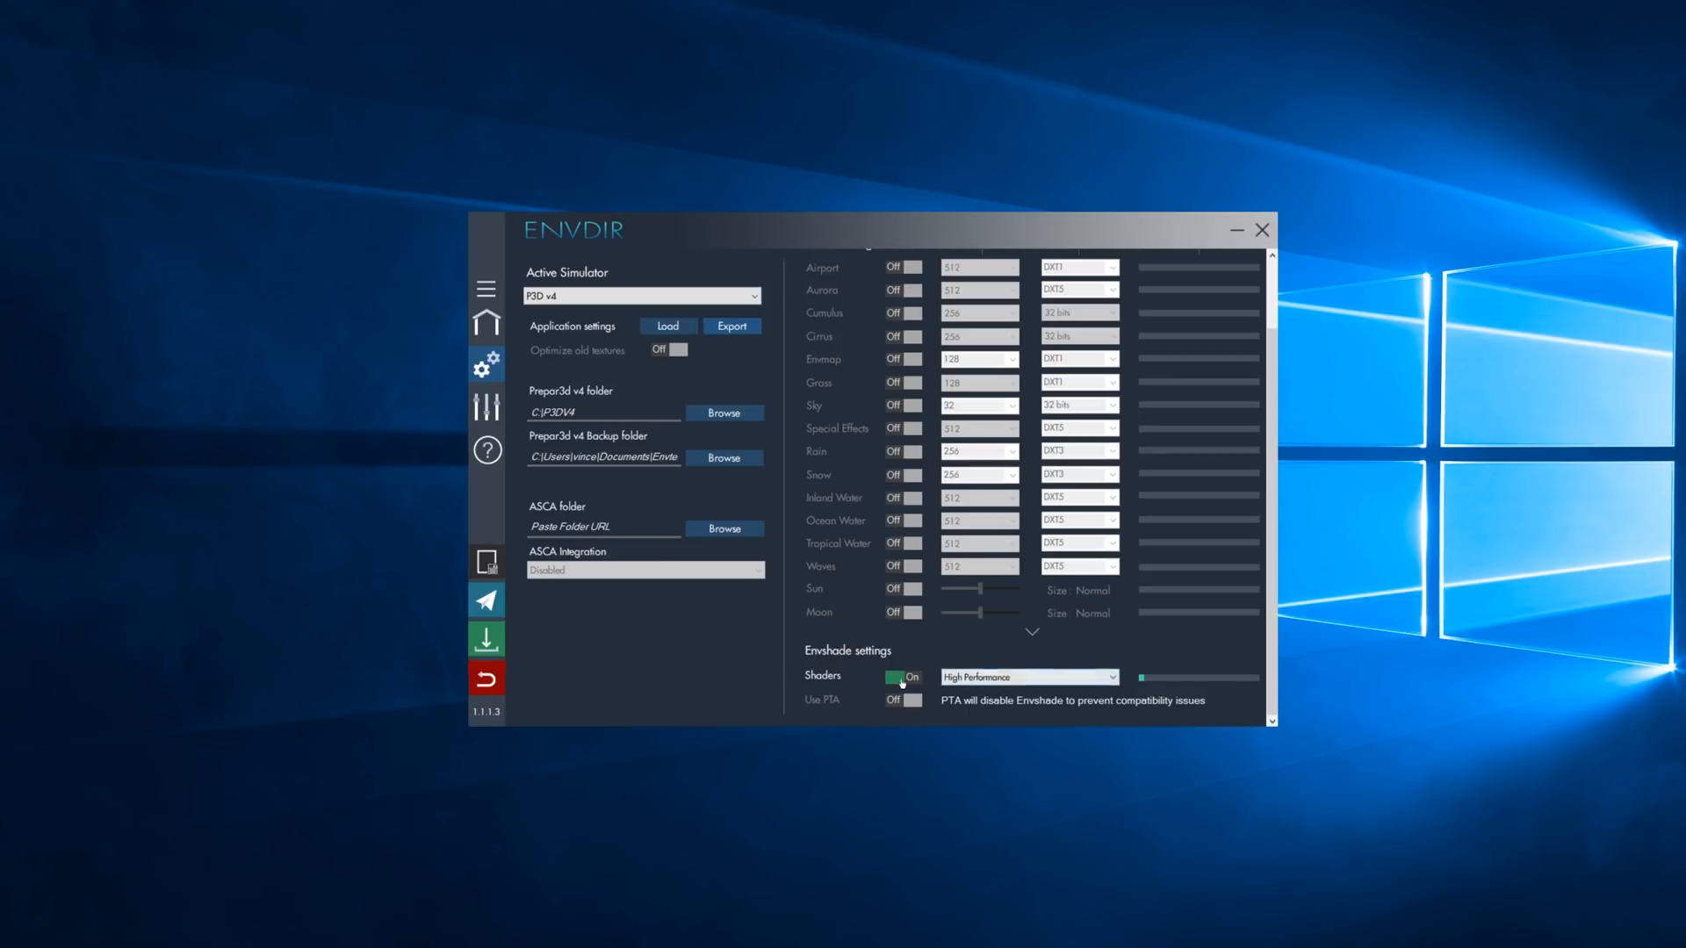
click(1024, 676)
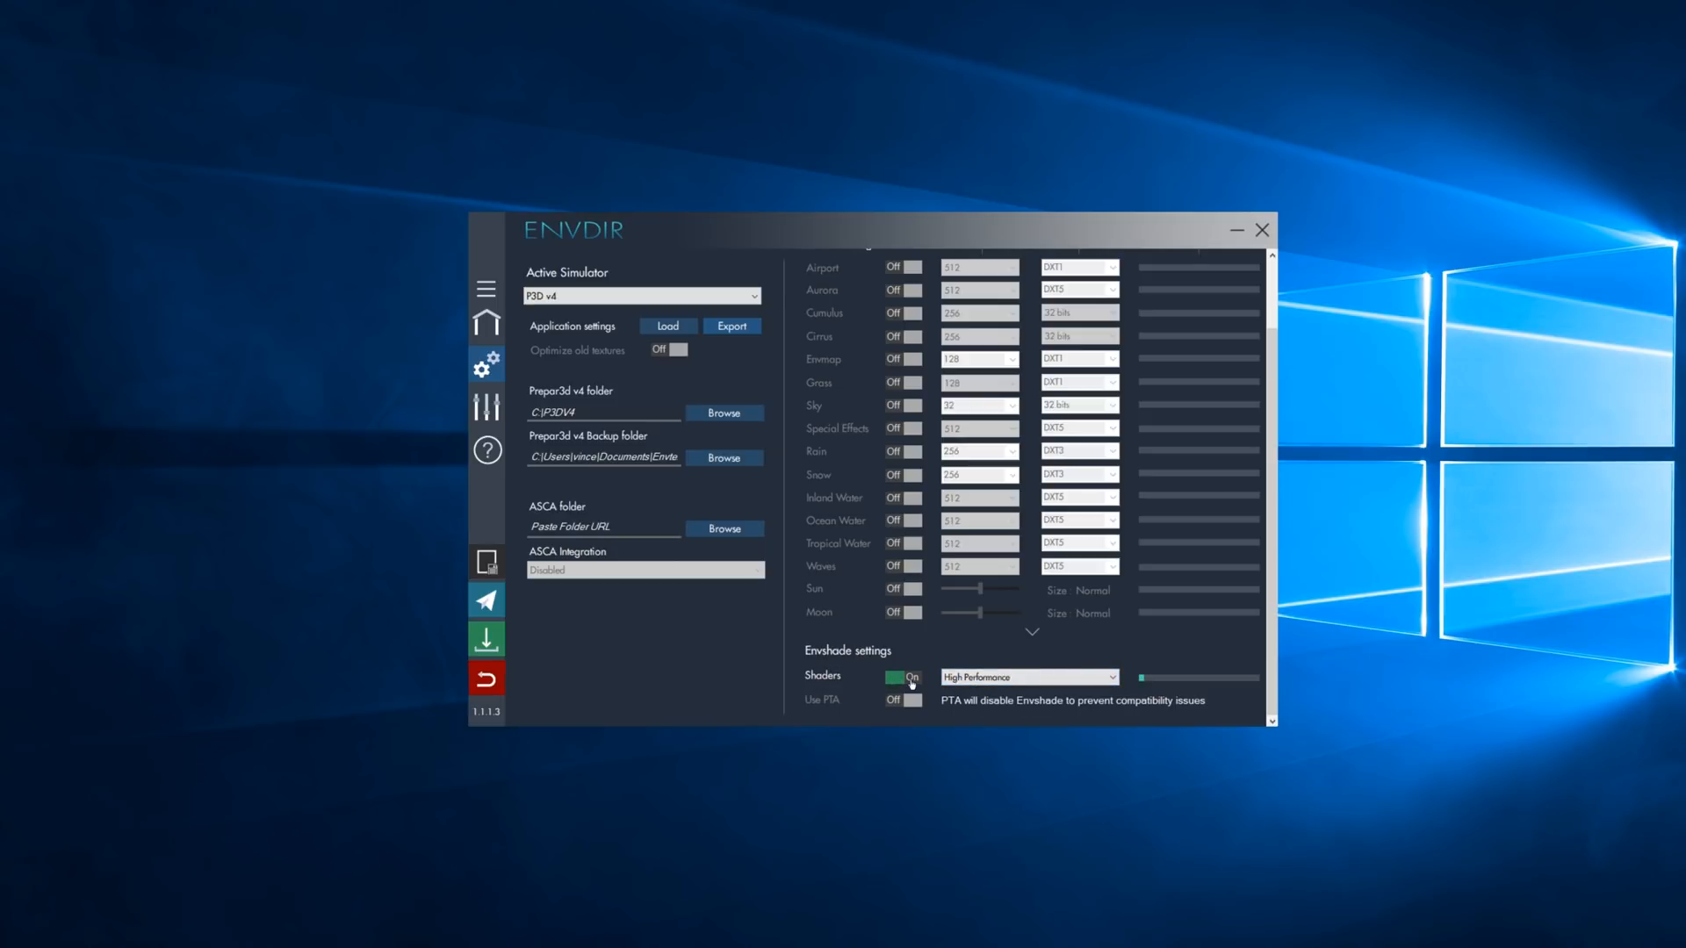
mouse_move(899, 707)
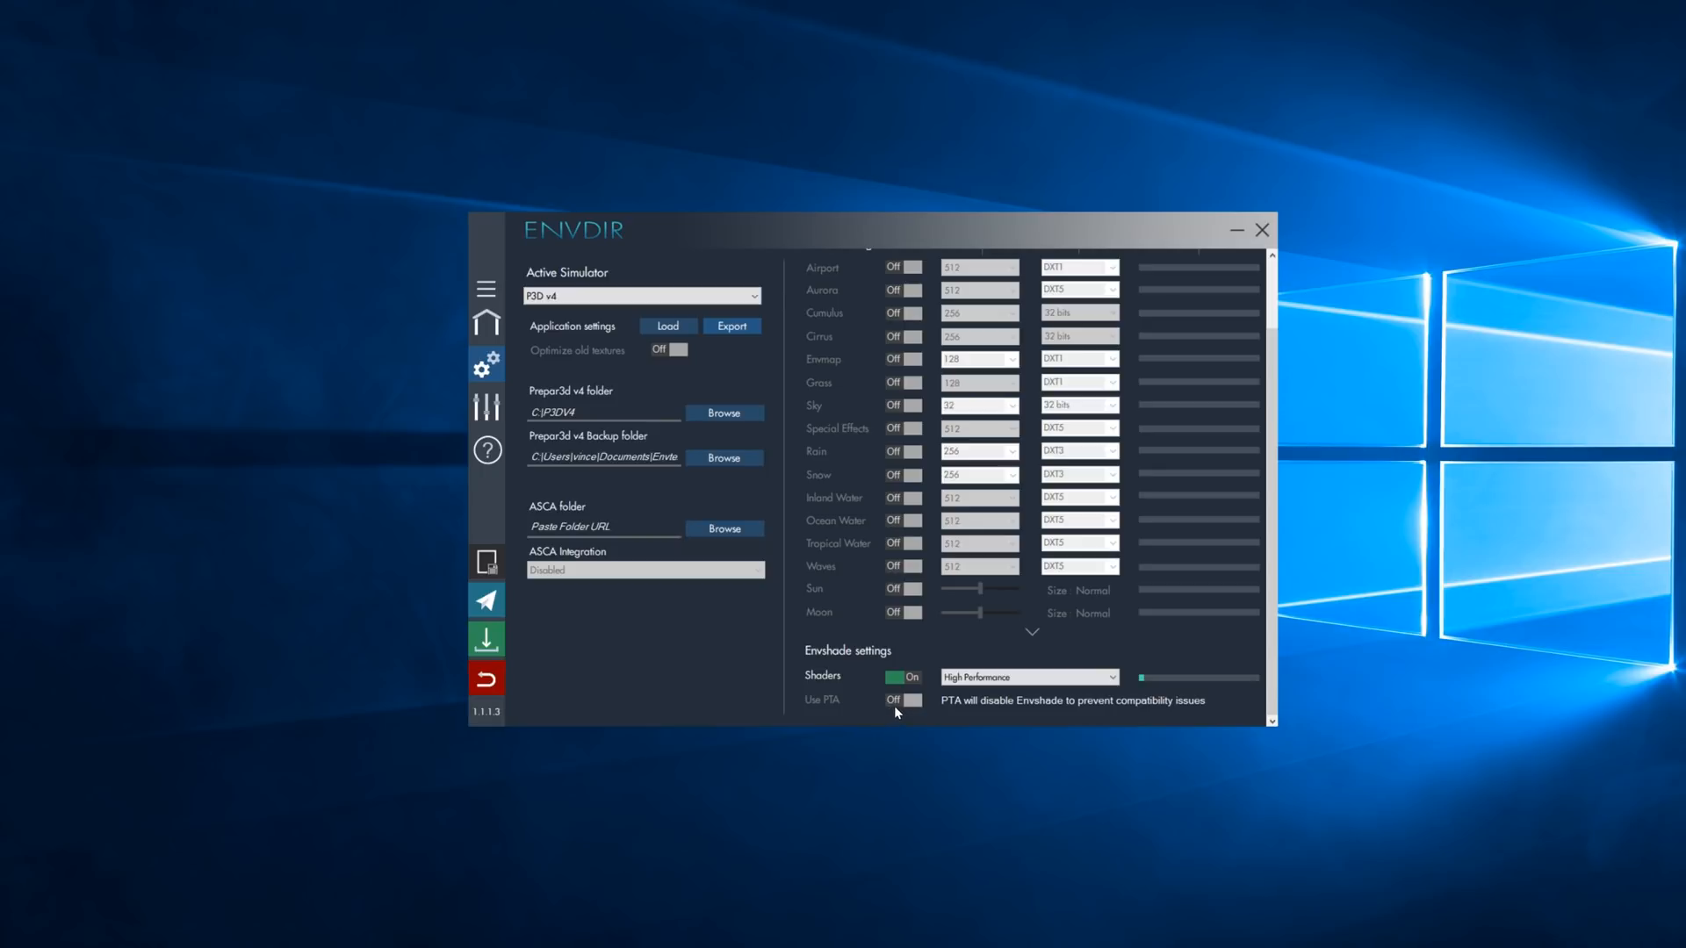
mouse_move(905, 711)
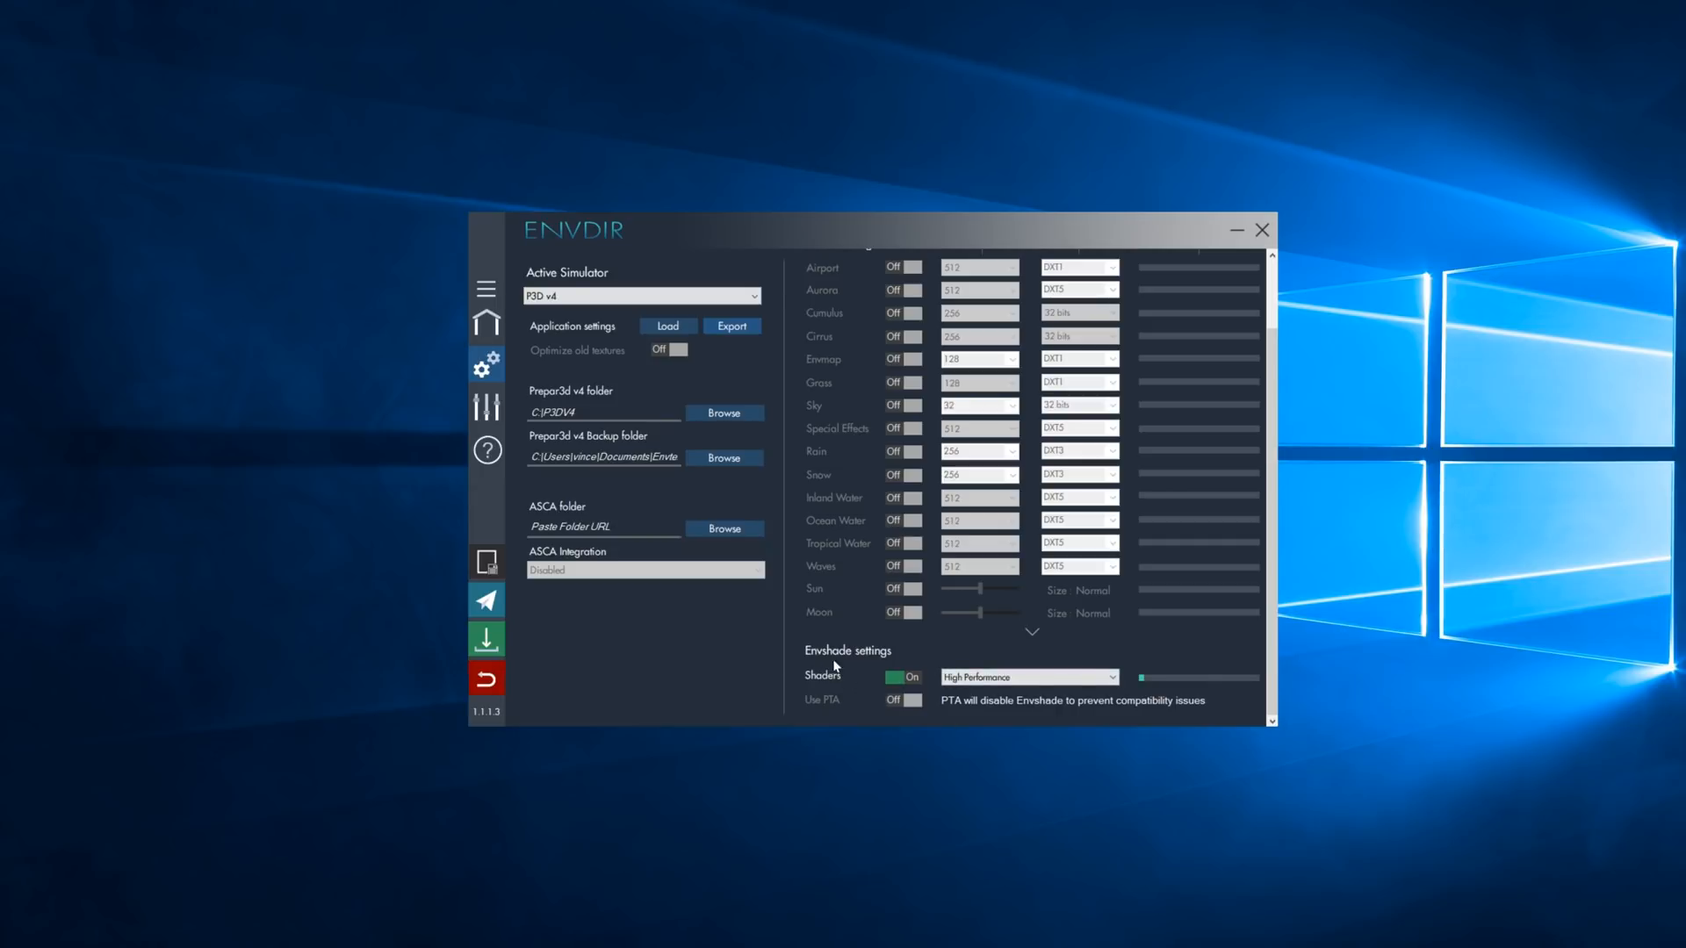
mouse_move(868, 686)
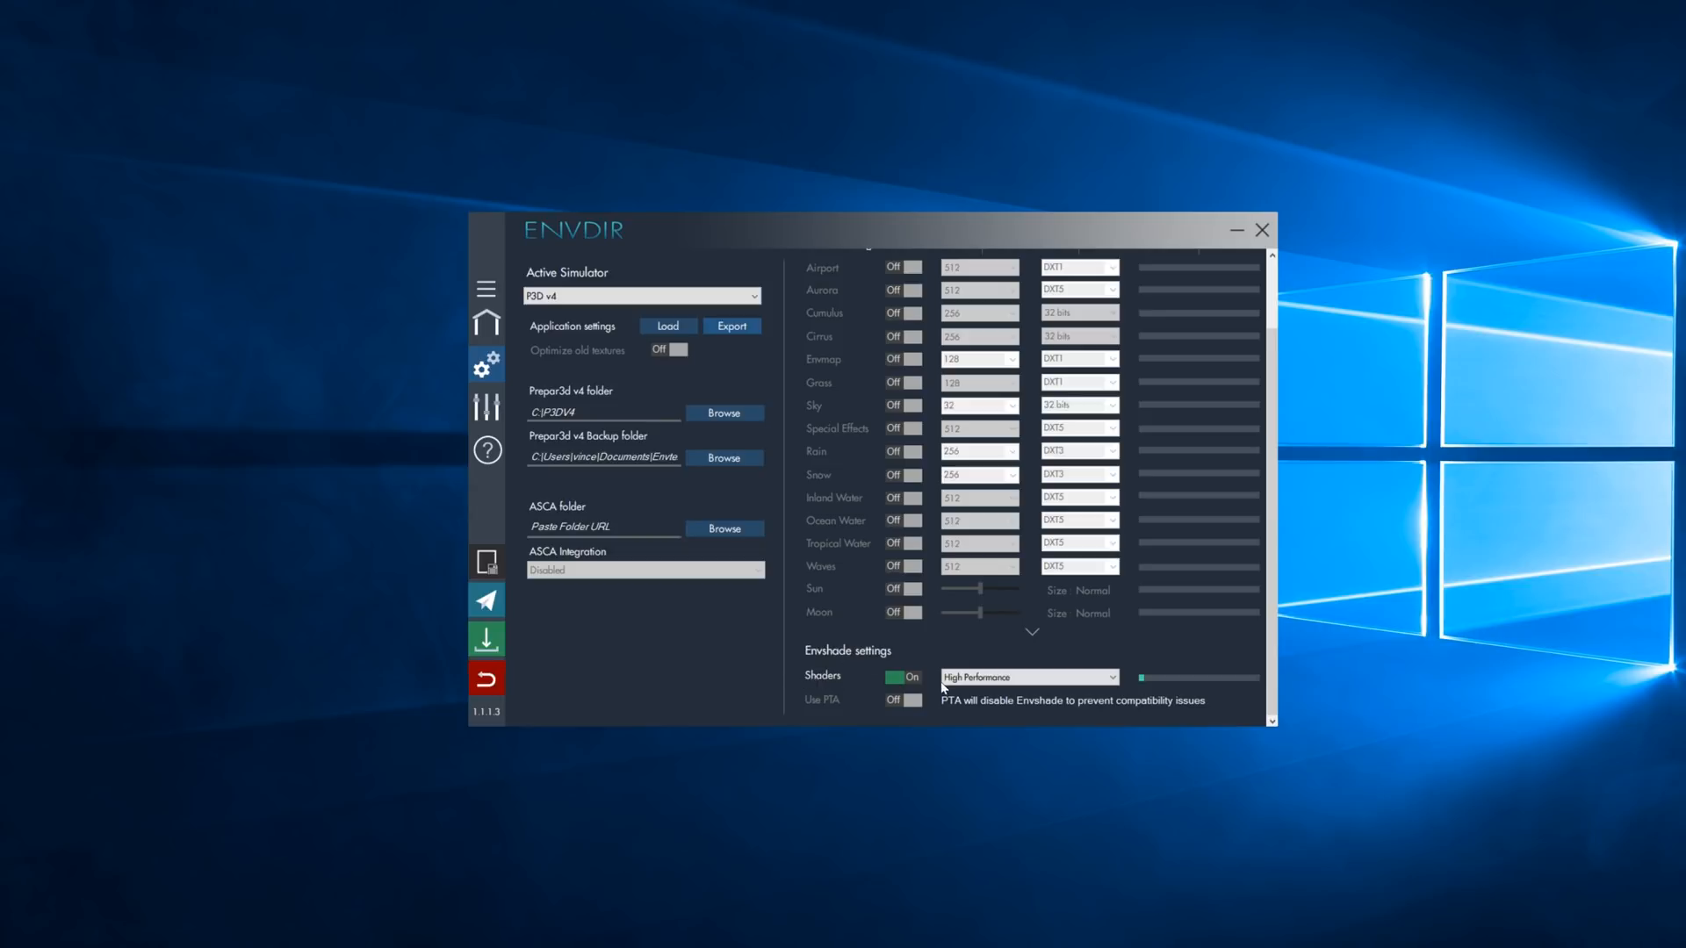
click(1024, 676)
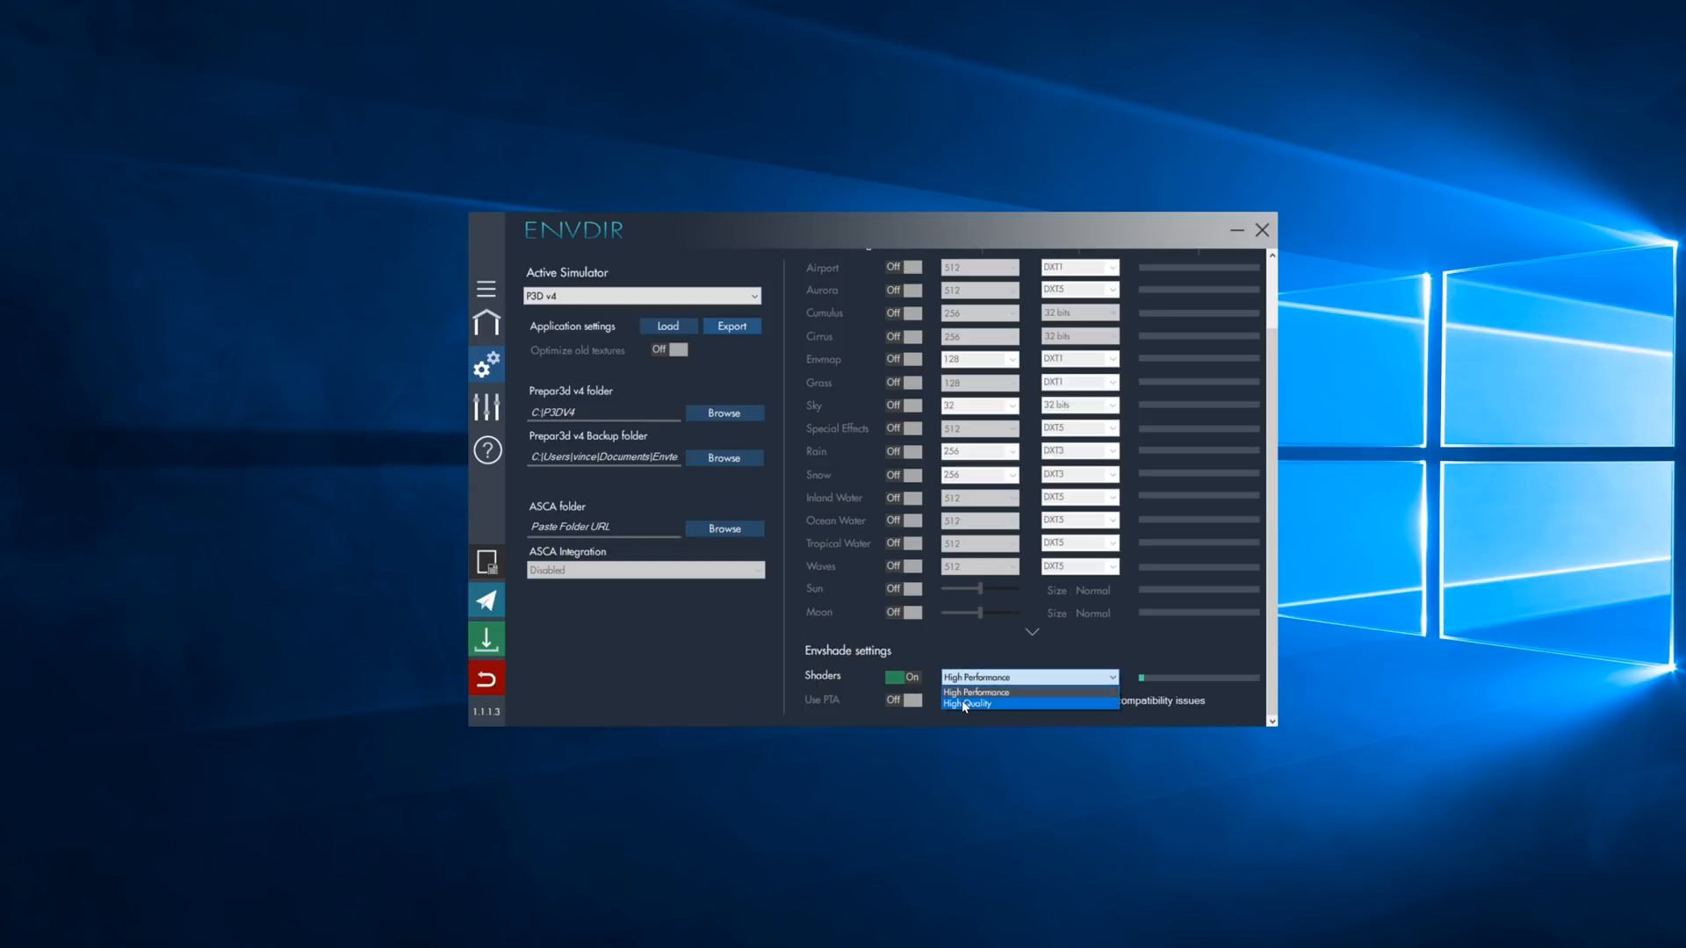
mouse_move(998, 706)
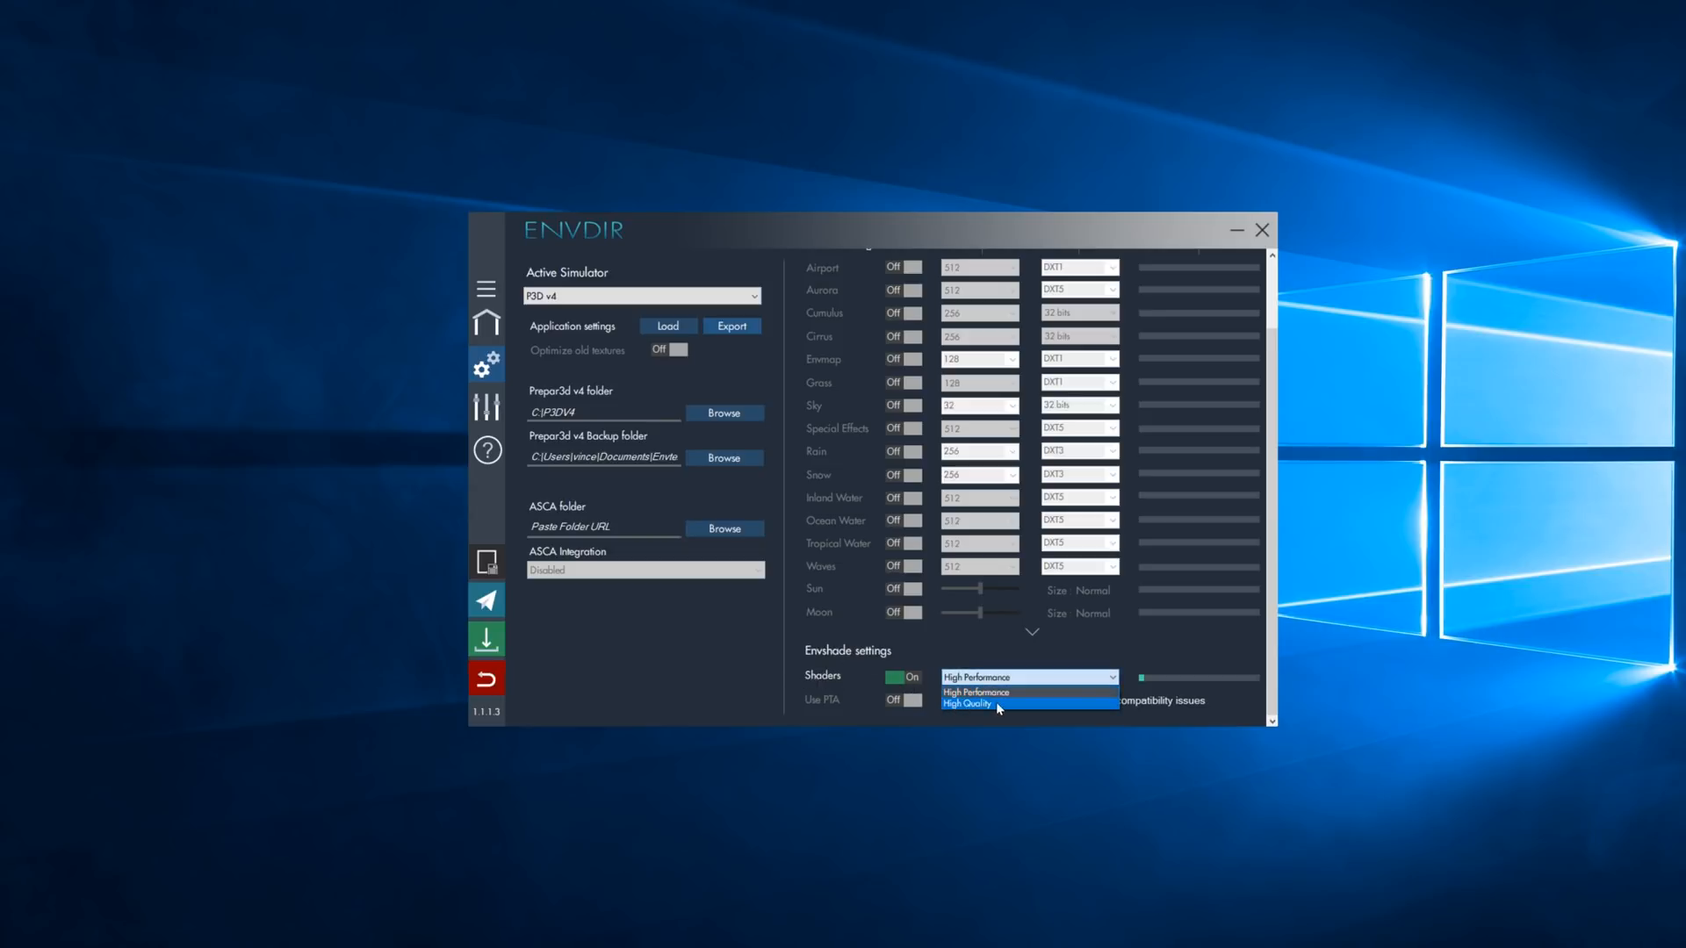
click(966, 704)
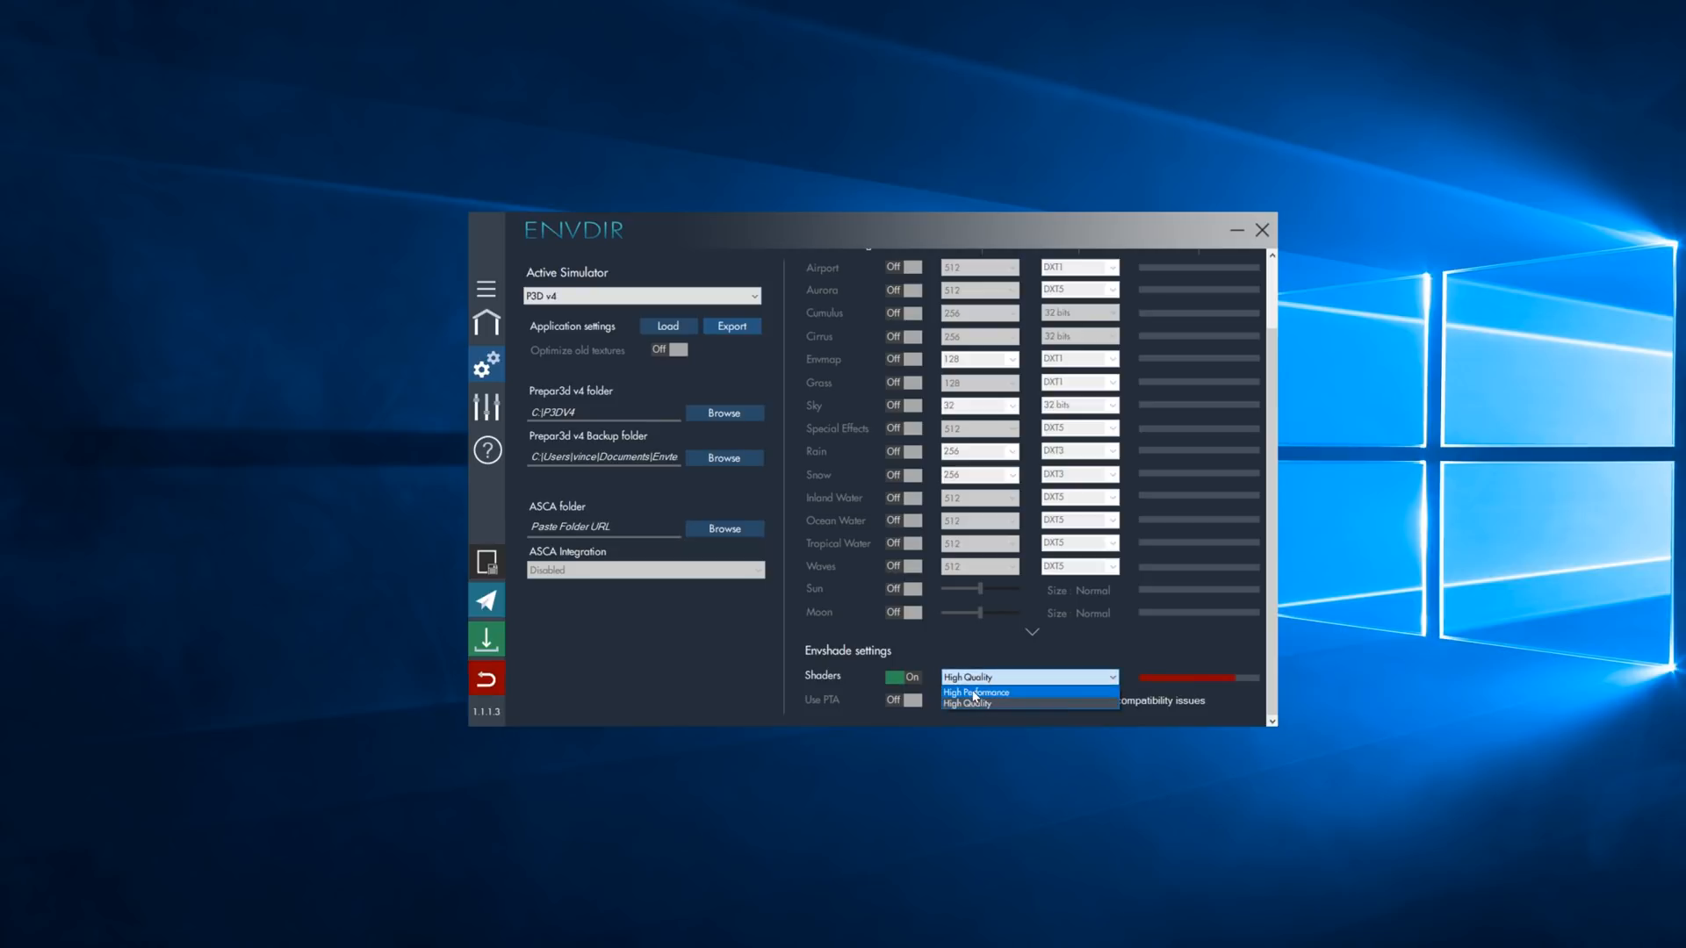
click(977, 692)
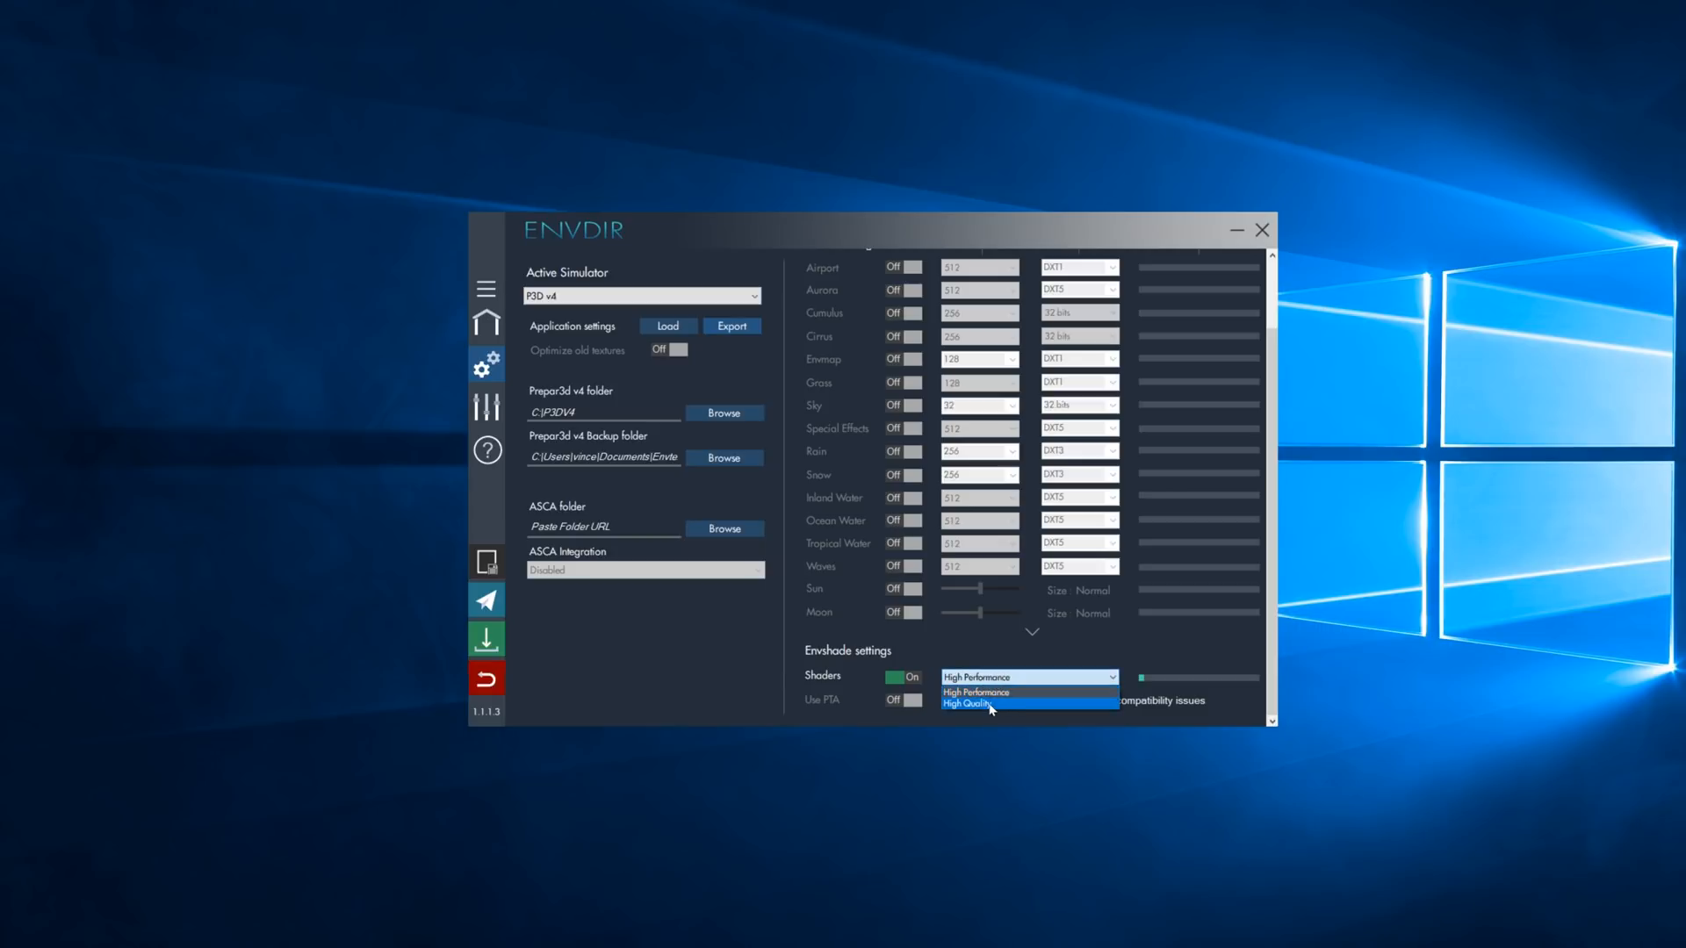
mouse_move(975, 711)
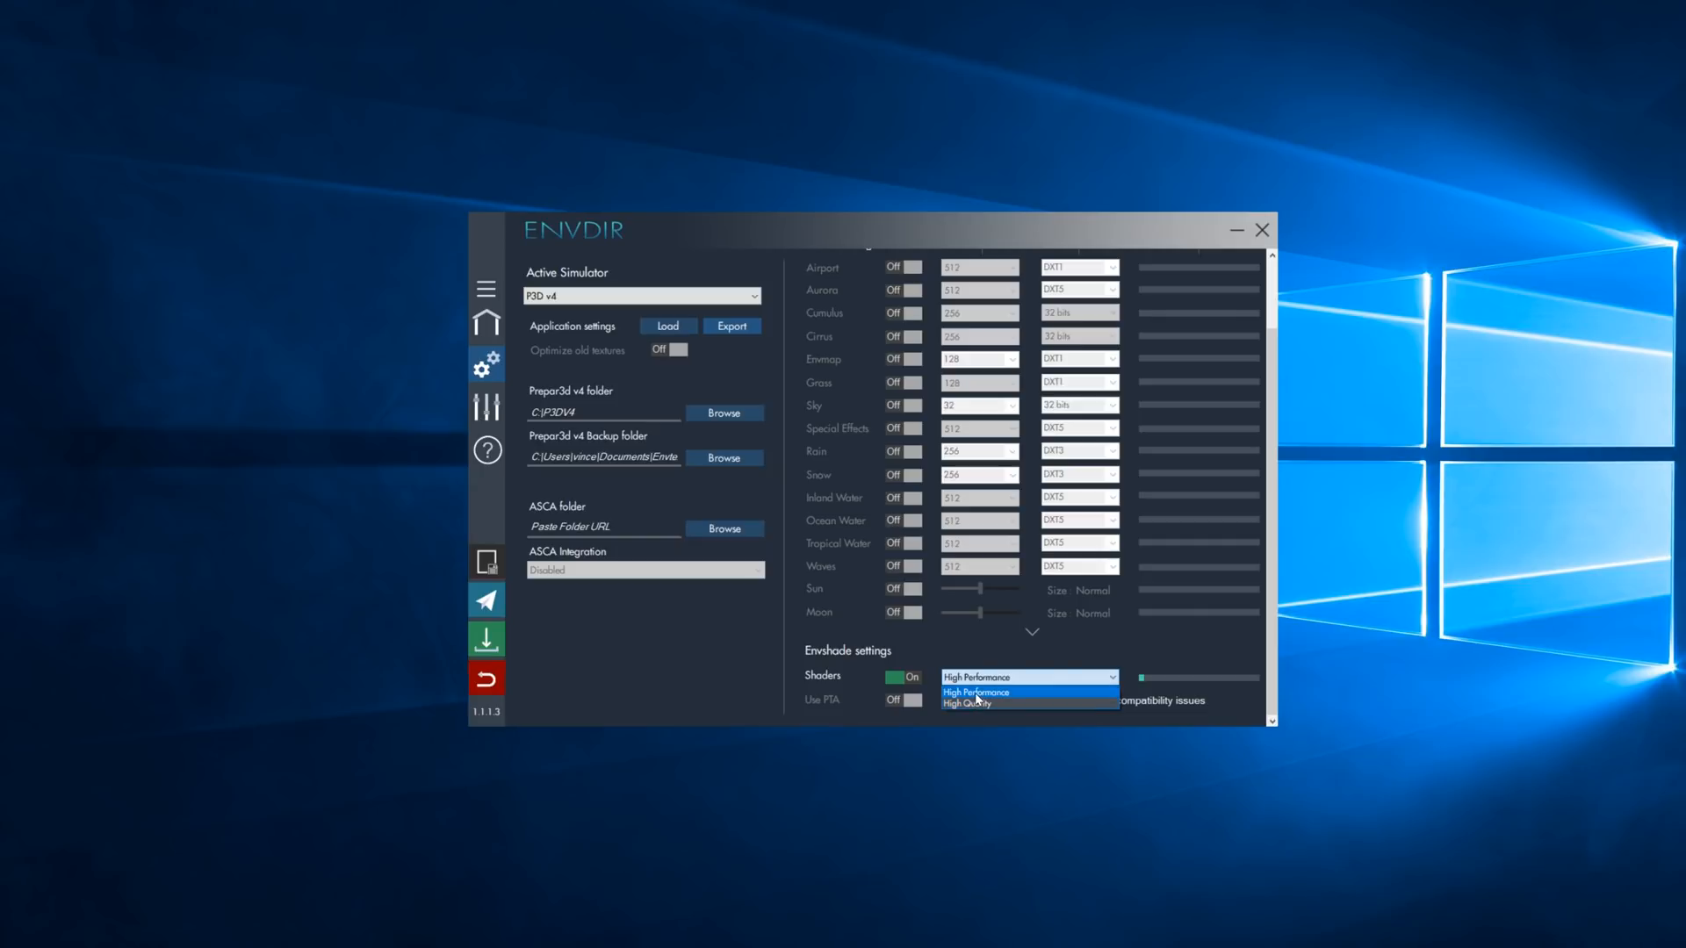
click(971, 692)
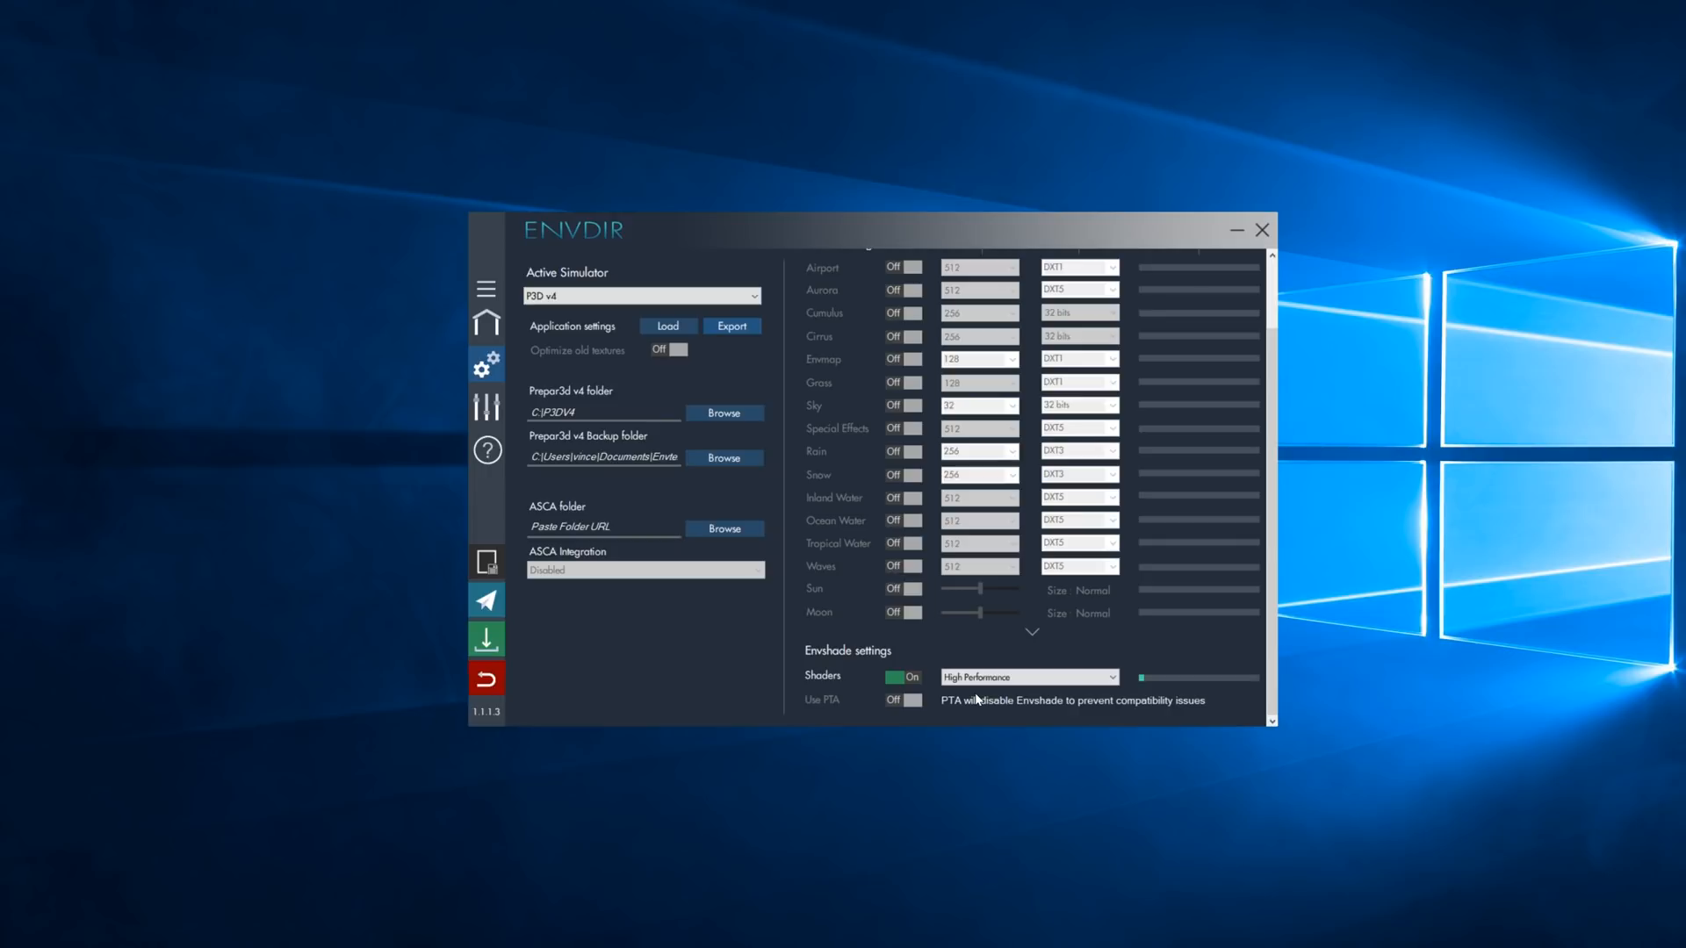
mouse_move(978, 699)
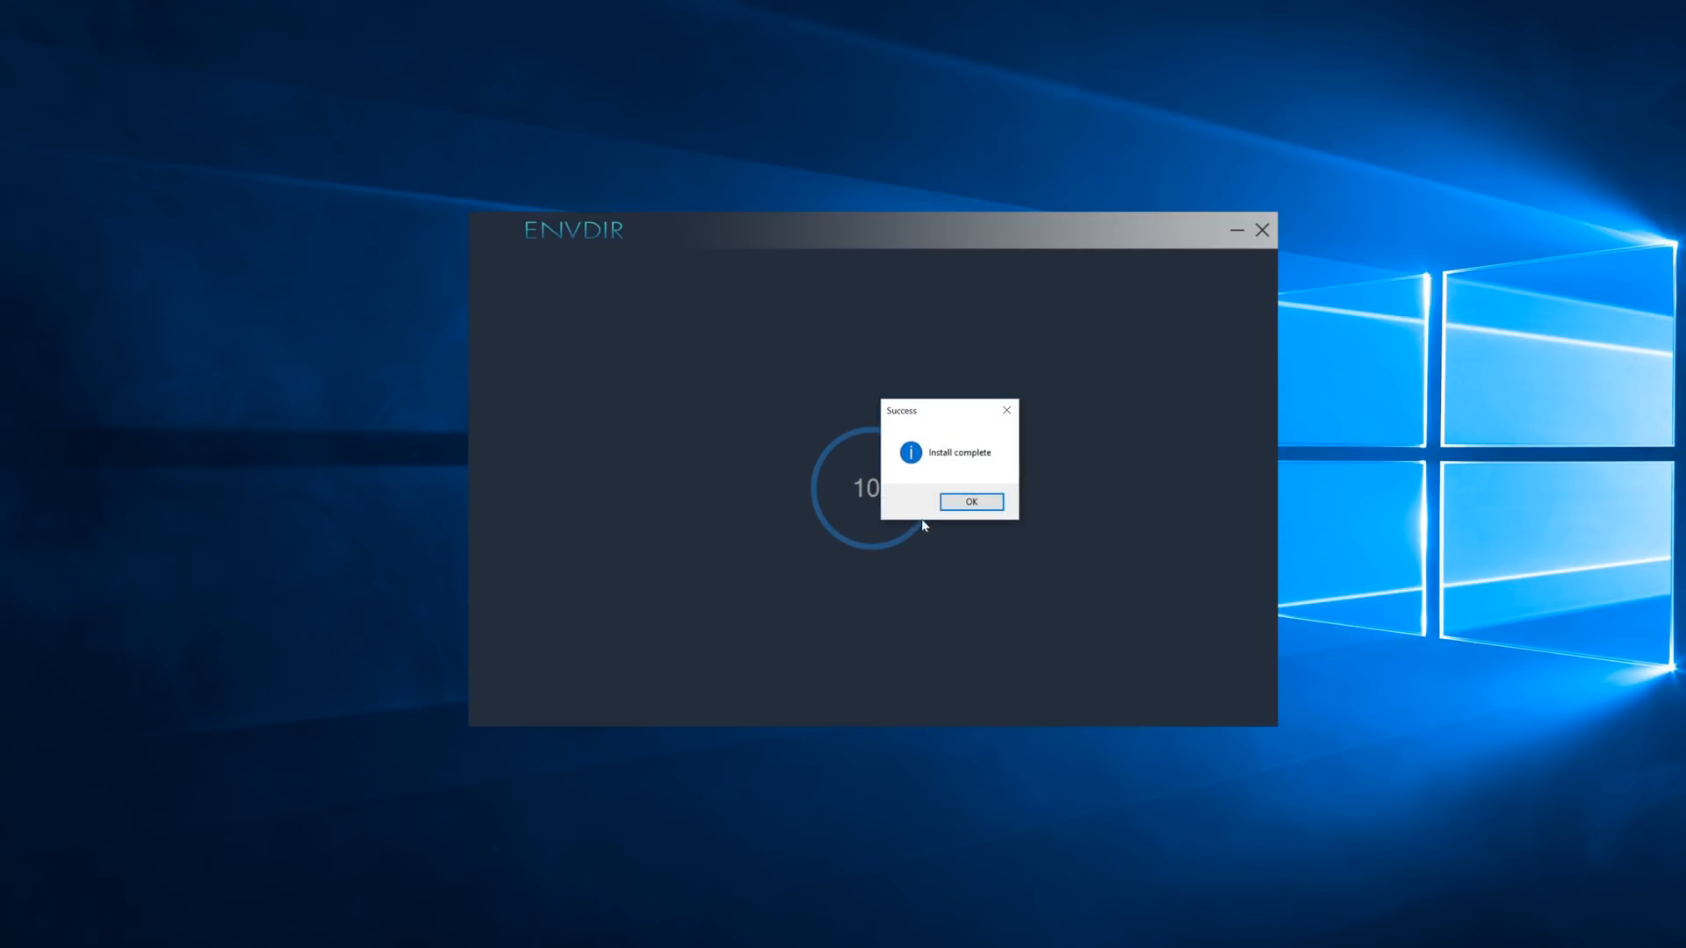
mouse_move(904, 392)
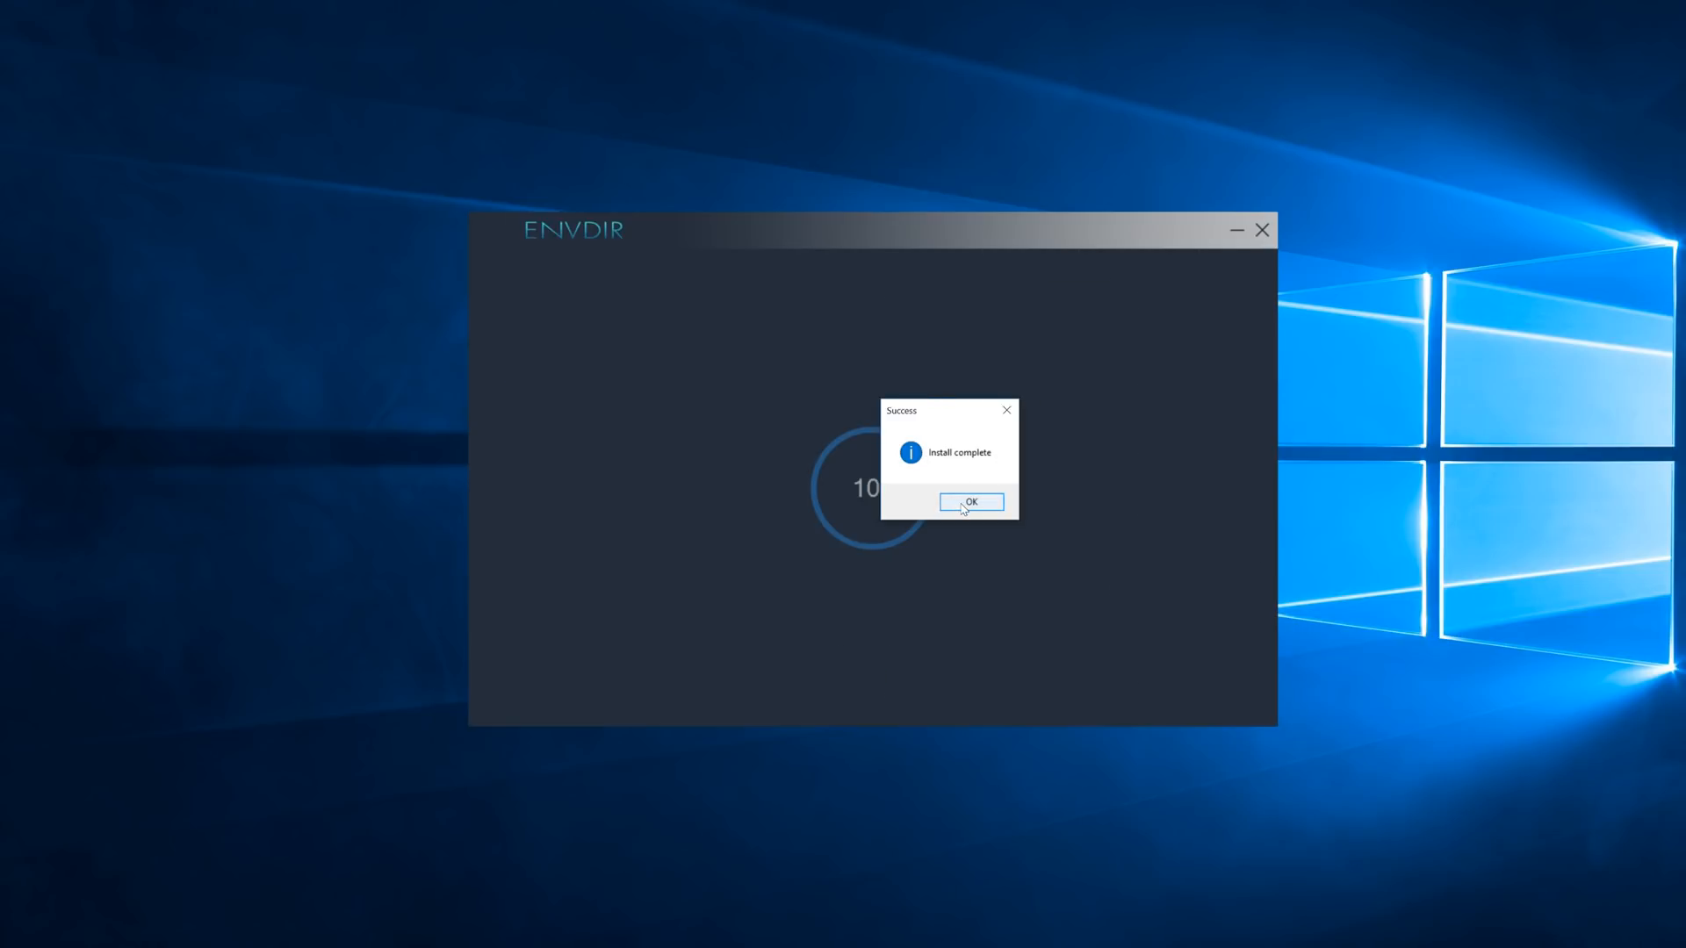
Step: Acknowledge the 'Install complete' message in Envdir
click(969, 502)
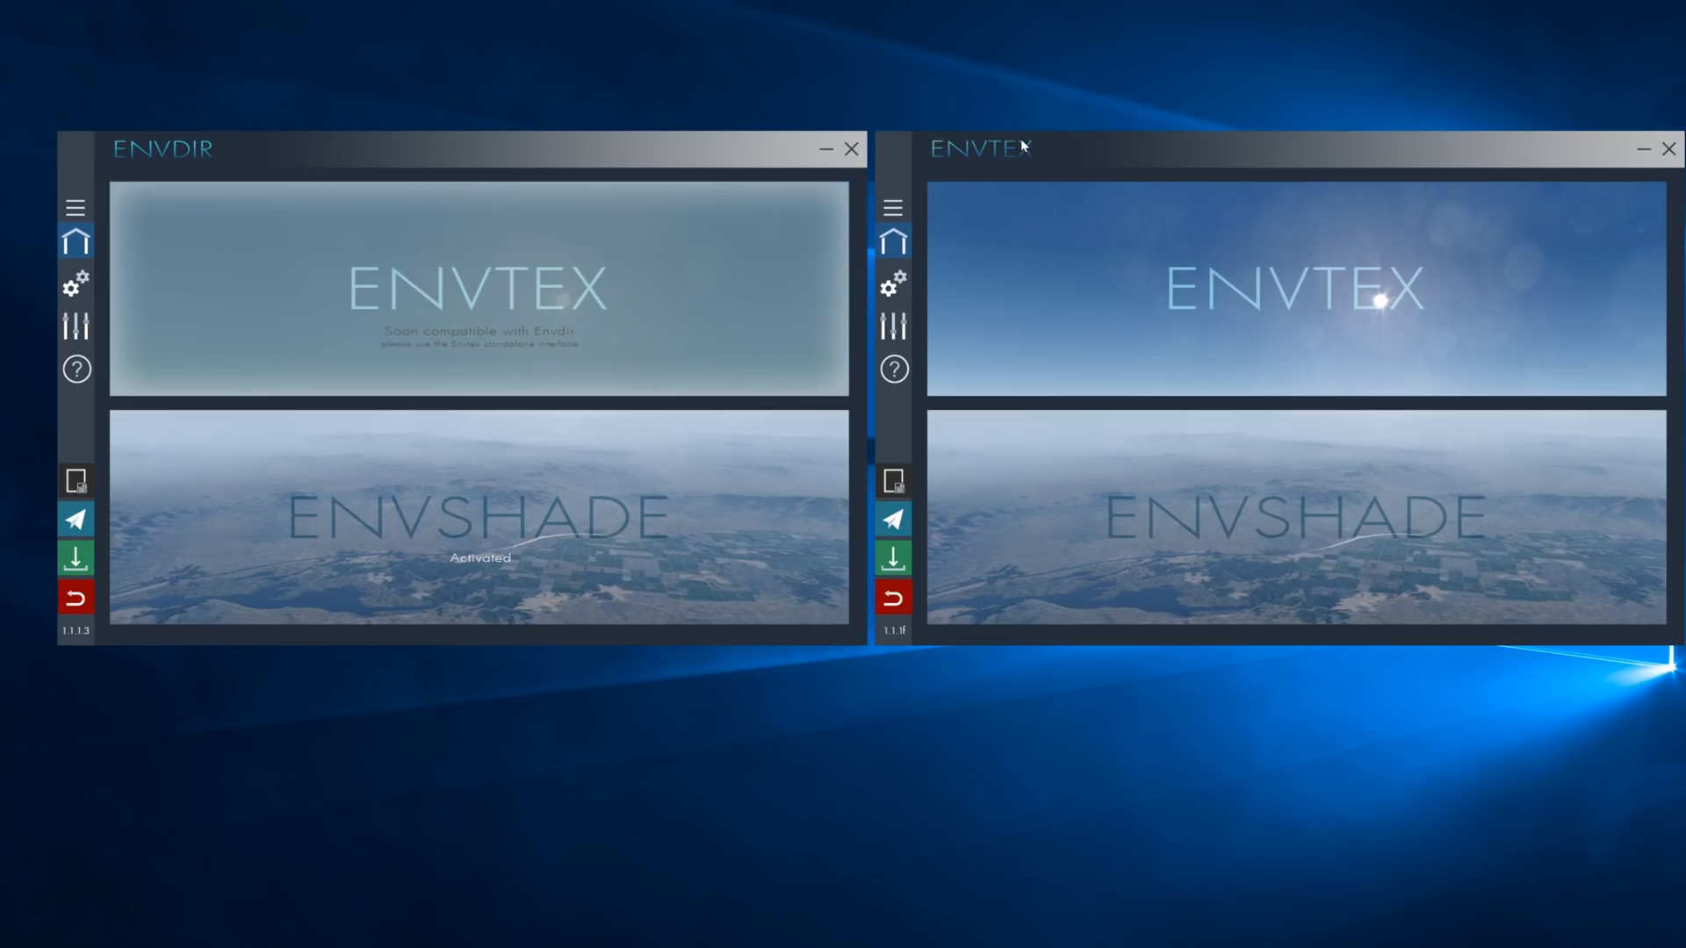
mouse_move(780, 161)
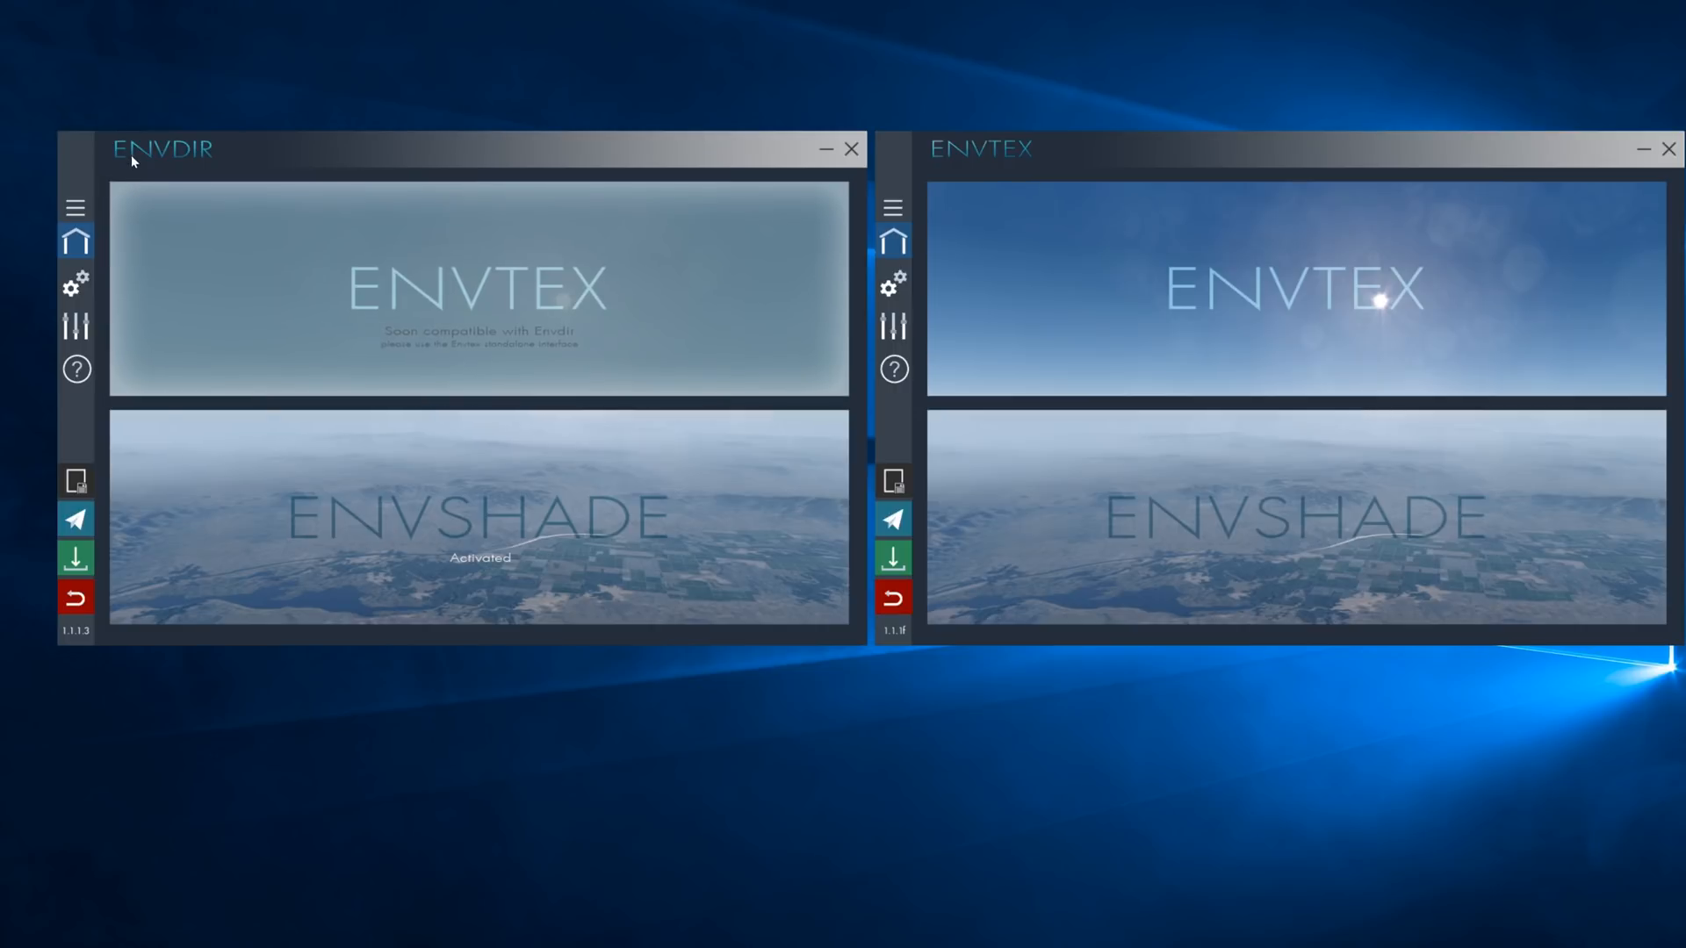
mouse_move(175, 160)
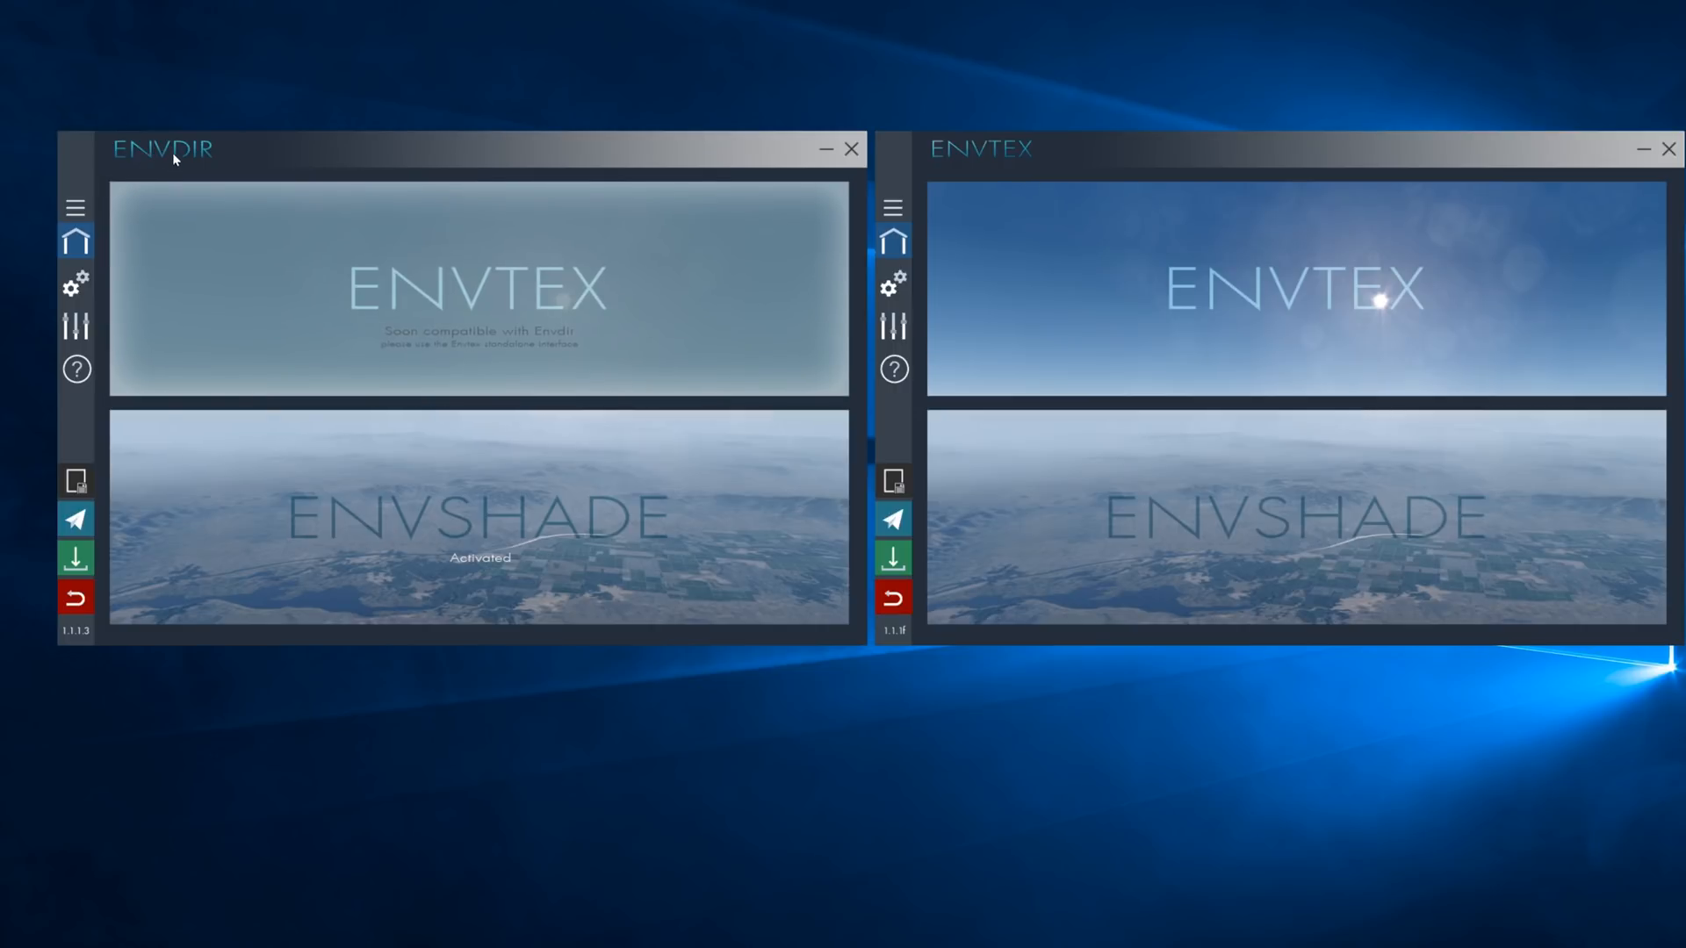
mouse_move(913, 684)
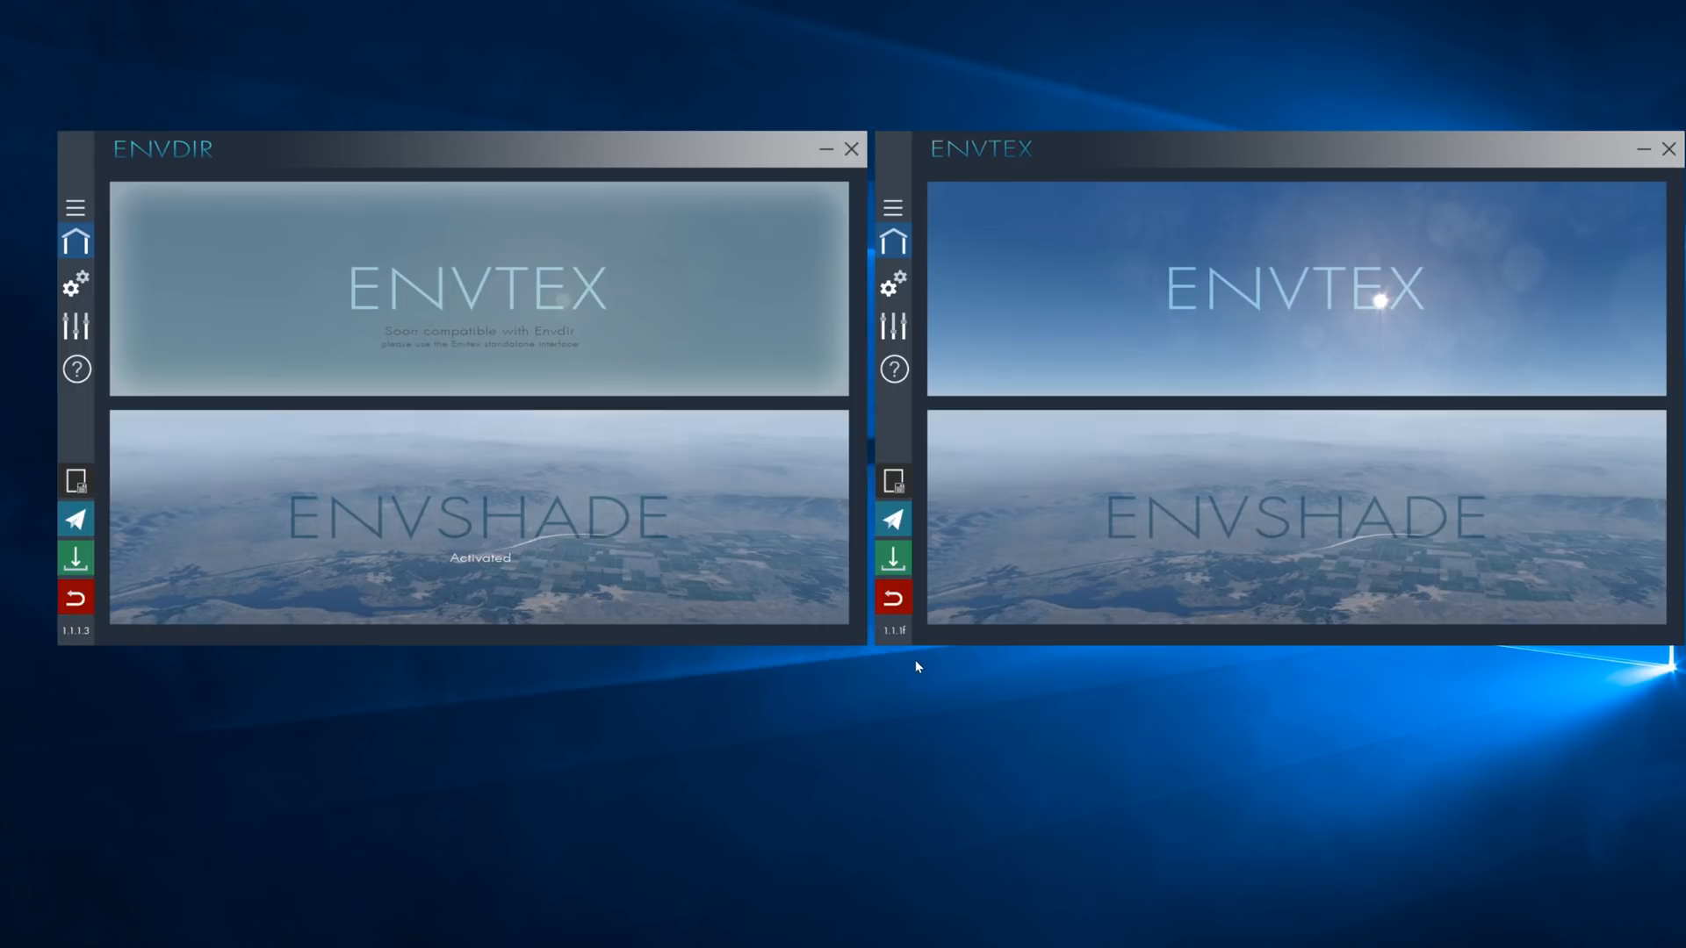
mouse_move(965, 328)
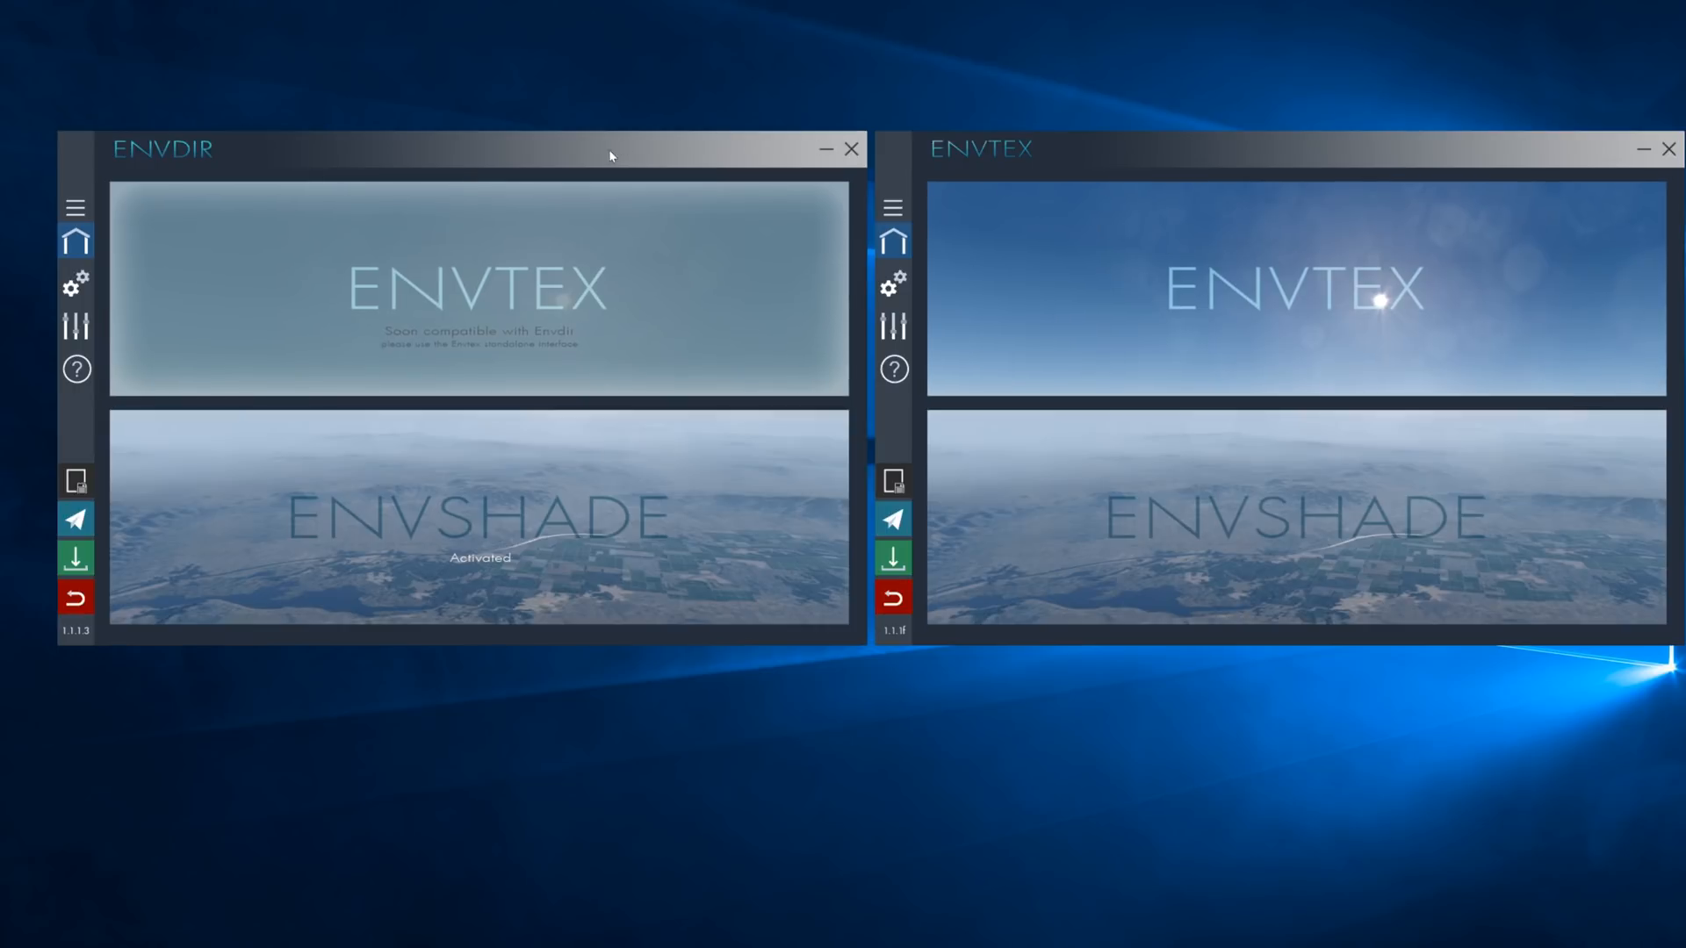
mouse_move(304, 167)
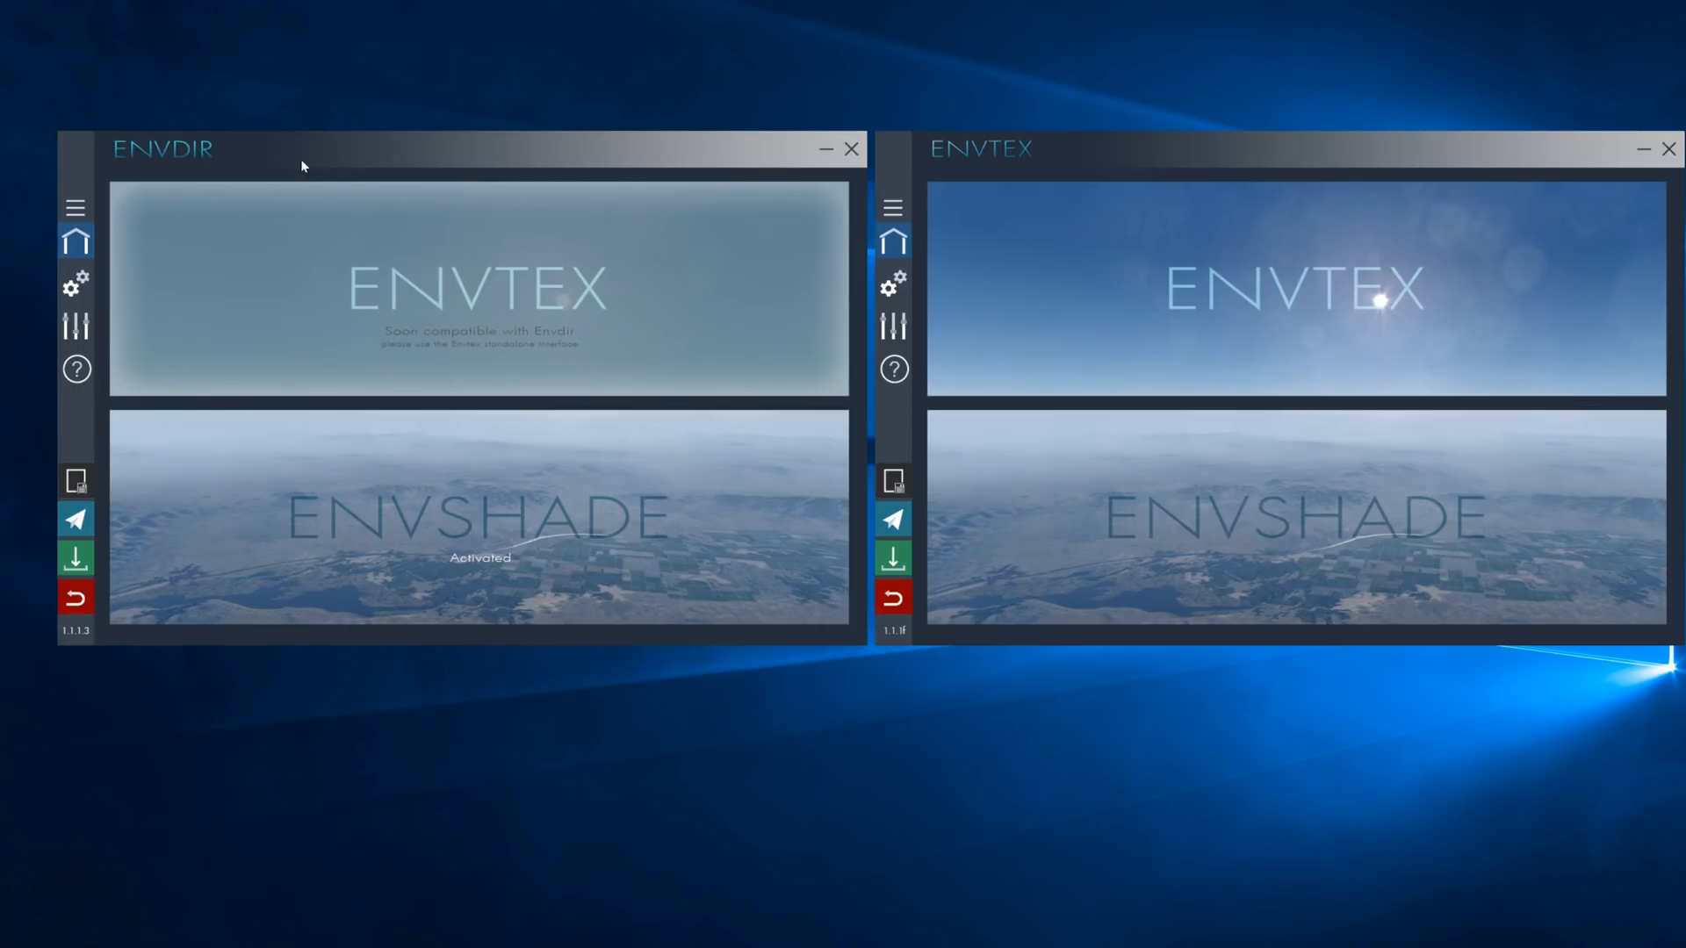
mouse_move(1075, 153)
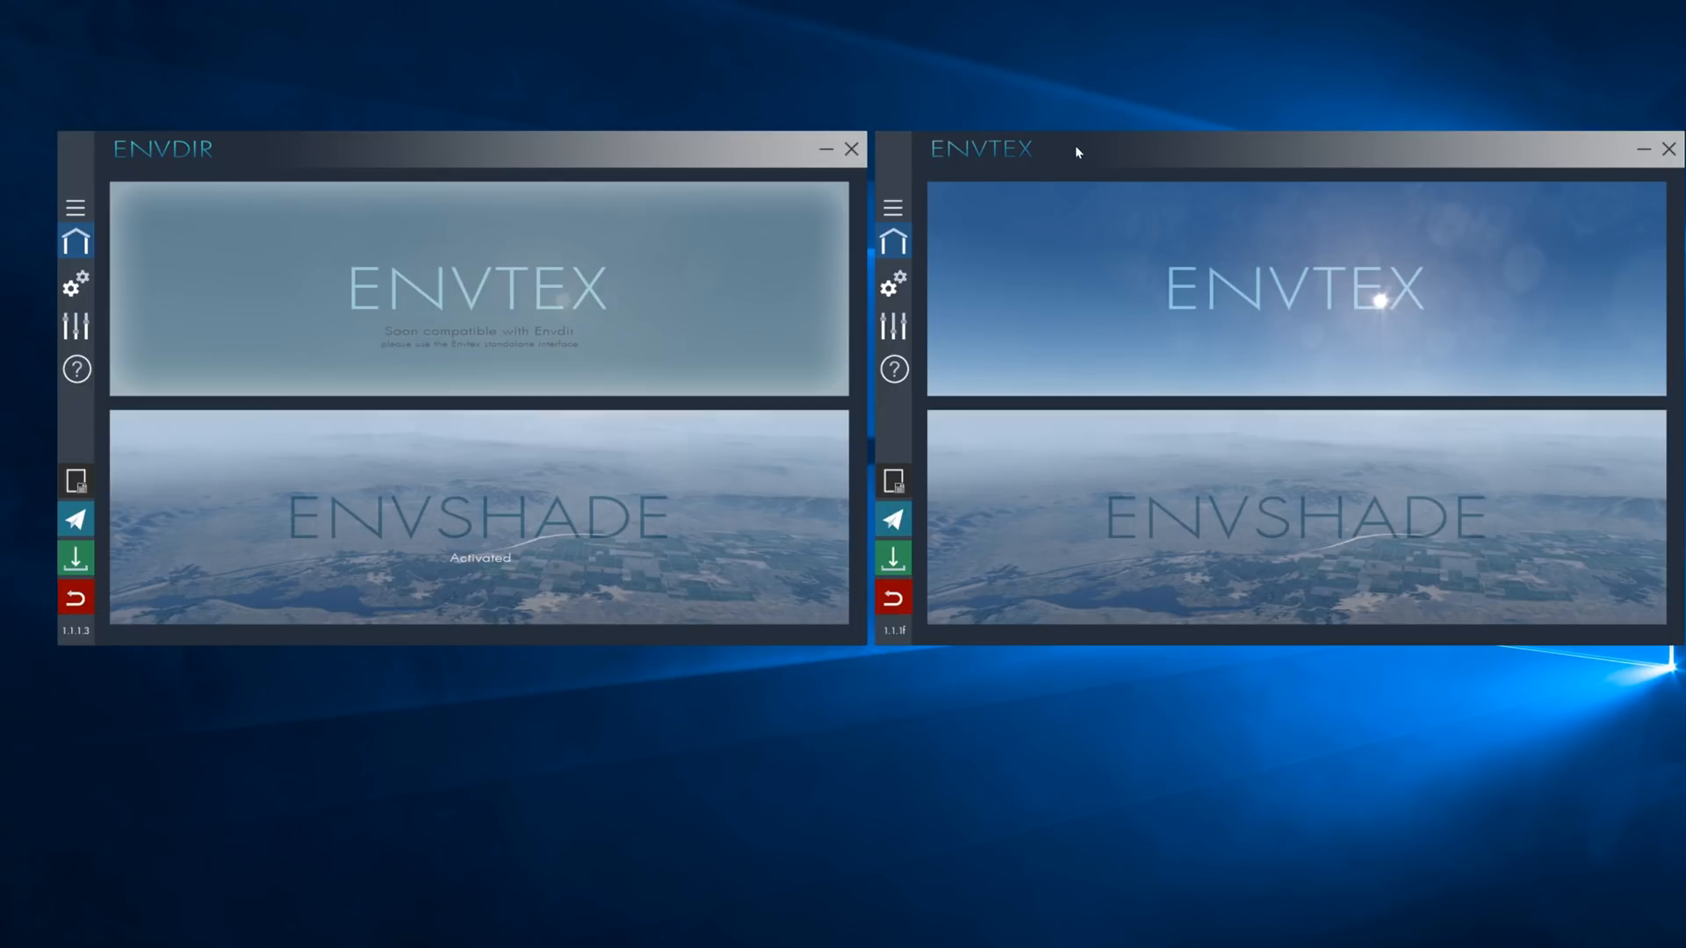
mouse_move(1282, 636)
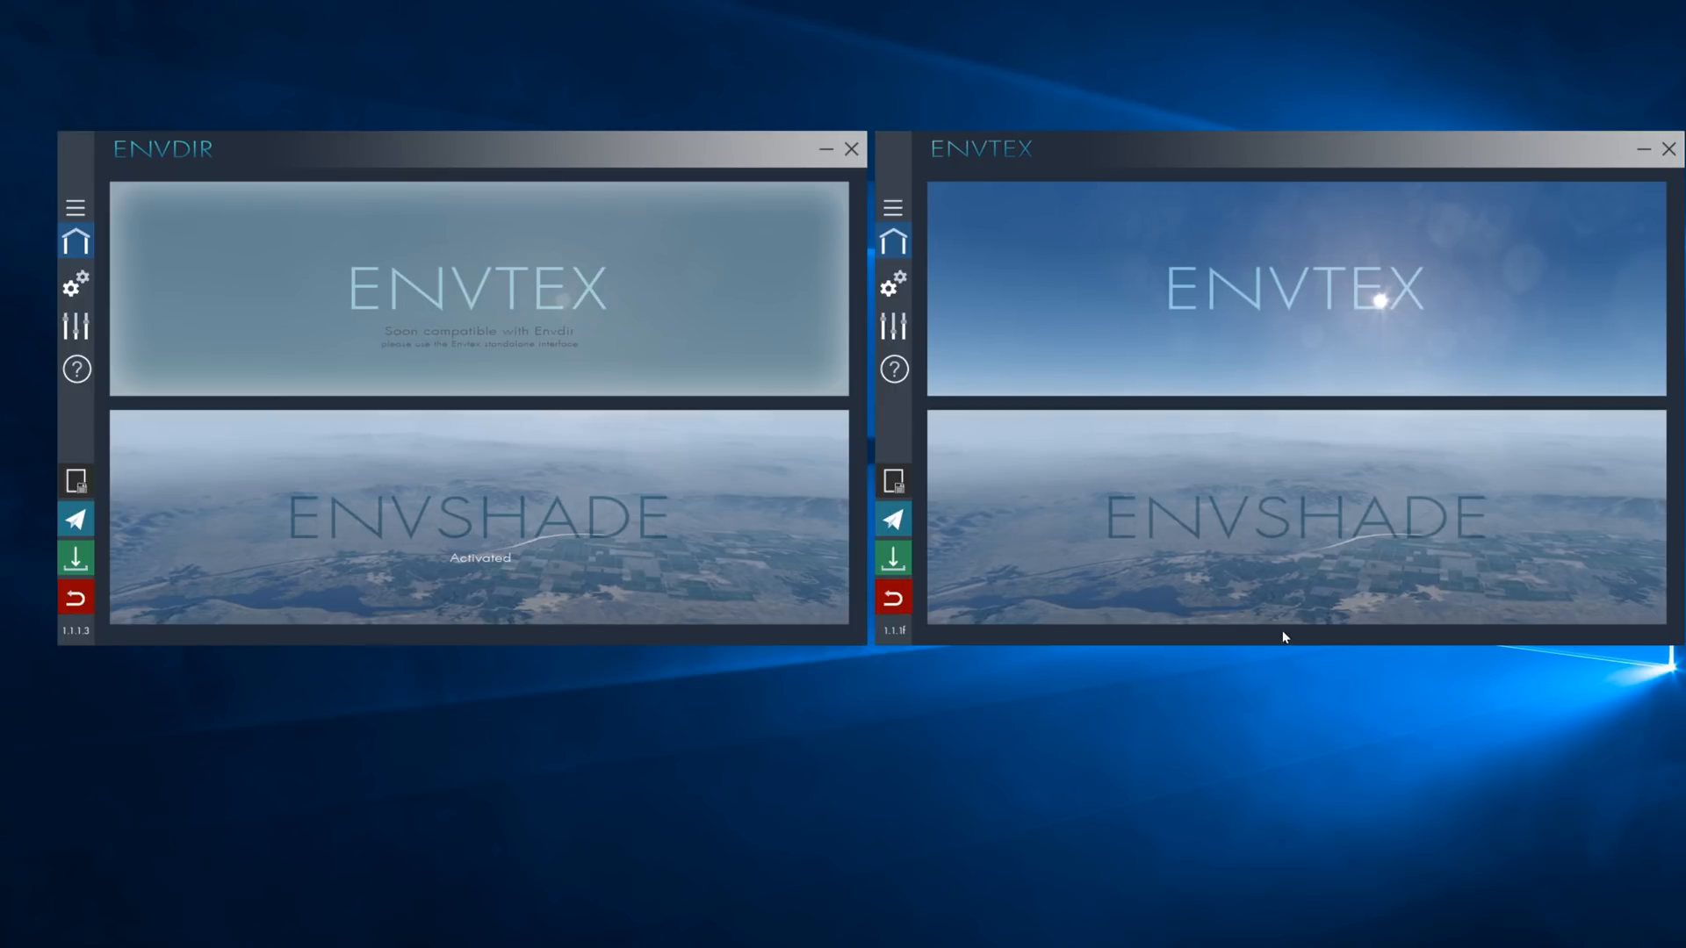
mouse_move(951, 126)
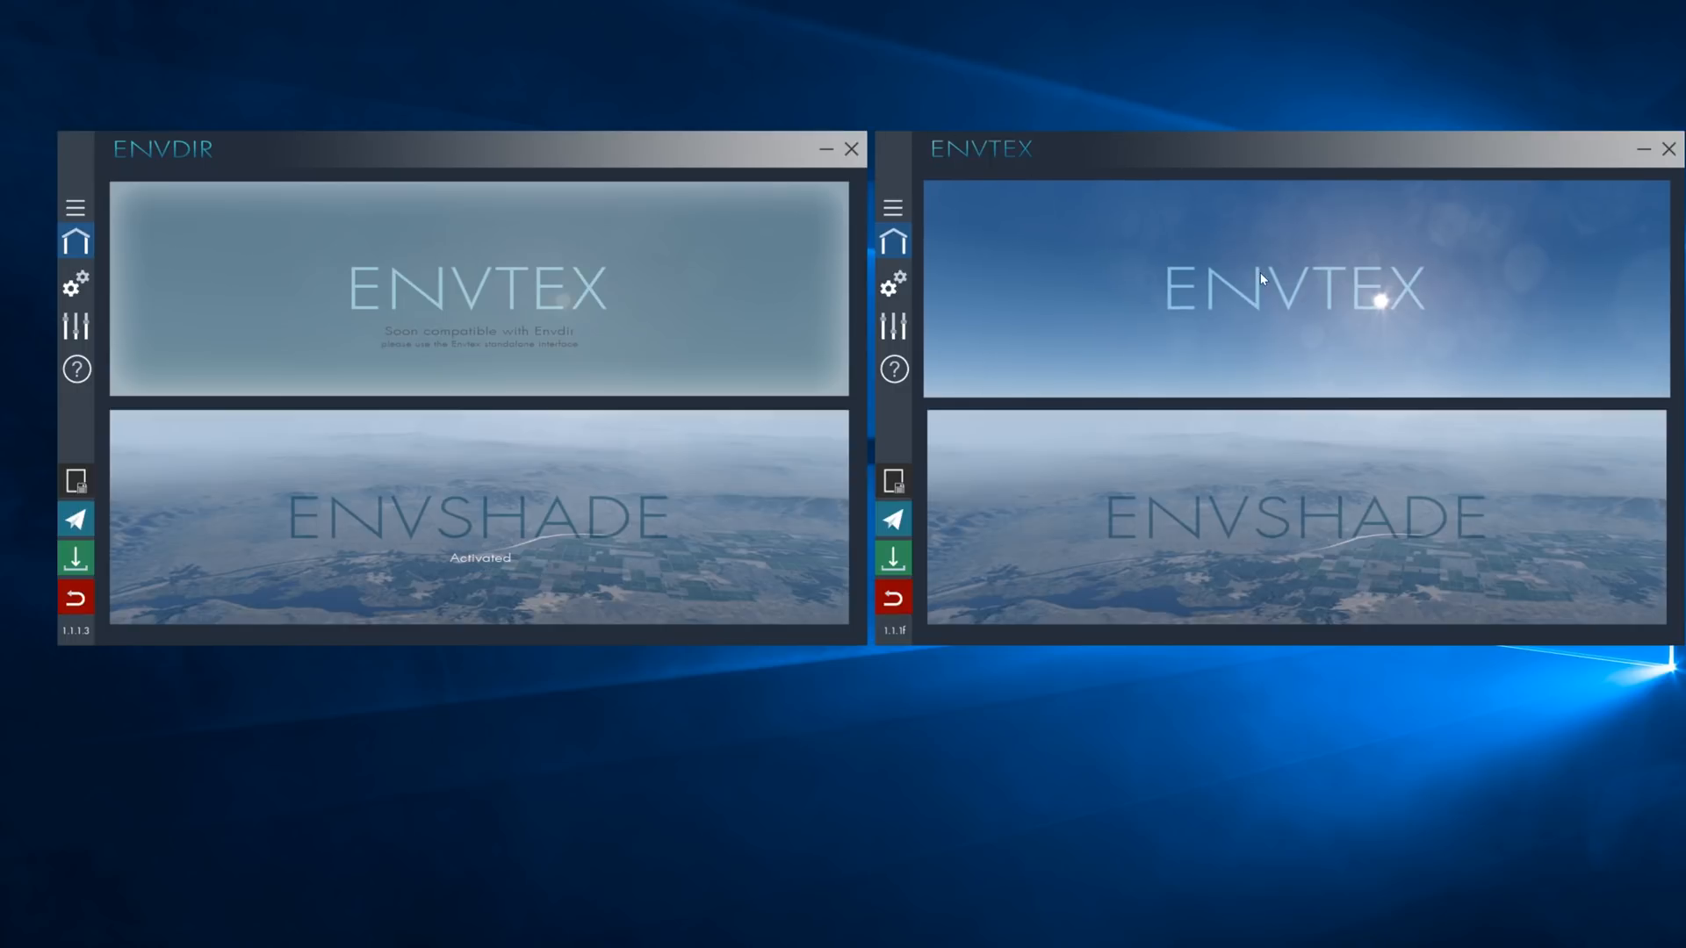
mouse_move(1205, 439)
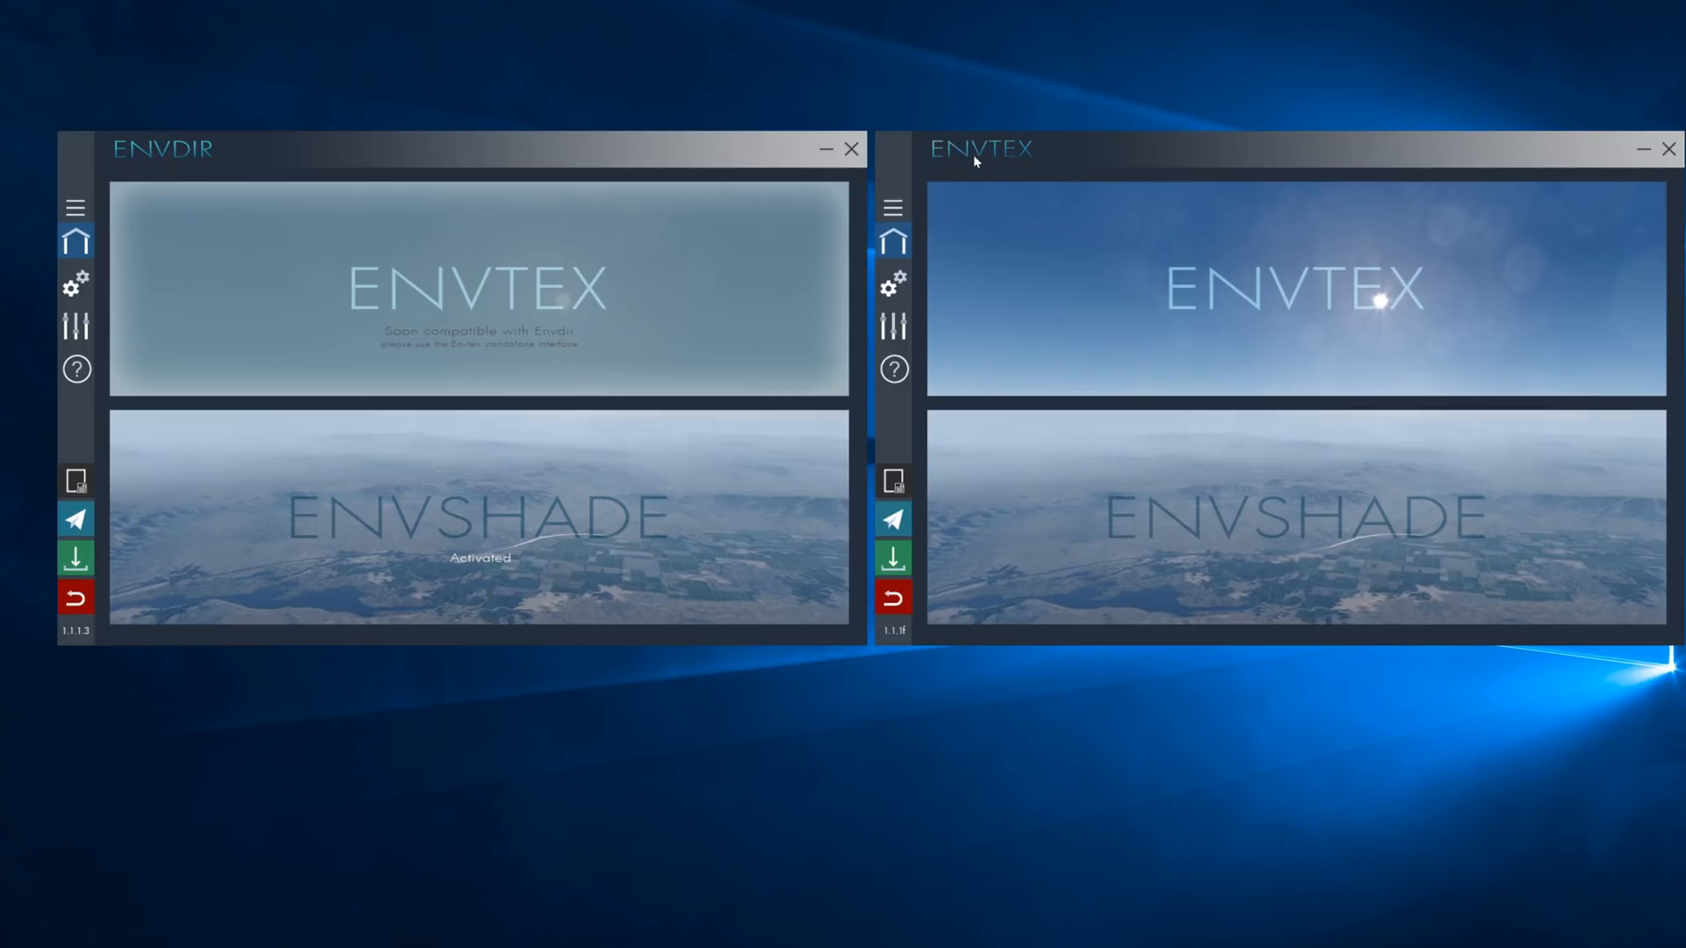
mouse_move(984, 163)
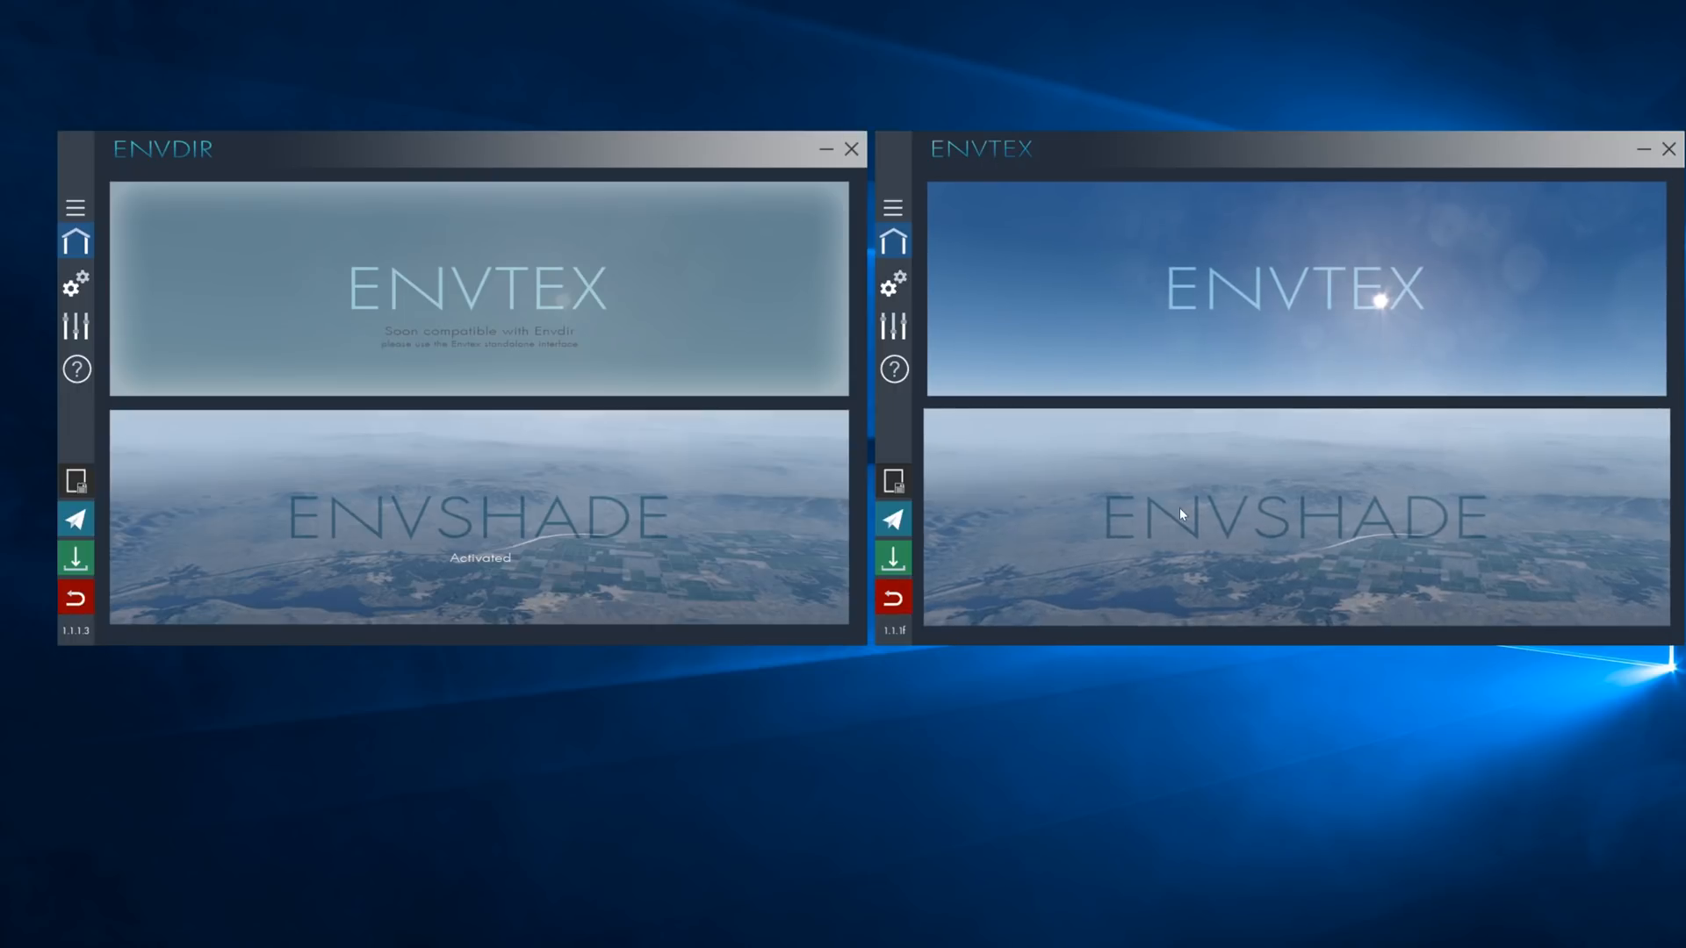
mouse_move(1175, 515)
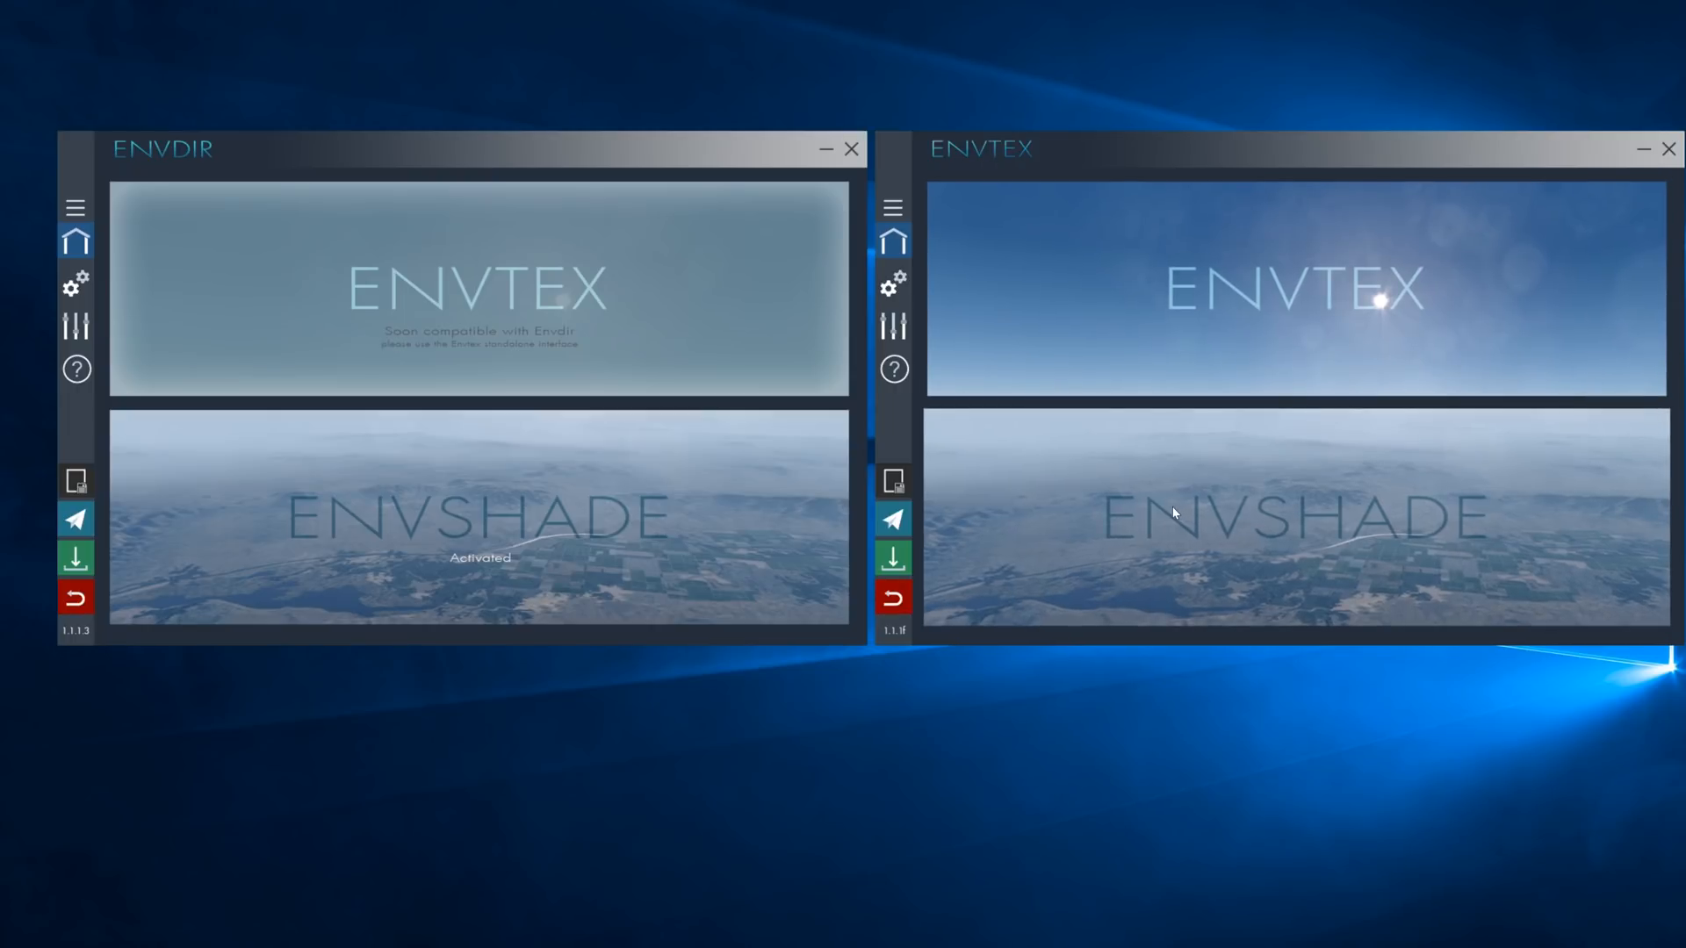
mouse_move(1063, 569)
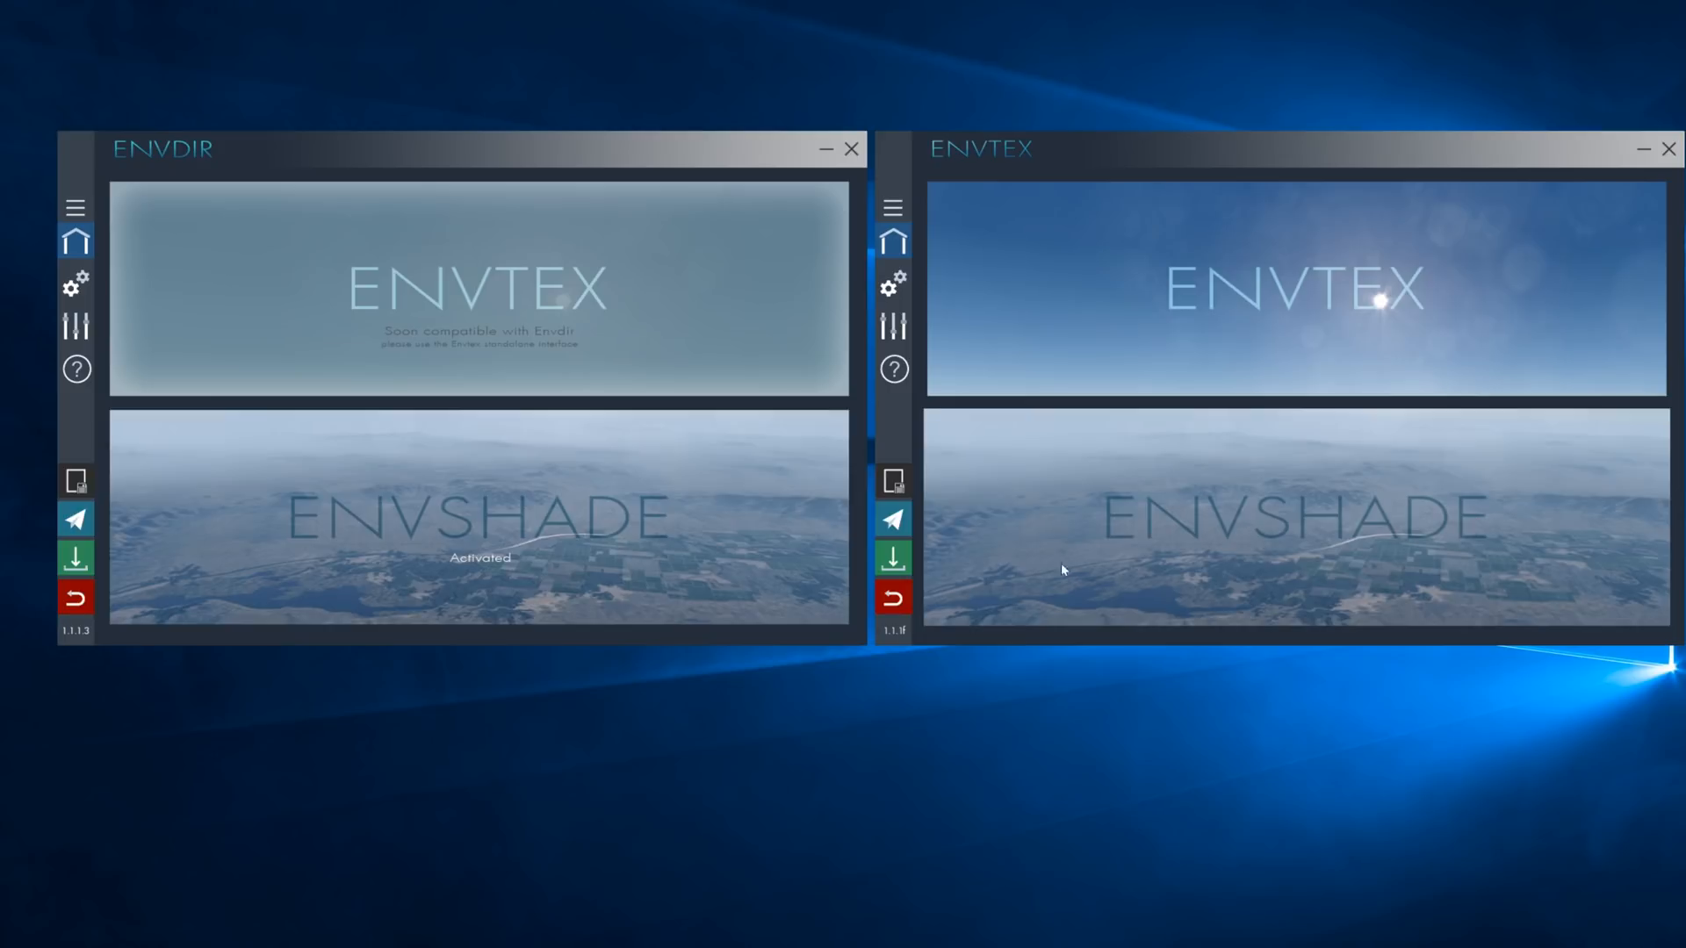
mouse_move(1108, 495)
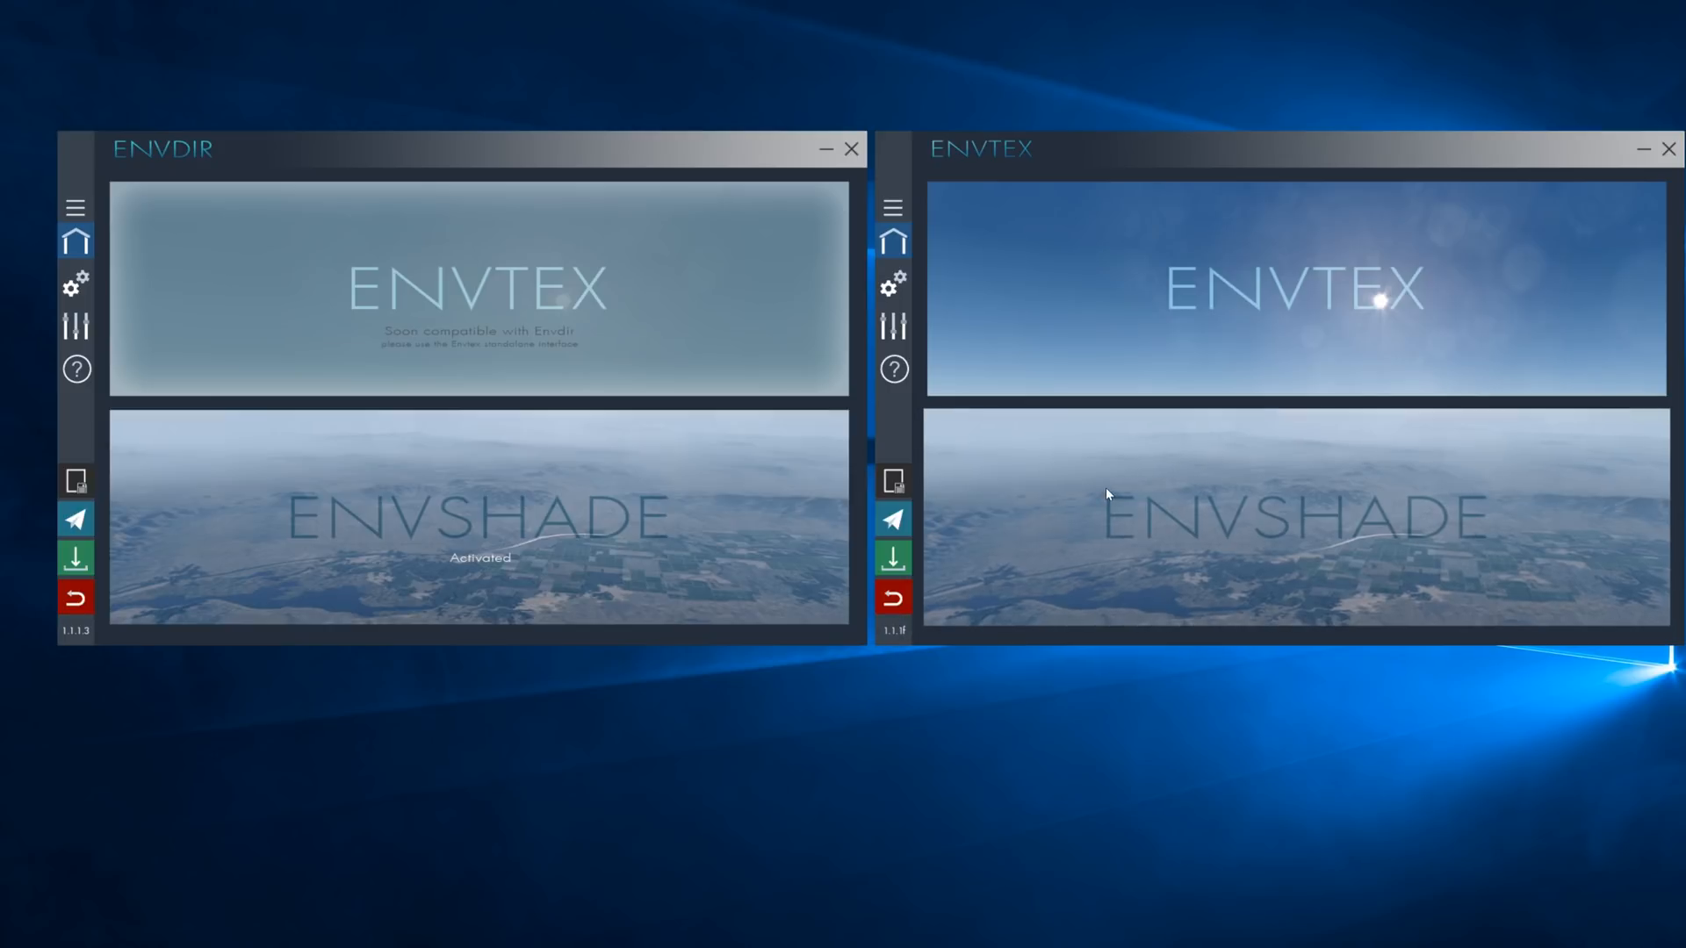
mouse_move(1100, 476)
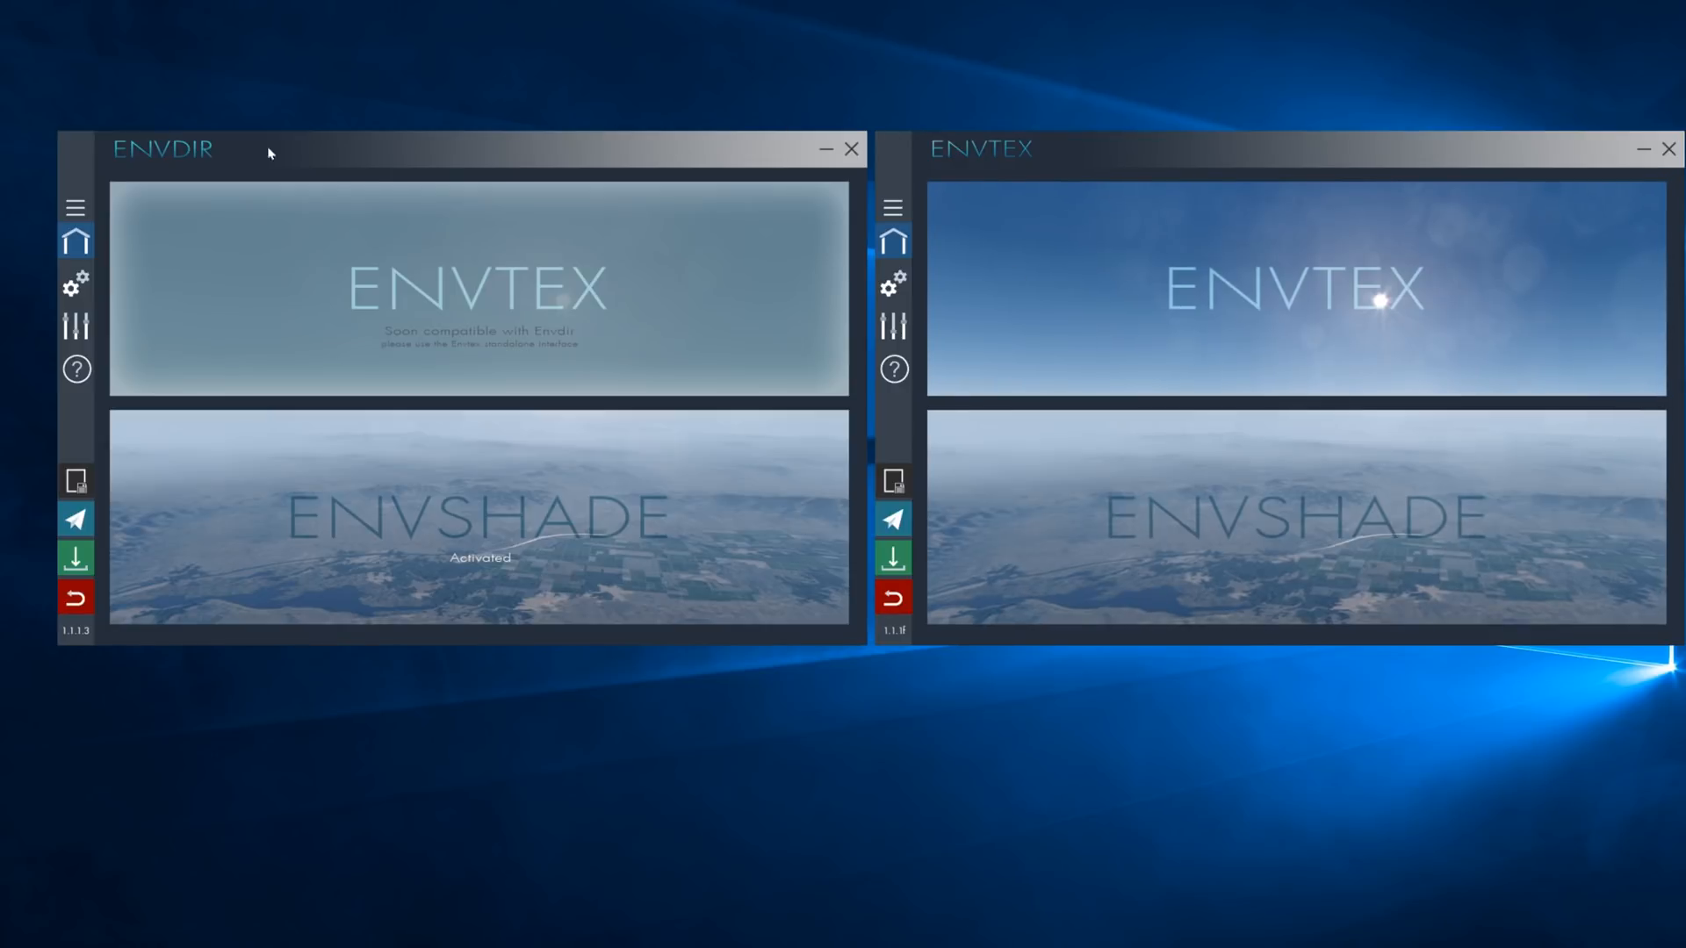
mouse_move(324, 159)
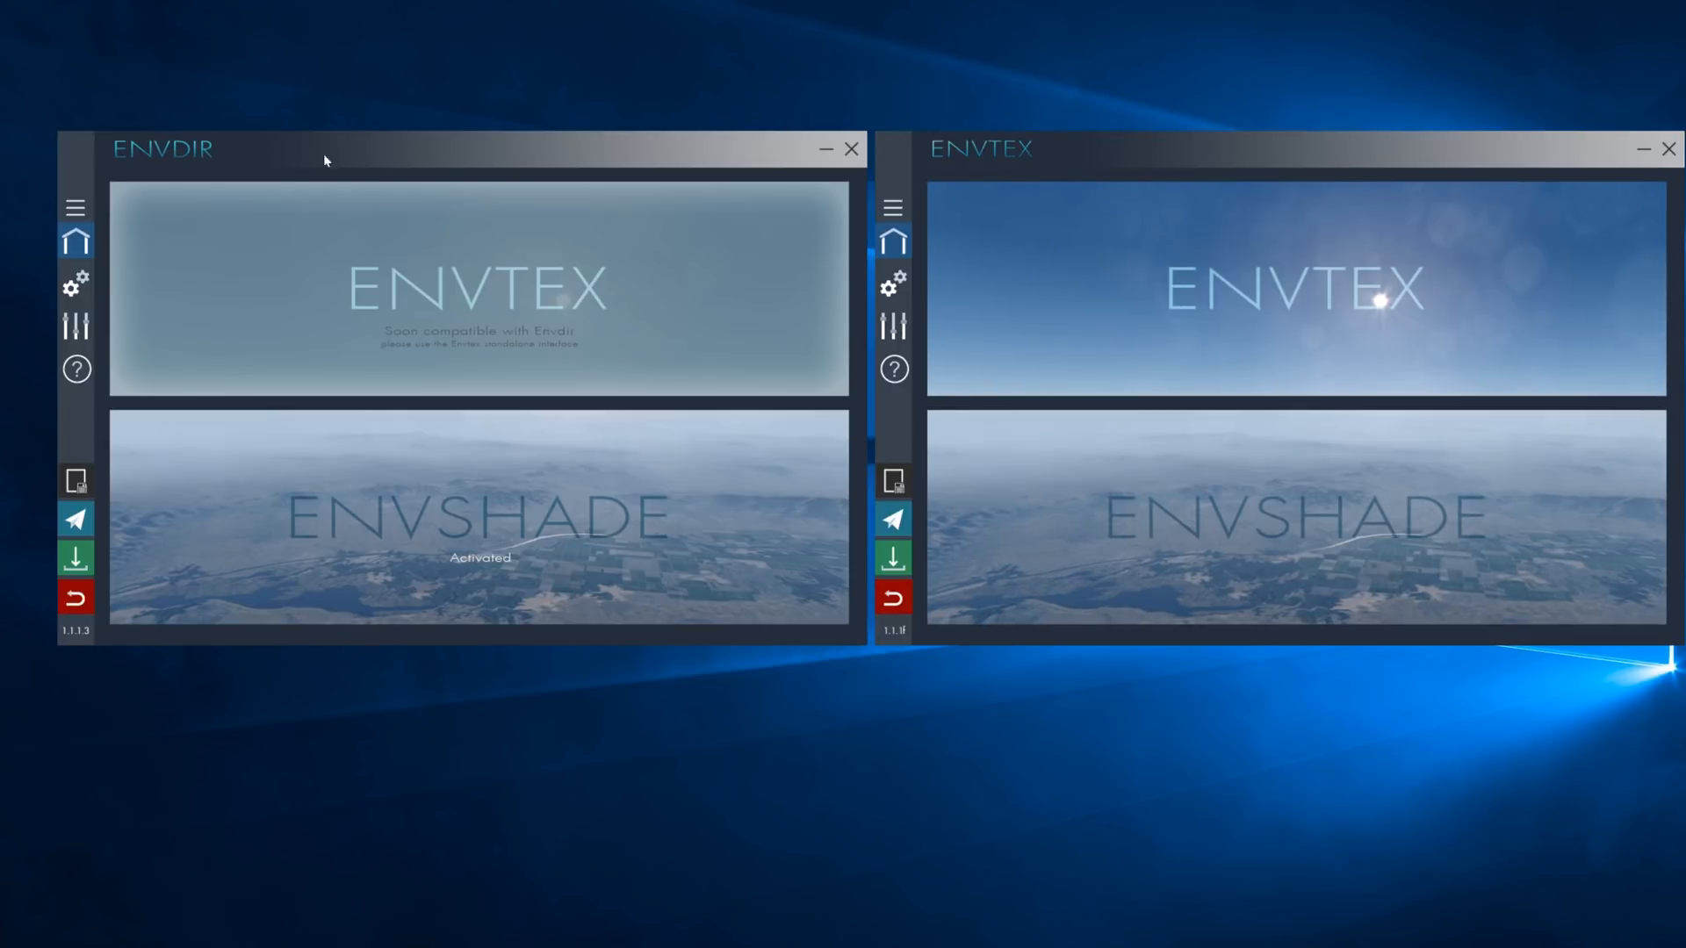
mouse_move(1022, 133)
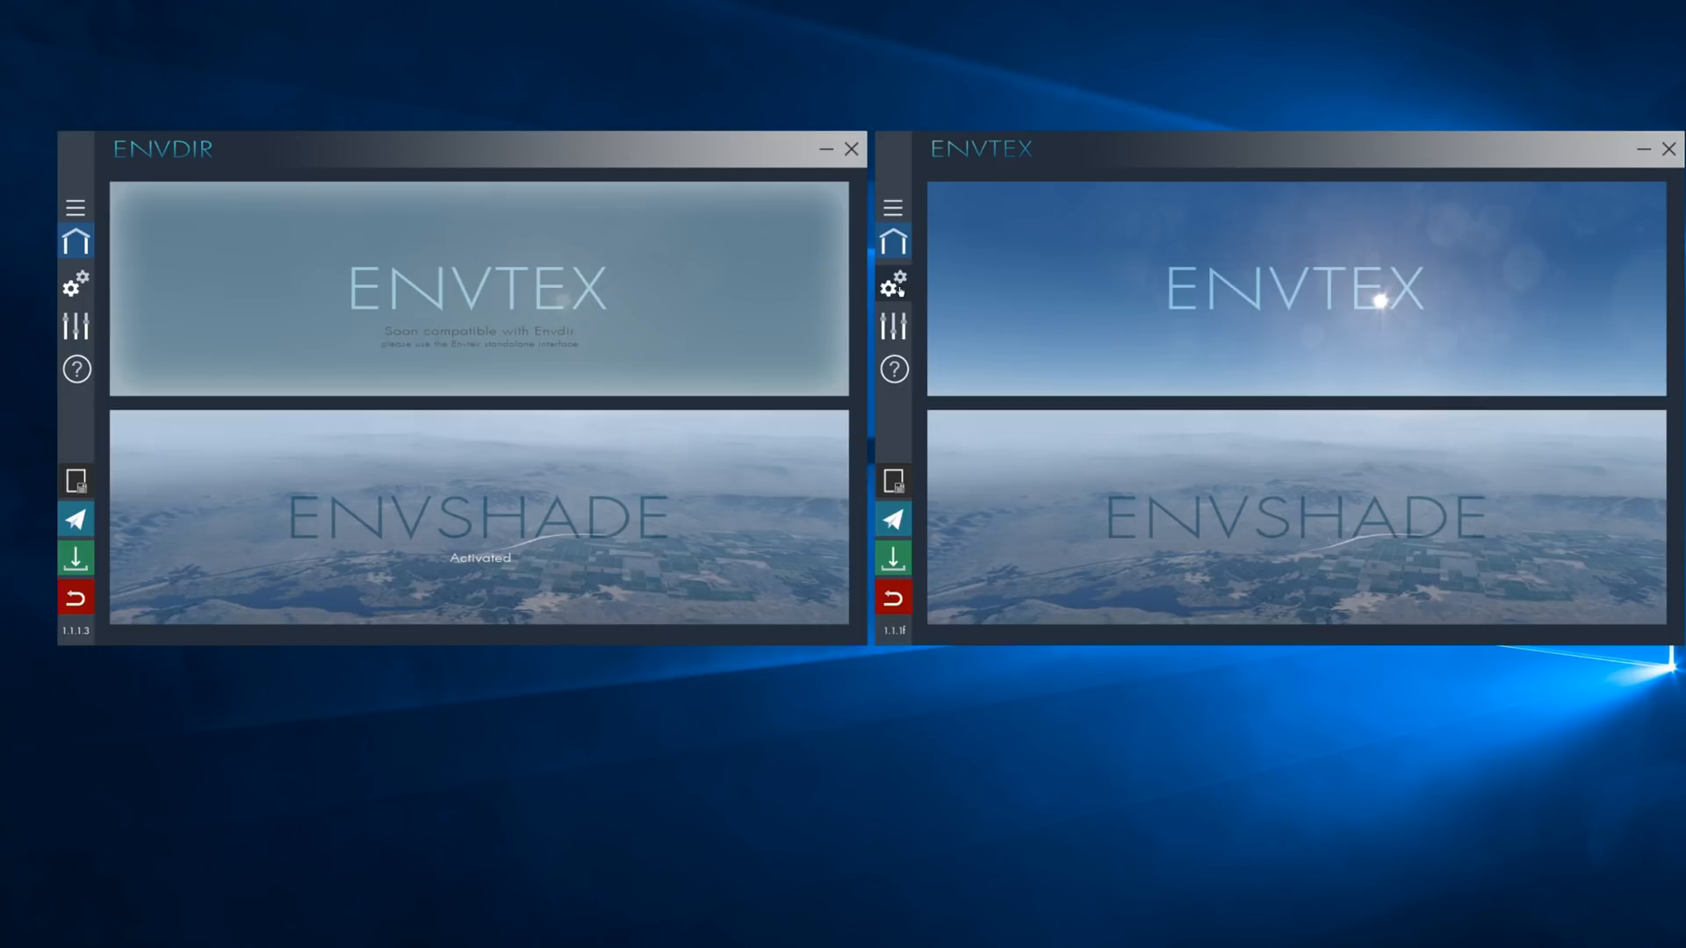
Step: Show the ENVTEX settings page and the Active Simulator list, leaving P3D v4 selected
click(894, 285)
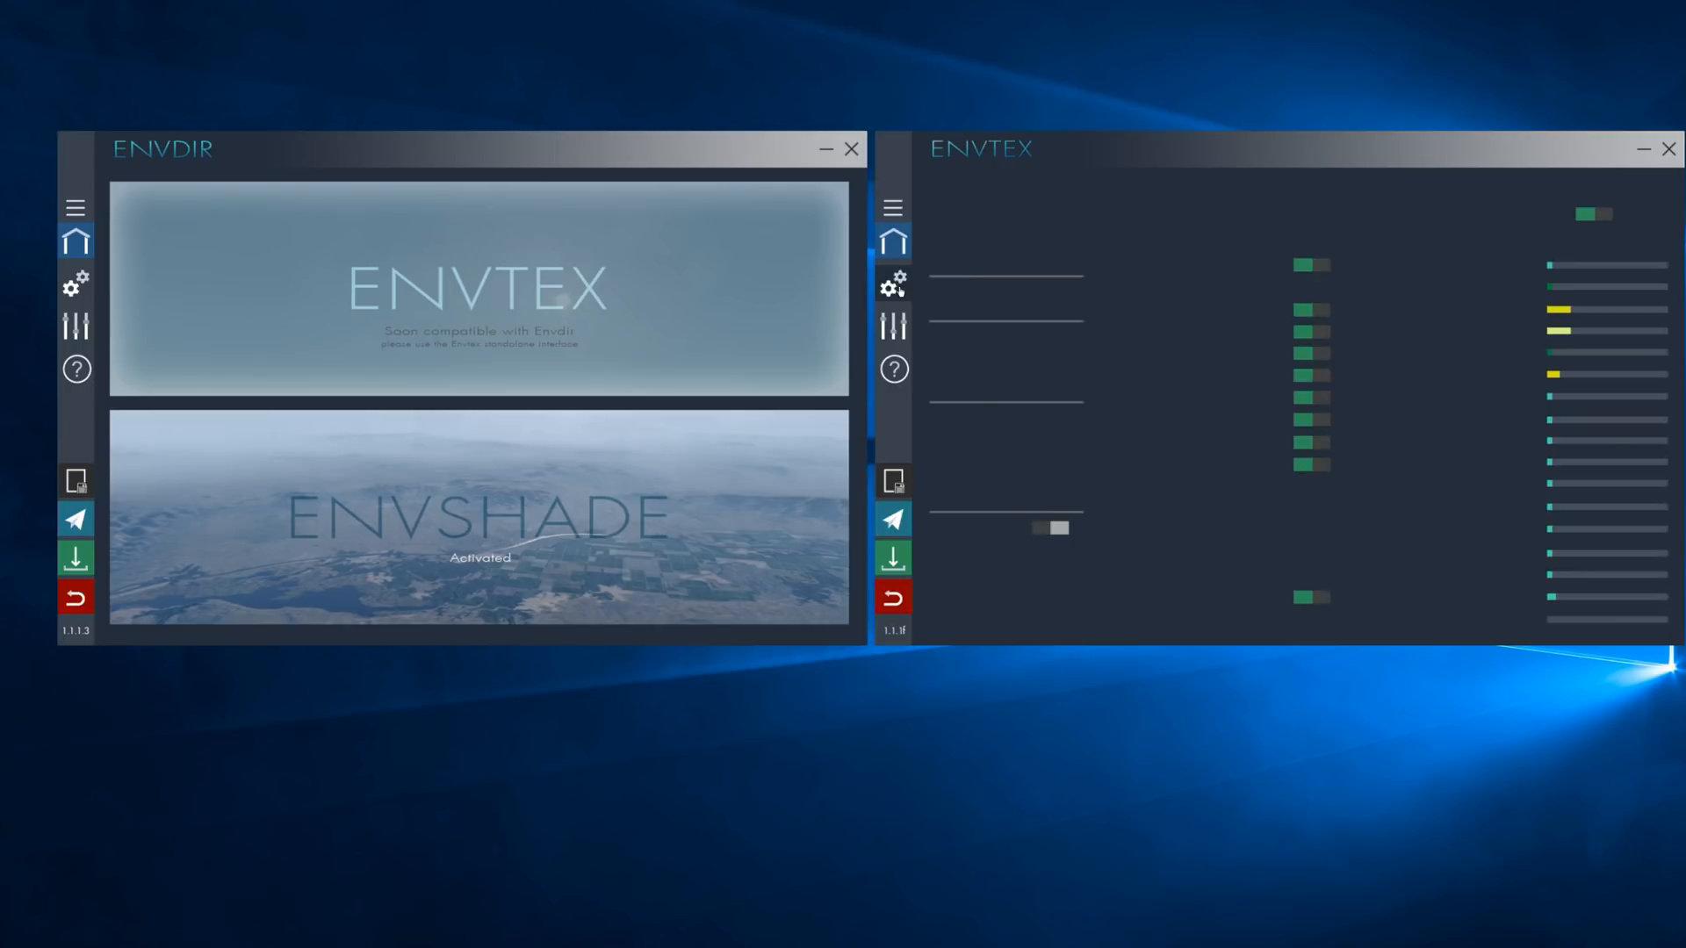
click(894, 285)
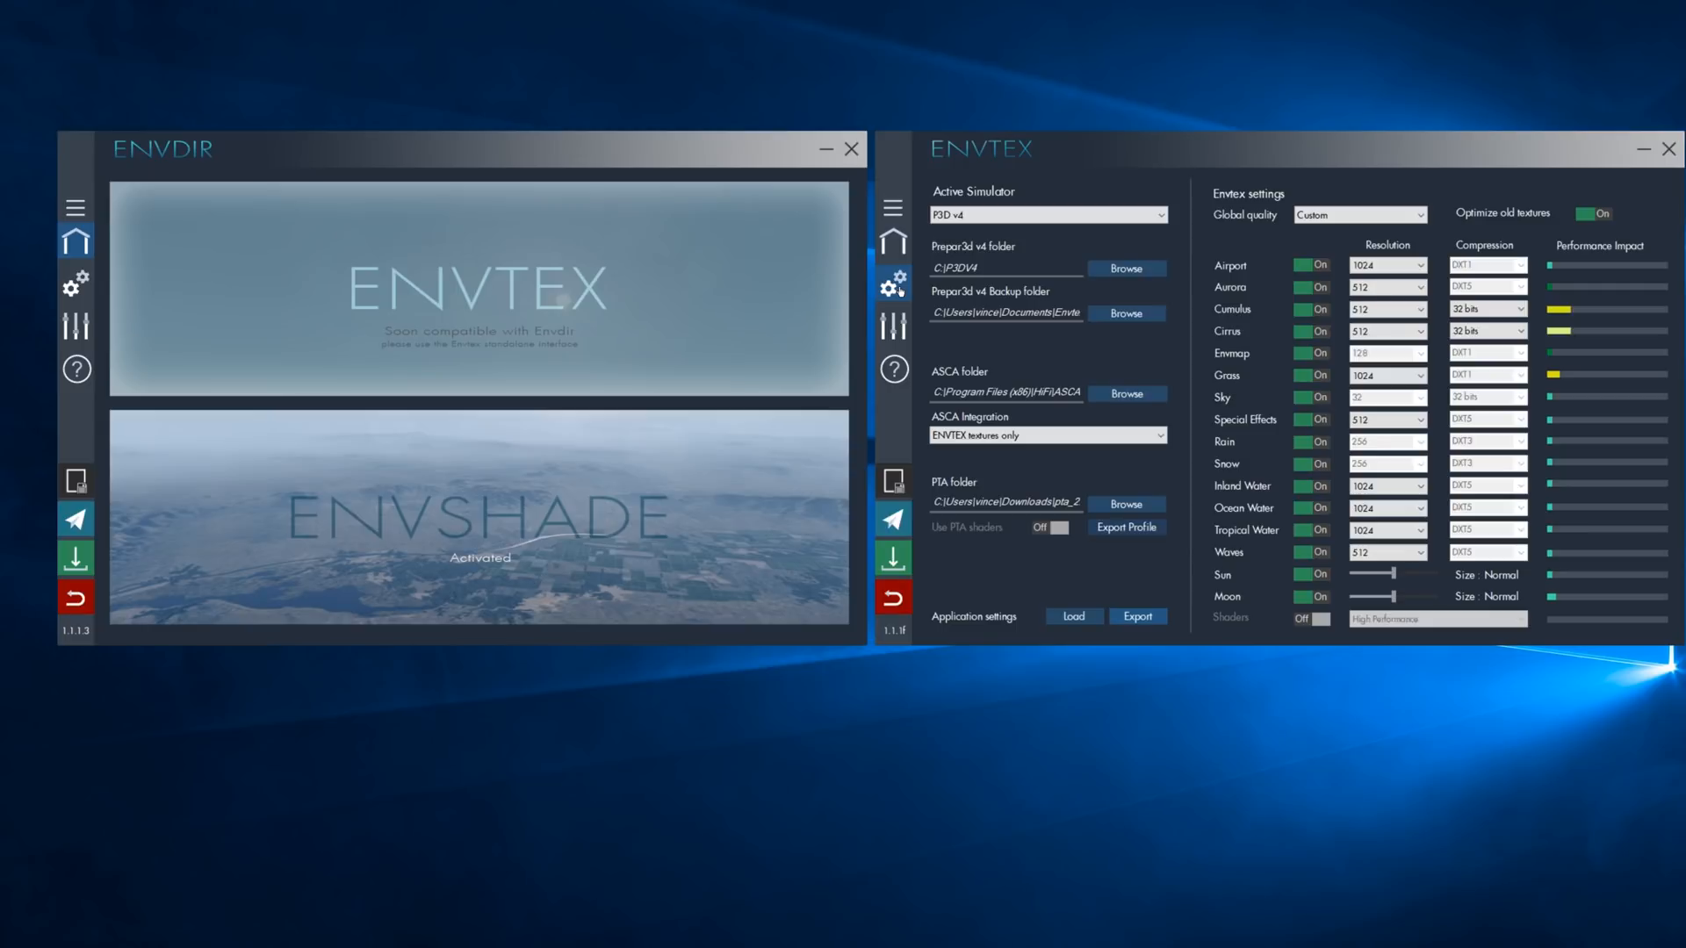
mouse_move(919, 291)
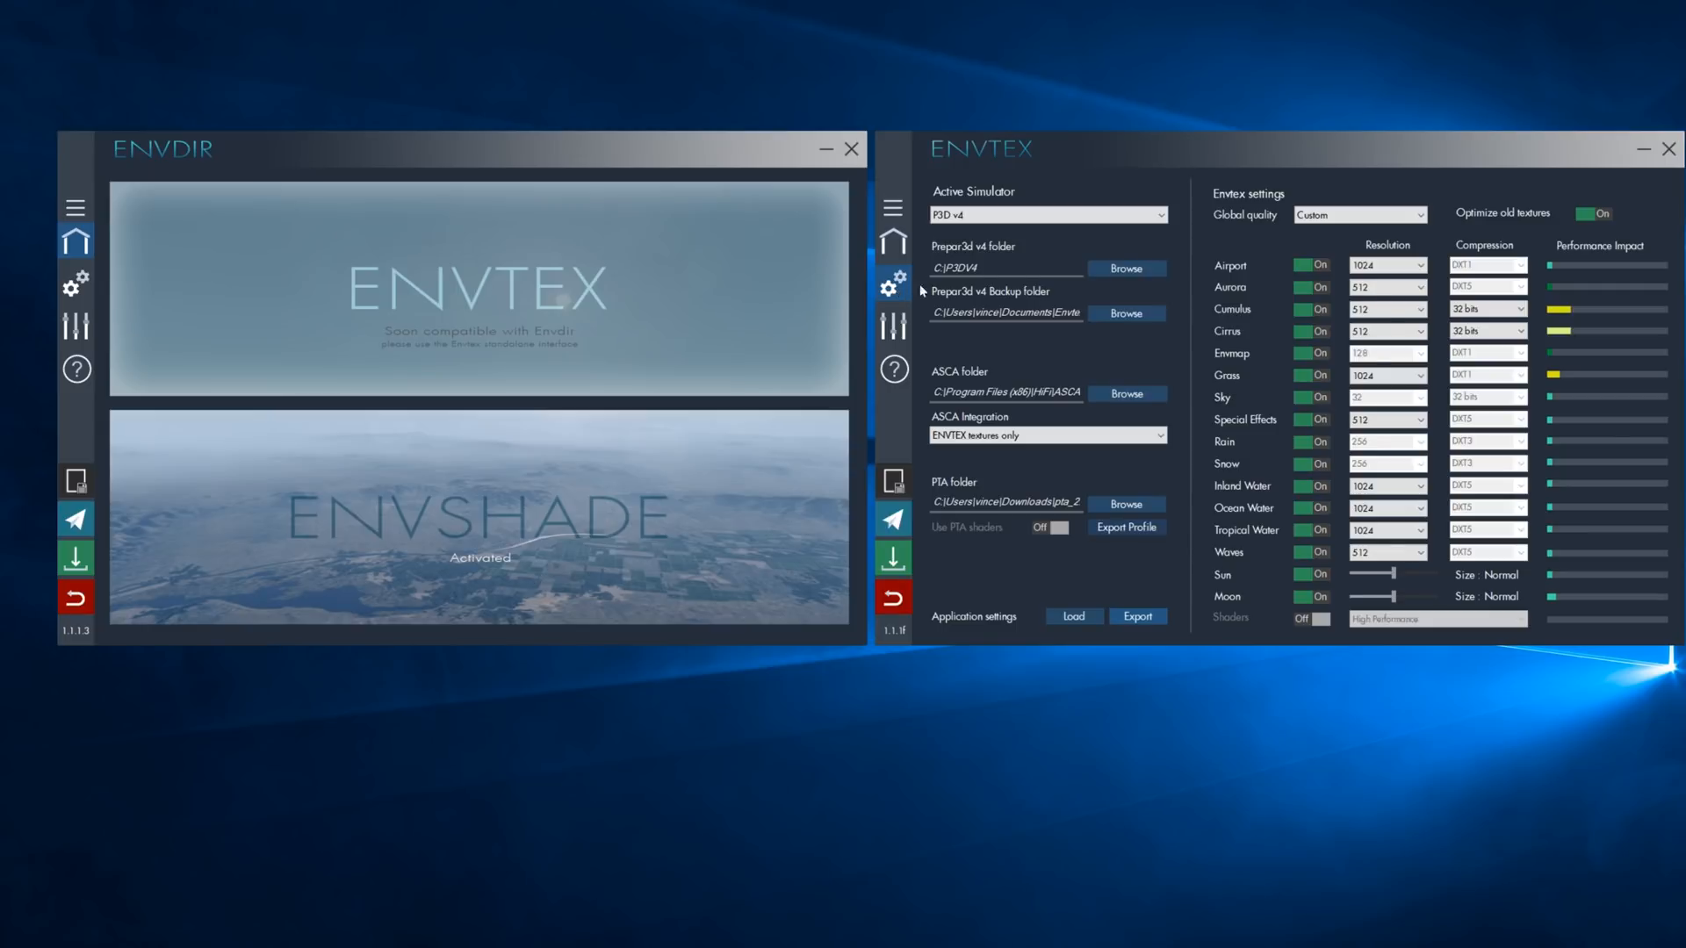
mouse_move(1185, 250)
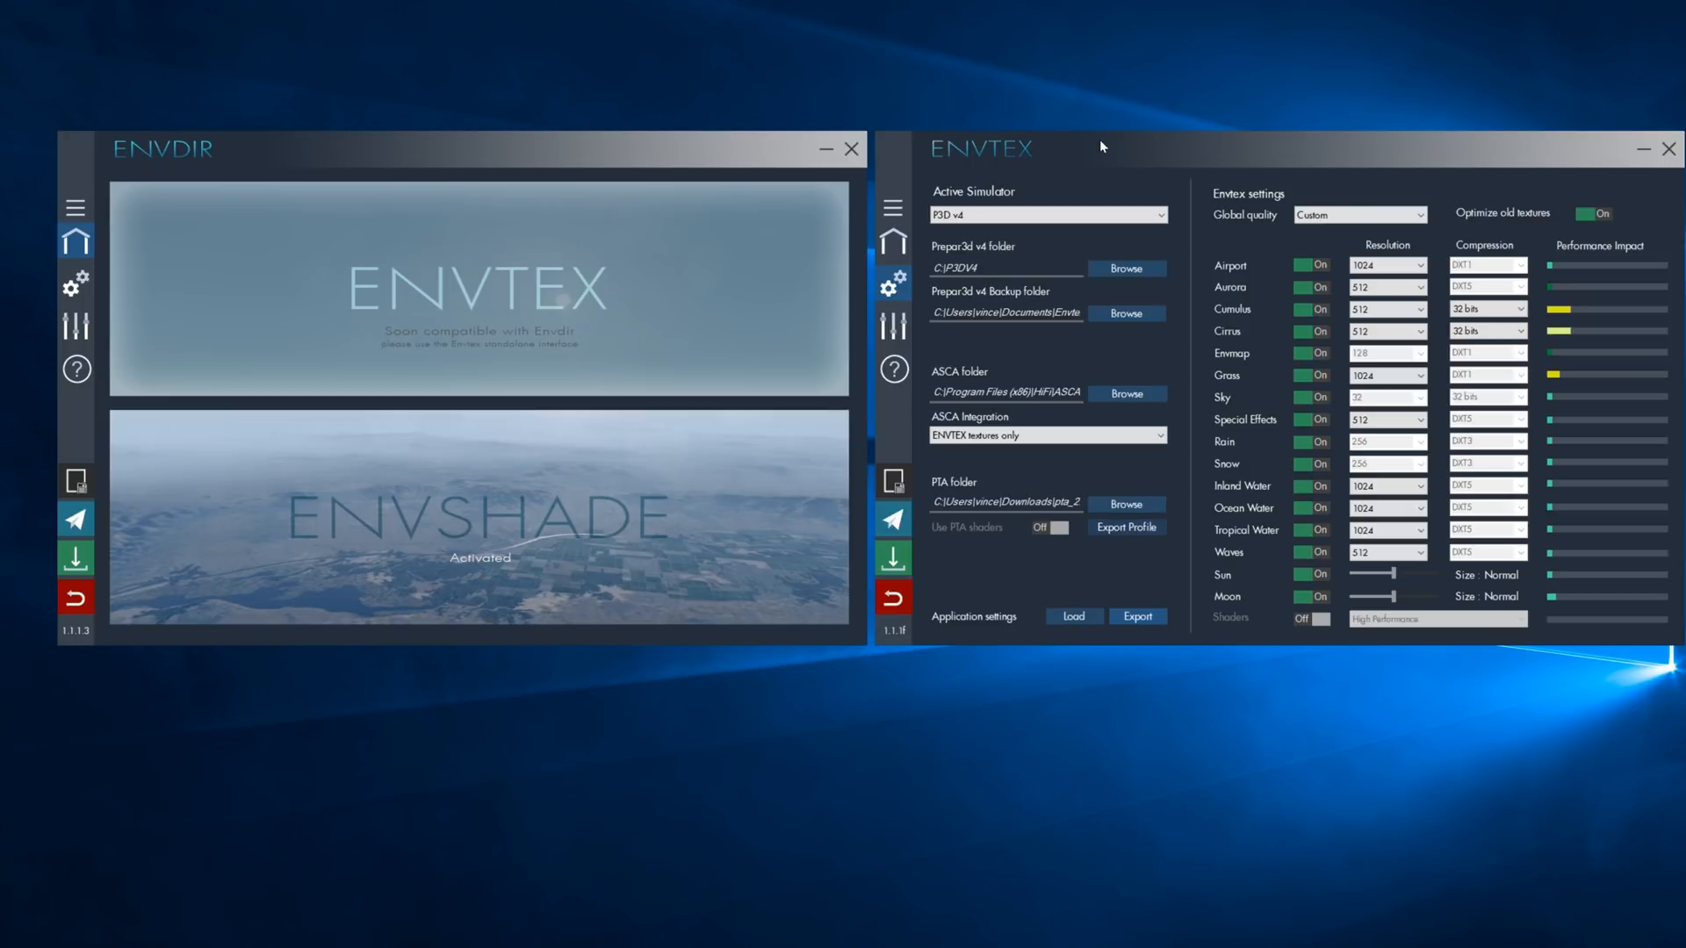
mouse_move(320, 170)
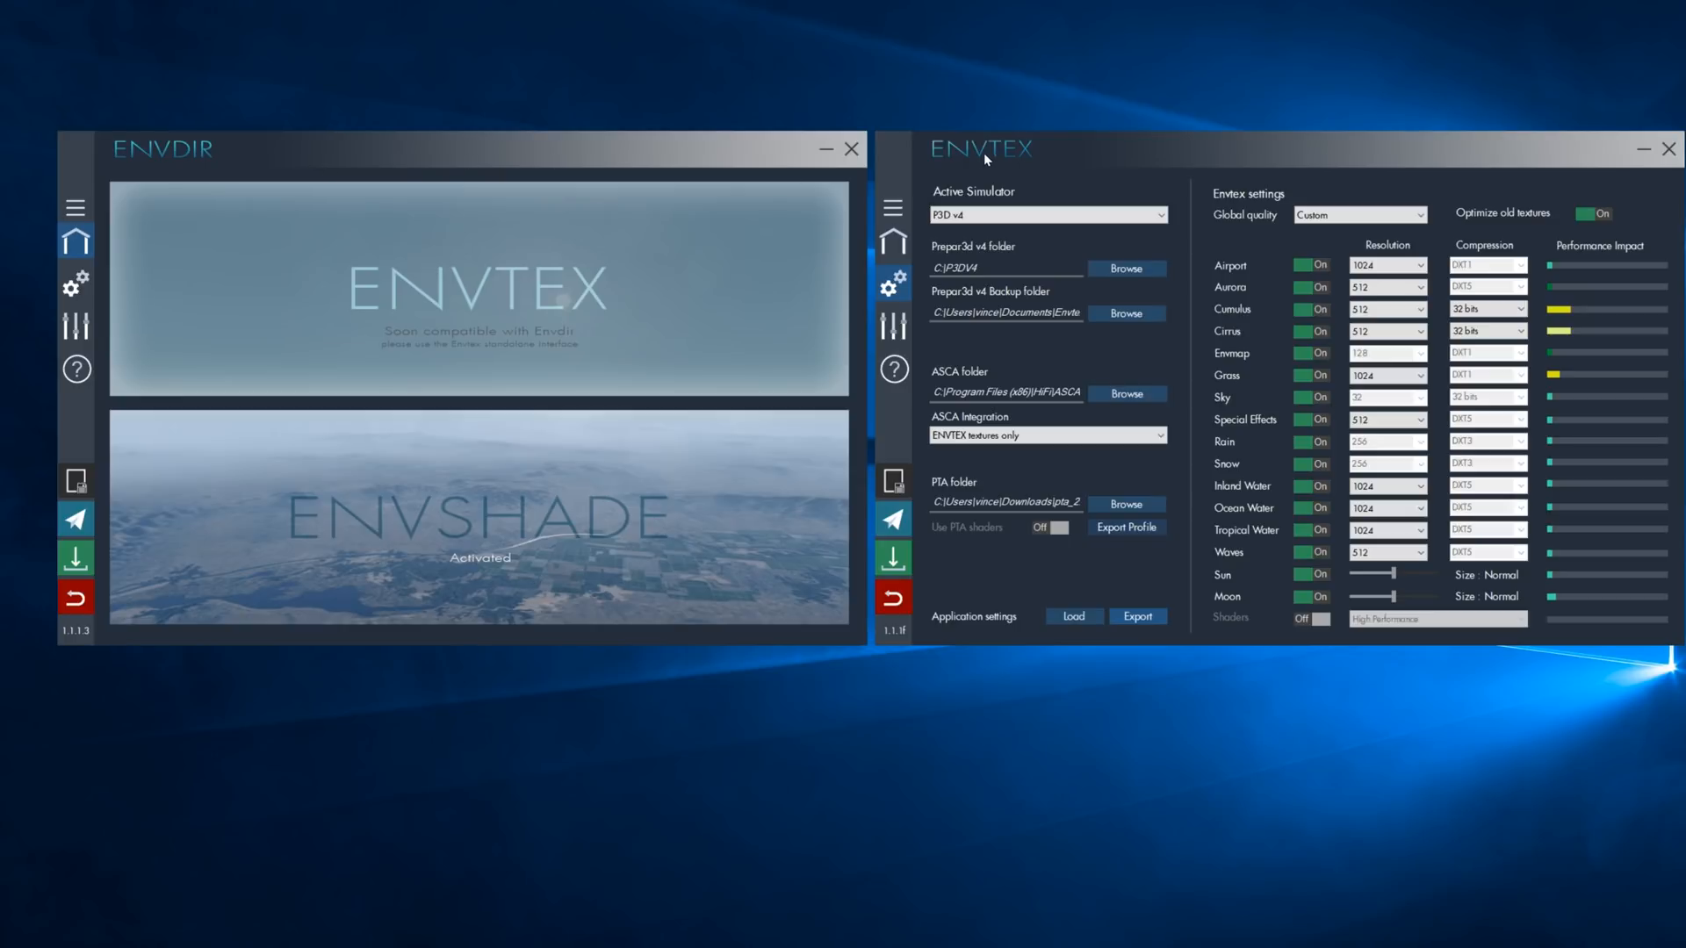
mouse_move(987, 156)
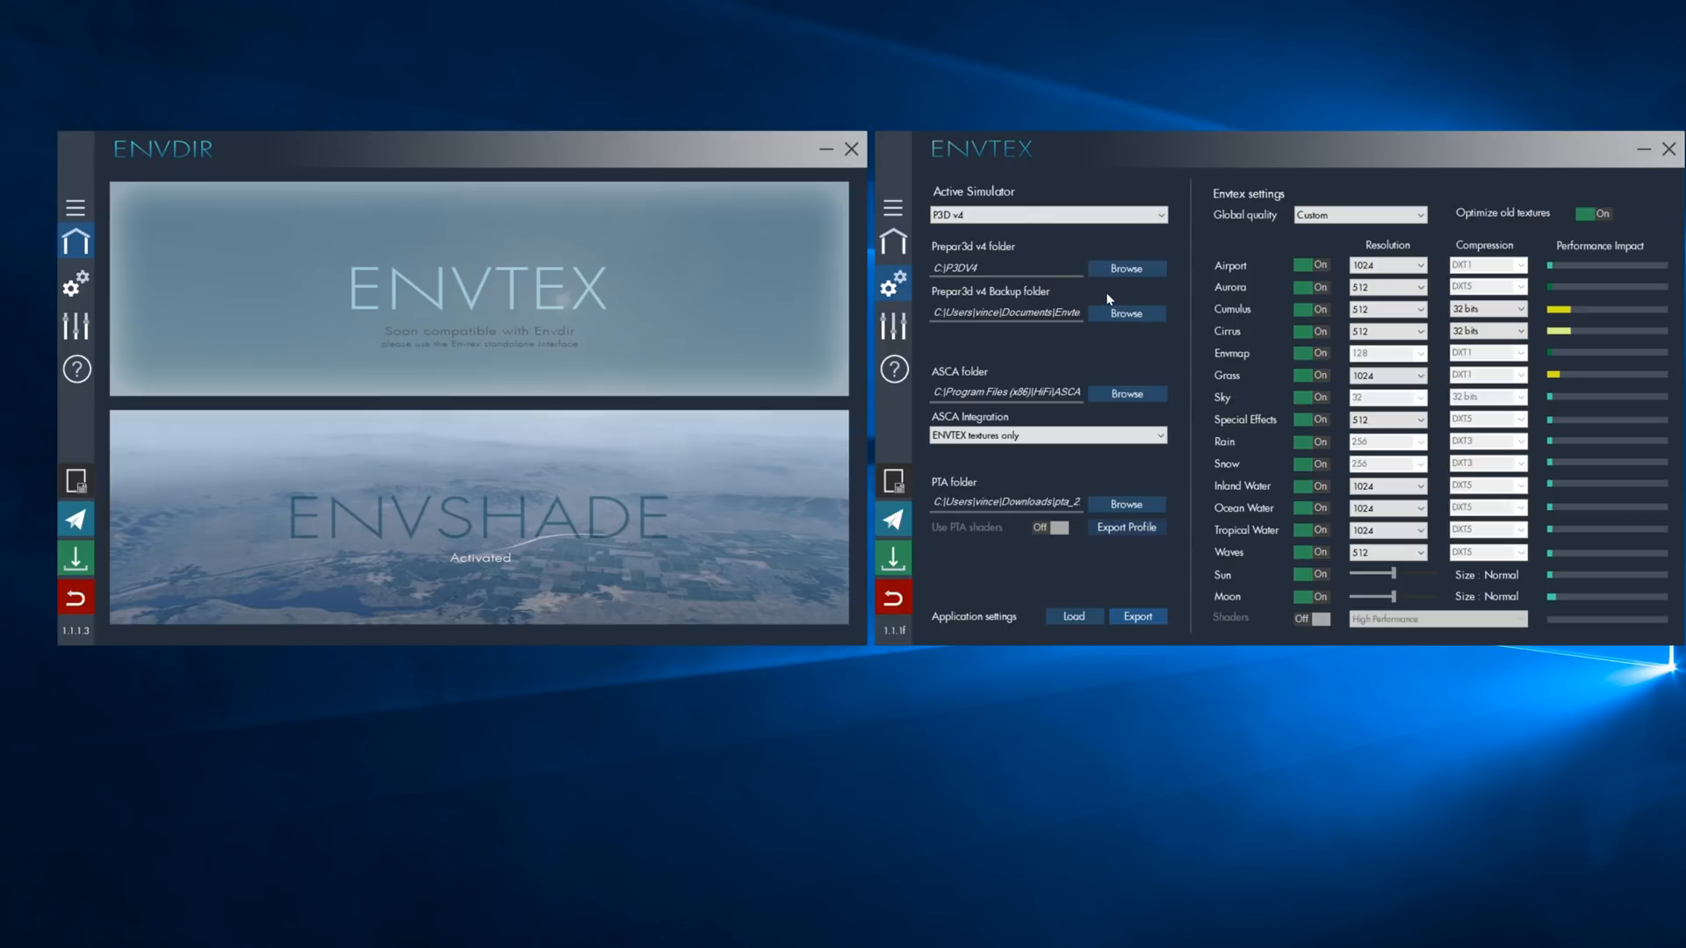
mouse_move(1282, 357)
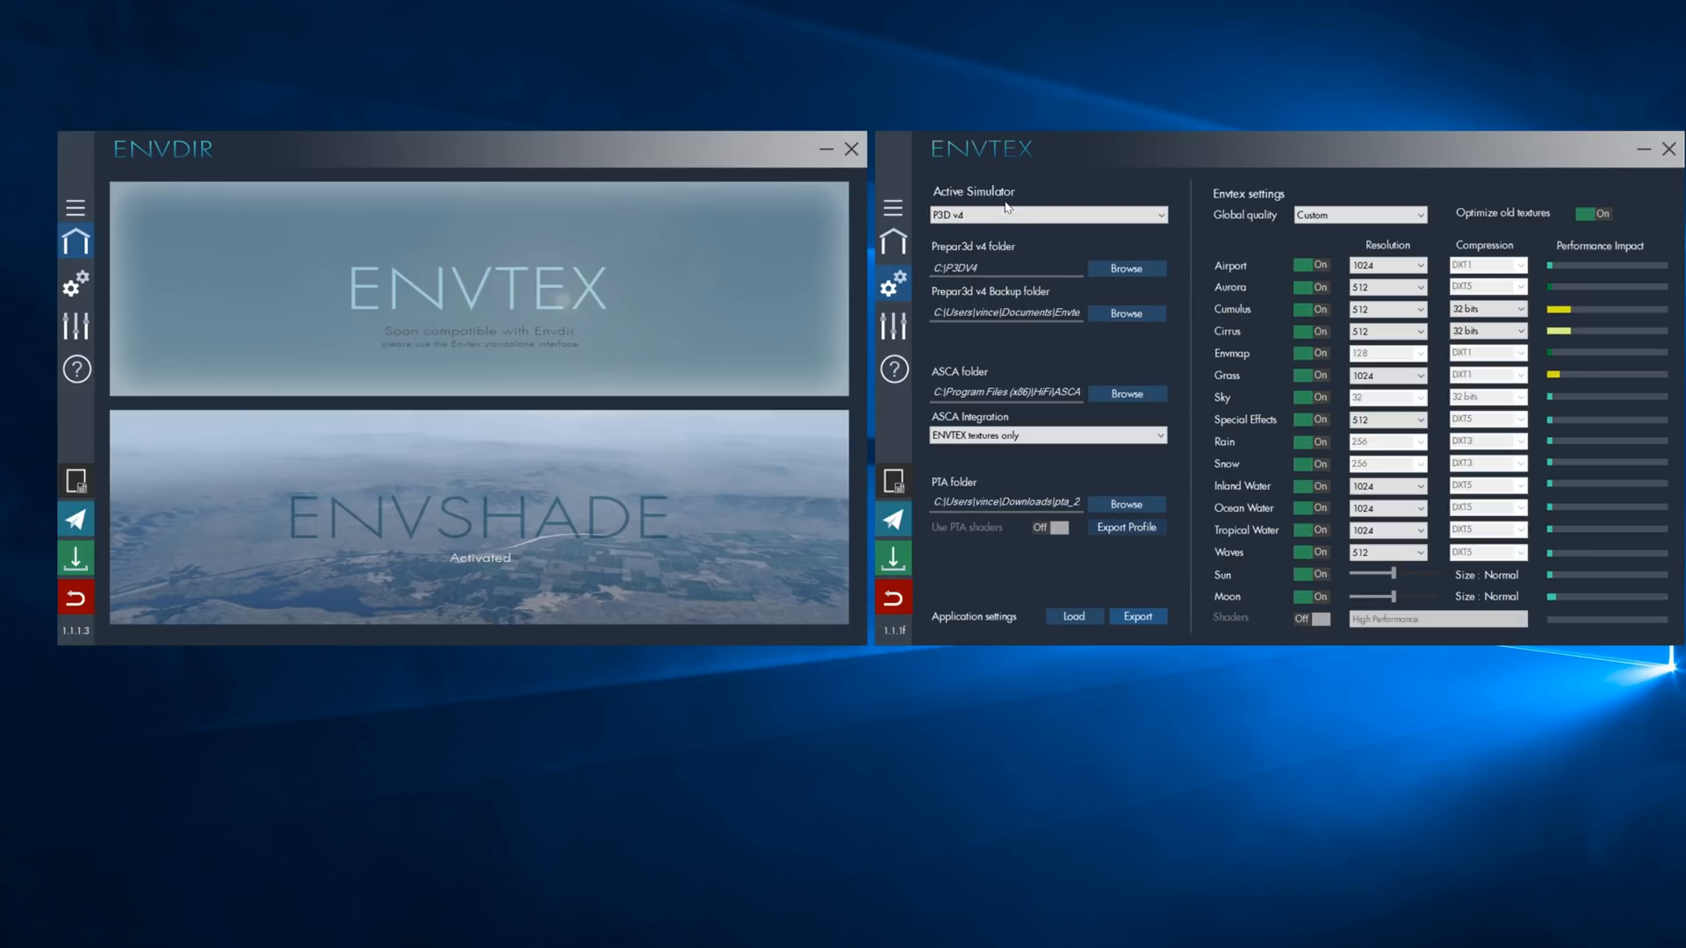
click(1047, 214)
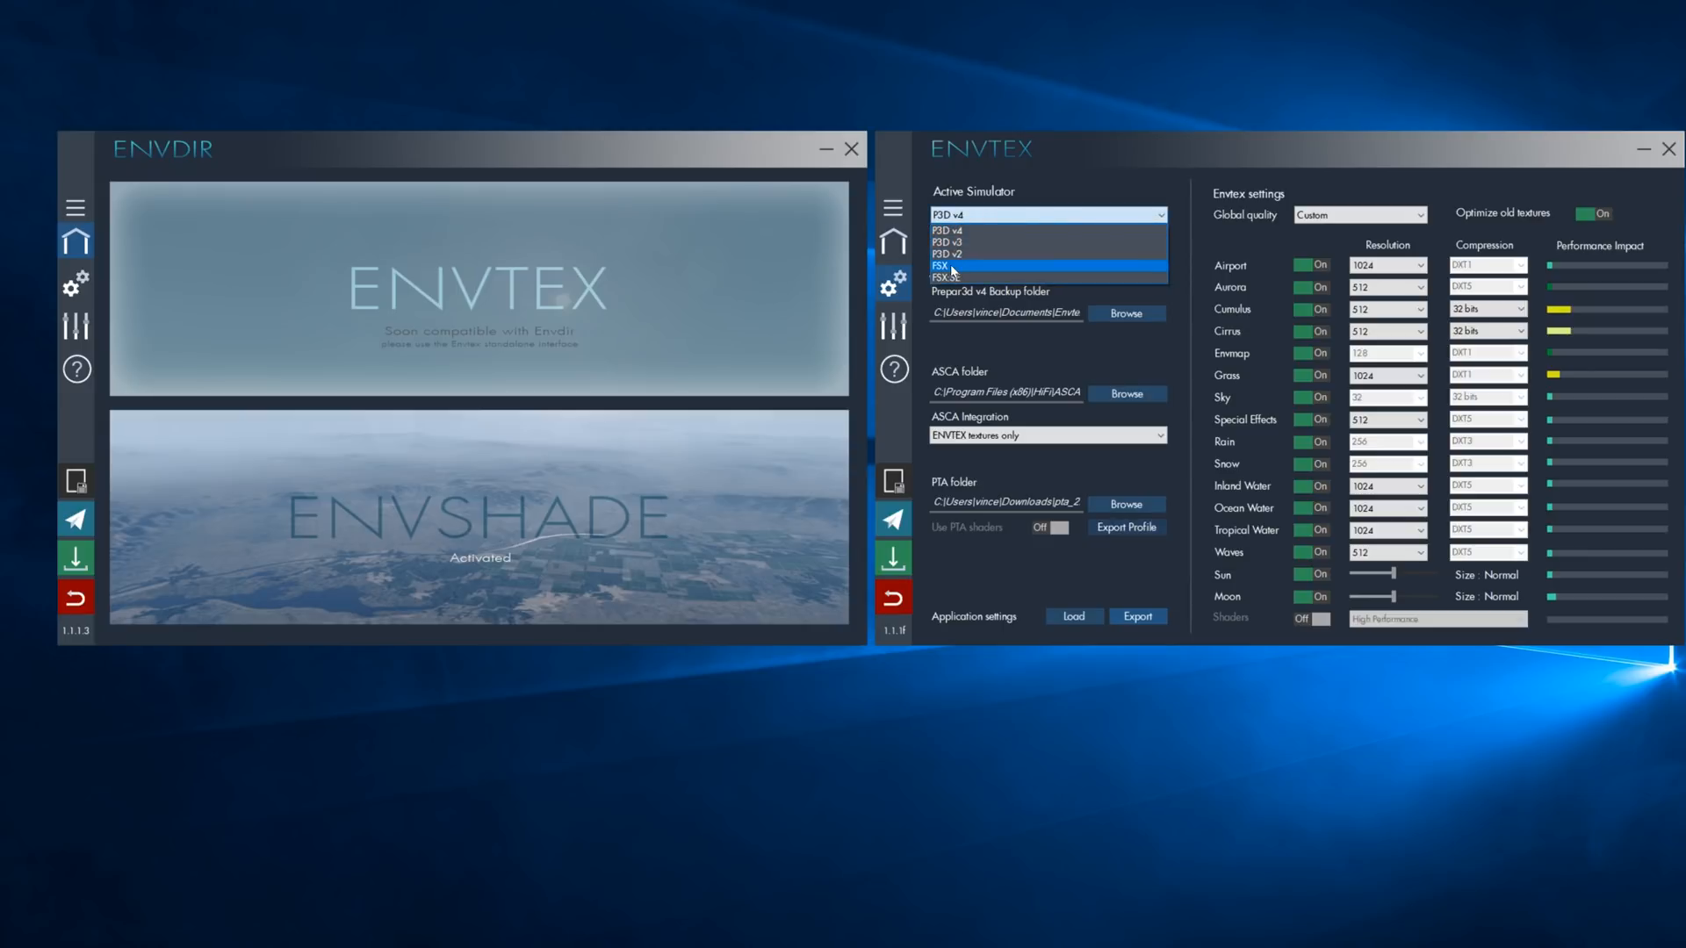
mouse_move(963, 243)
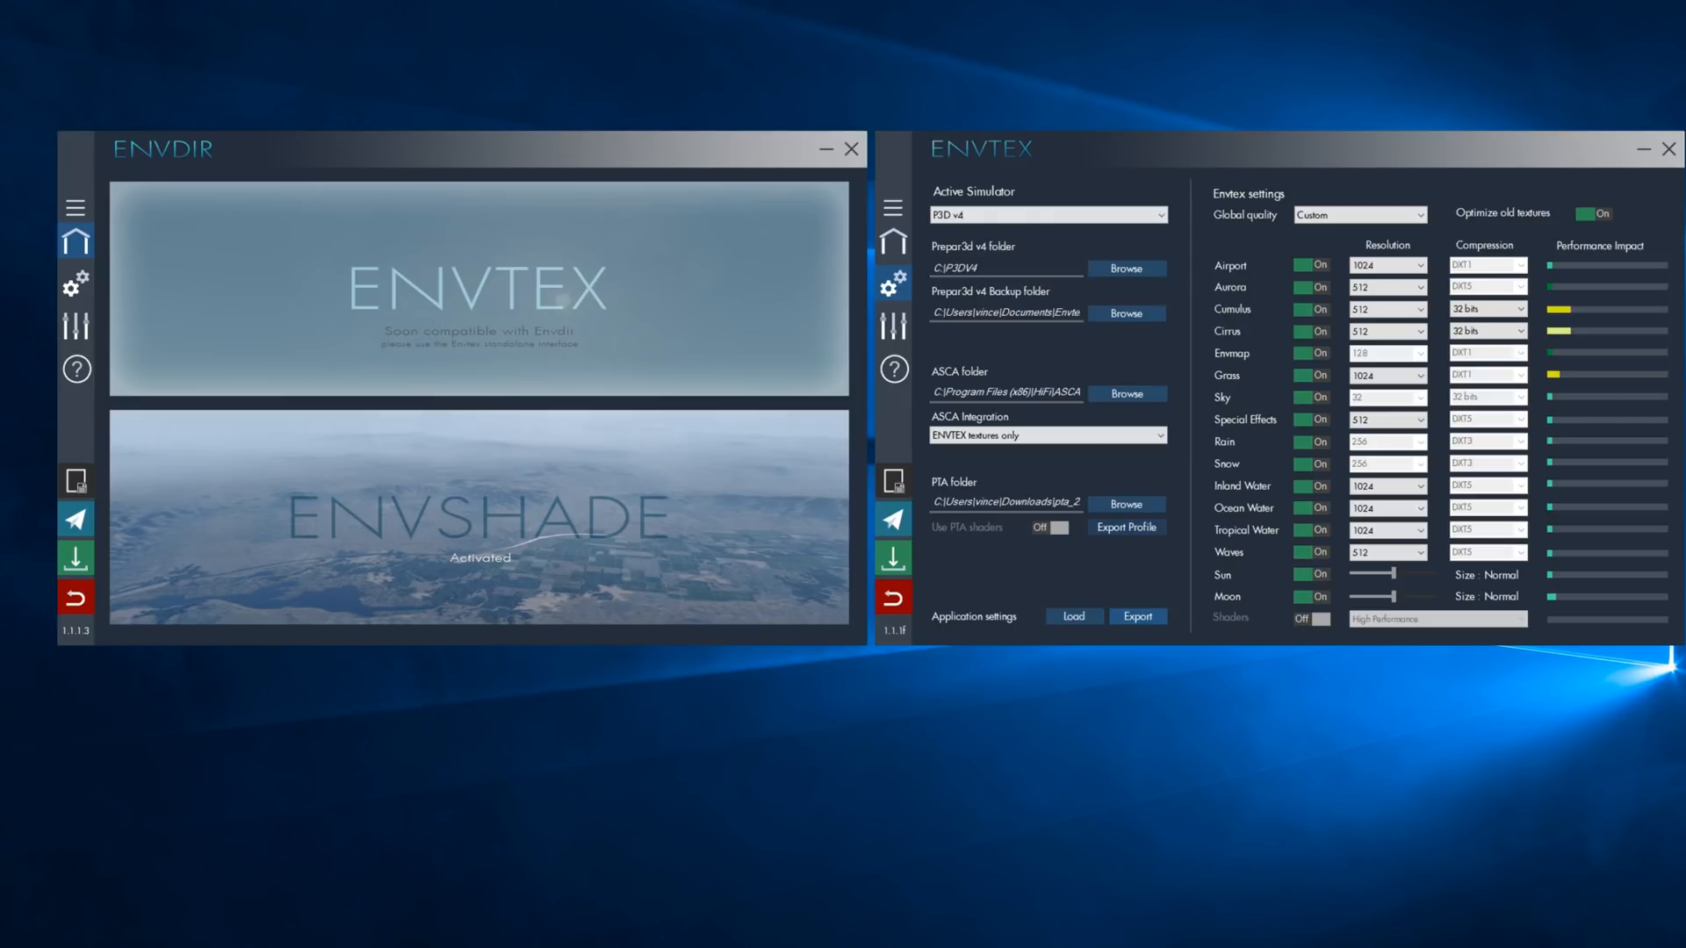
mouse_move(981, 370)
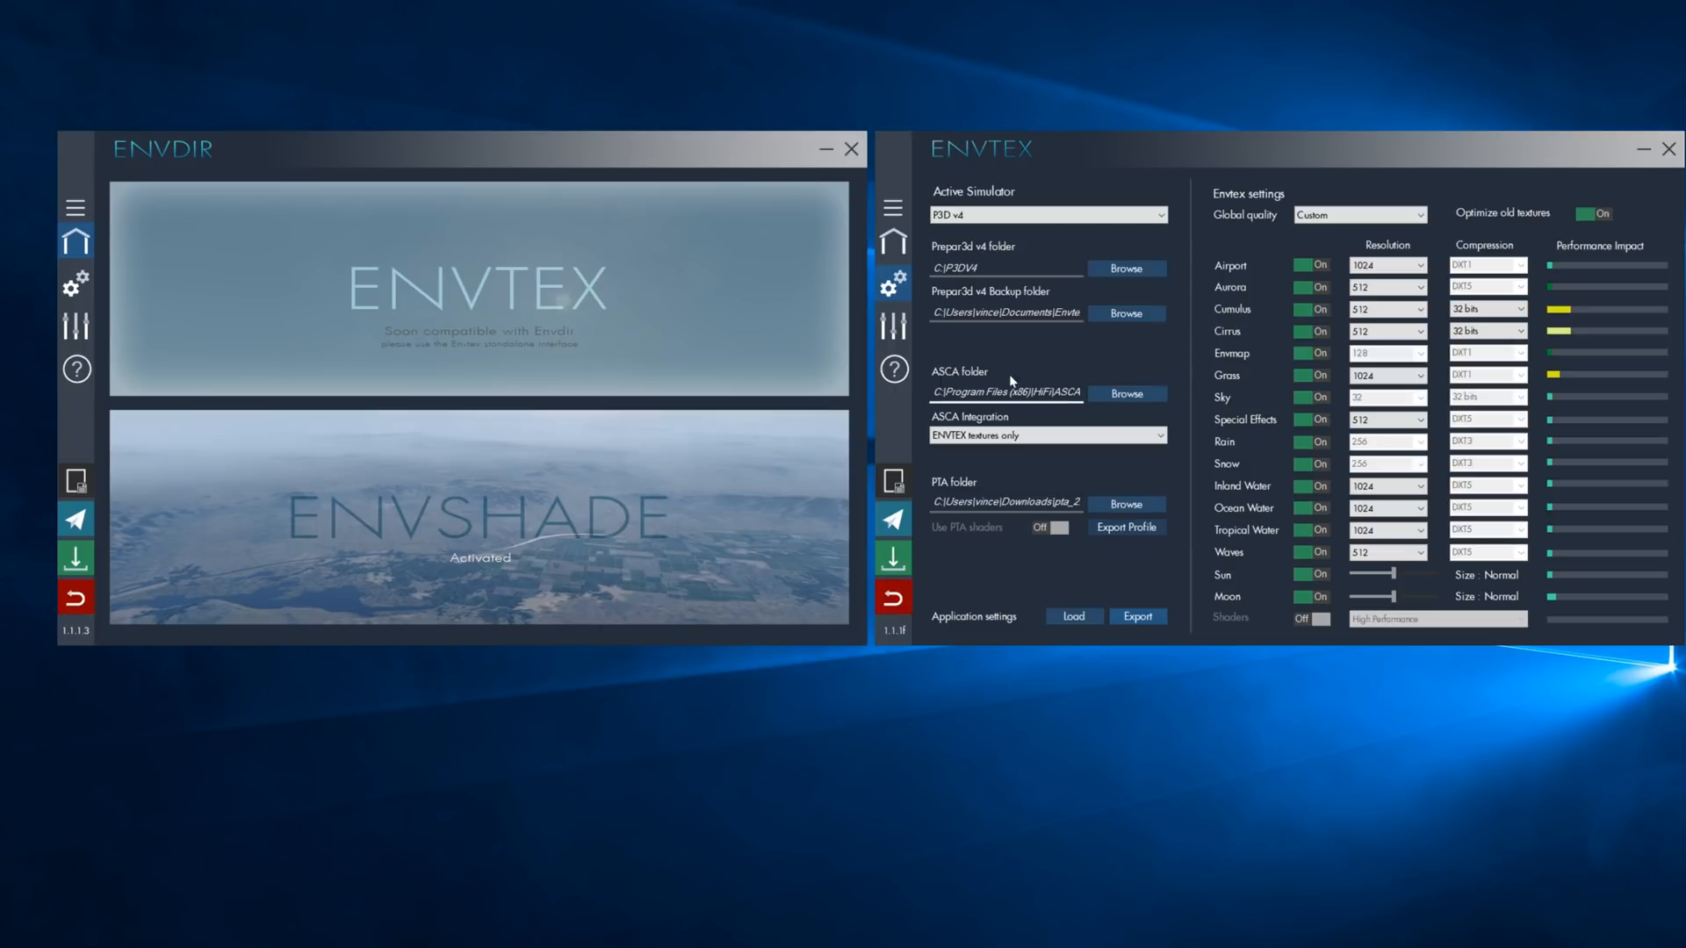
click(1045, 433)
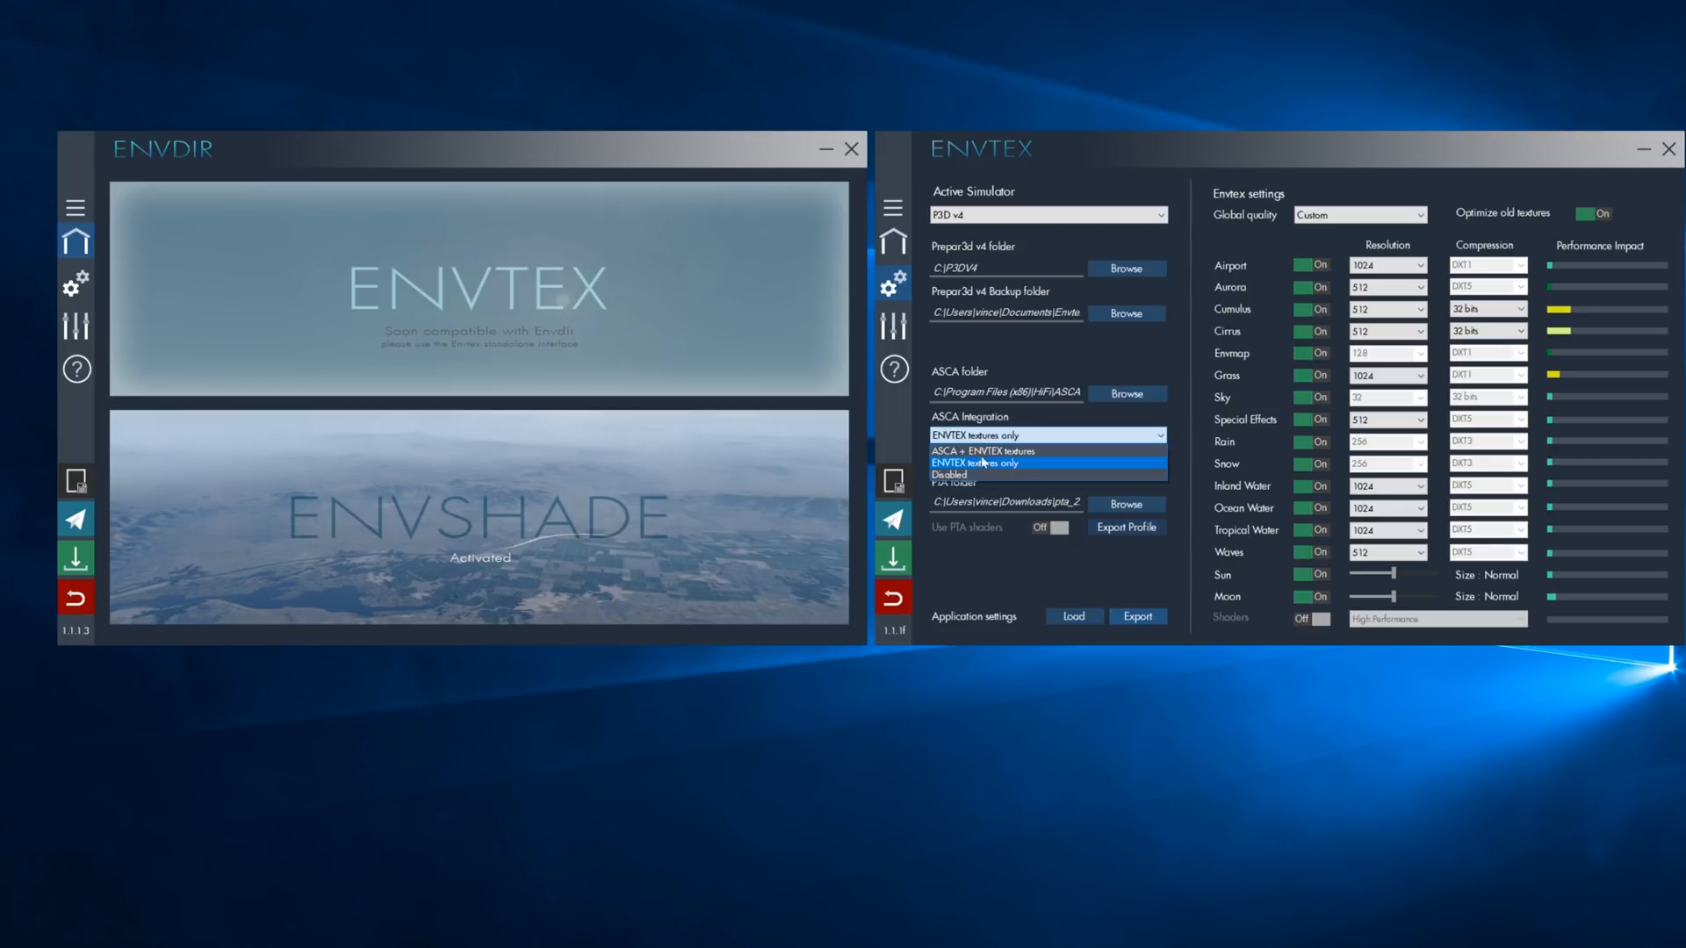
mouse_move(980, 451)
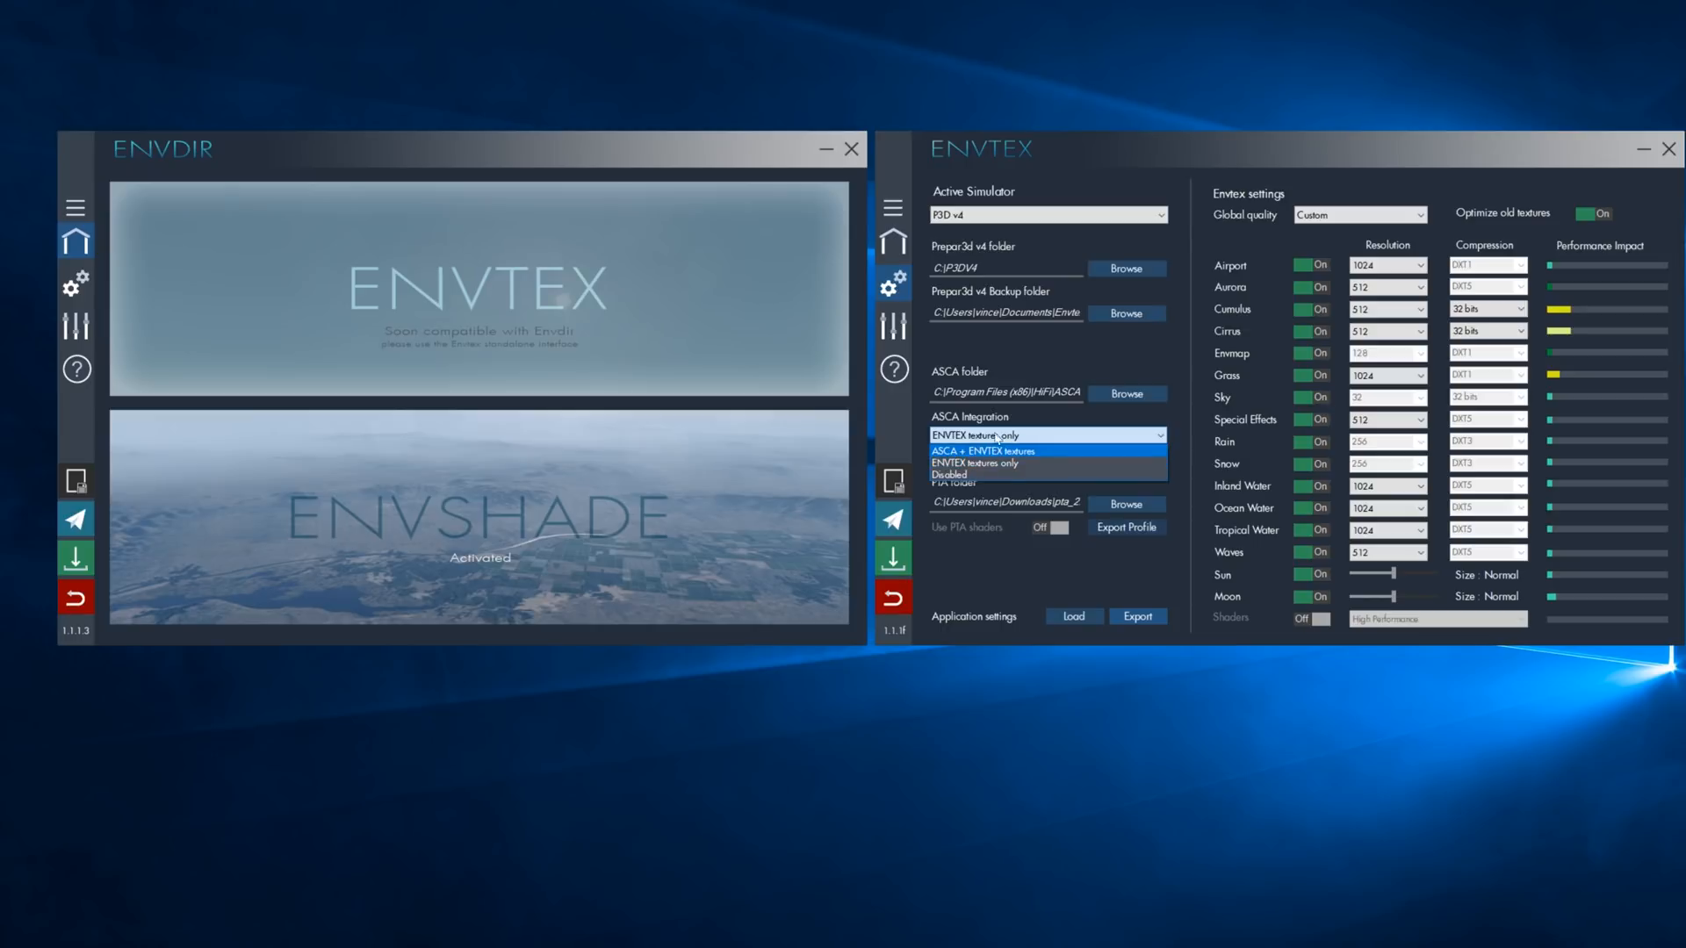
click(998, 464)
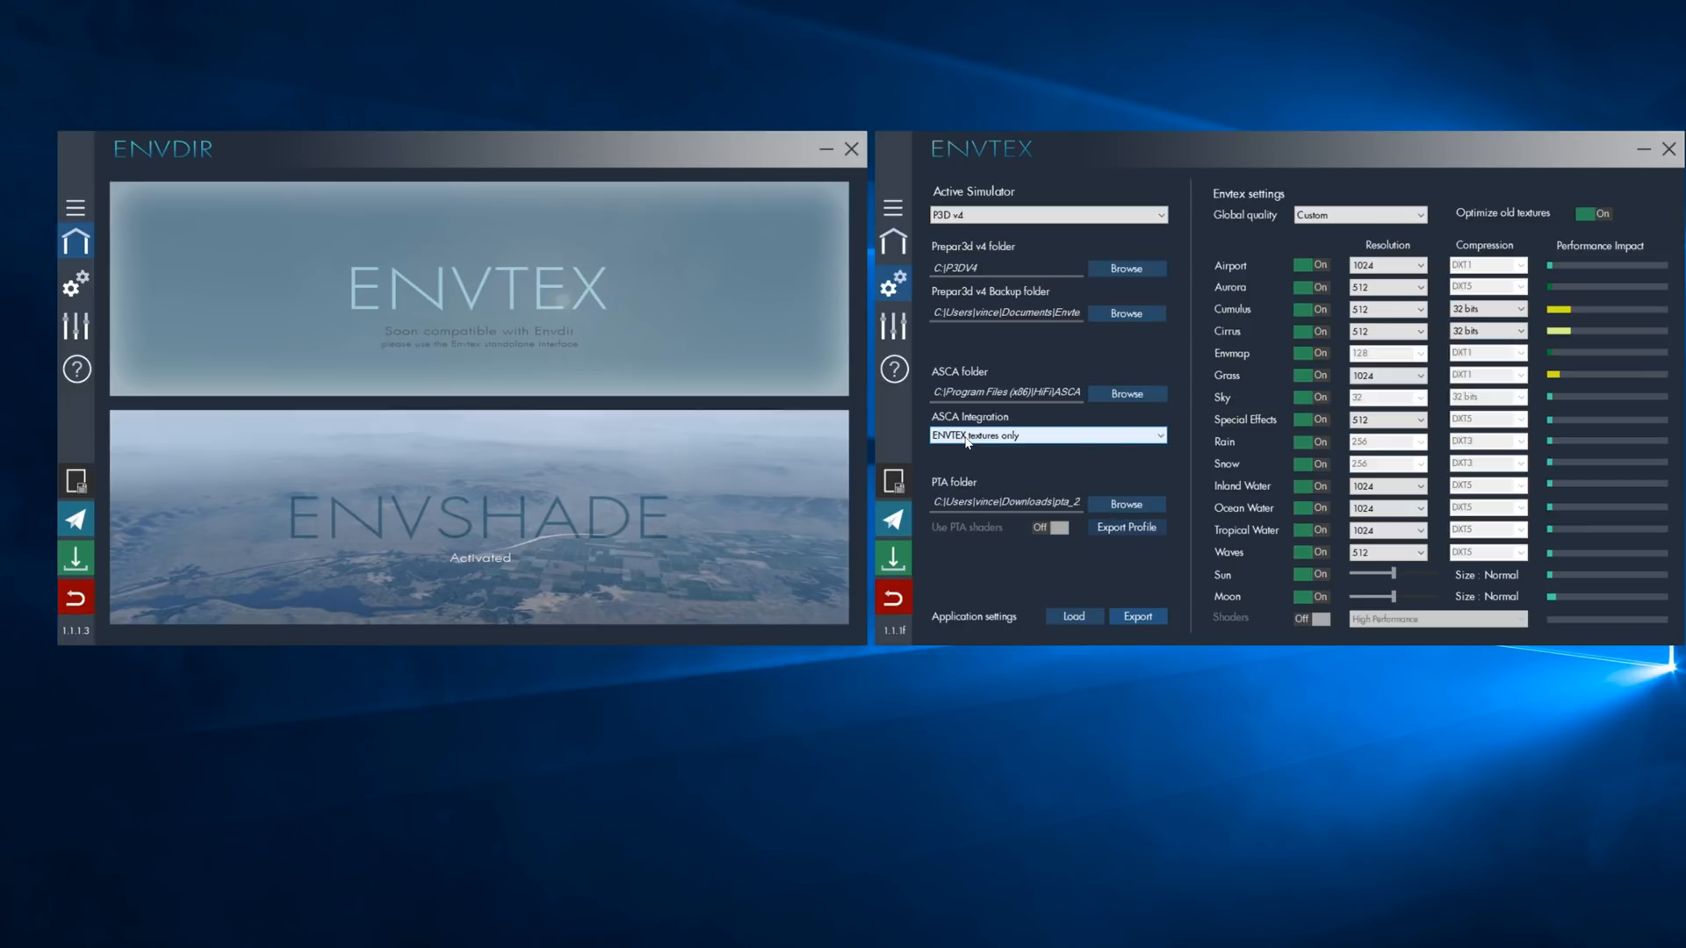
mouse_move(990, 448)
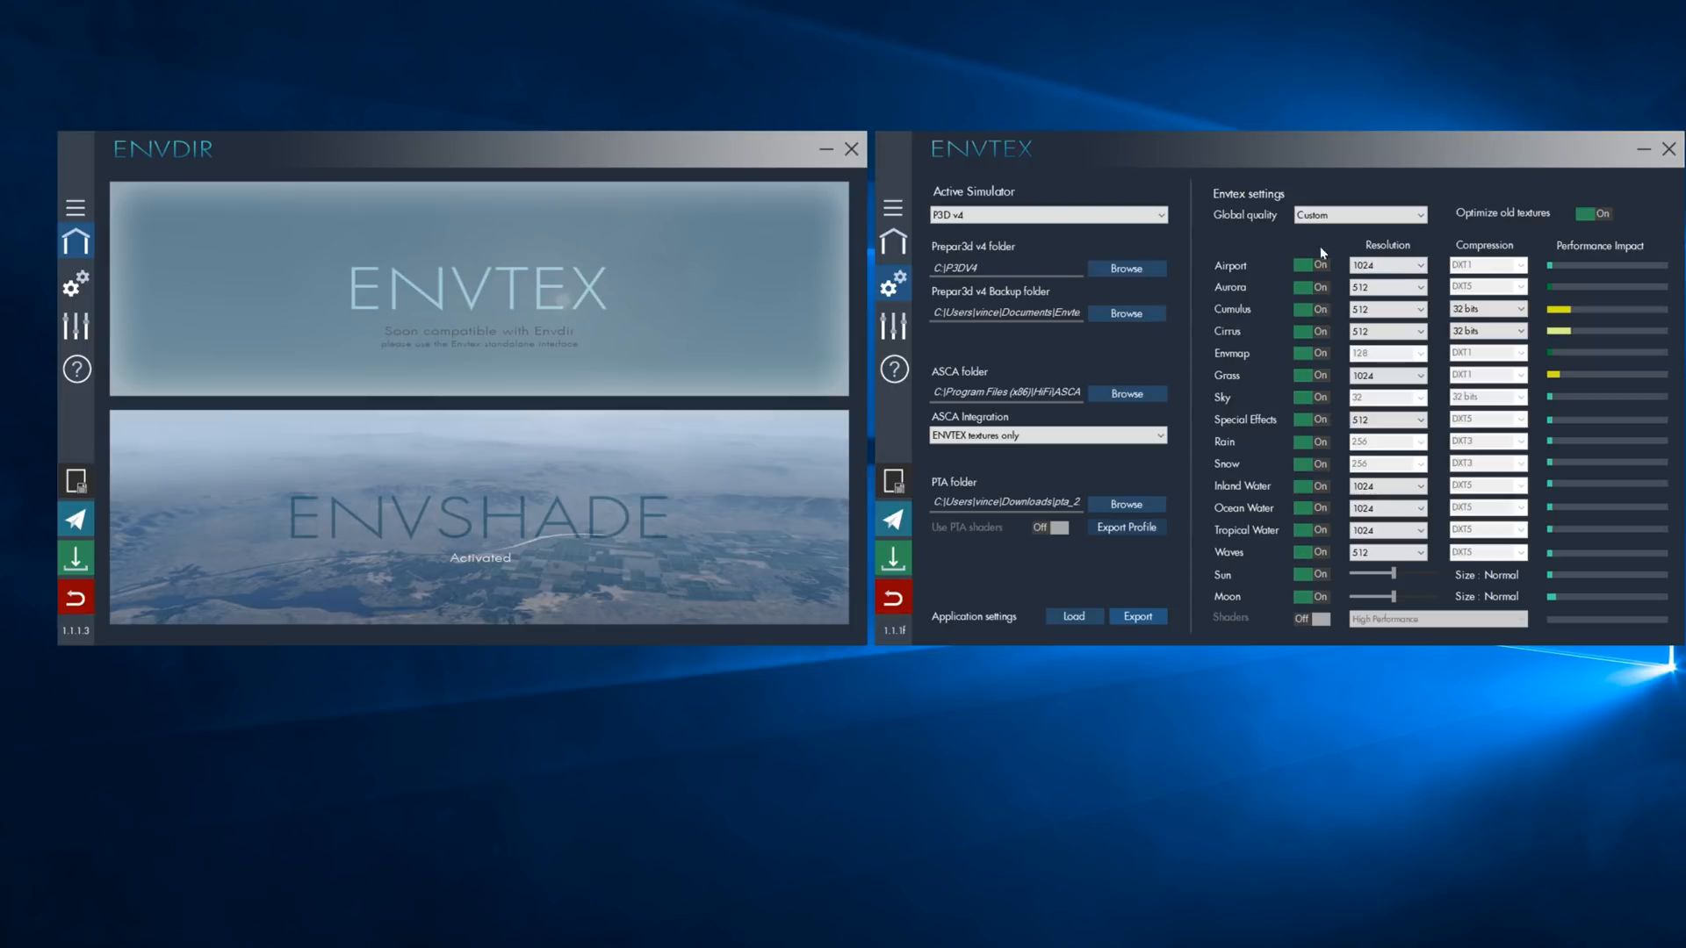
mouse_move(1236, 195)
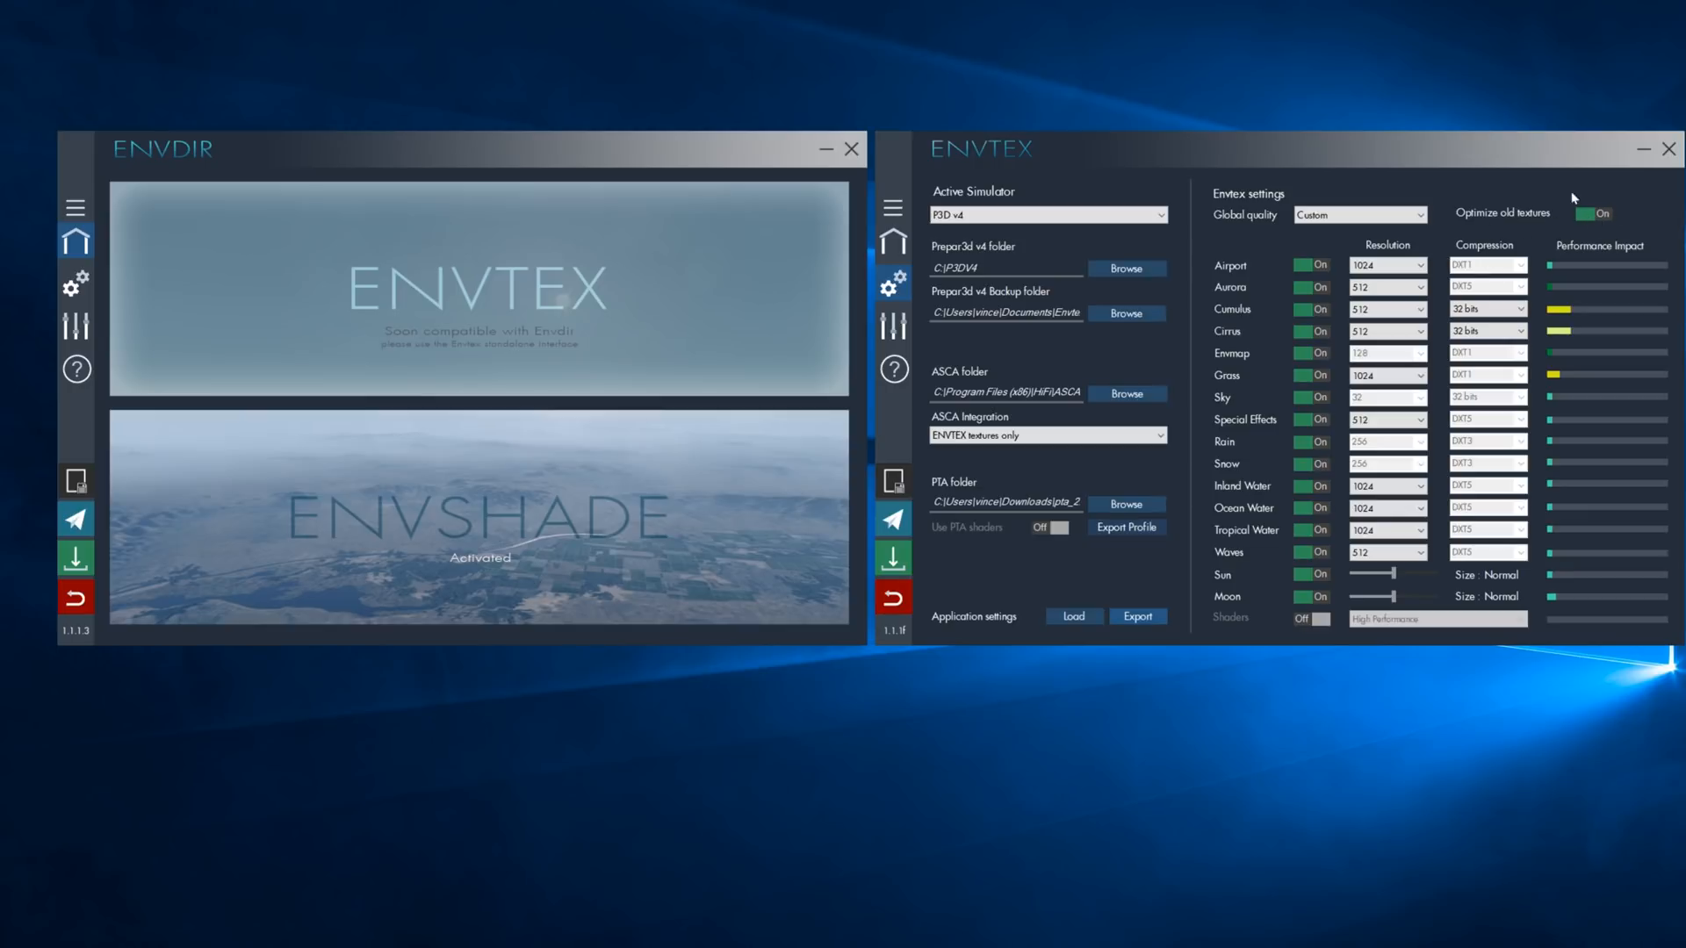
mouse_move(1579, 374)
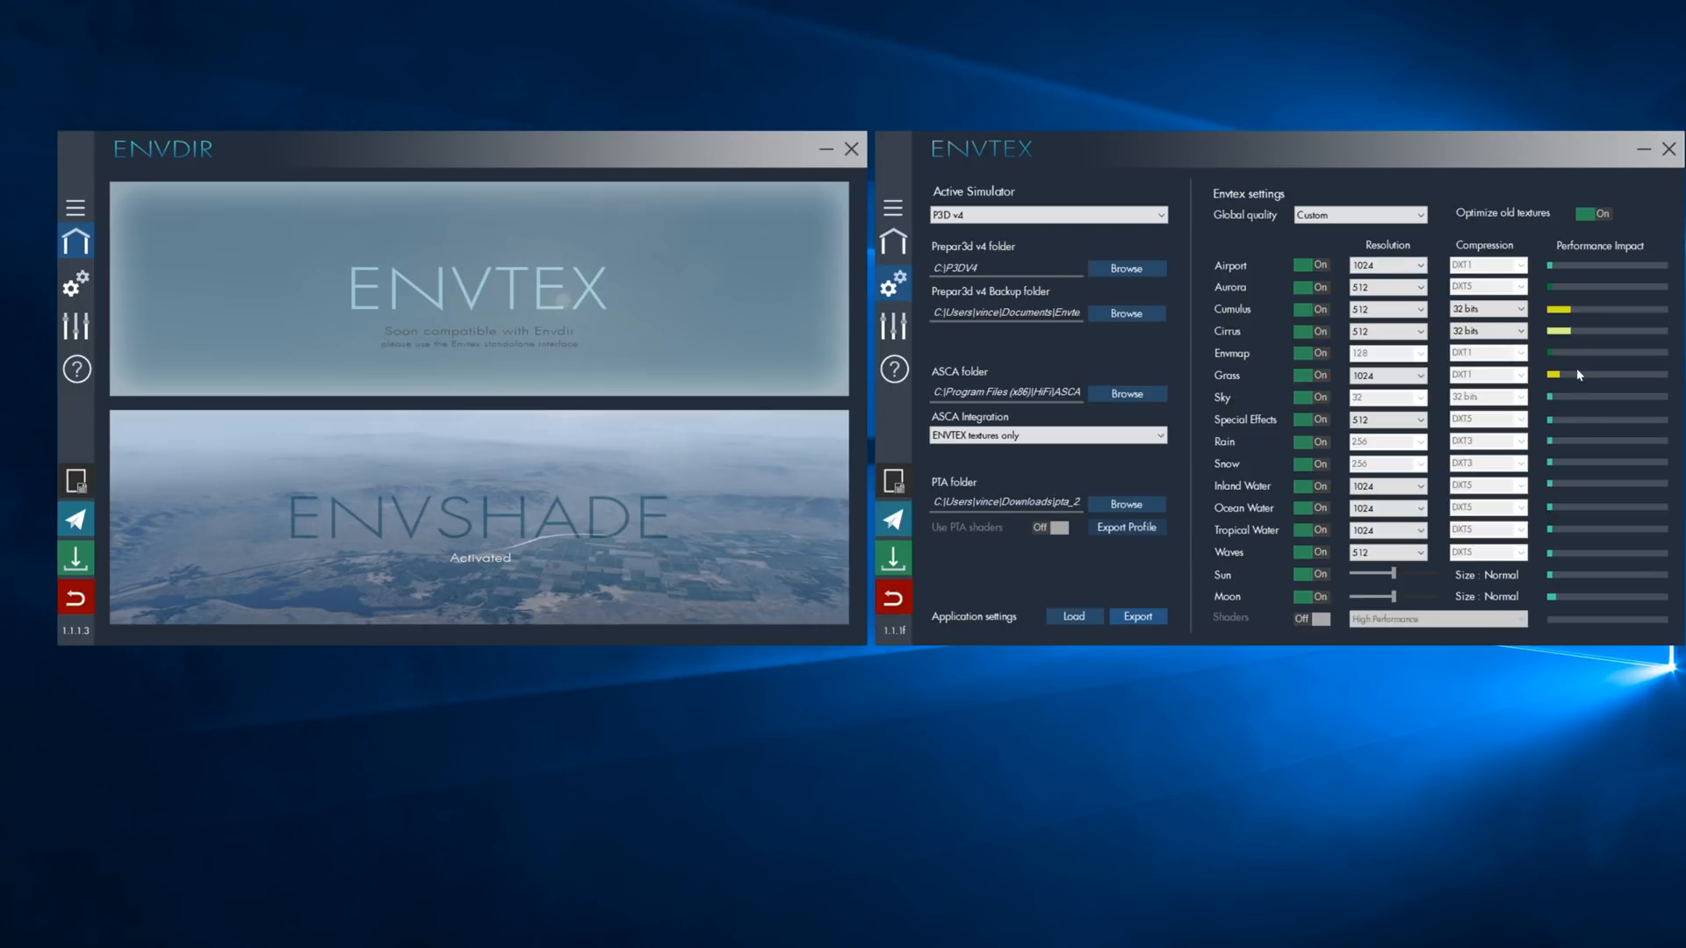
mouse_move(1483, 316)
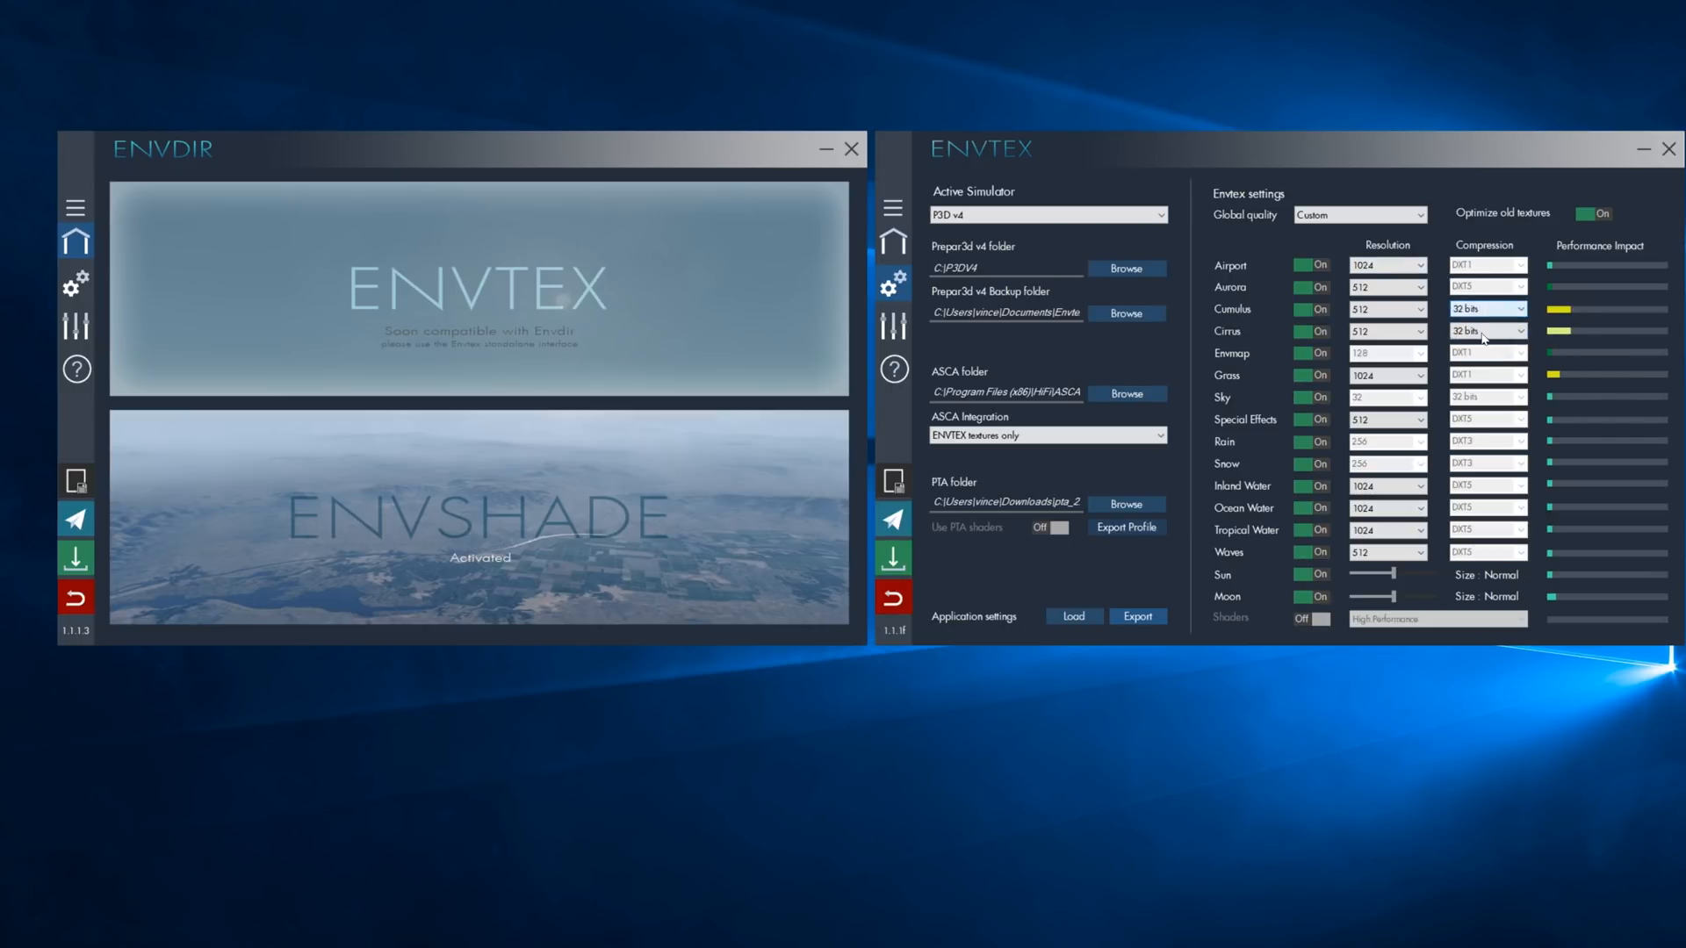
click(1488, 332)
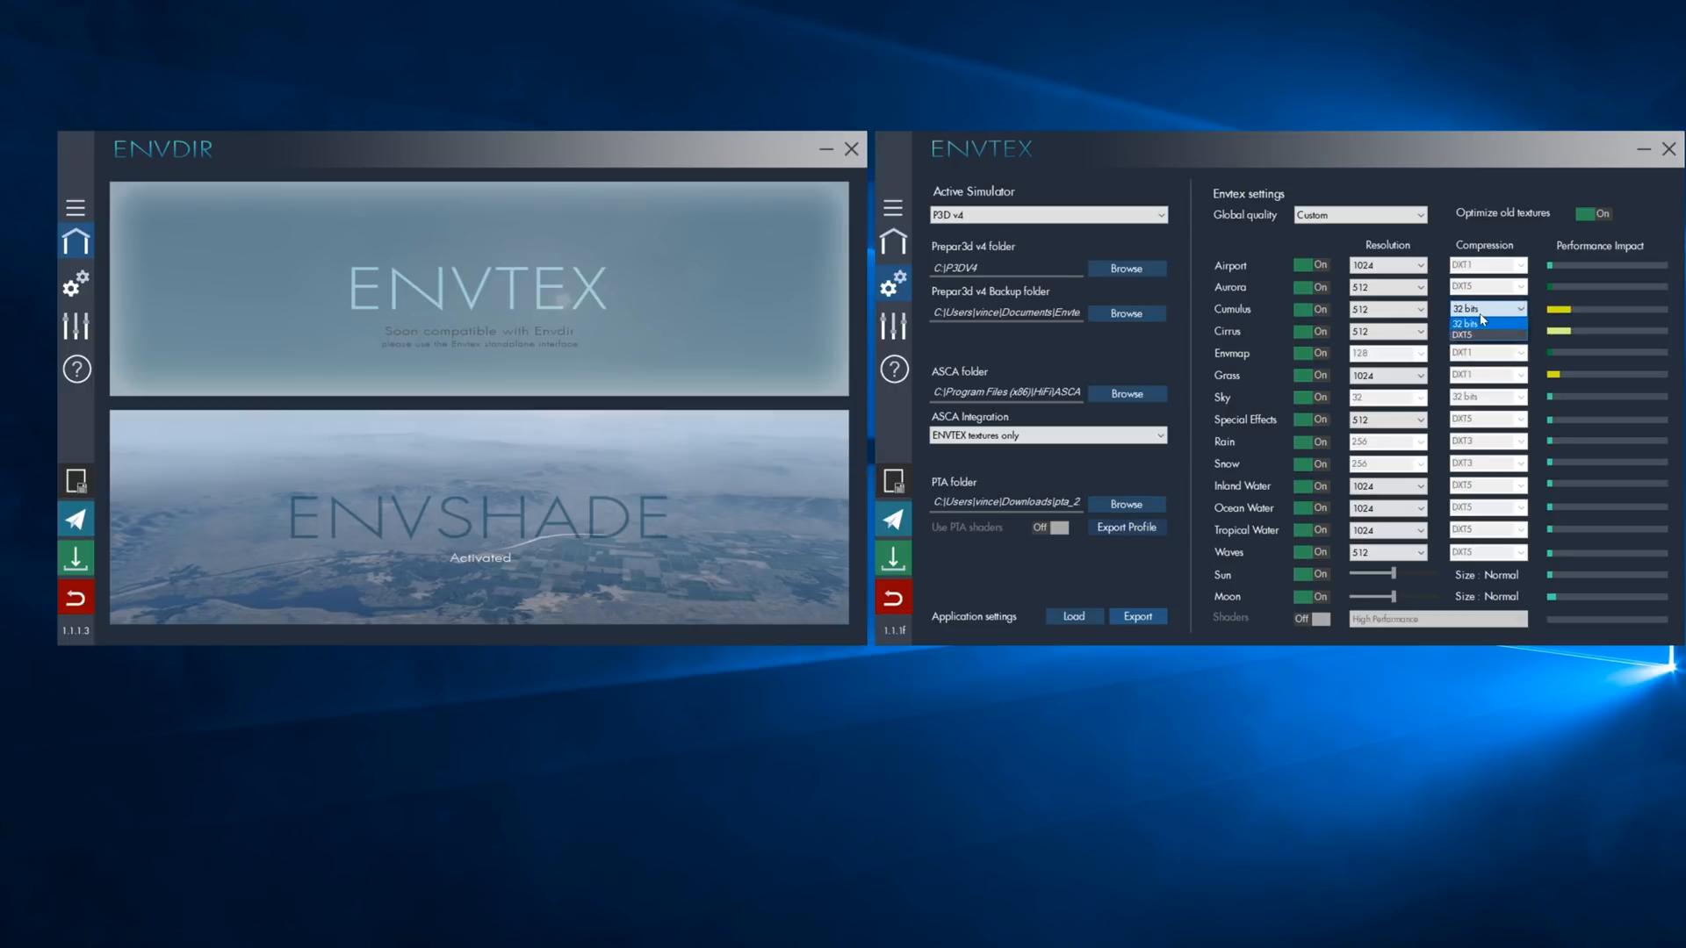
click(1468, 323)
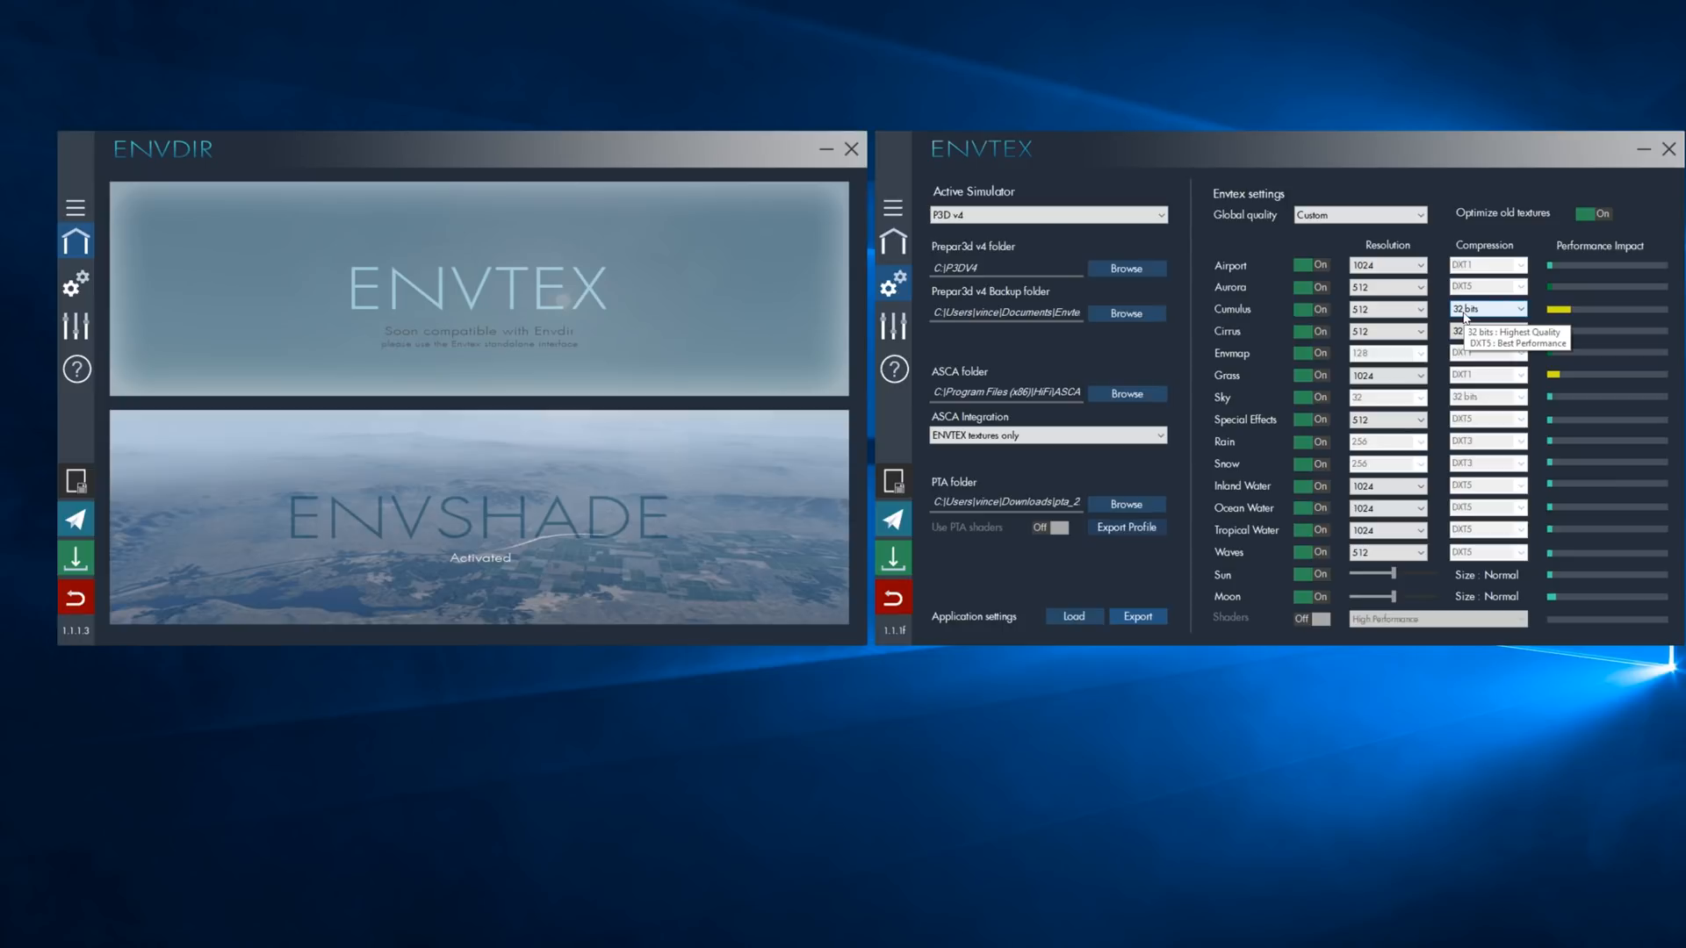
click(1488, 330)
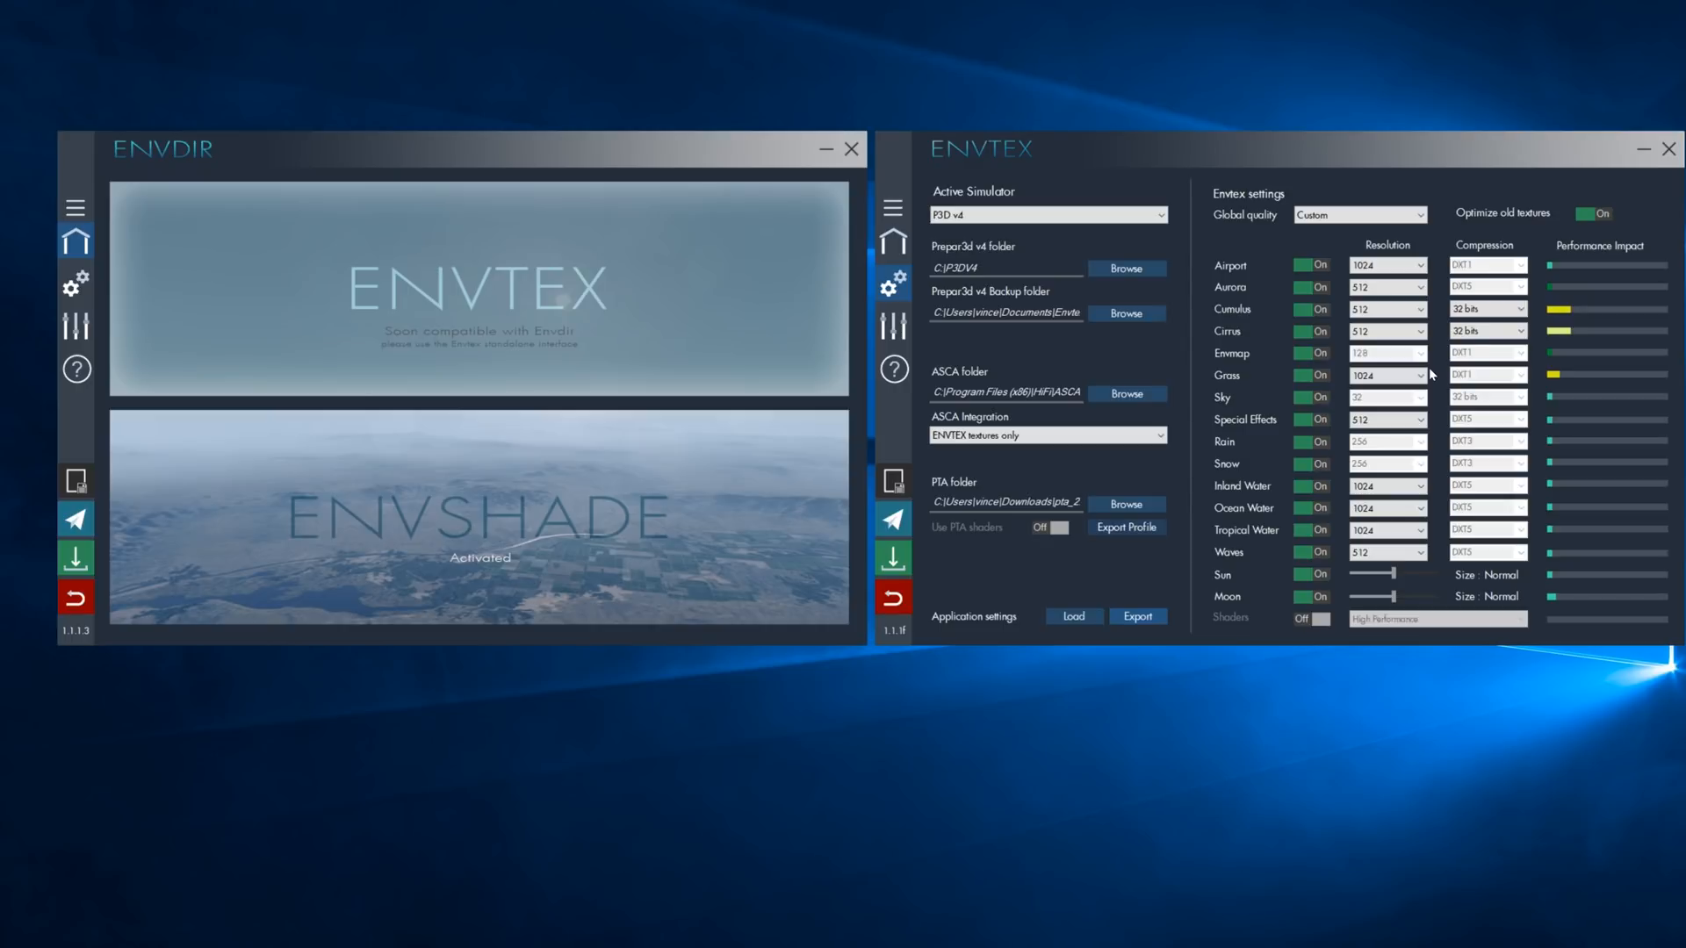
mouse_move(1439, 552)
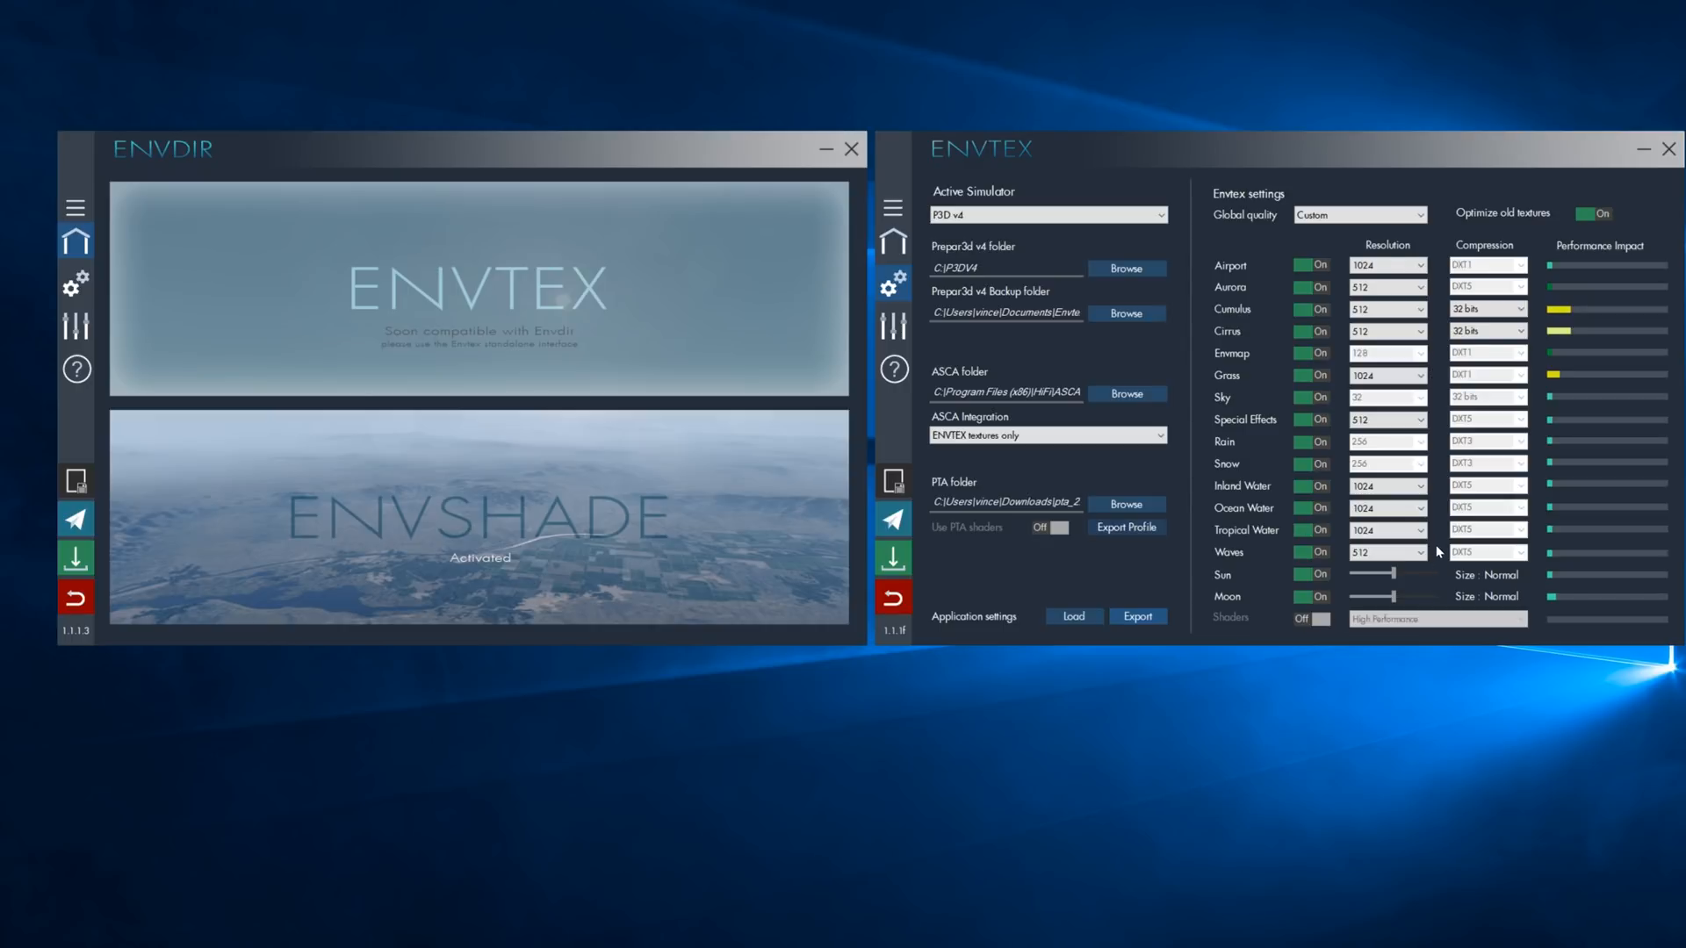
mouse_move(1517, 556)
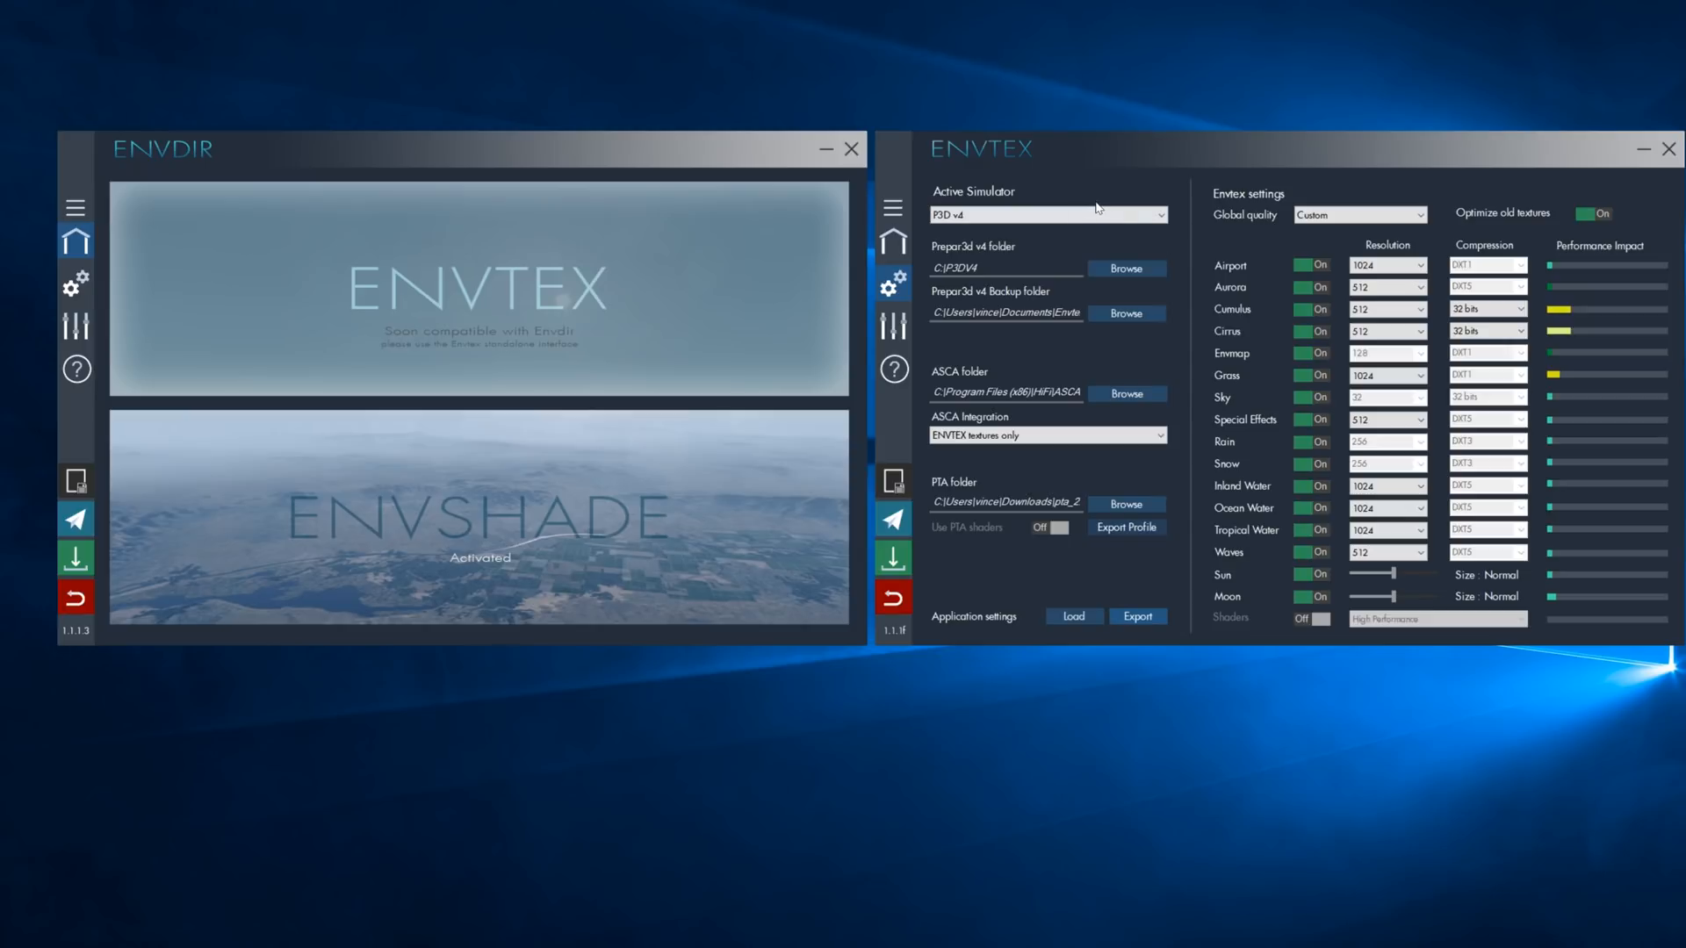
mouse_move(209, 147)
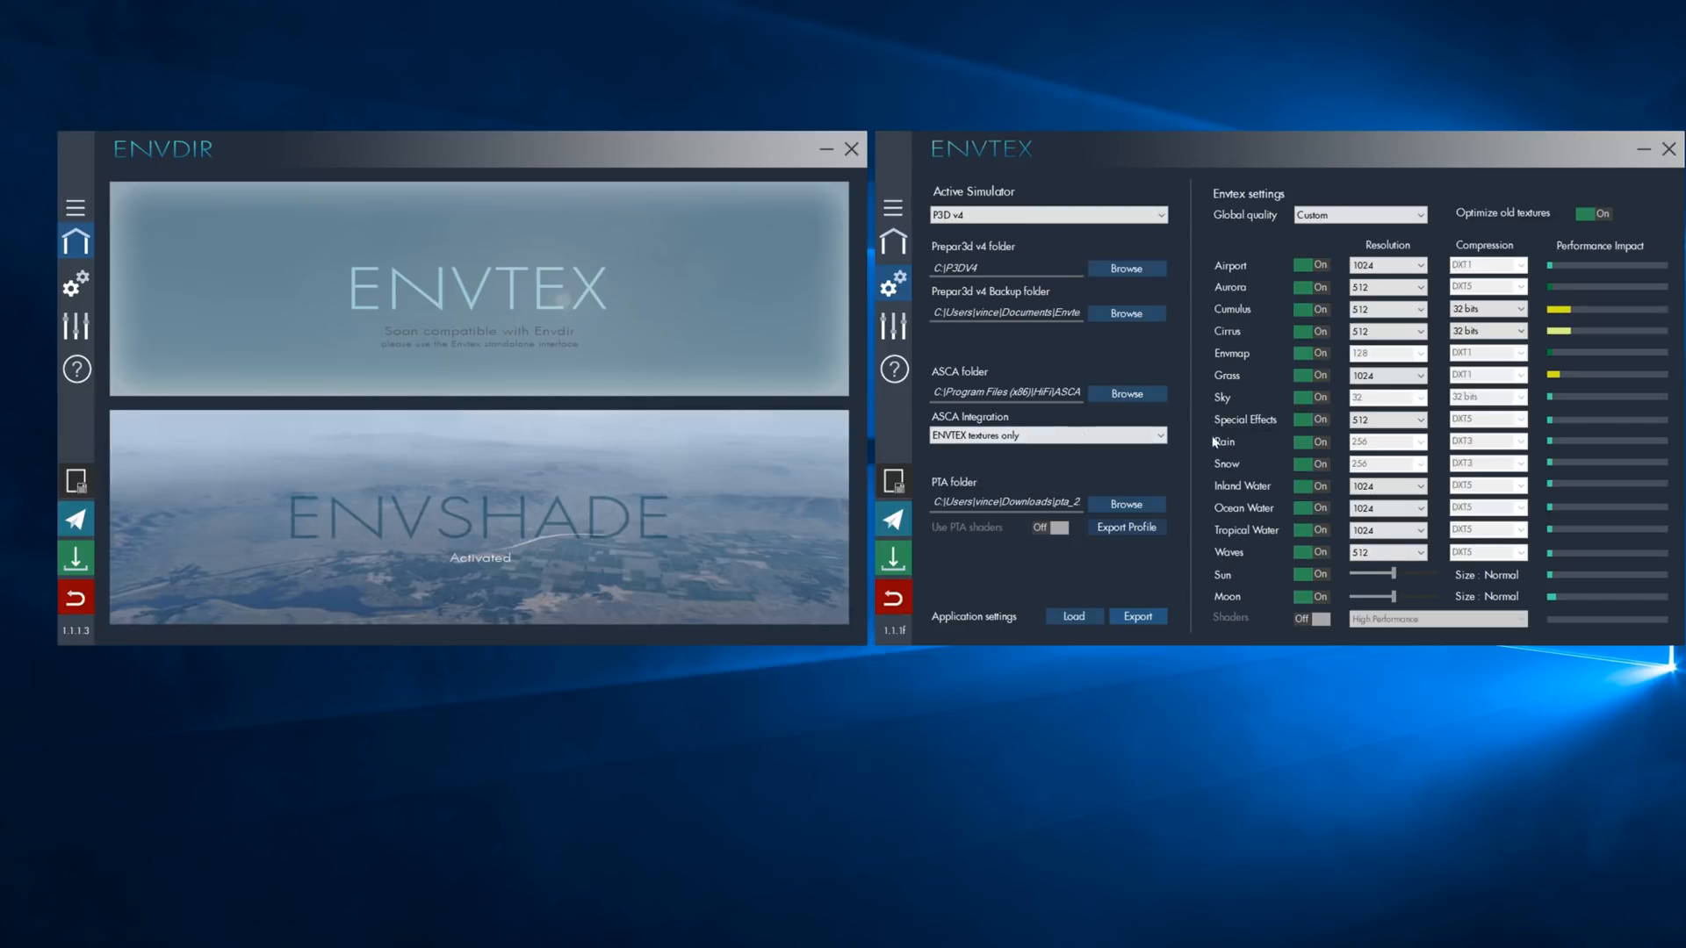
mouse_move(950, 151)
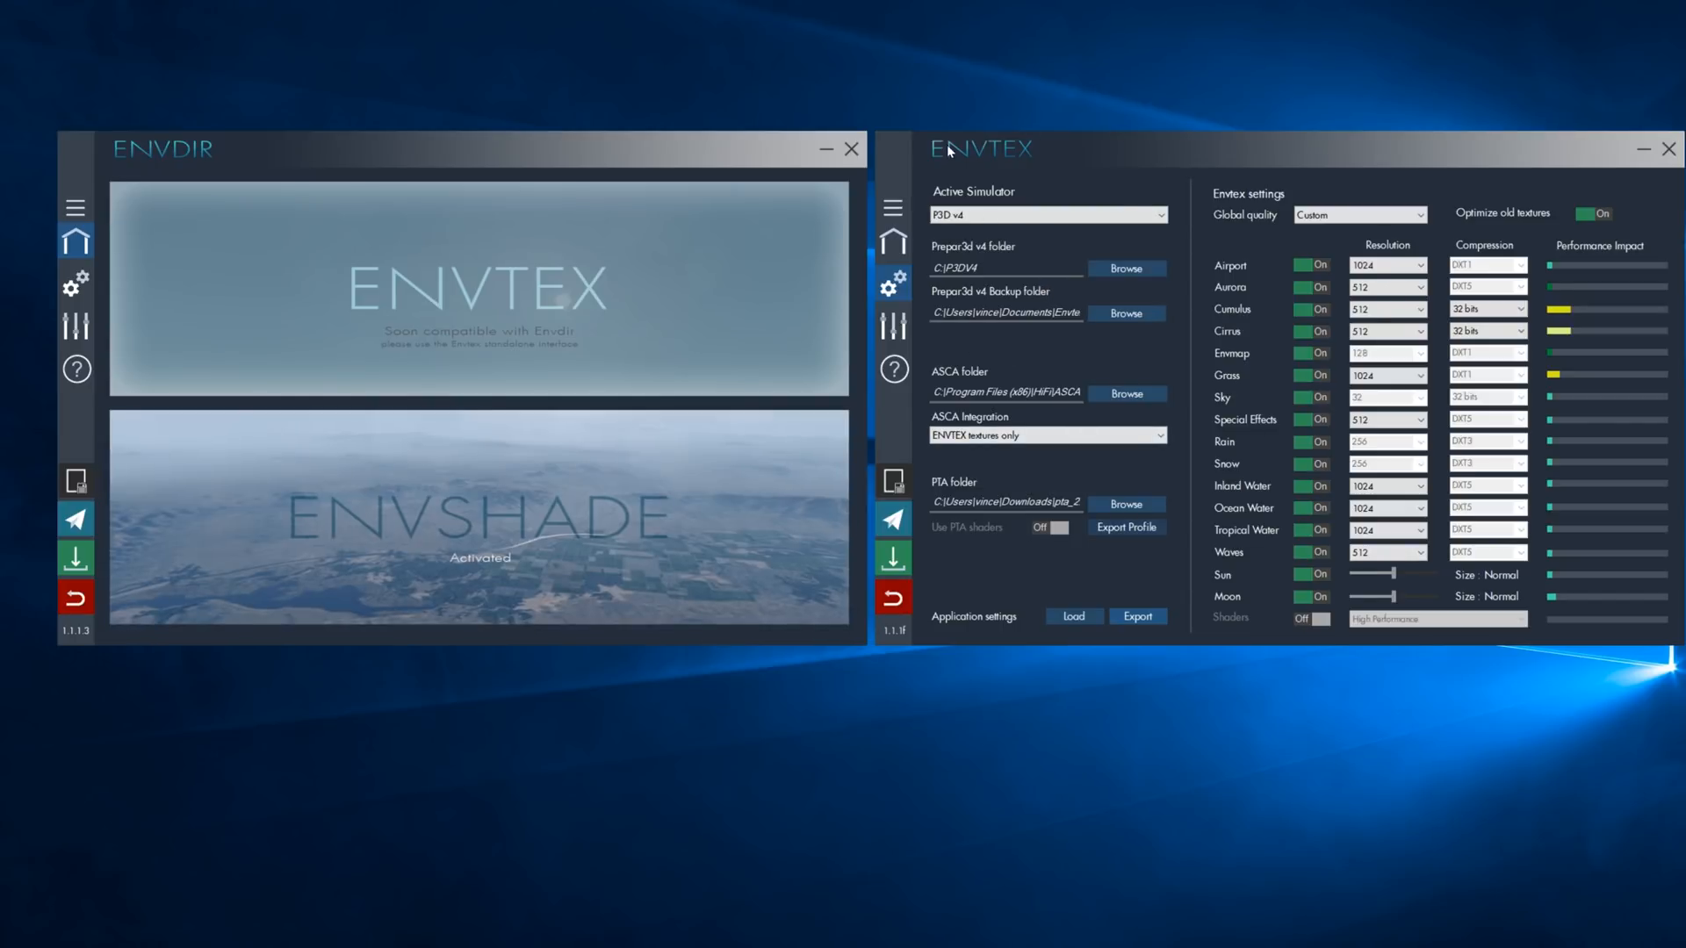
mouse_move(136, 167)
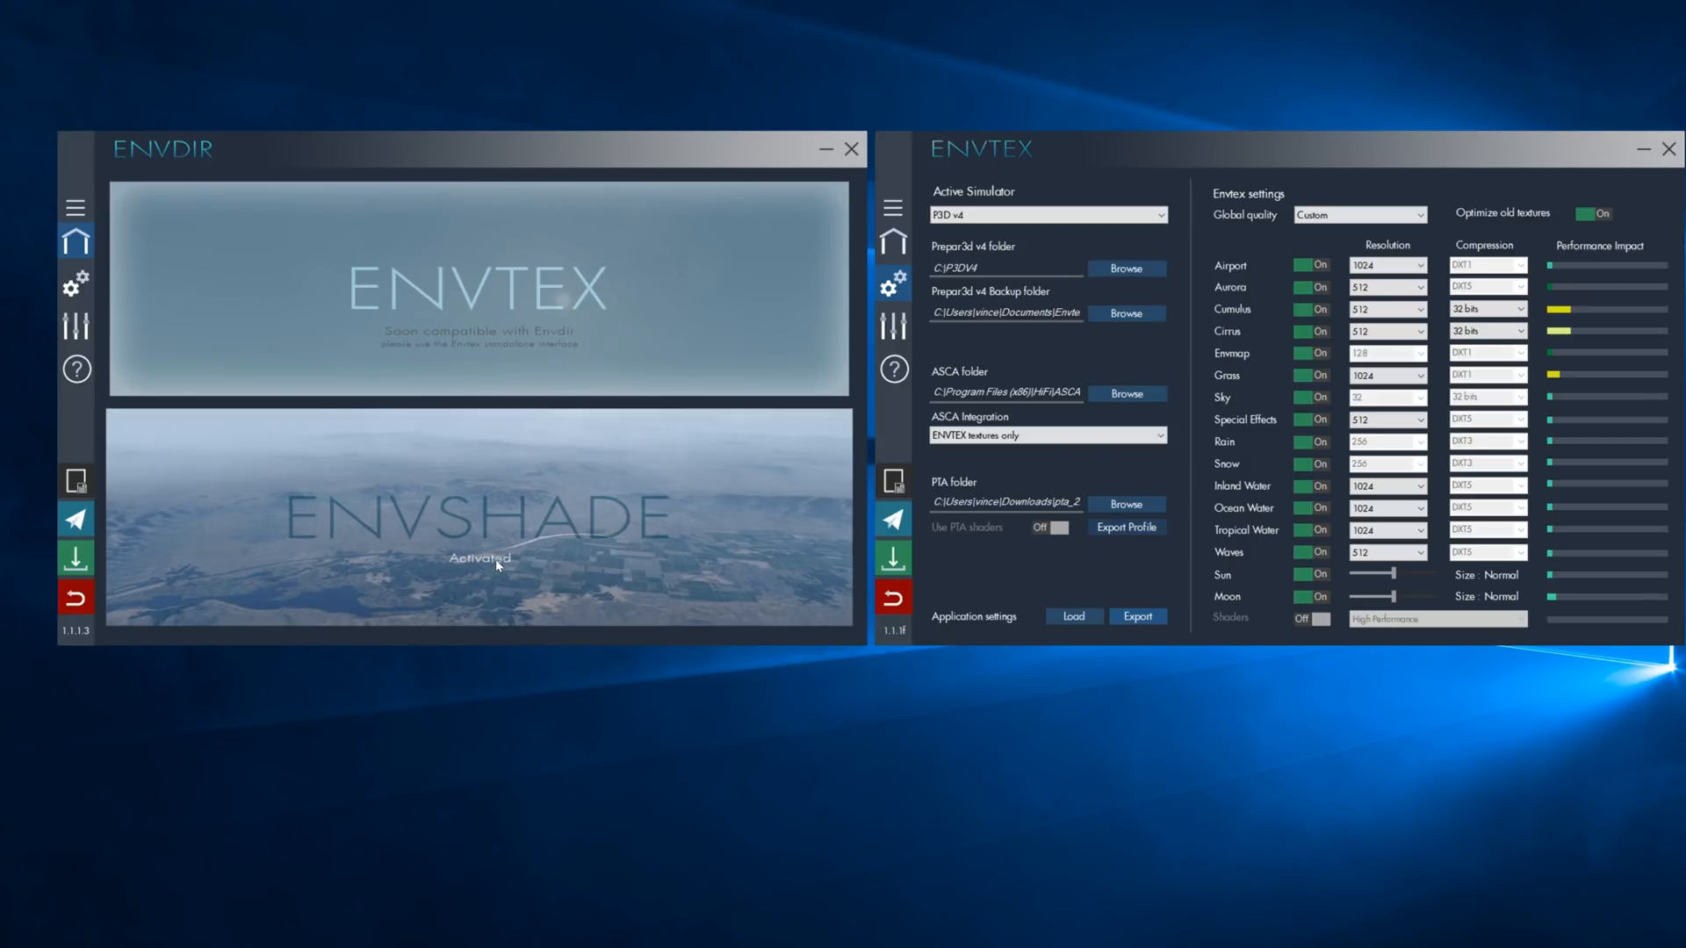
mouse_move(502, 309)
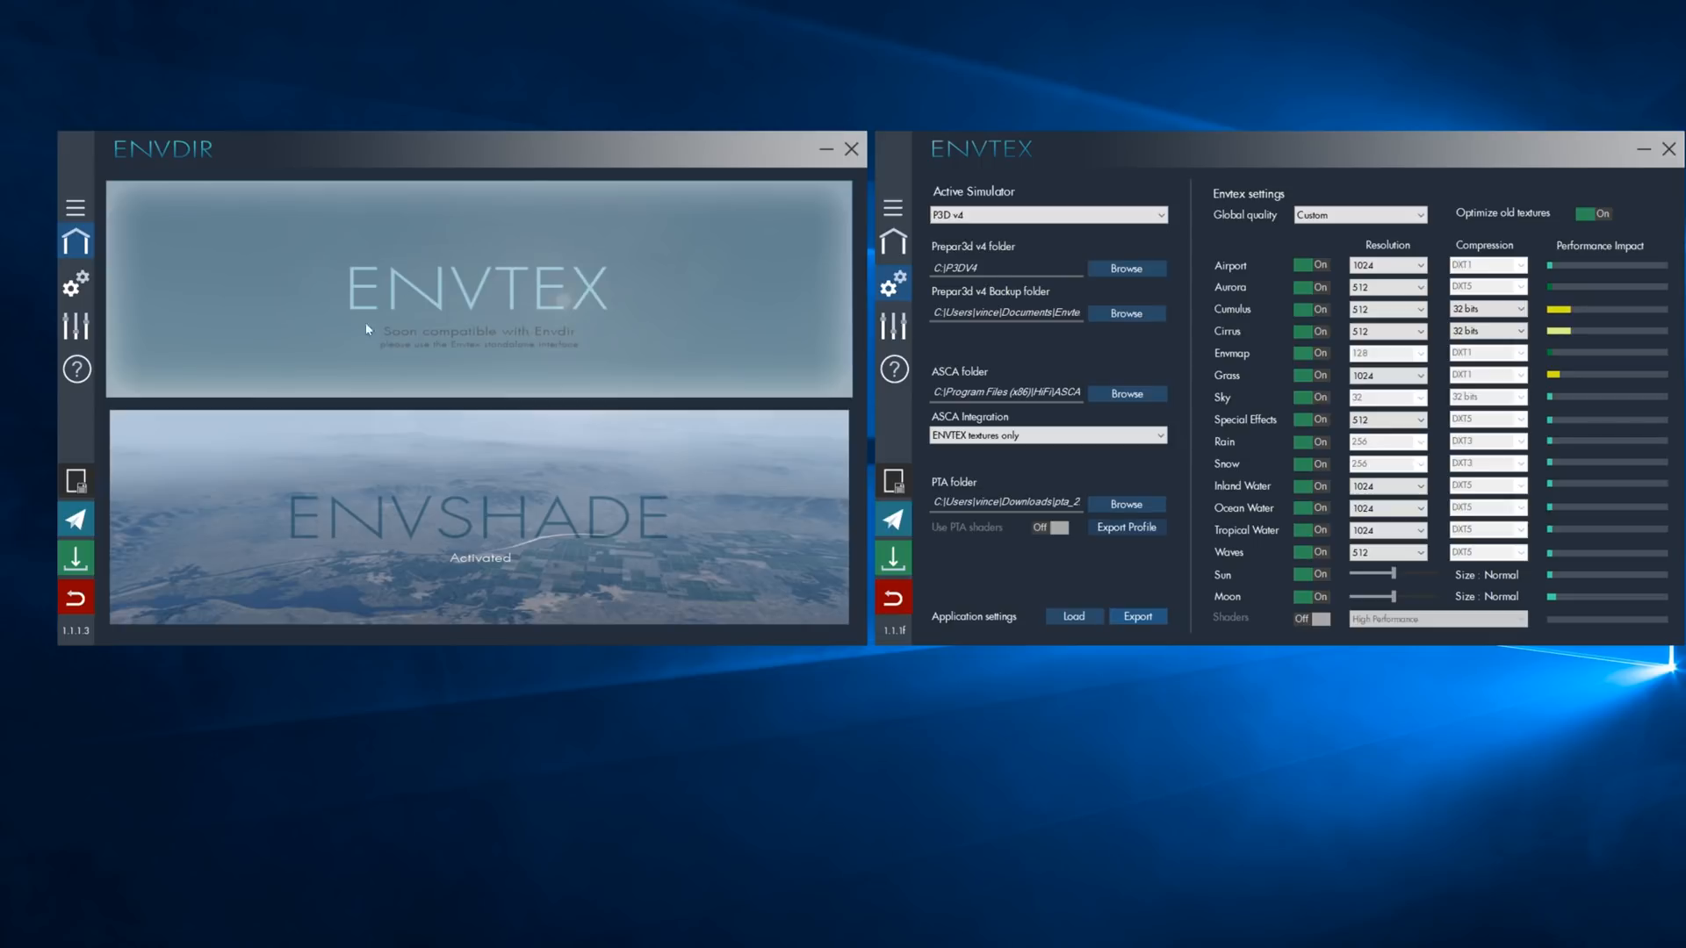
mouse_move(573, 342)
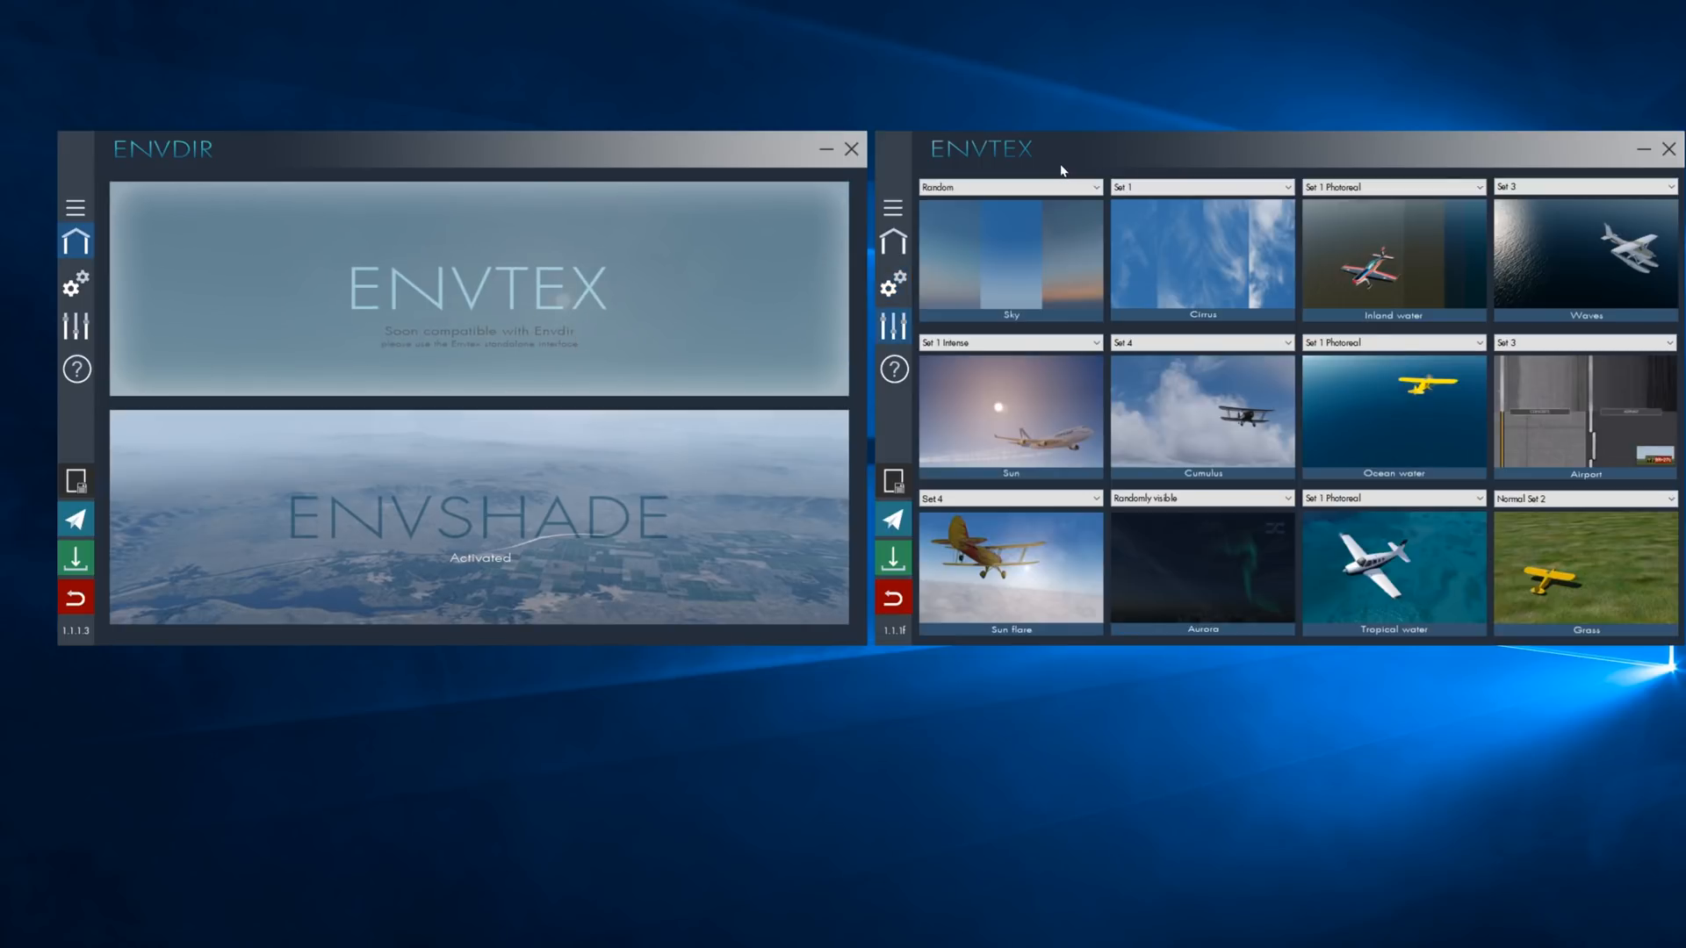
mouse_move(1324, 638)
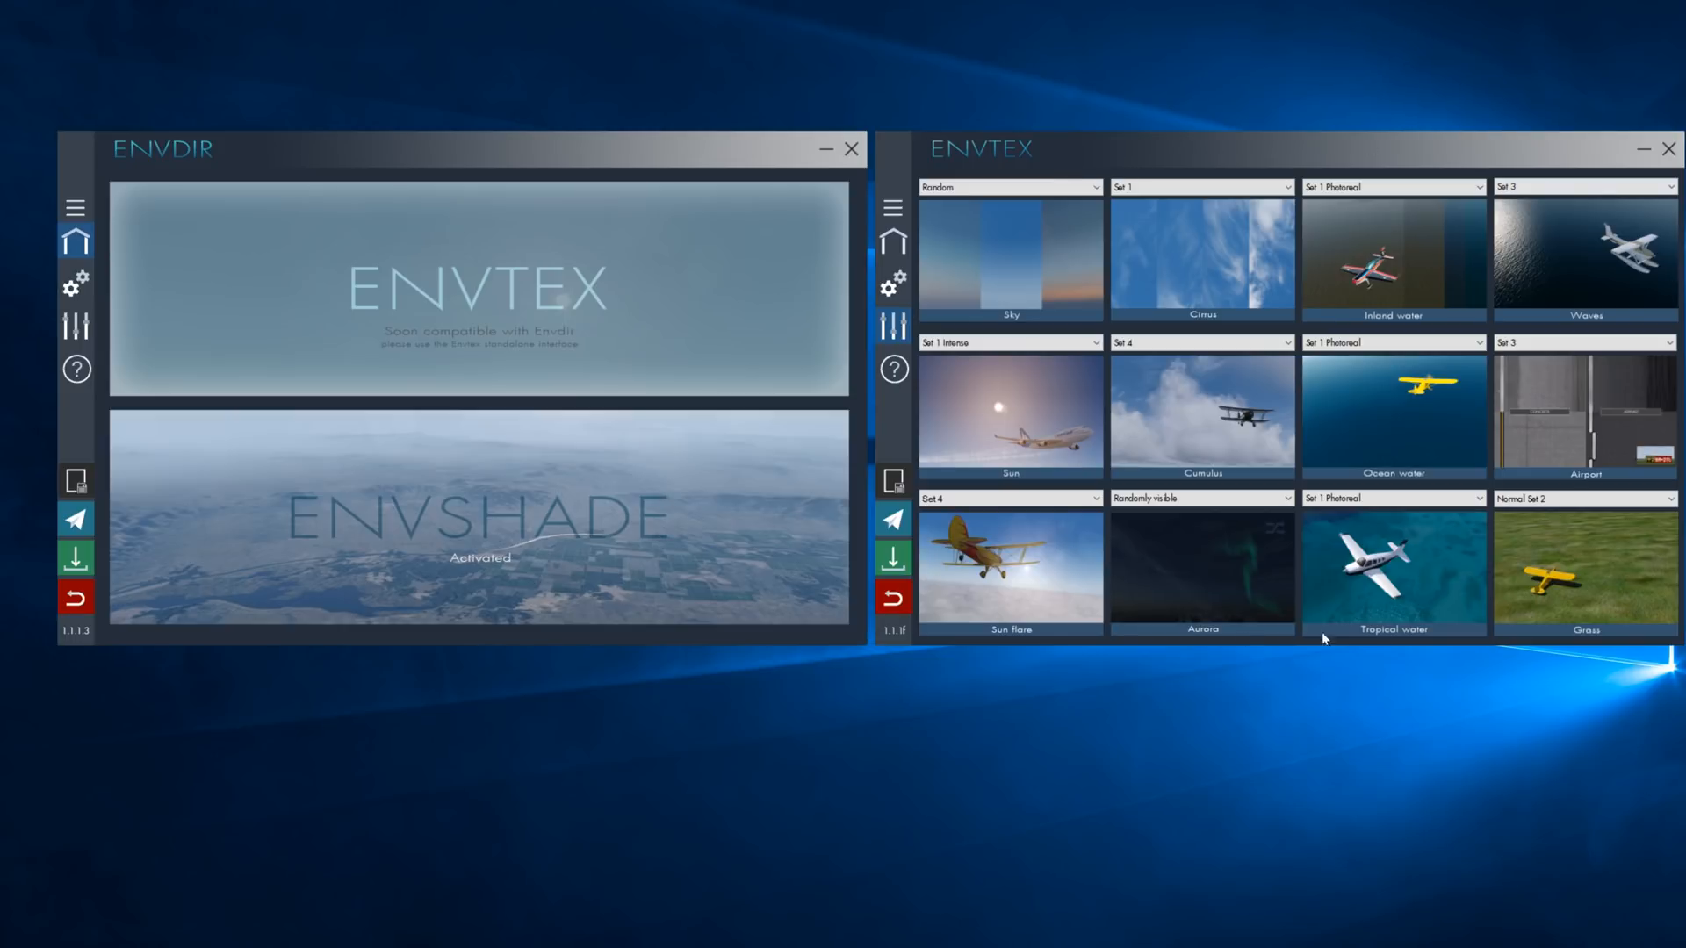
mouse_move(1008, 323)
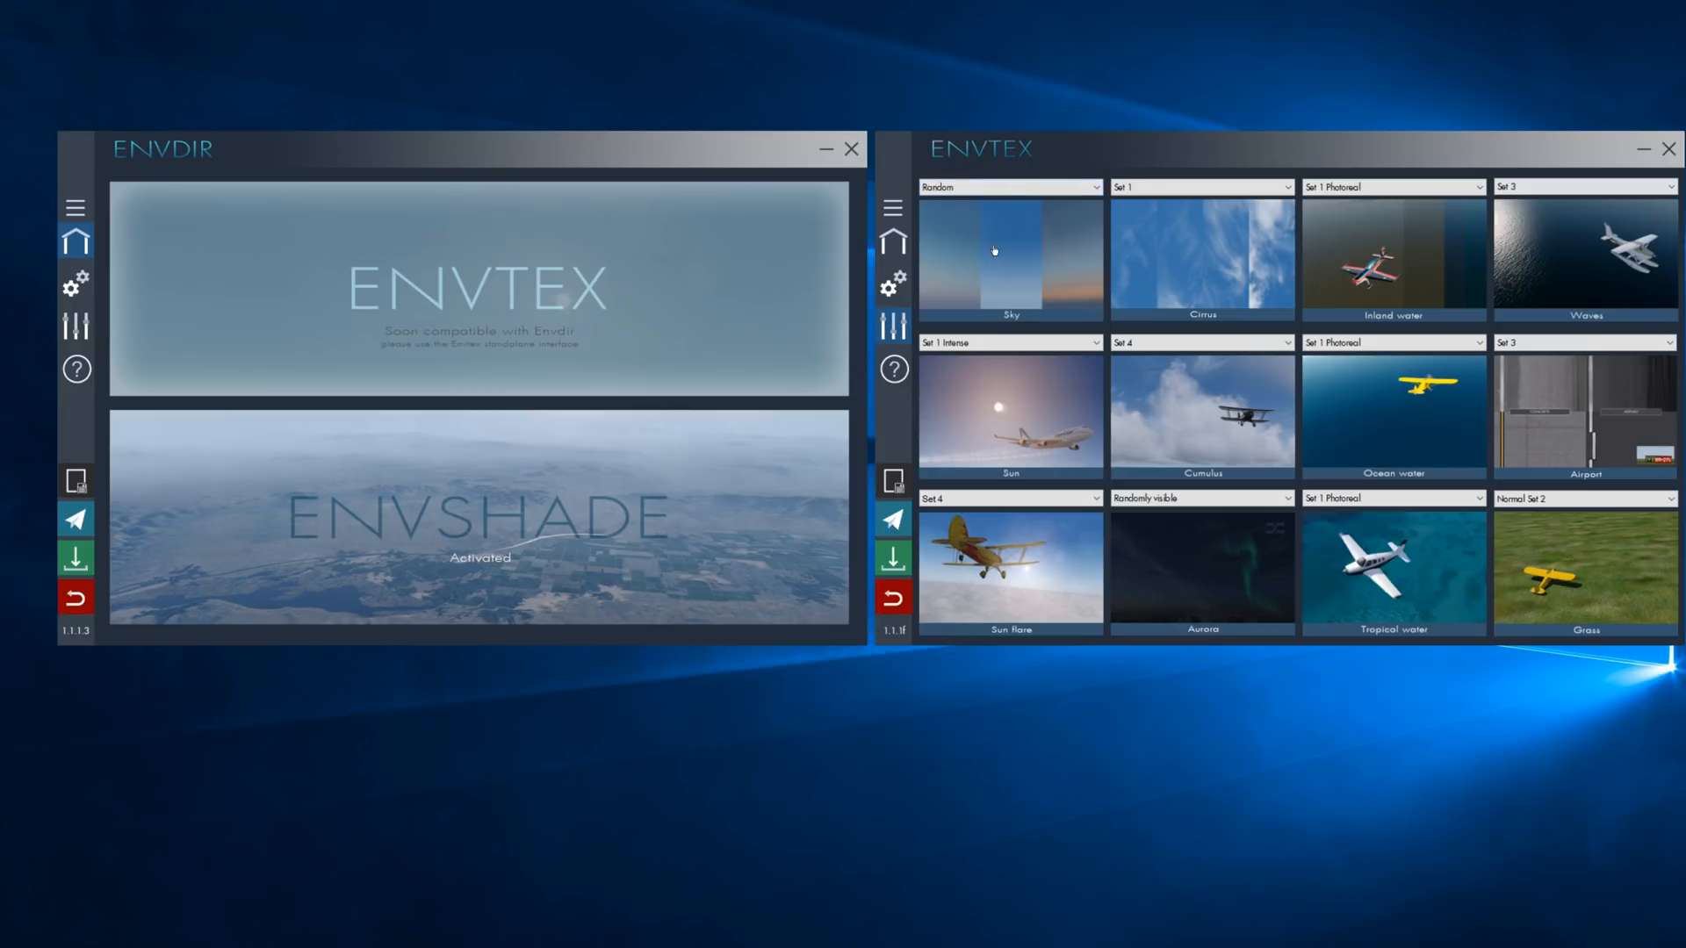
mouse_move(988, 188)
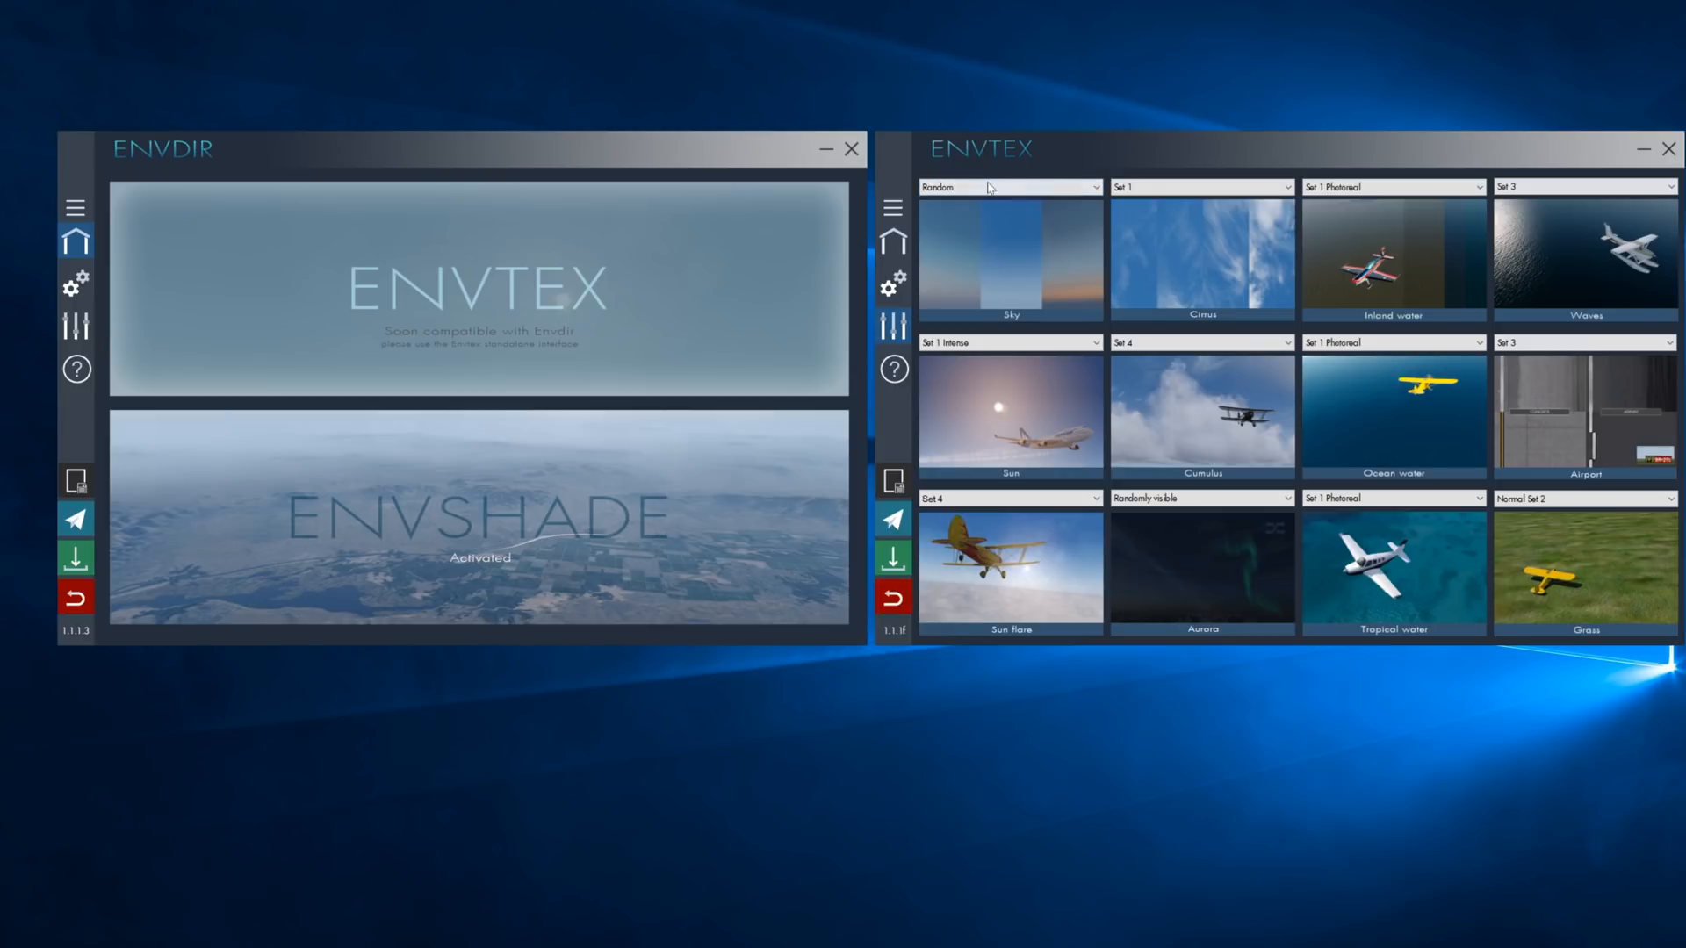
mouse_move(982, 262)
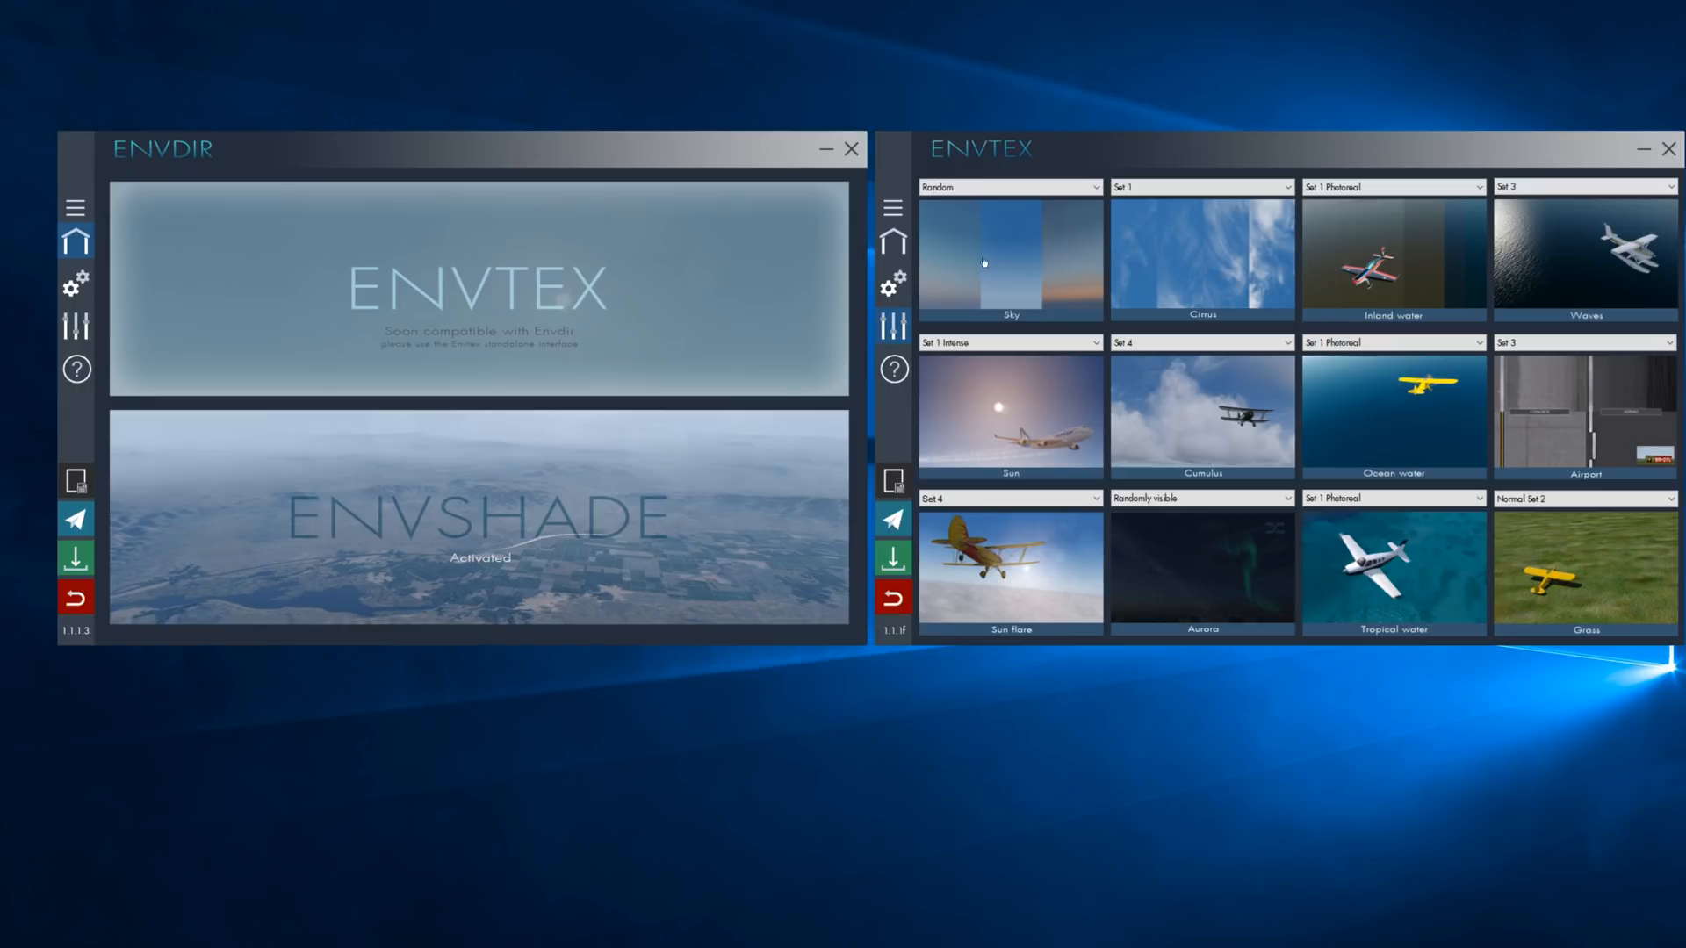
mouse_move(972, 274)
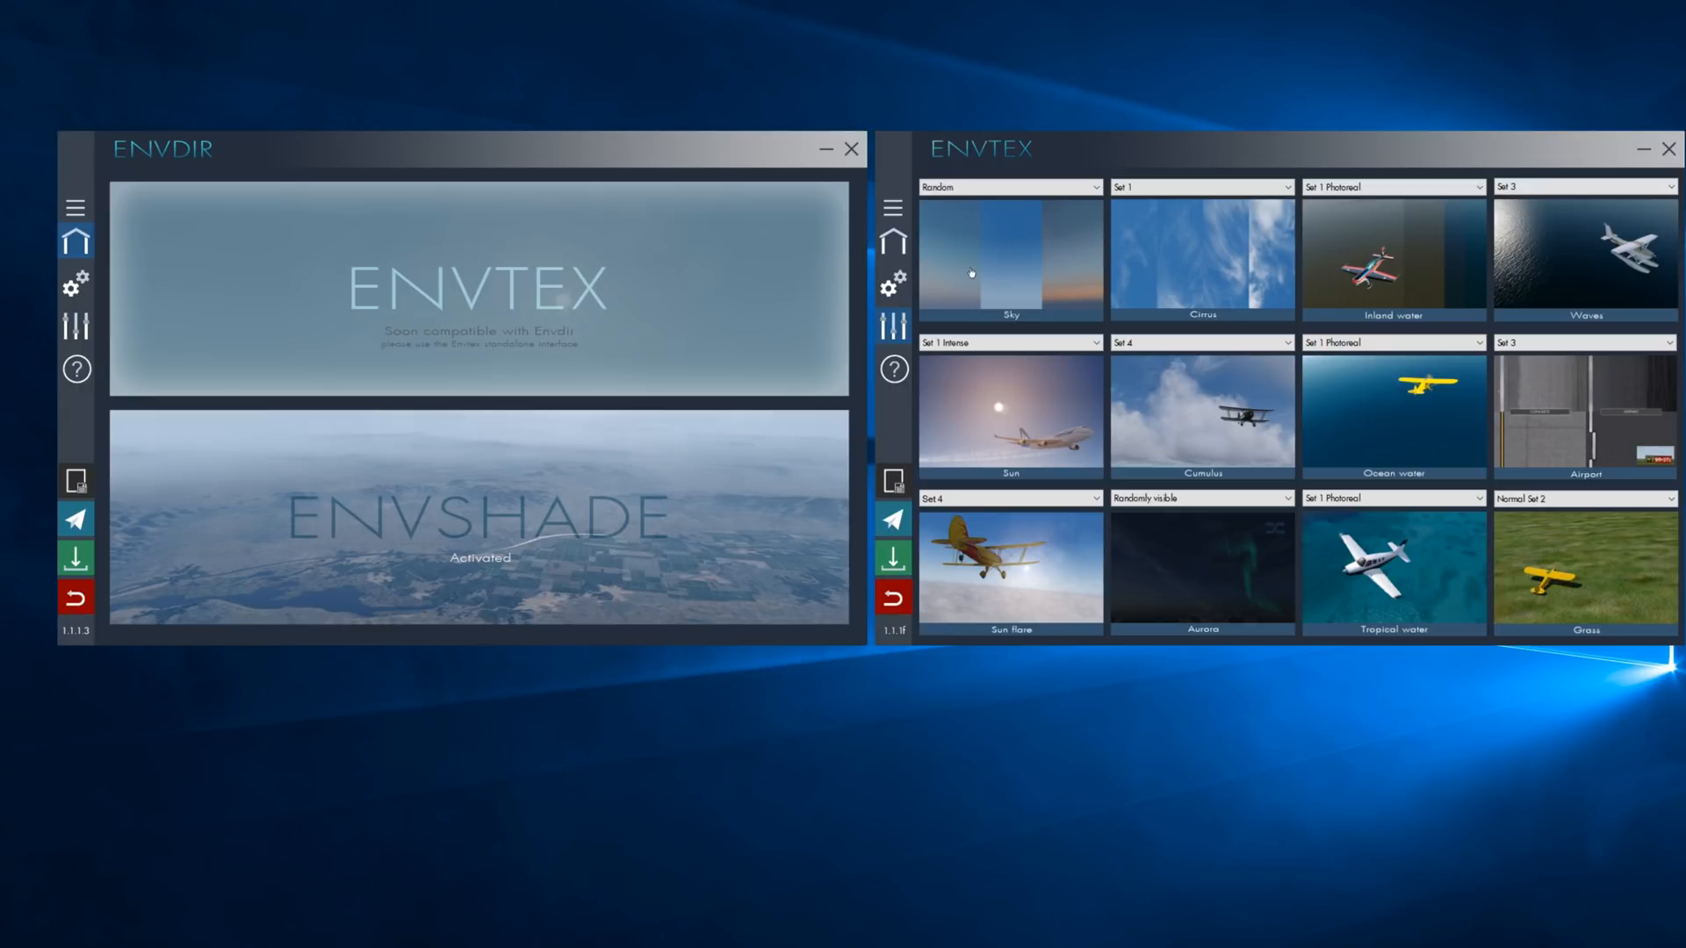
mouse_move(1038, 273)
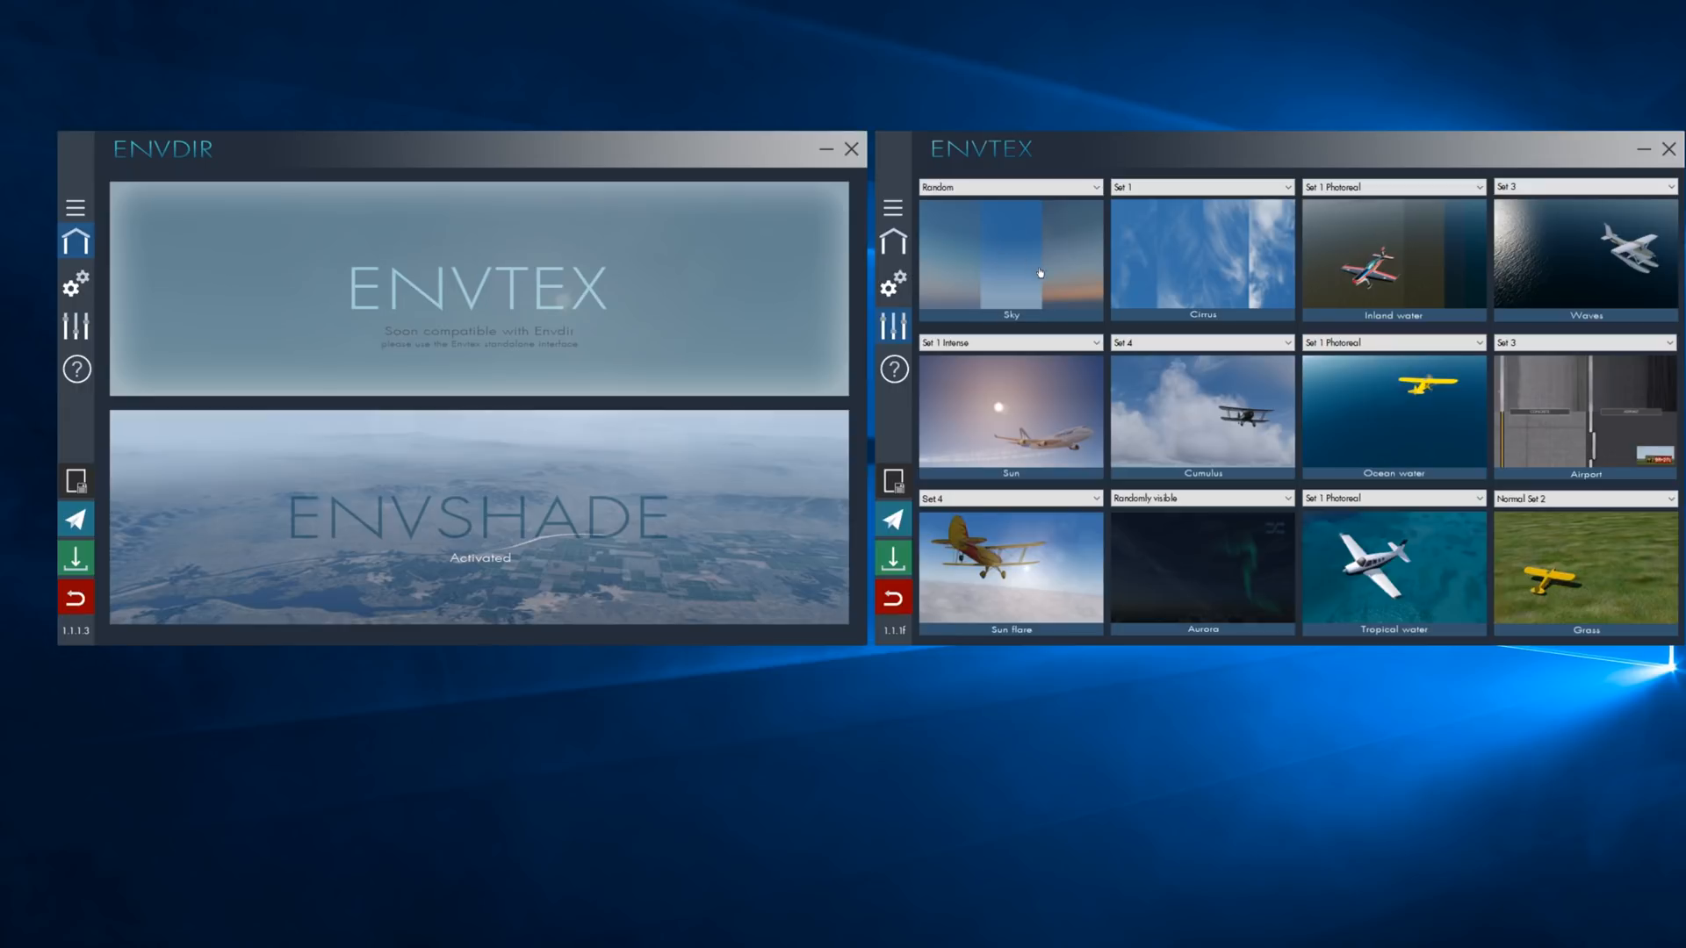
mouse_move(1426, 606)
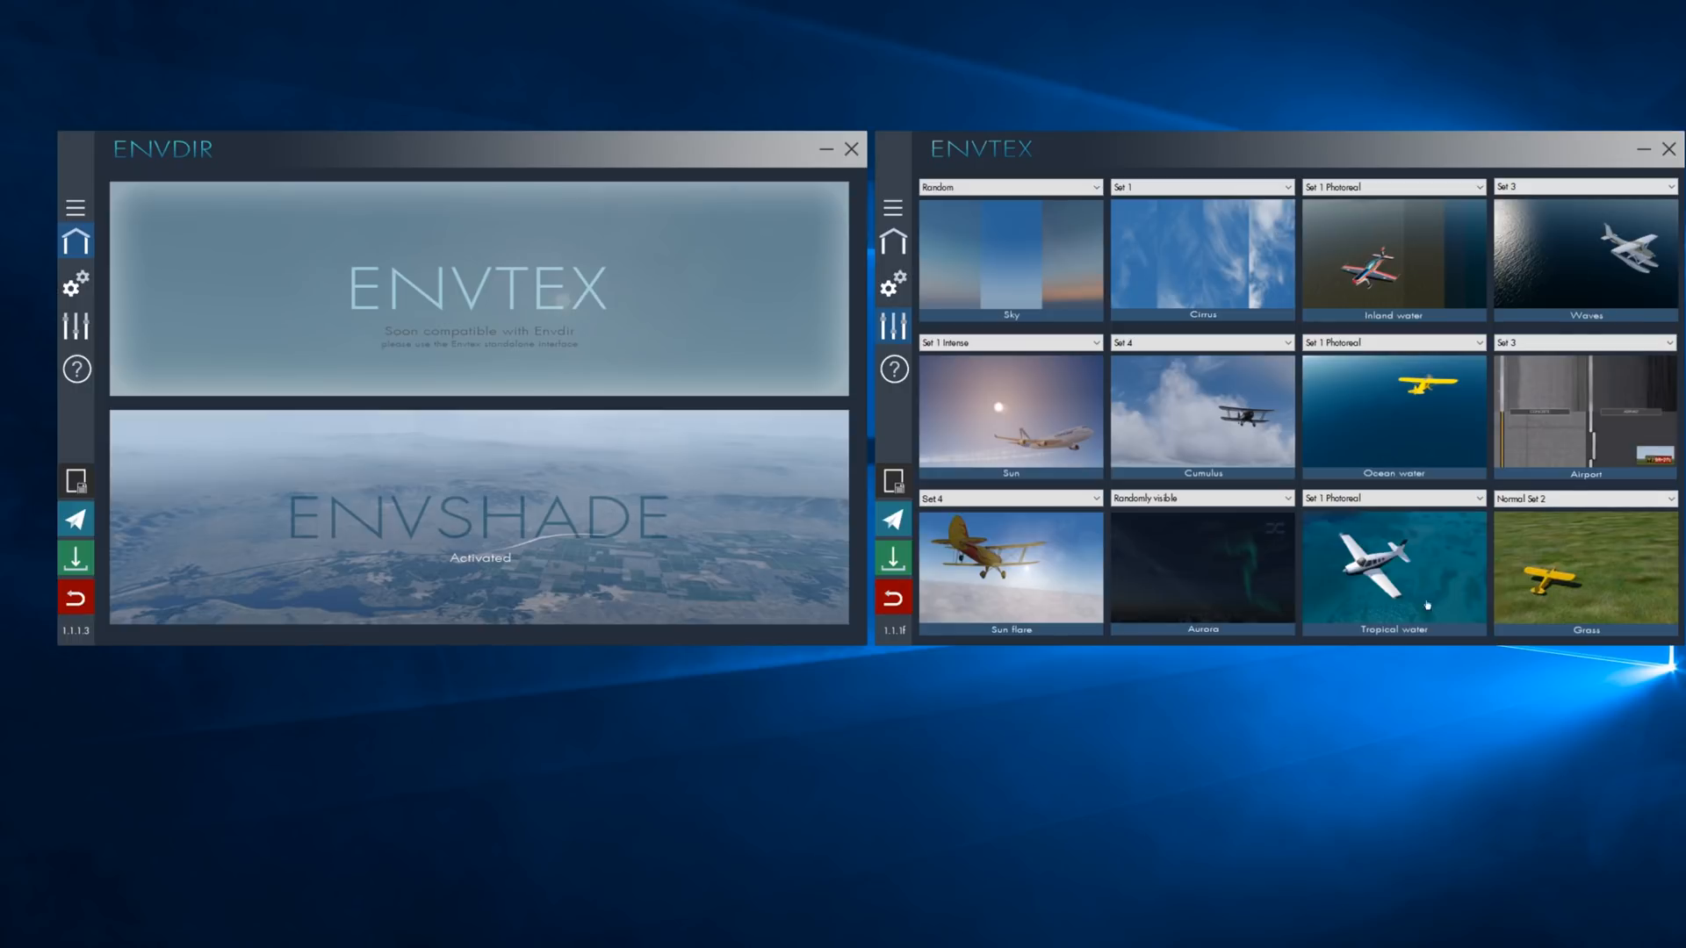
mouse_move(1147, 541)
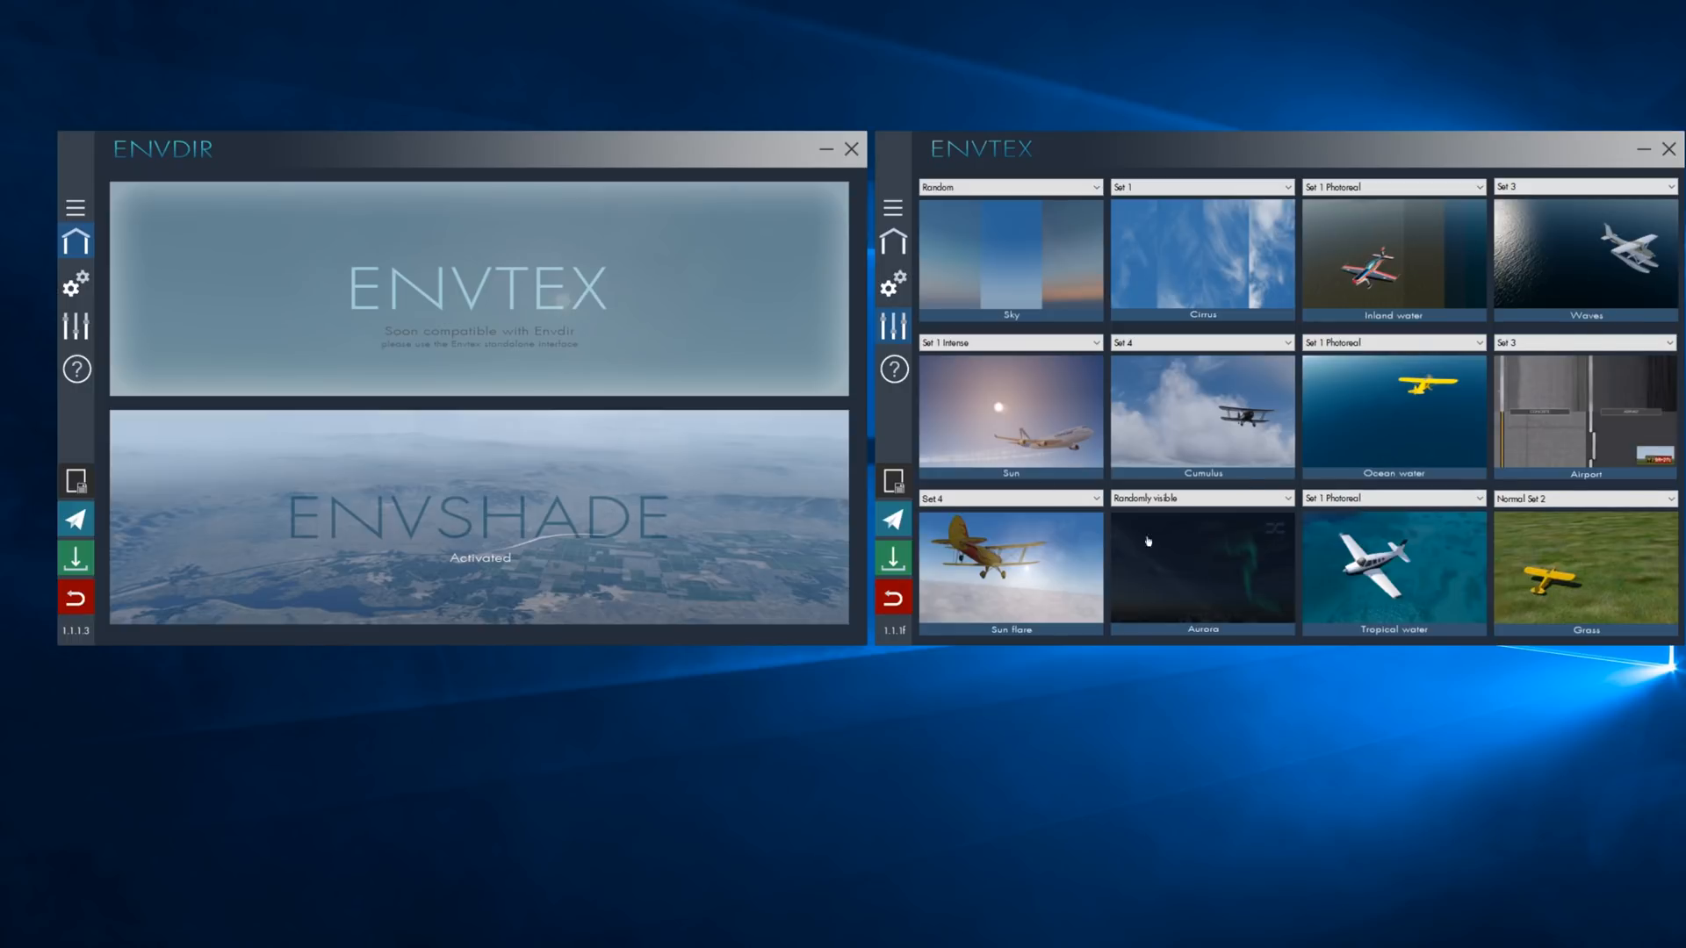
mouse_move(1138, 229)
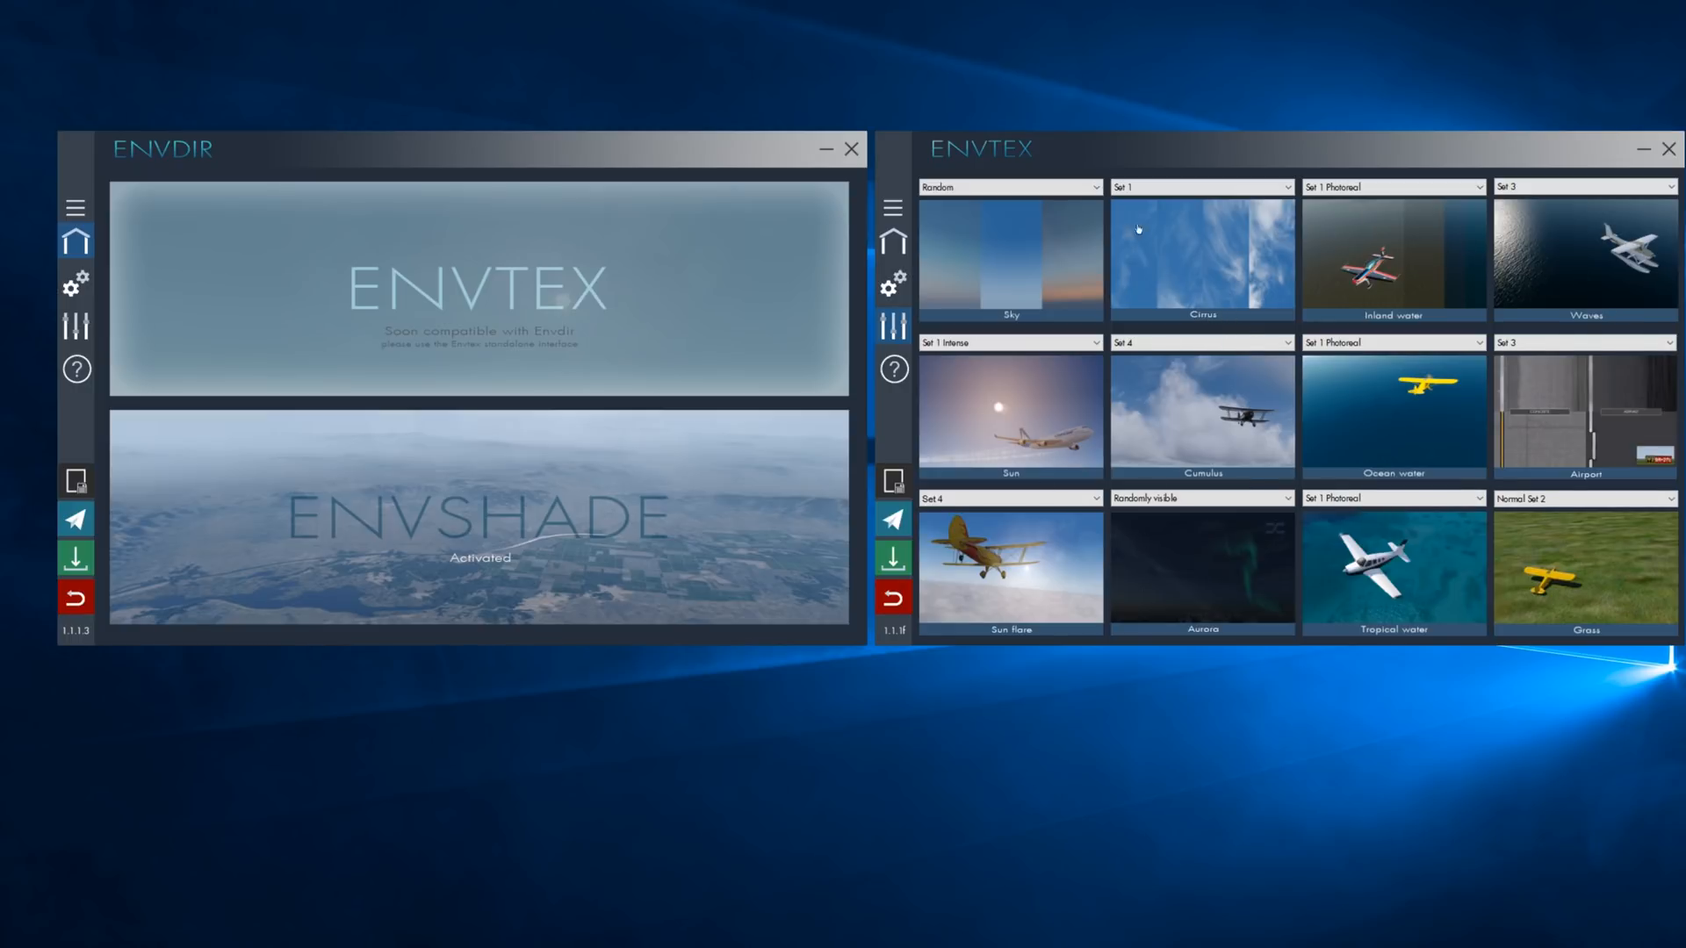
mouse_move(1360, 221)
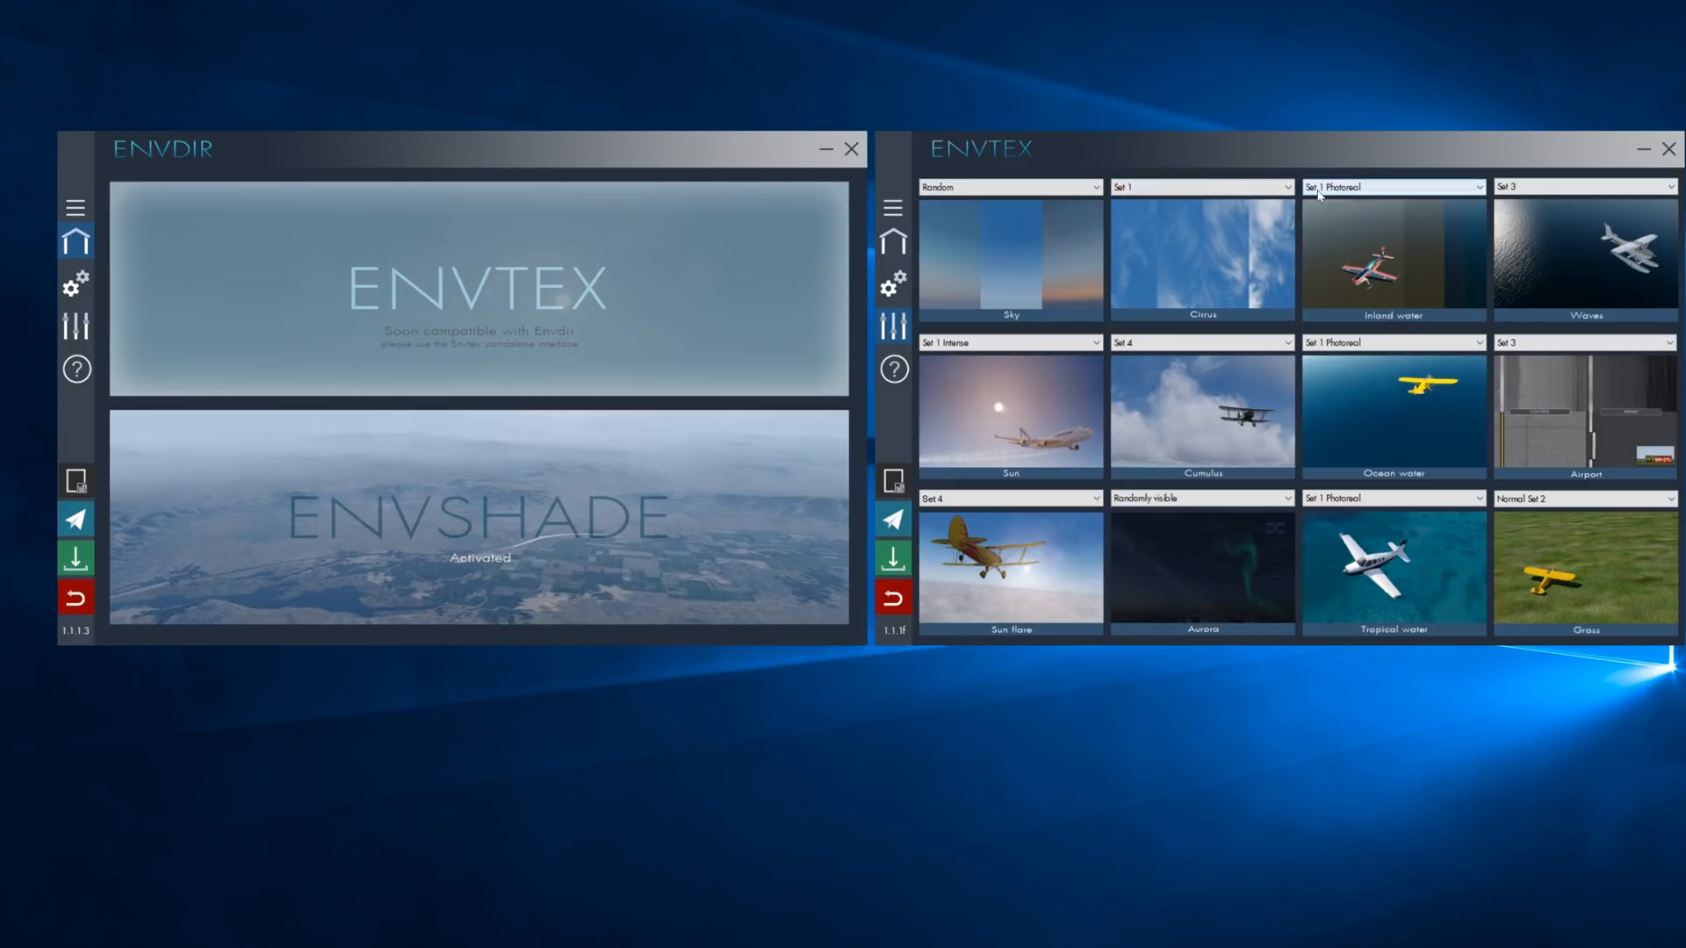
click(1391, 186)
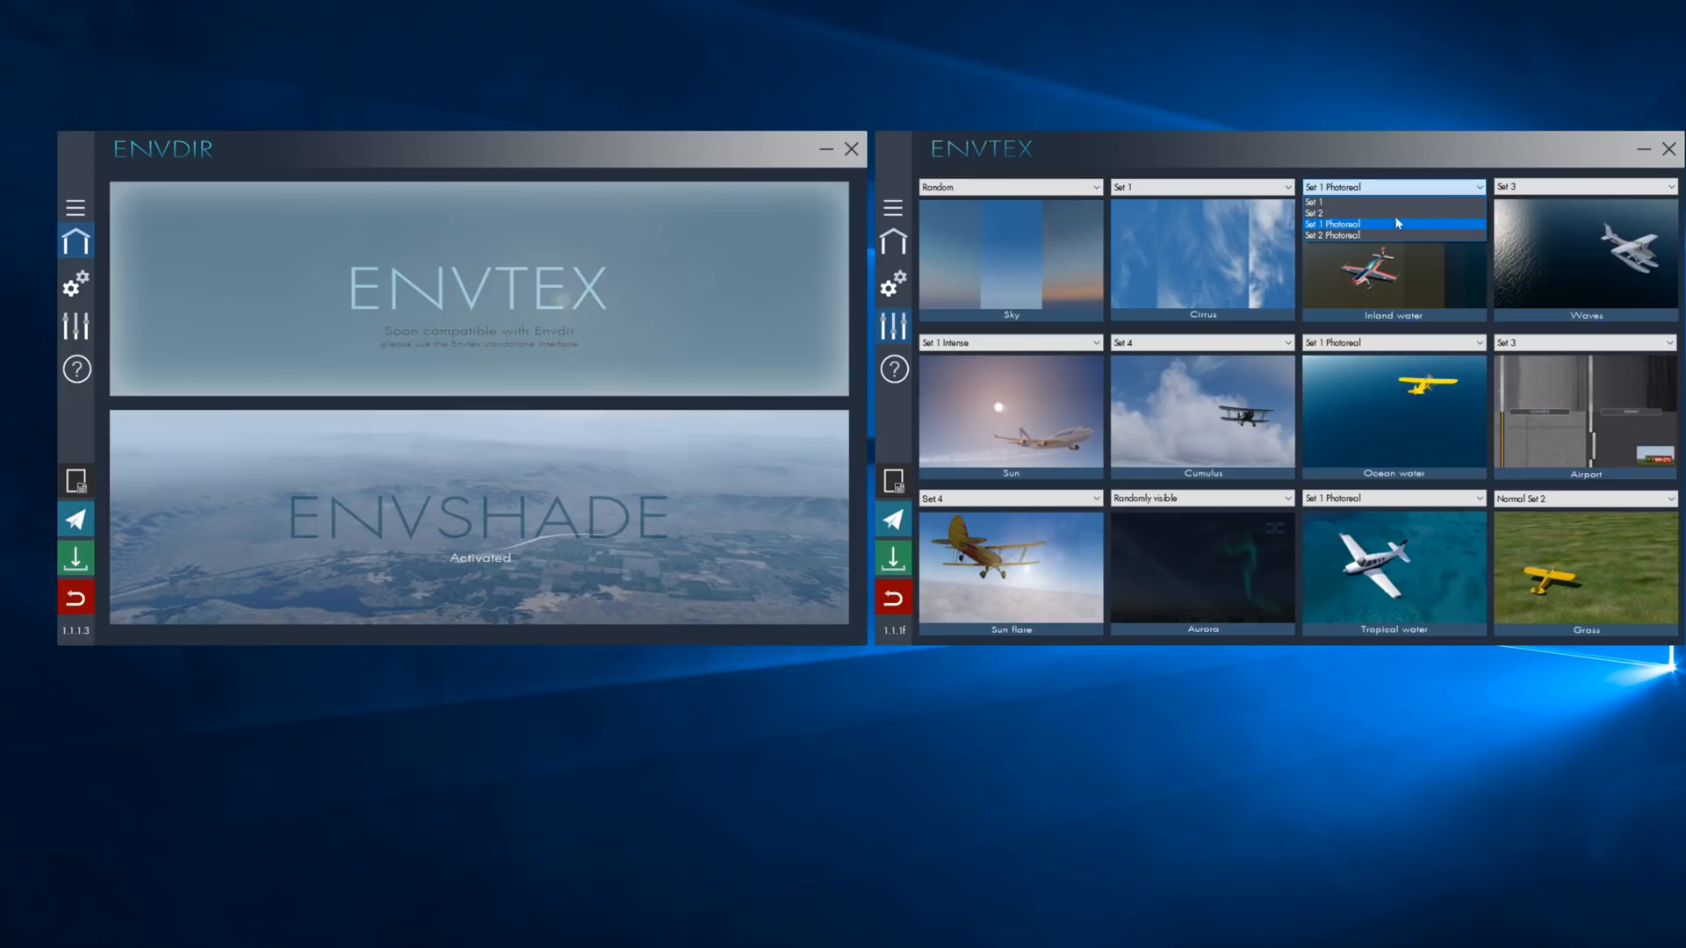
click(1393, 223)
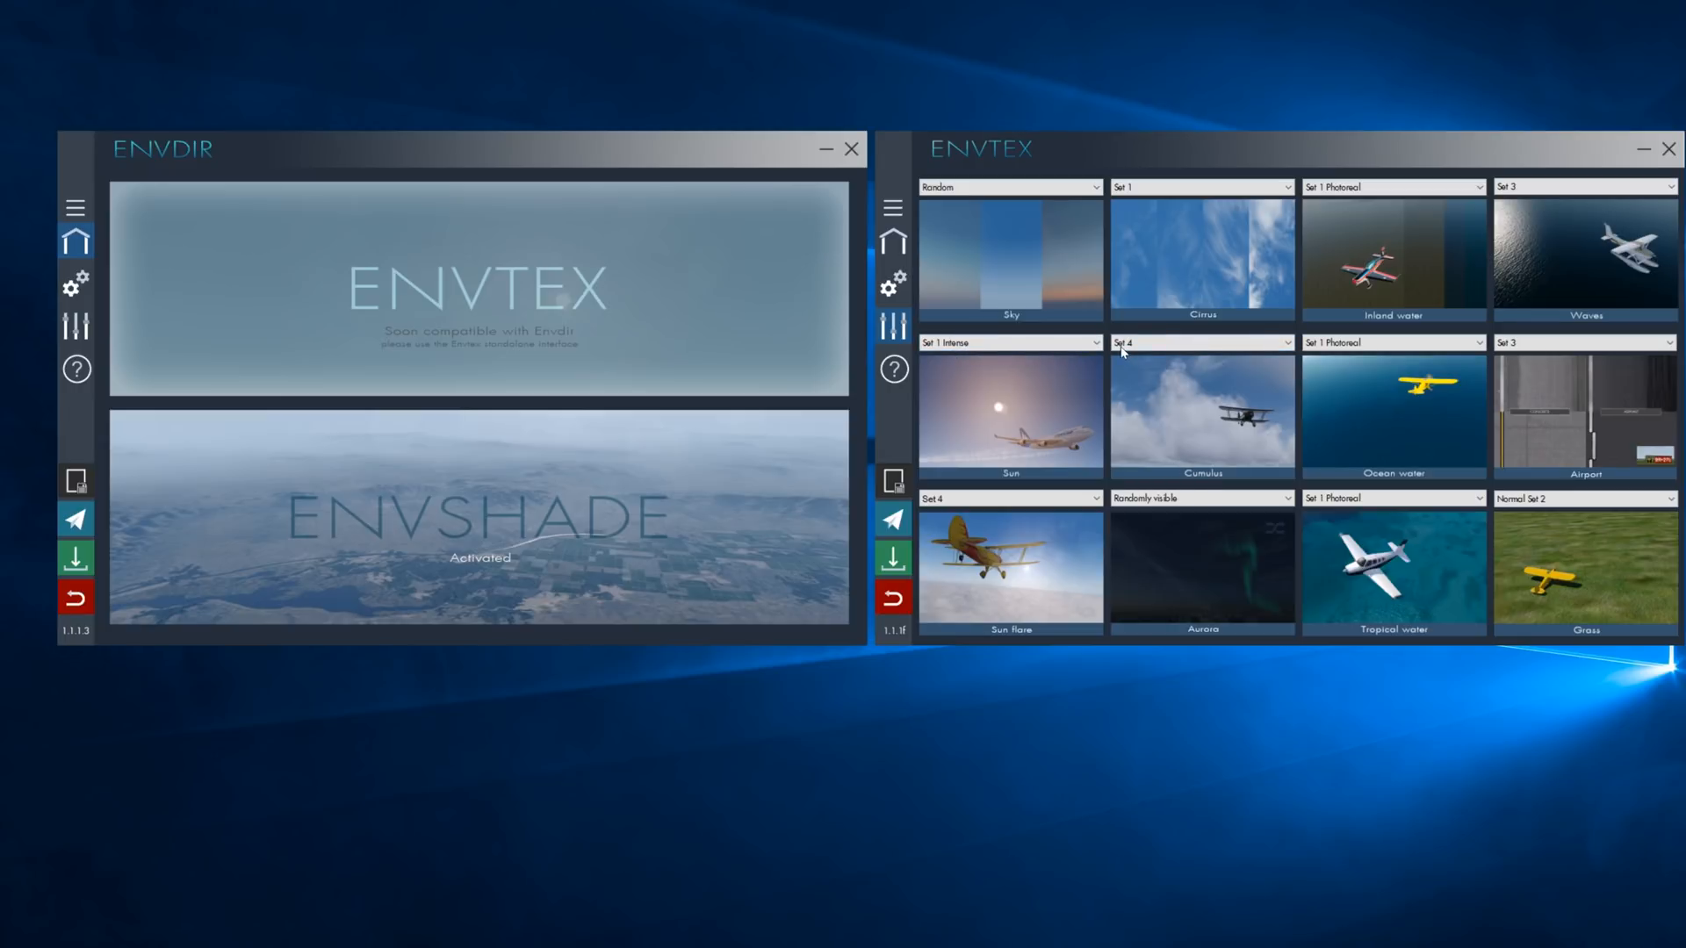
mouse_move(1330, 484)
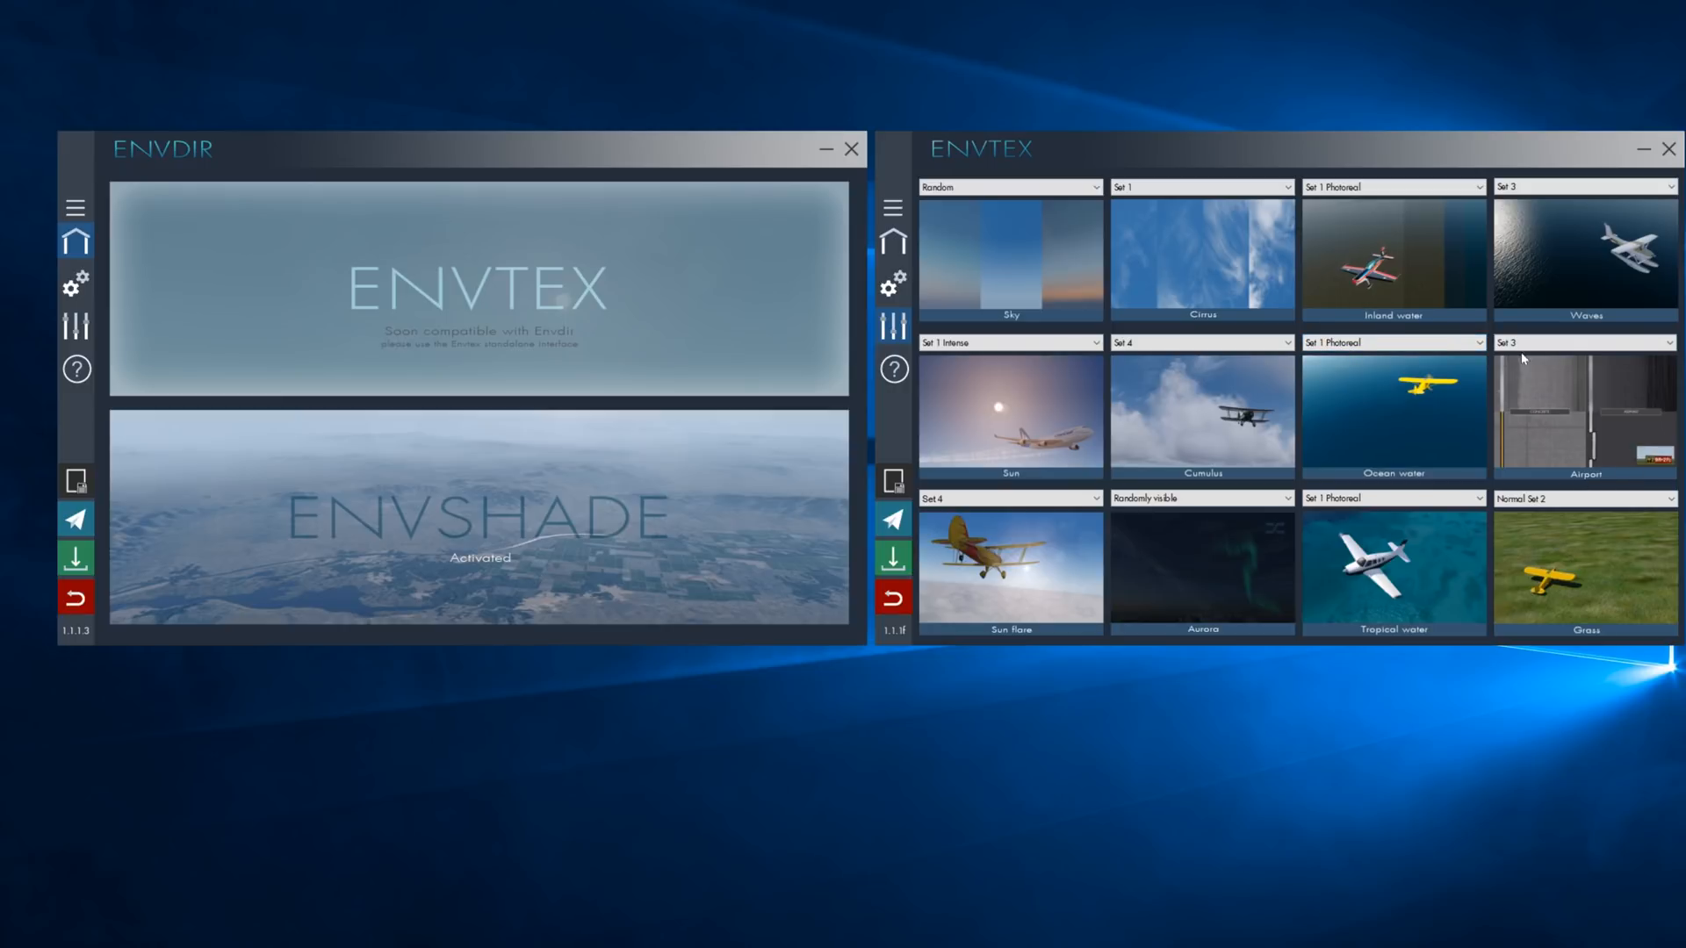
mouse_move(932, 564)
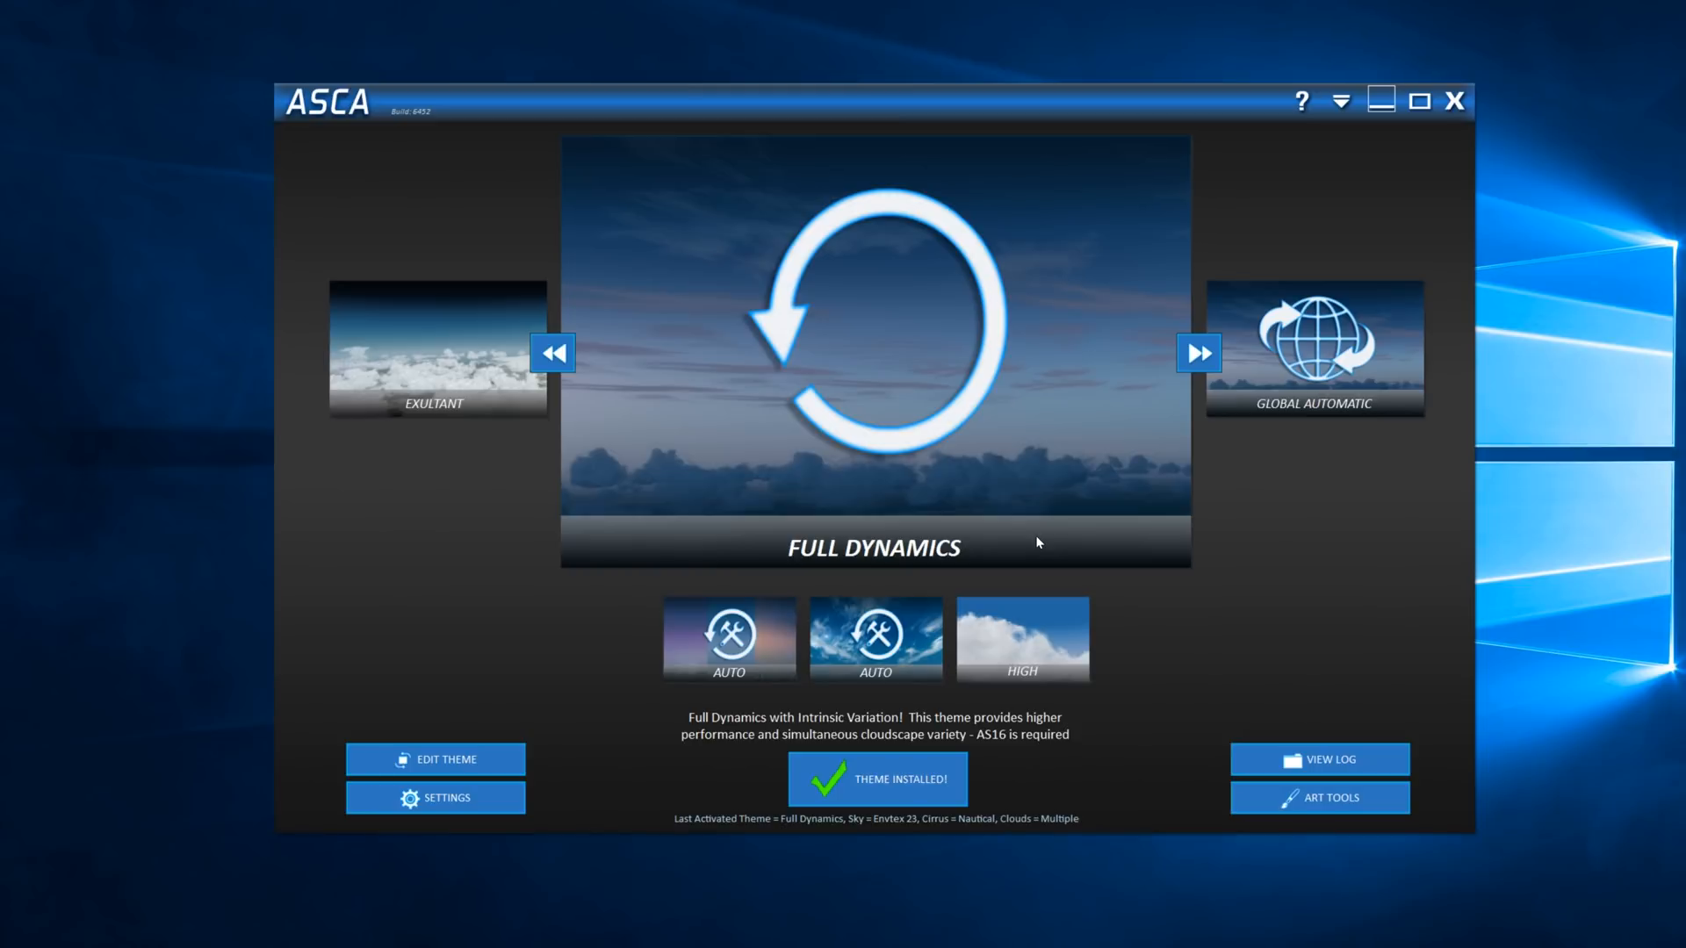
mouse_move(363, 170)
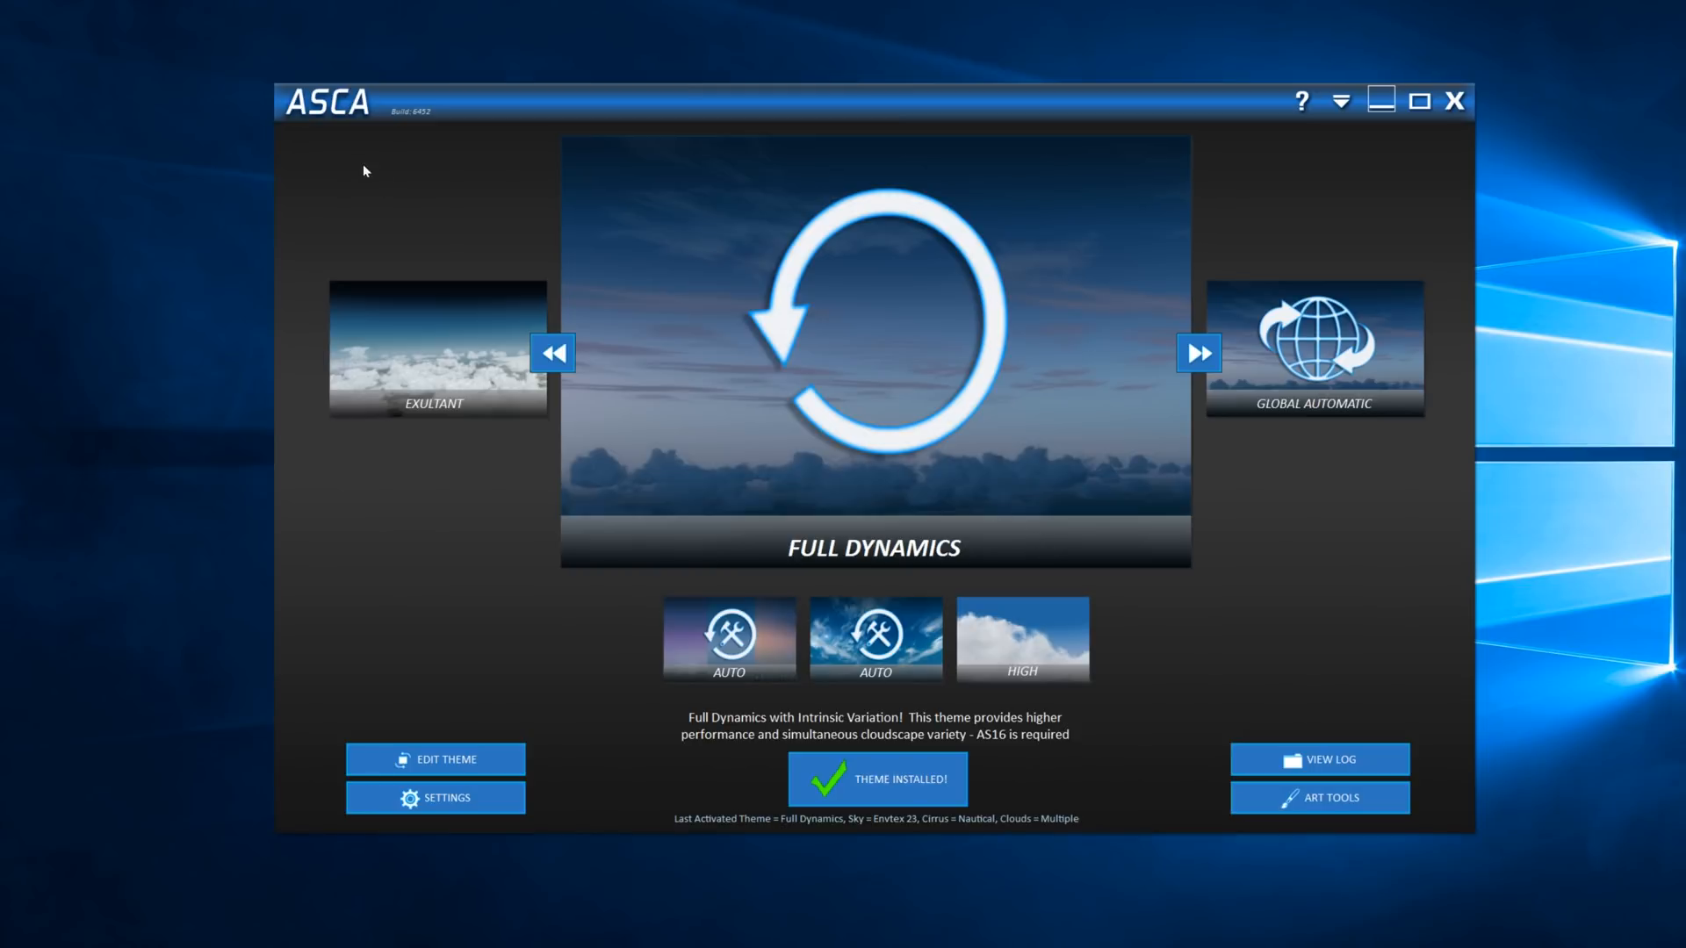
mouse_move(549, 122)
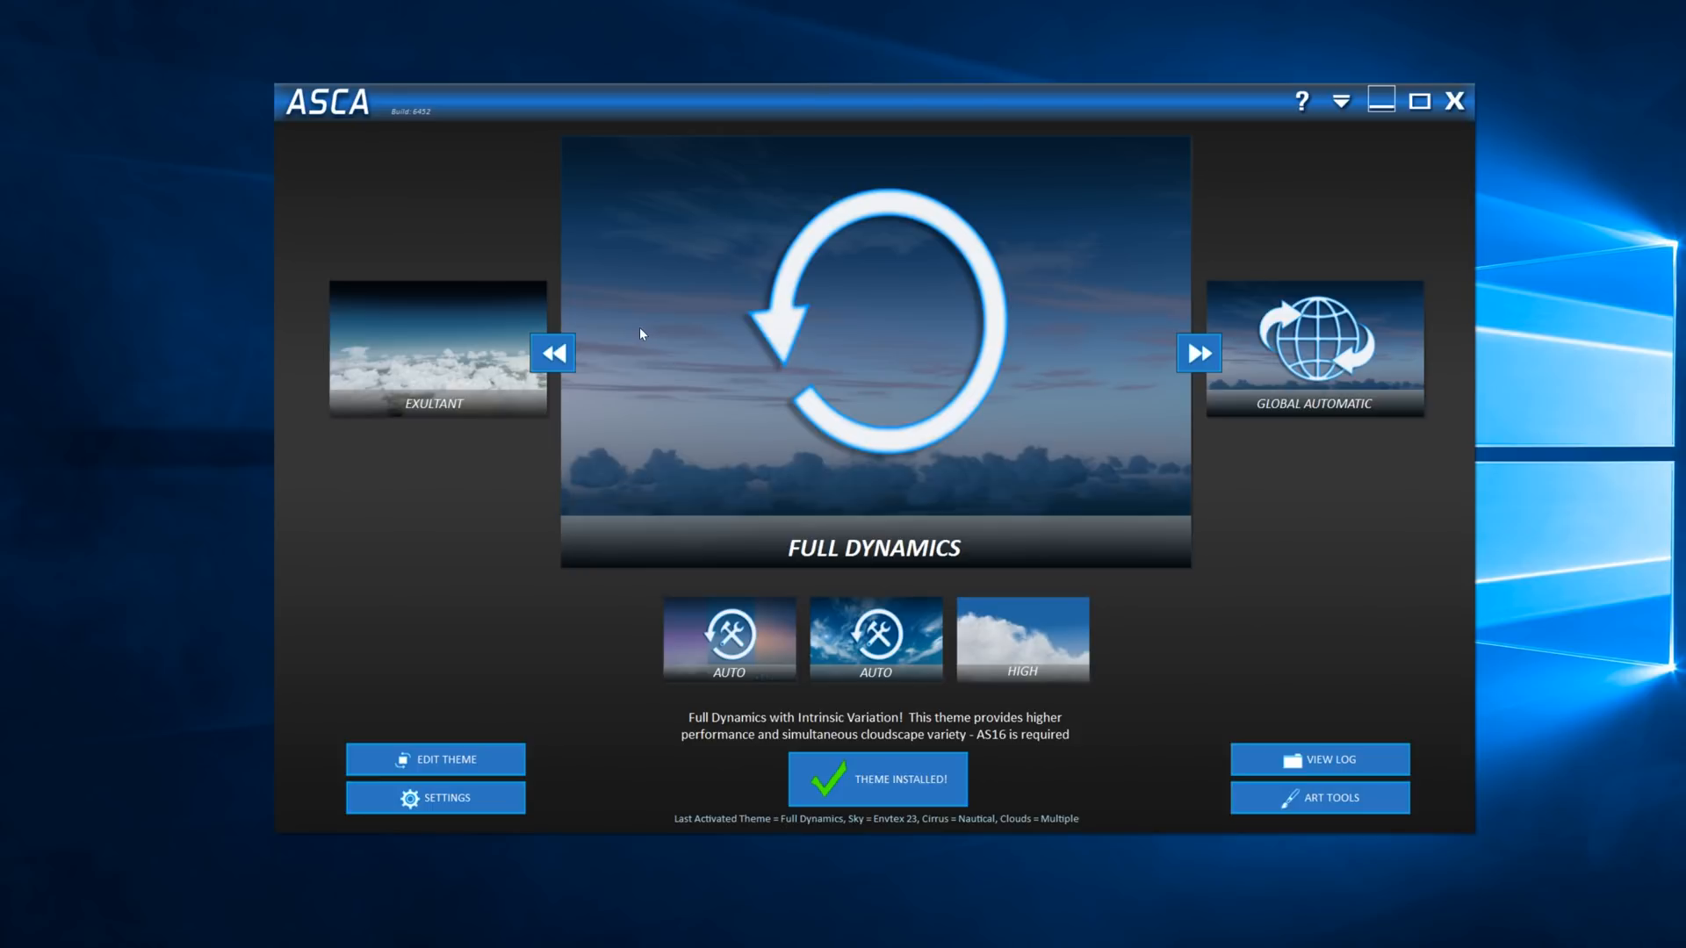
mouse_move(877, 251)
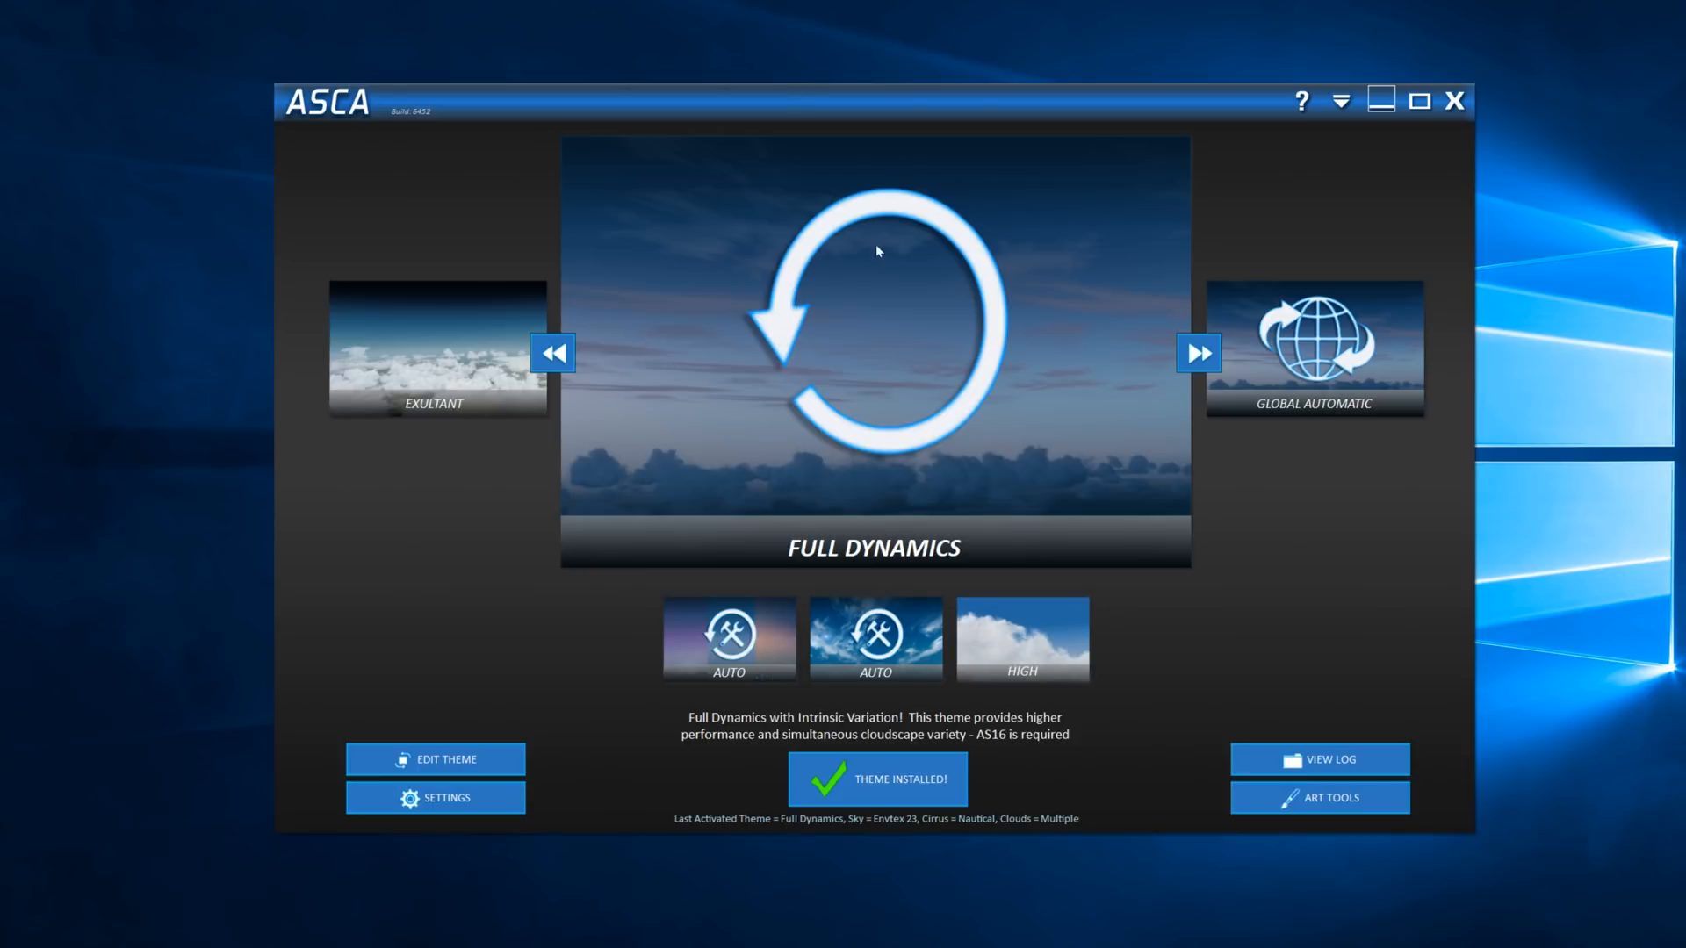
mouse_move(948, 501)
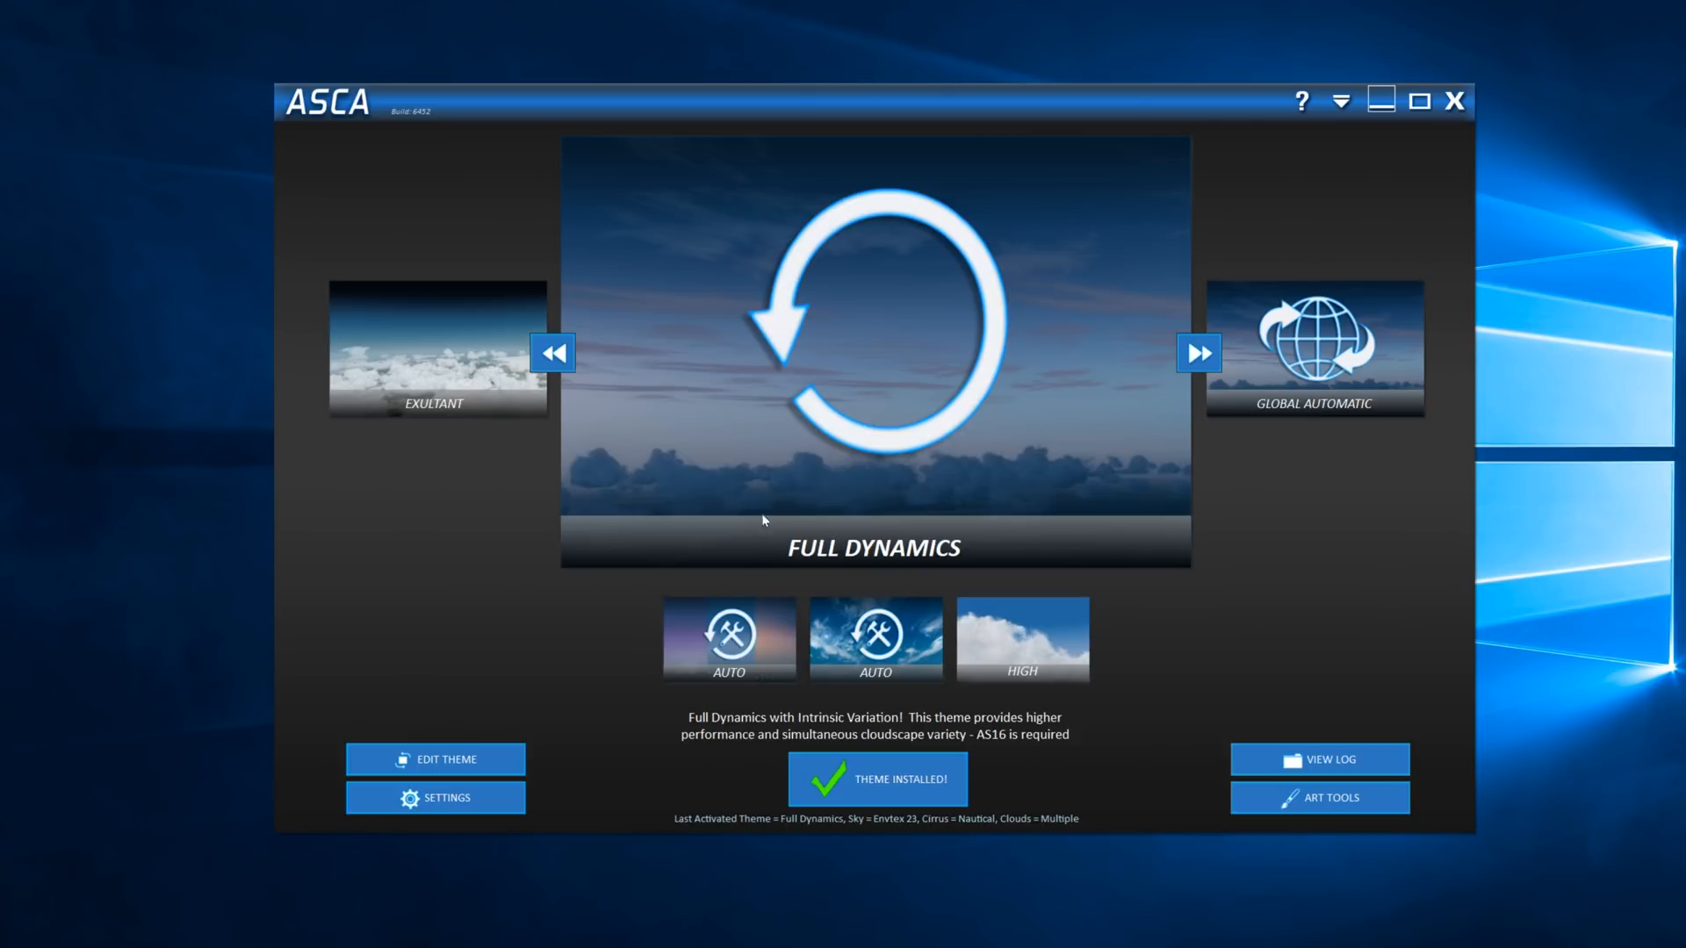
mouse_move(805, 568)
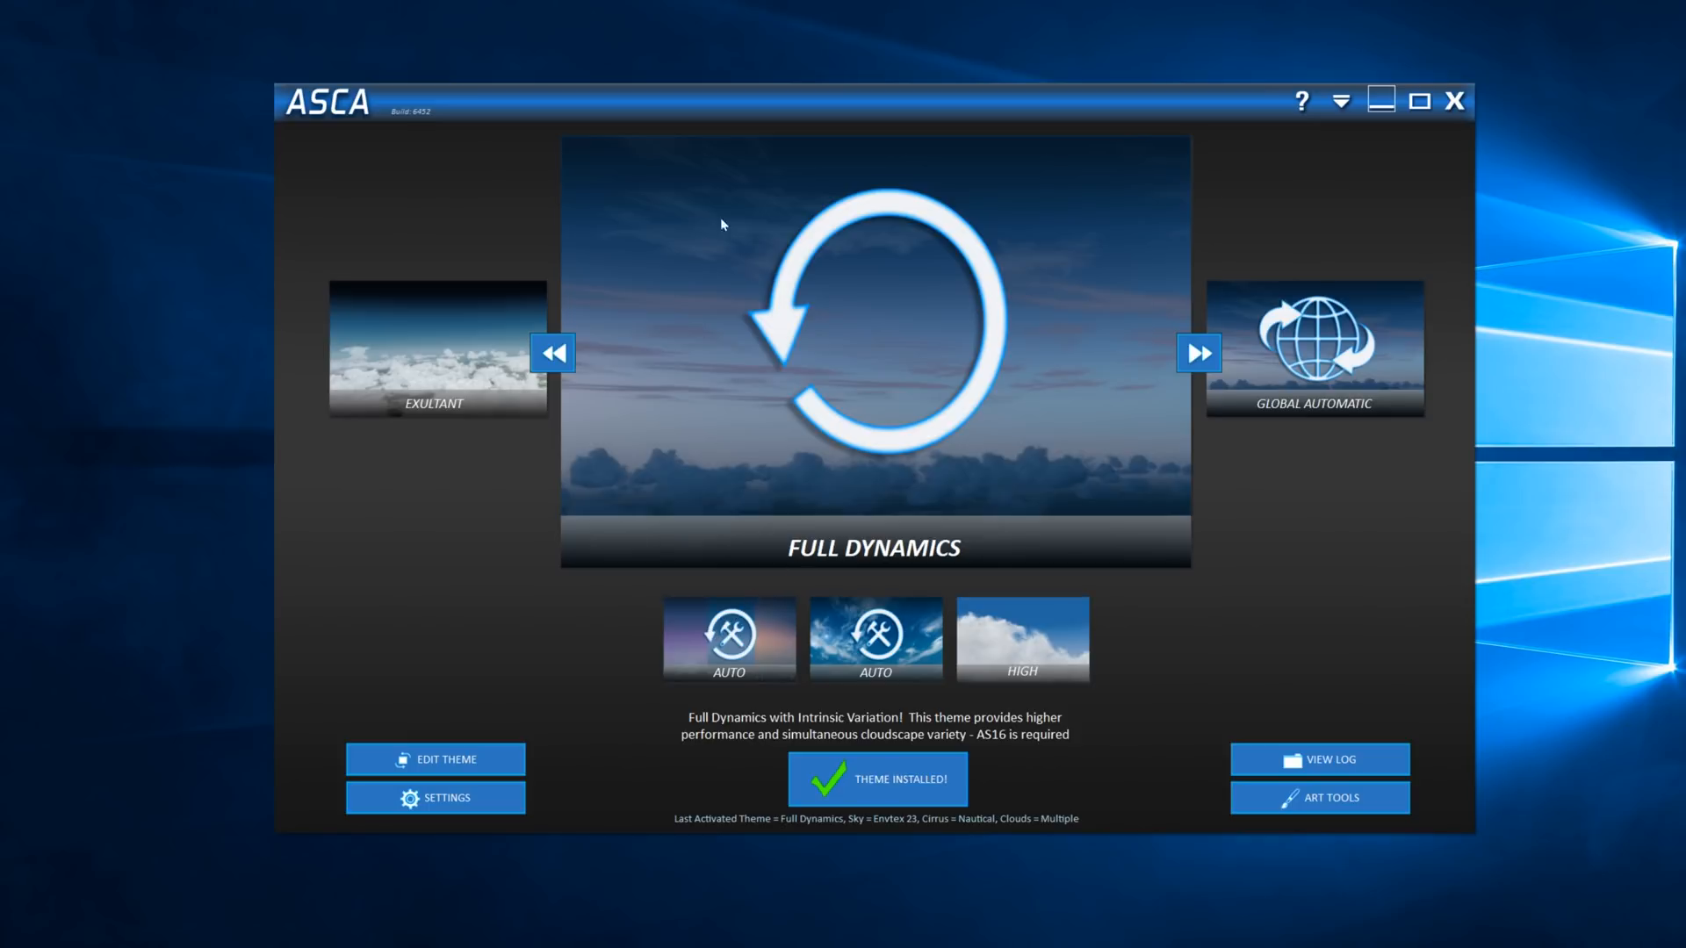
mouse_move(833, 520)
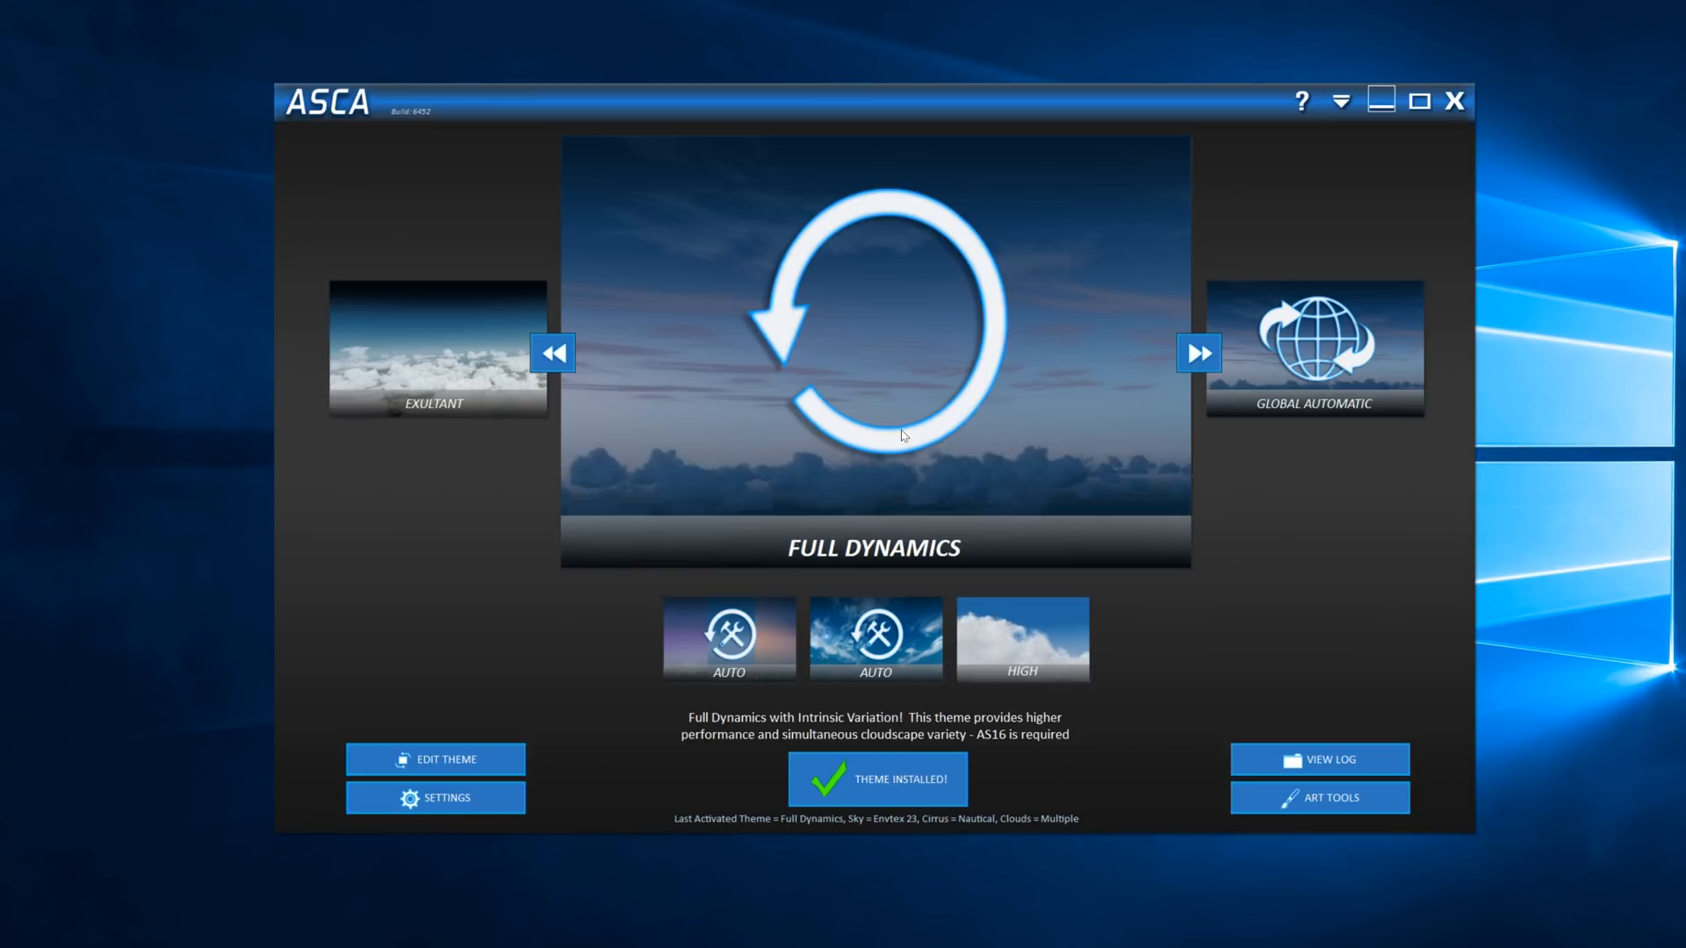
mouse_move(902, 482)
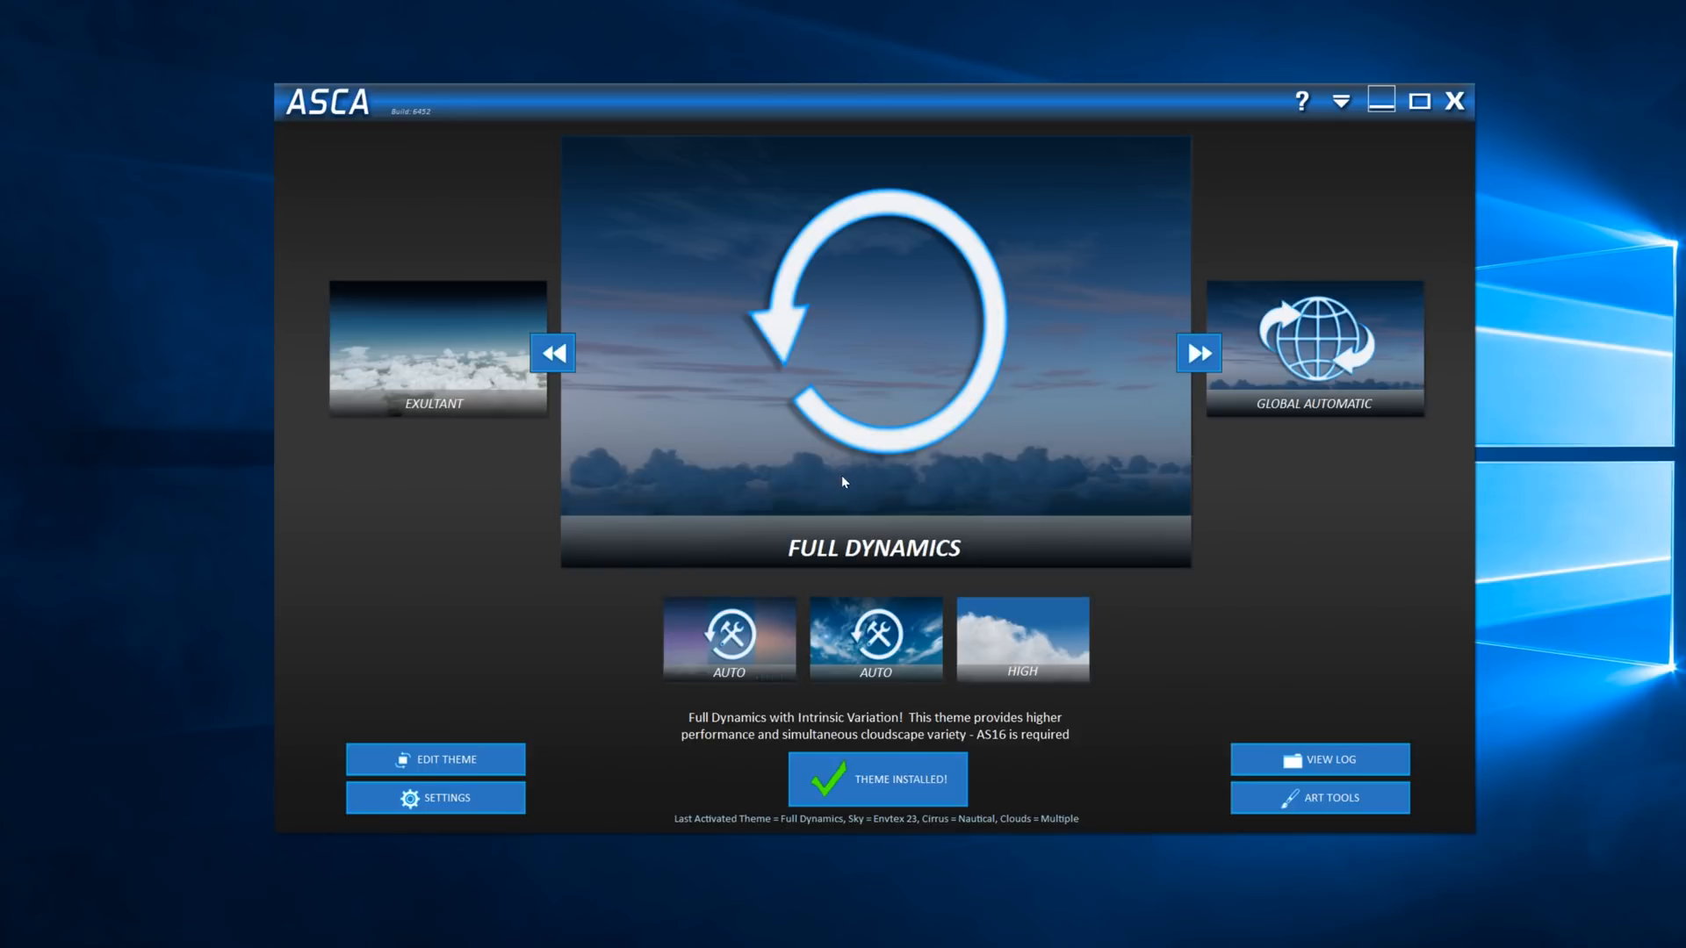
mouse_move(785, 569)
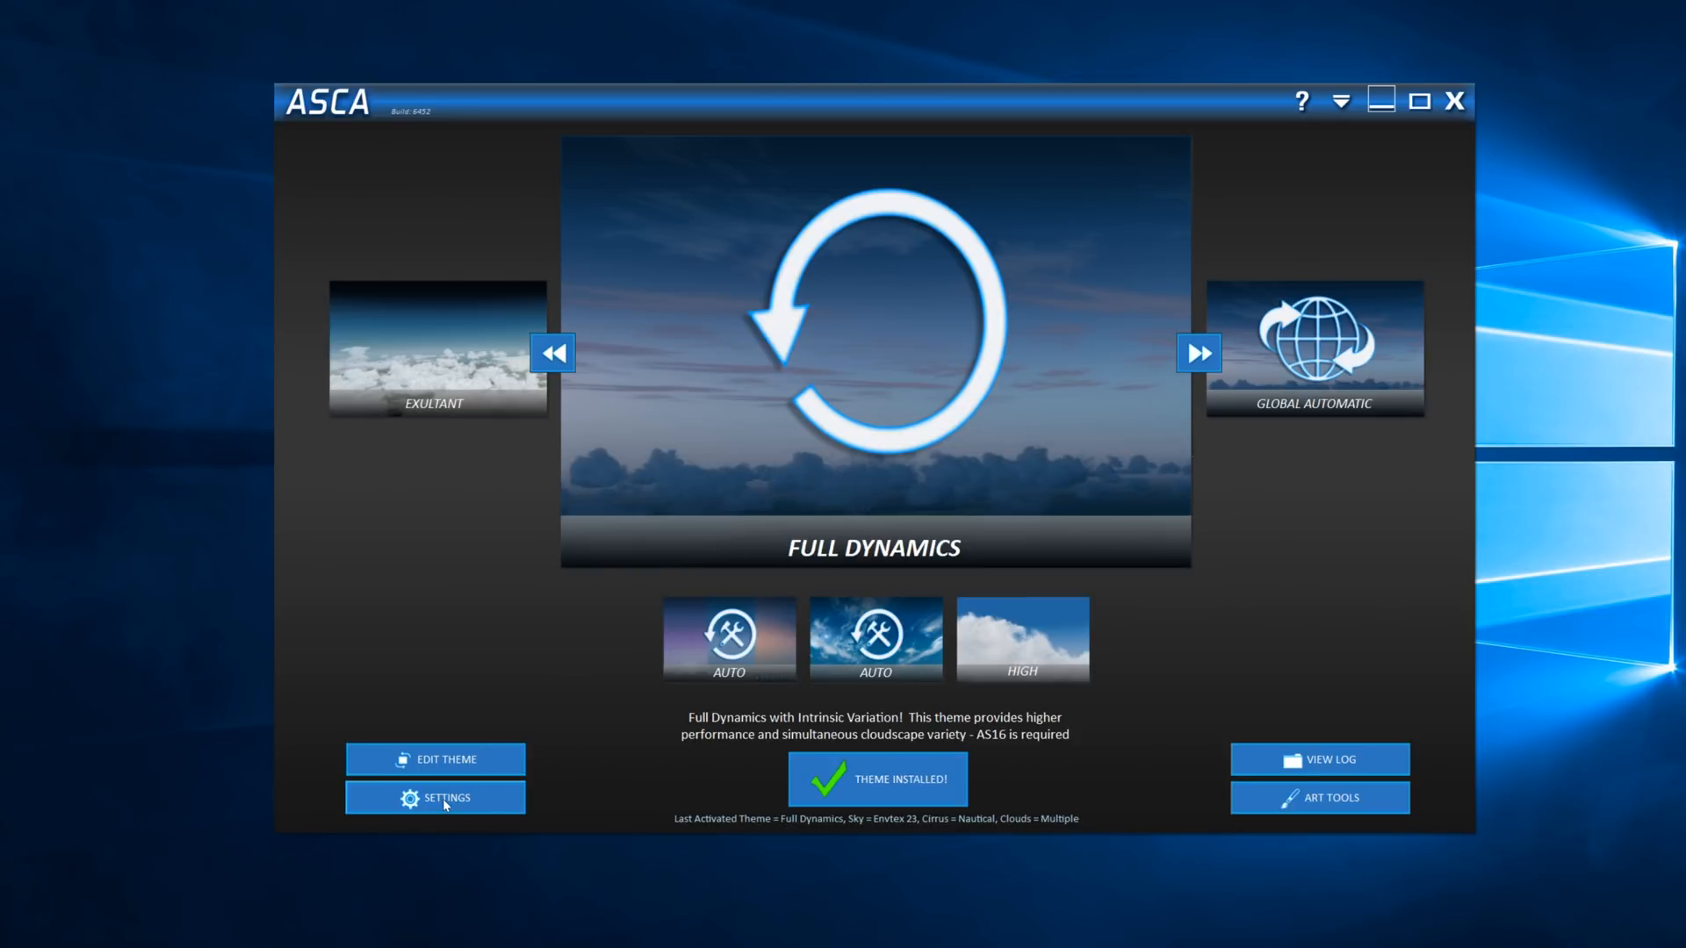
click(434, 798)
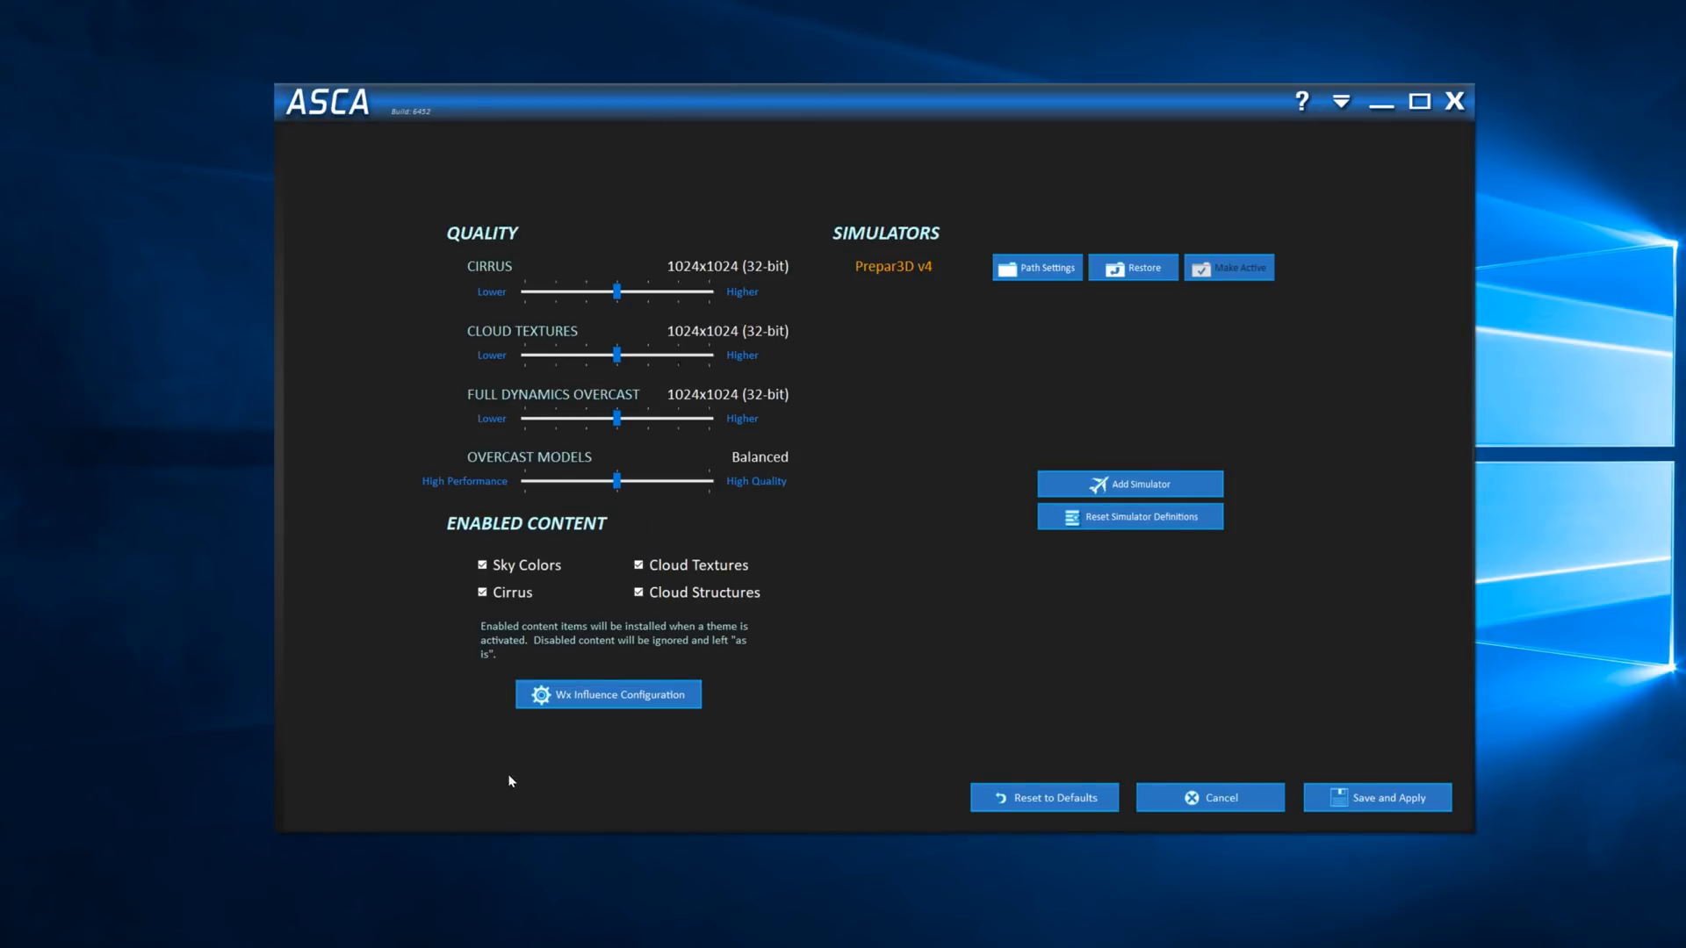
mouse_move(457, 603)
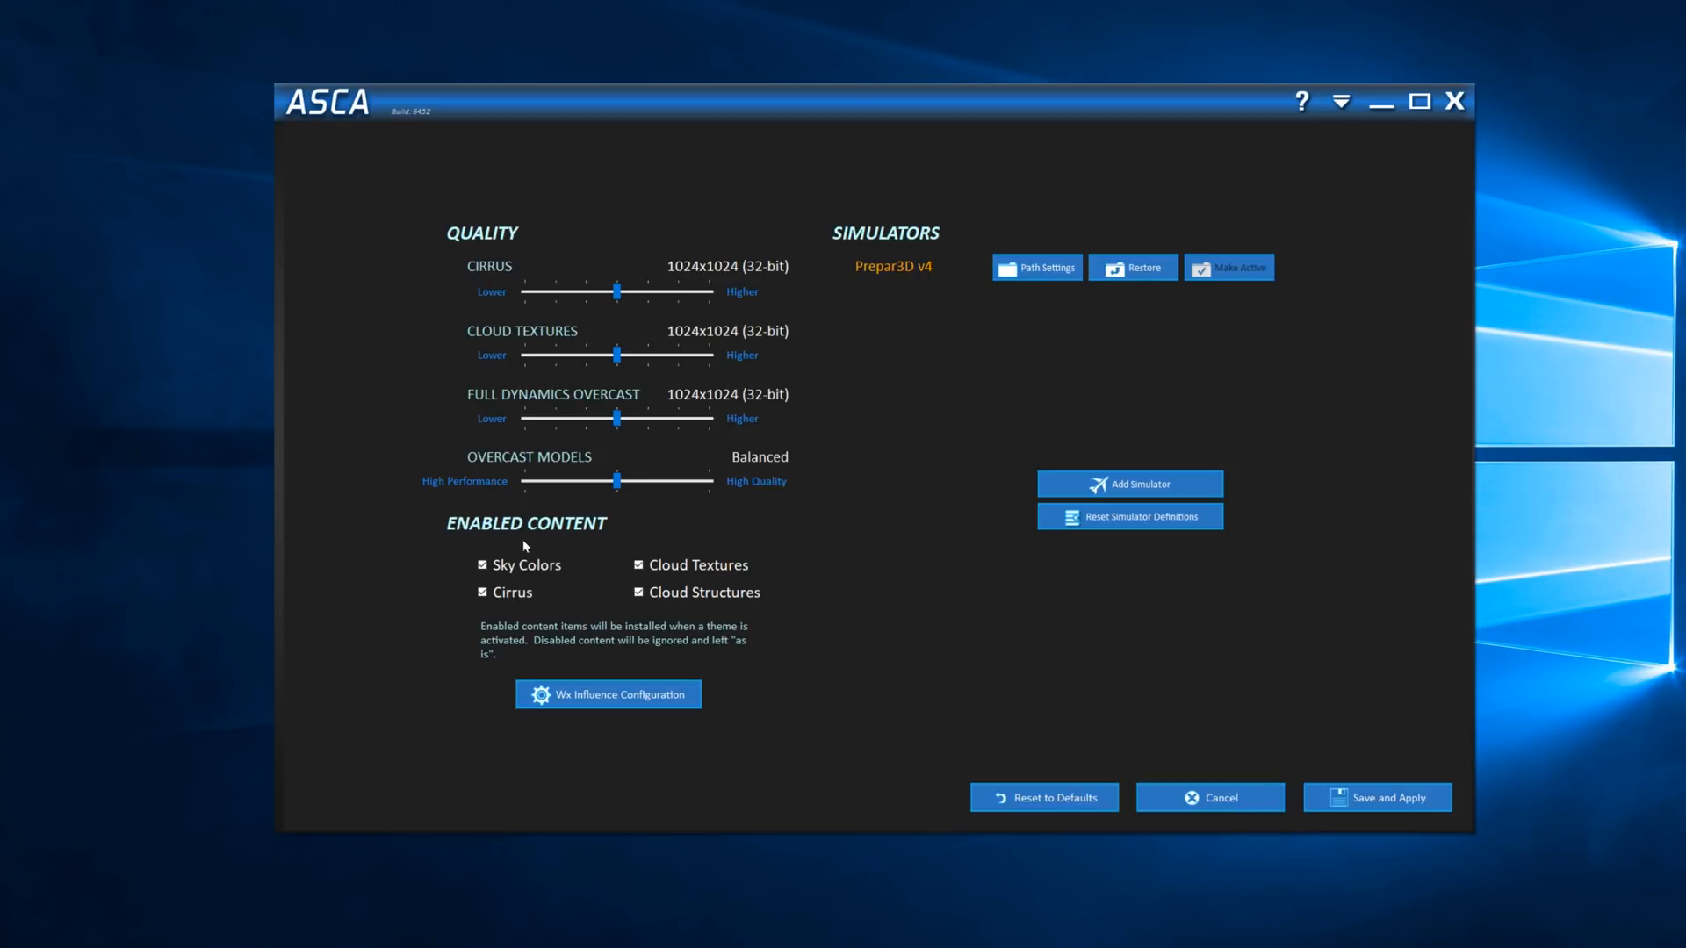
mouse_move(485, 613)
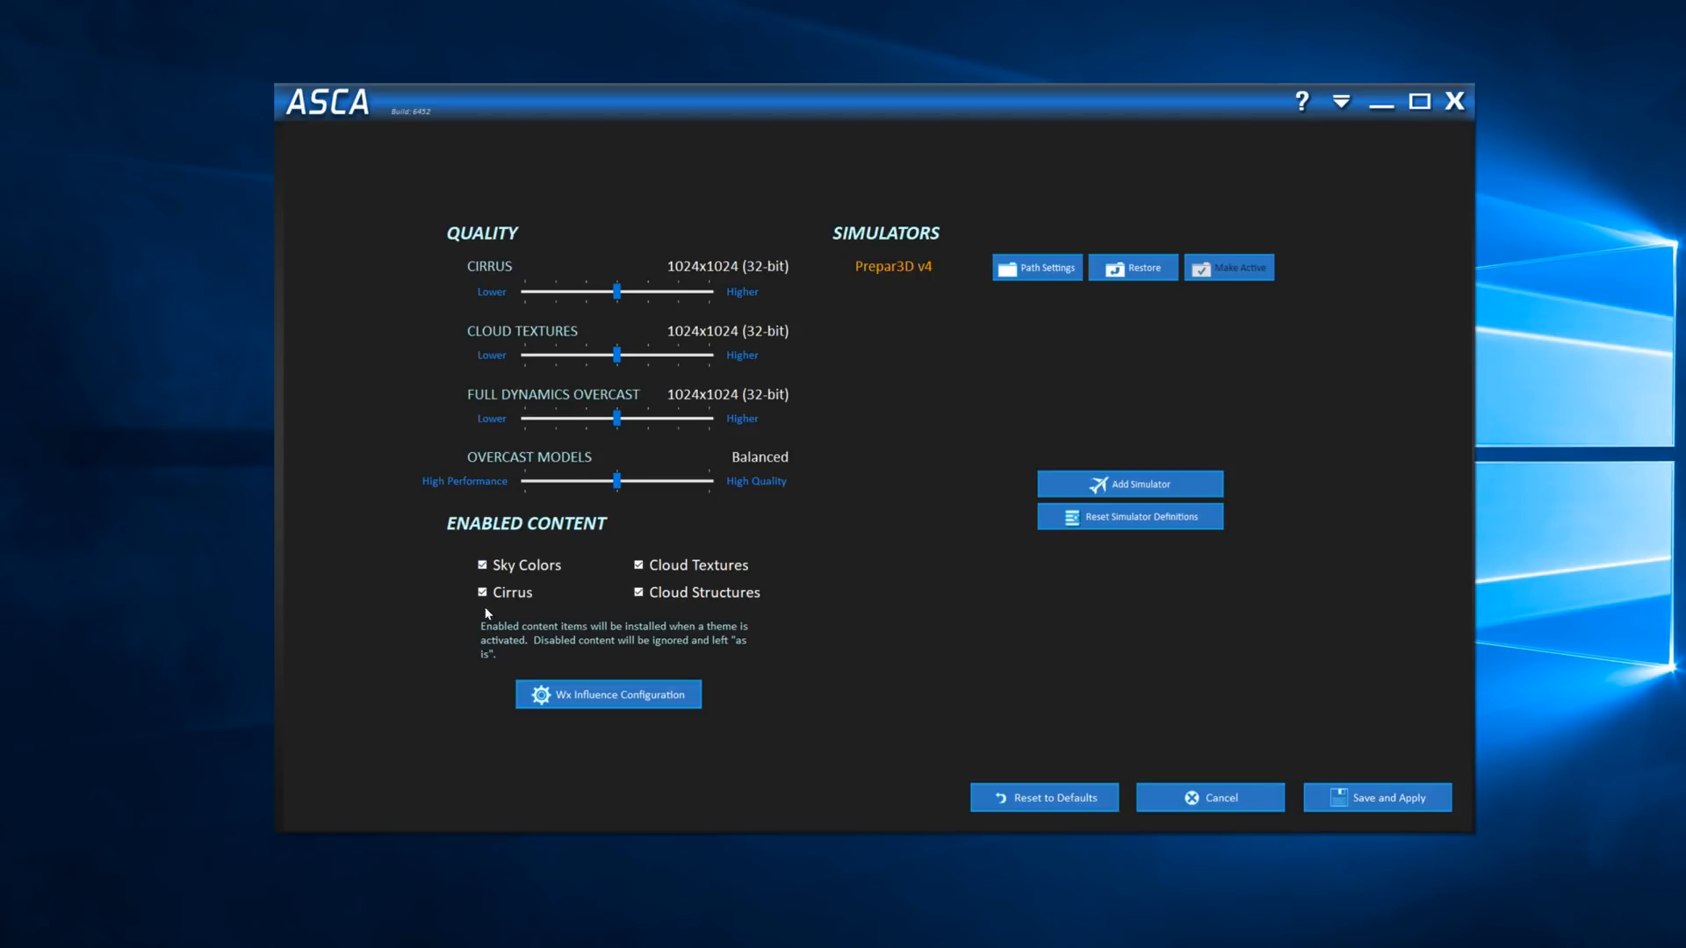
mouse_move(581, 590)
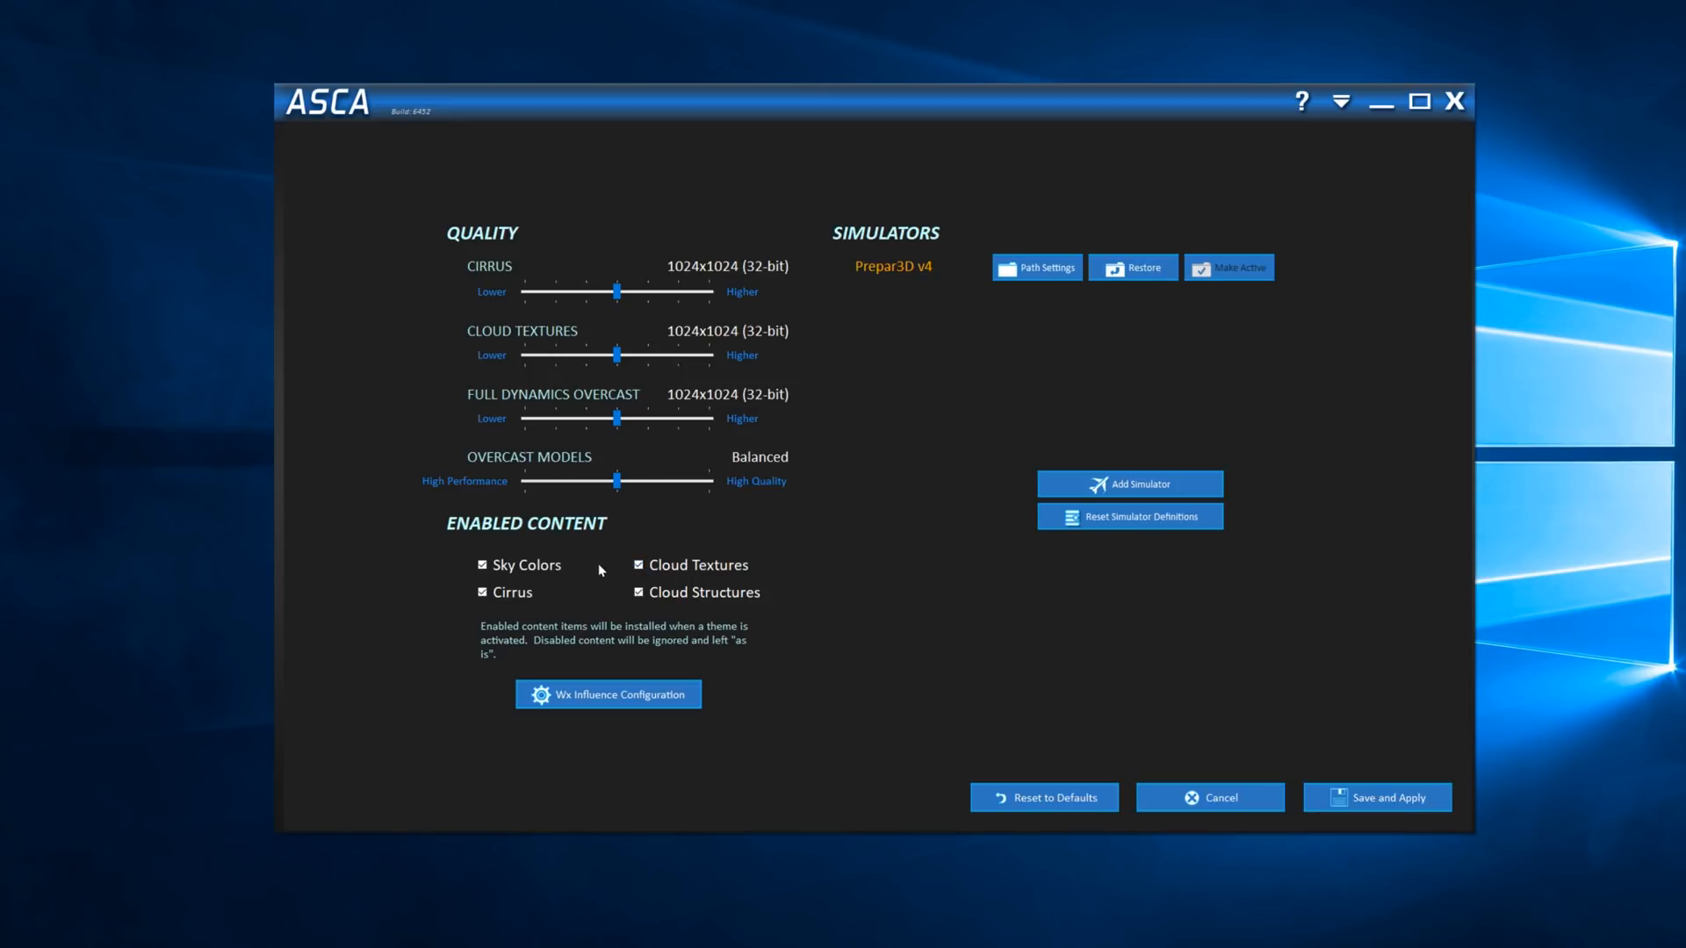
mouse_move(627, 603)
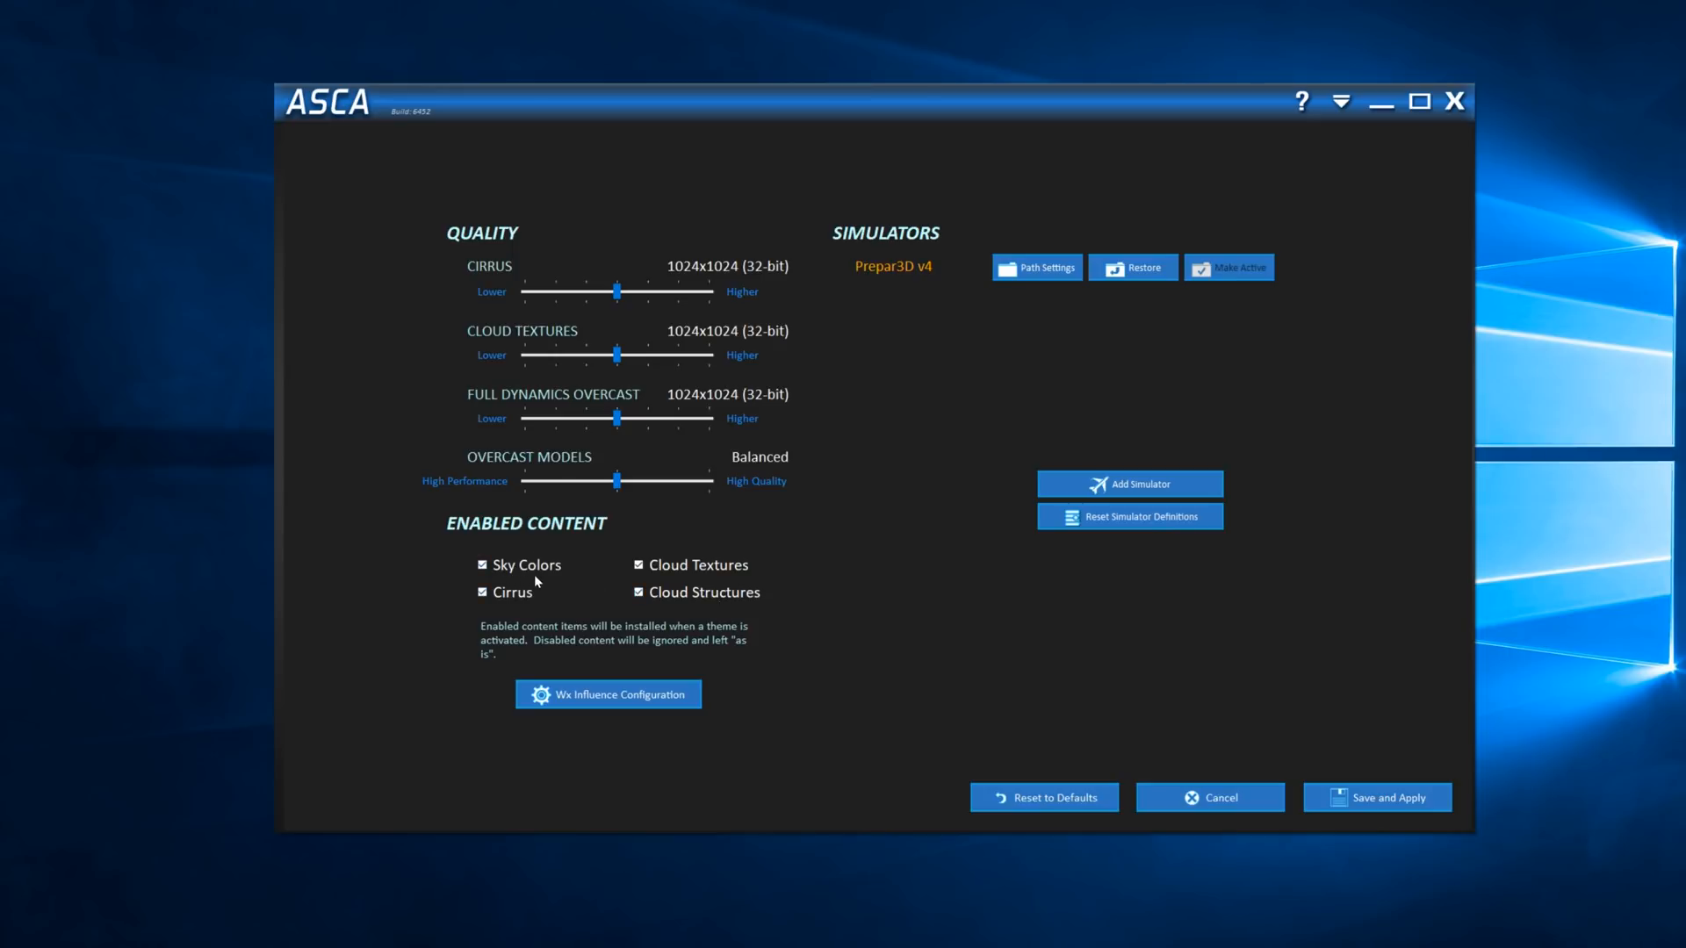
mouse_move(586, 568)
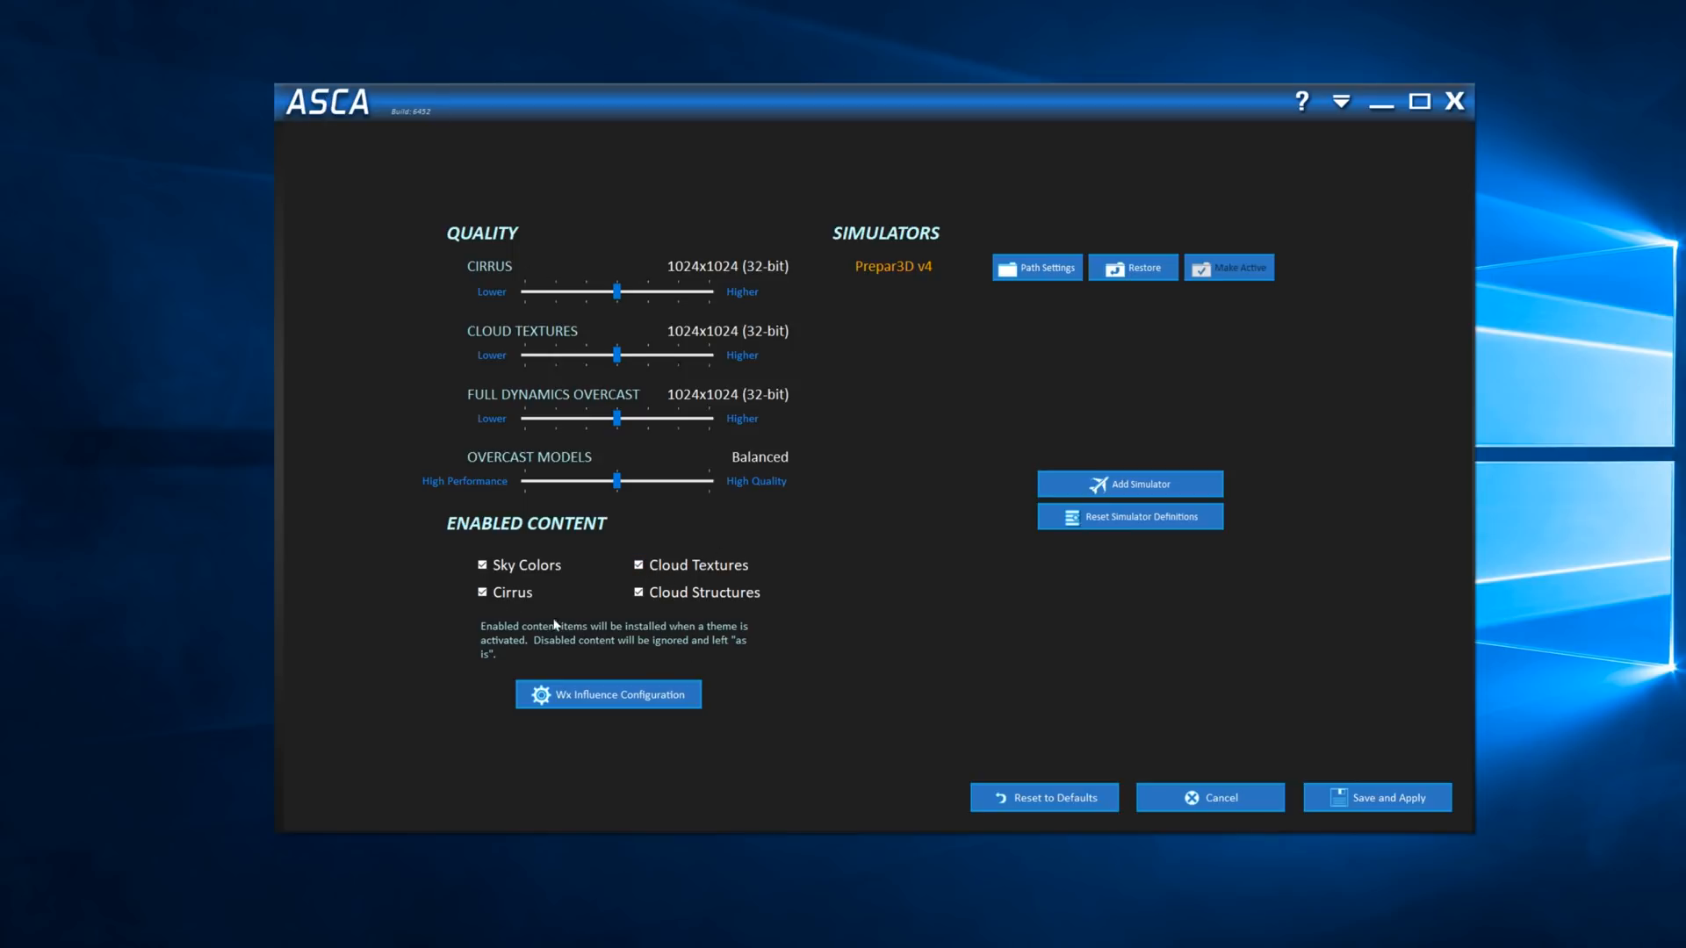
mouse_move(622, 594)
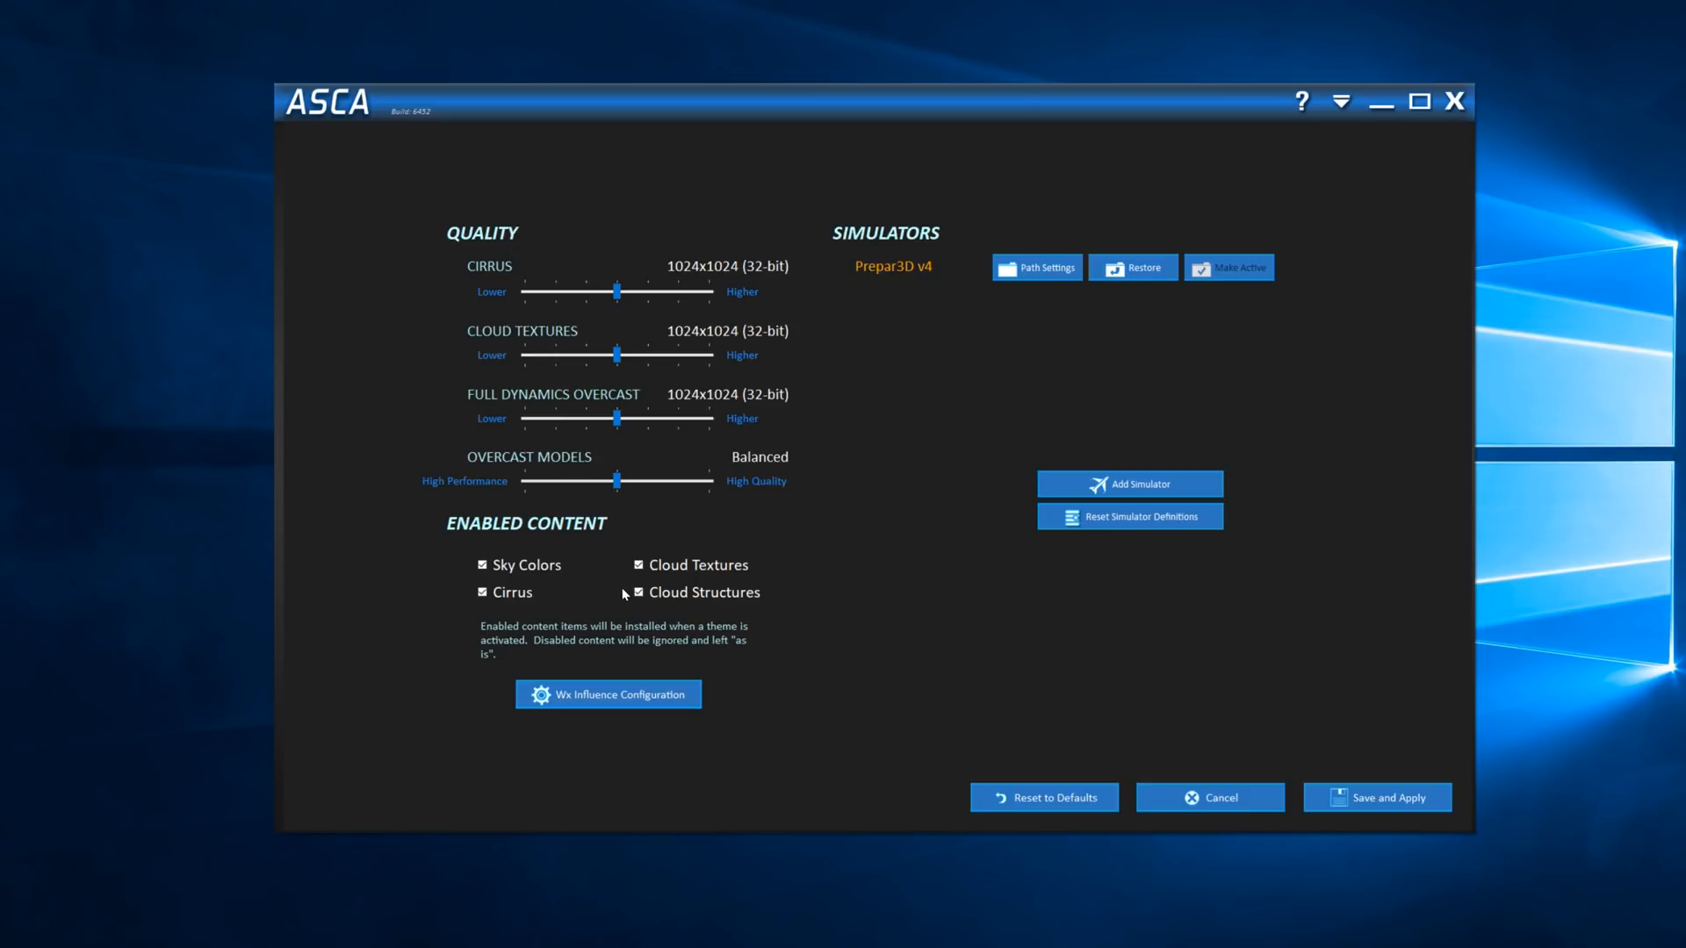
mouse_move(602, 576)
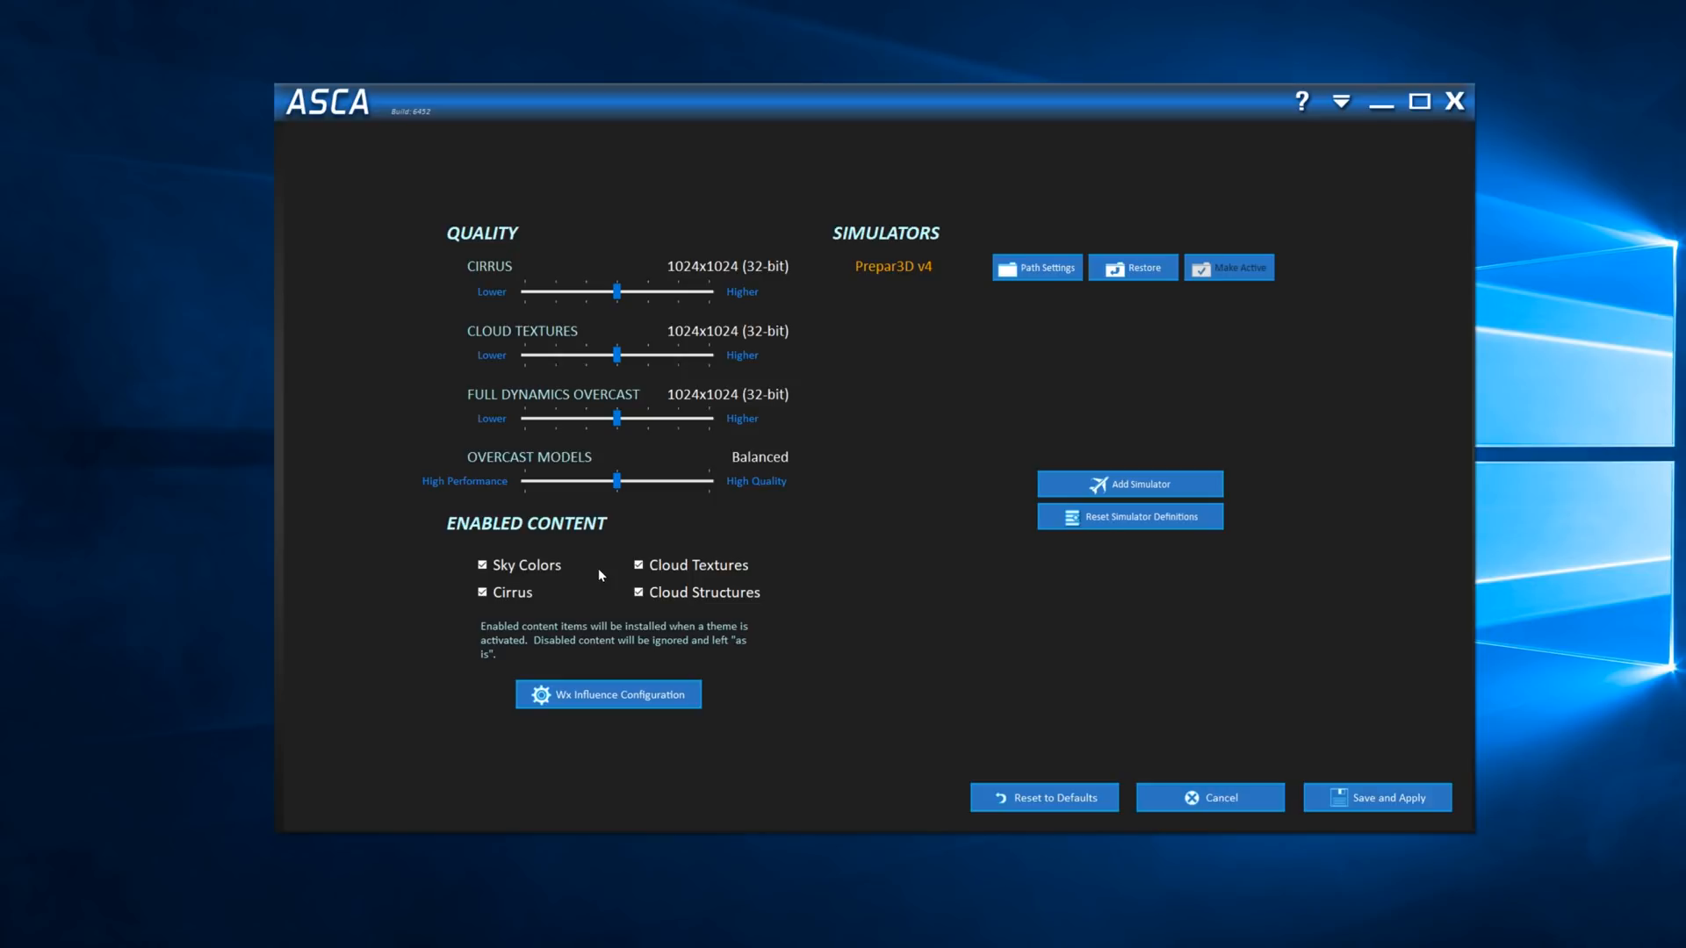
mouse_move(548, 268)
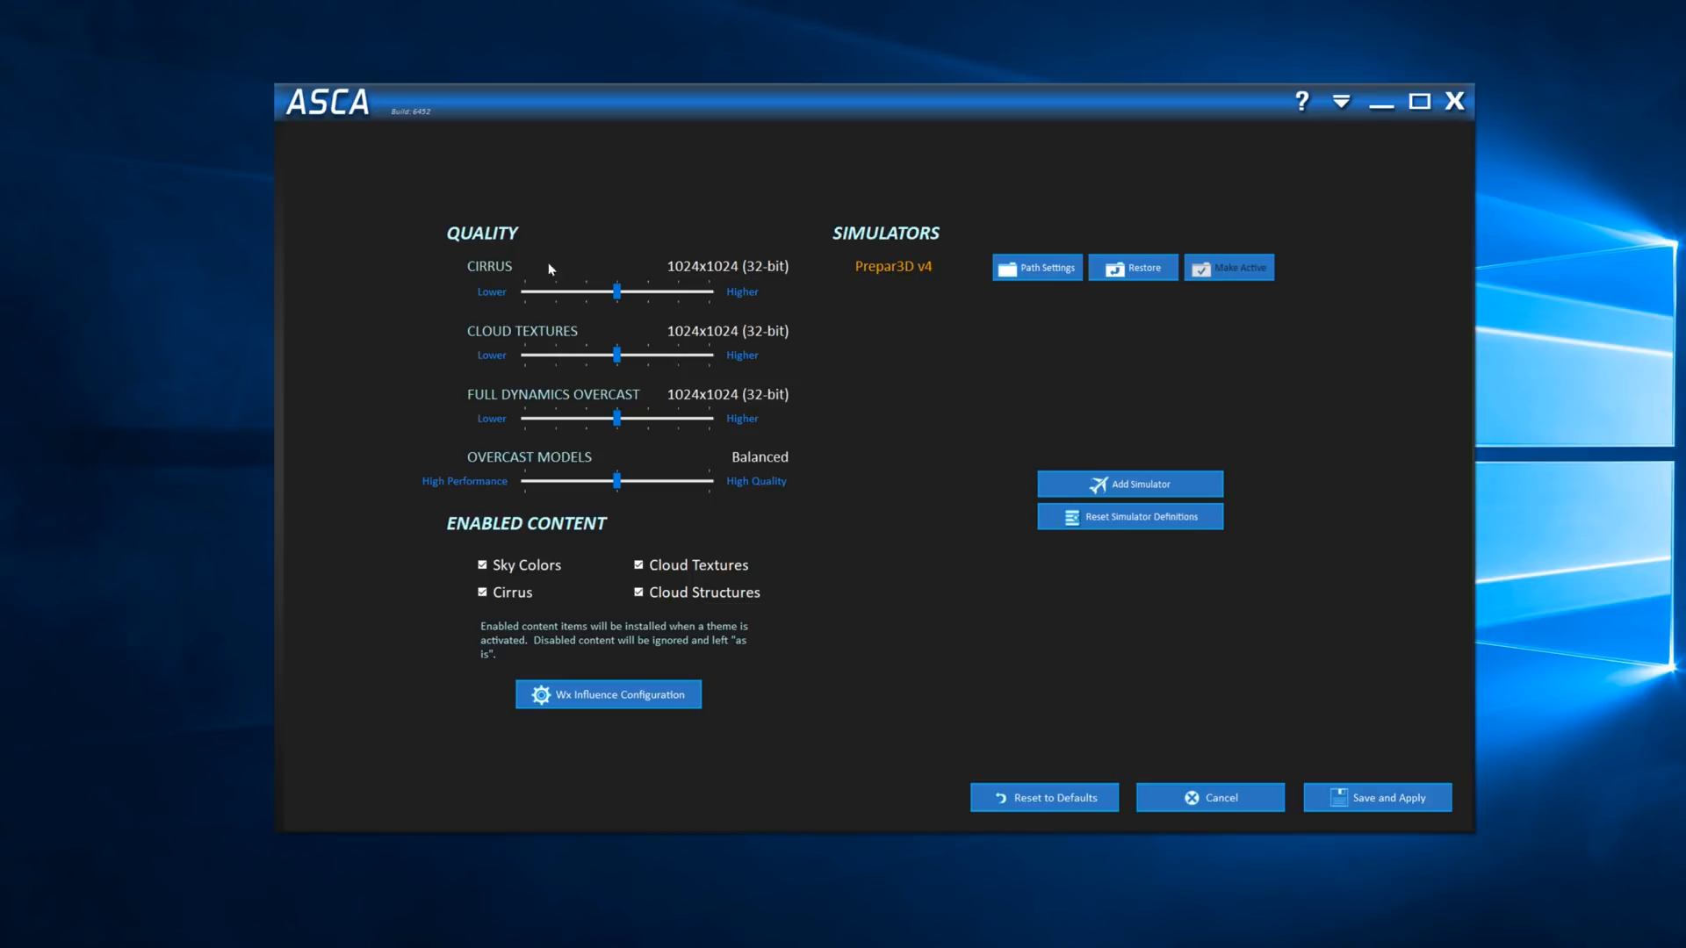
mouse_move(769, 346)
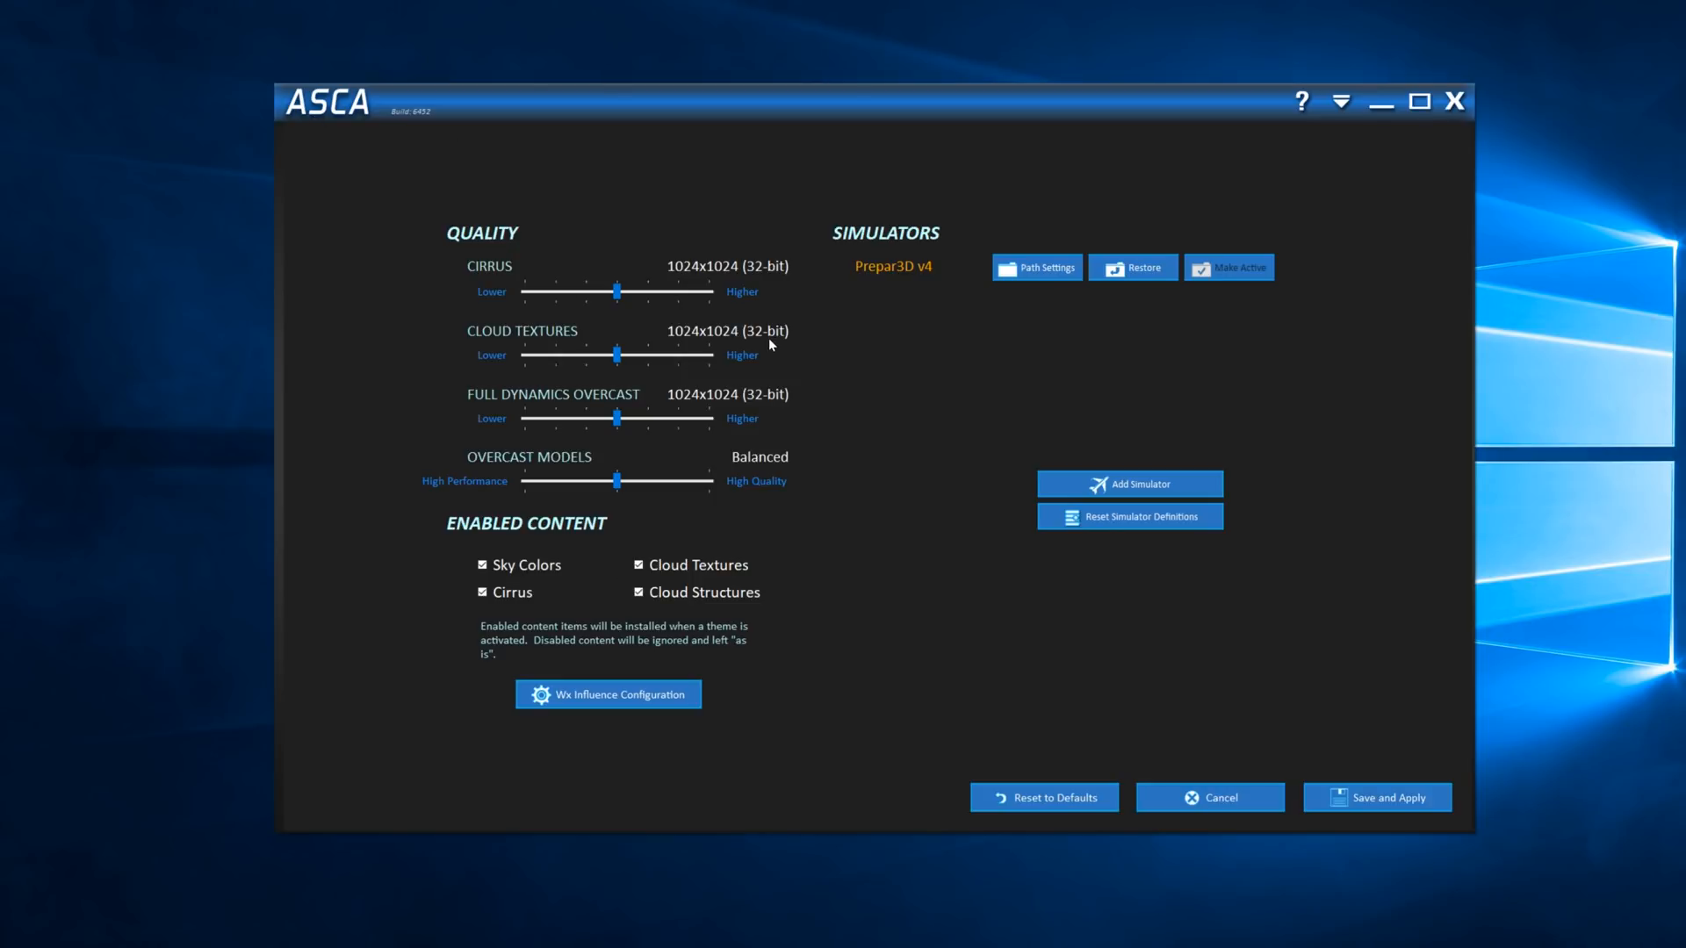
mouse_move(604, 607)
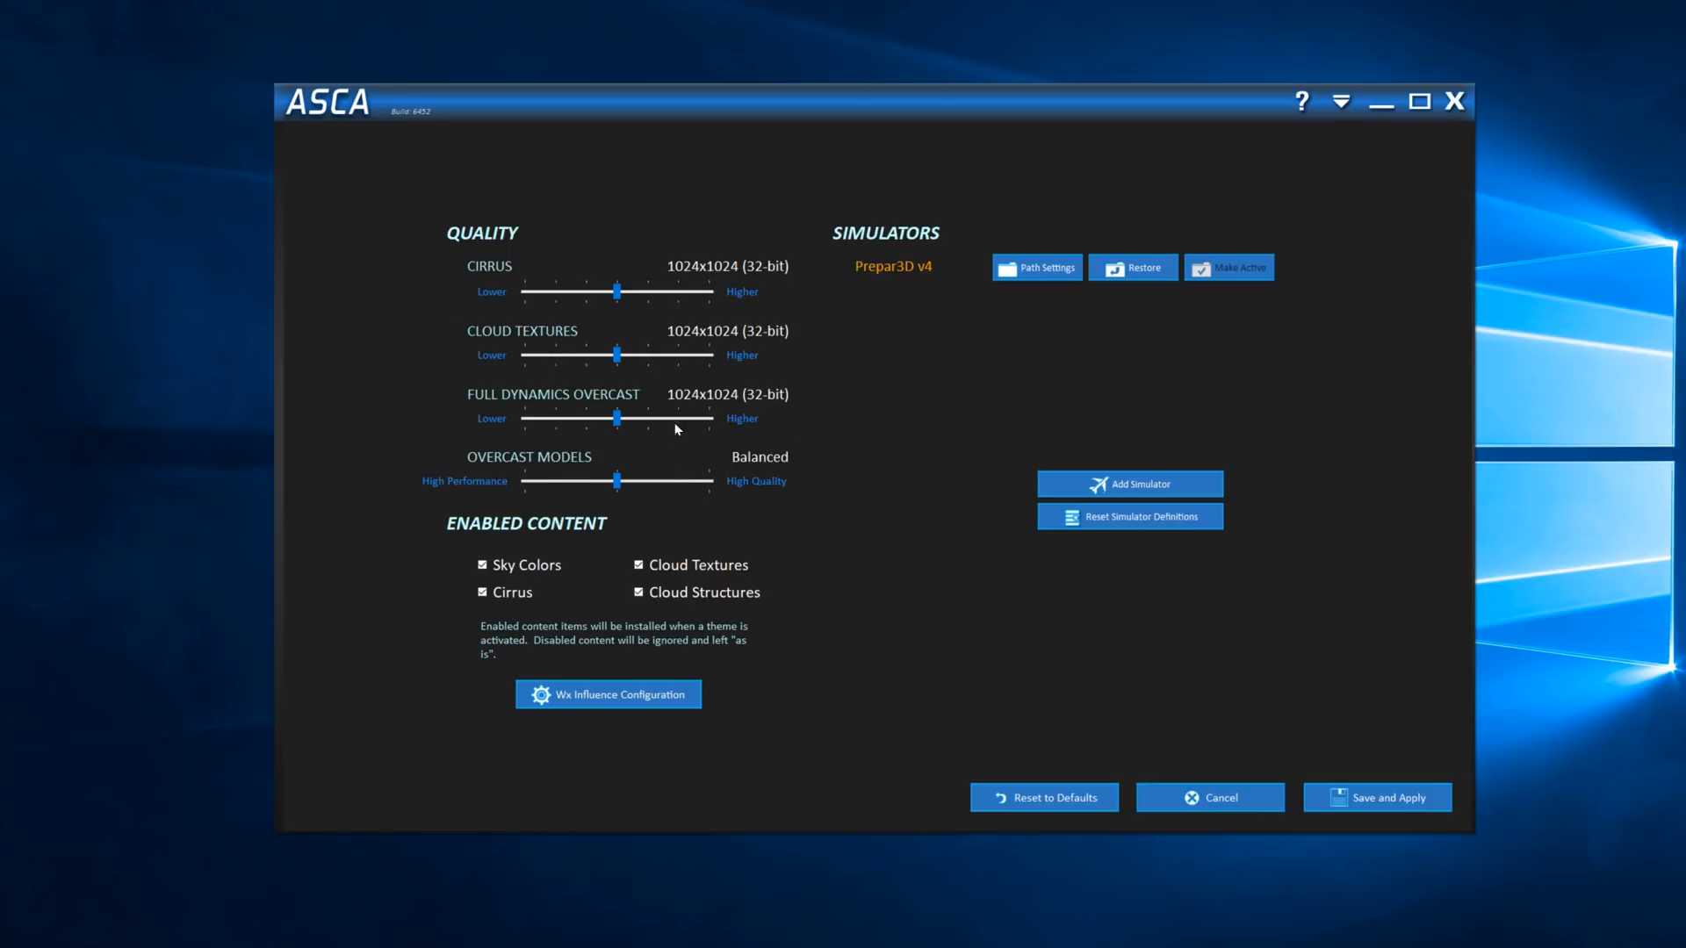
mouse_move(625, 500)
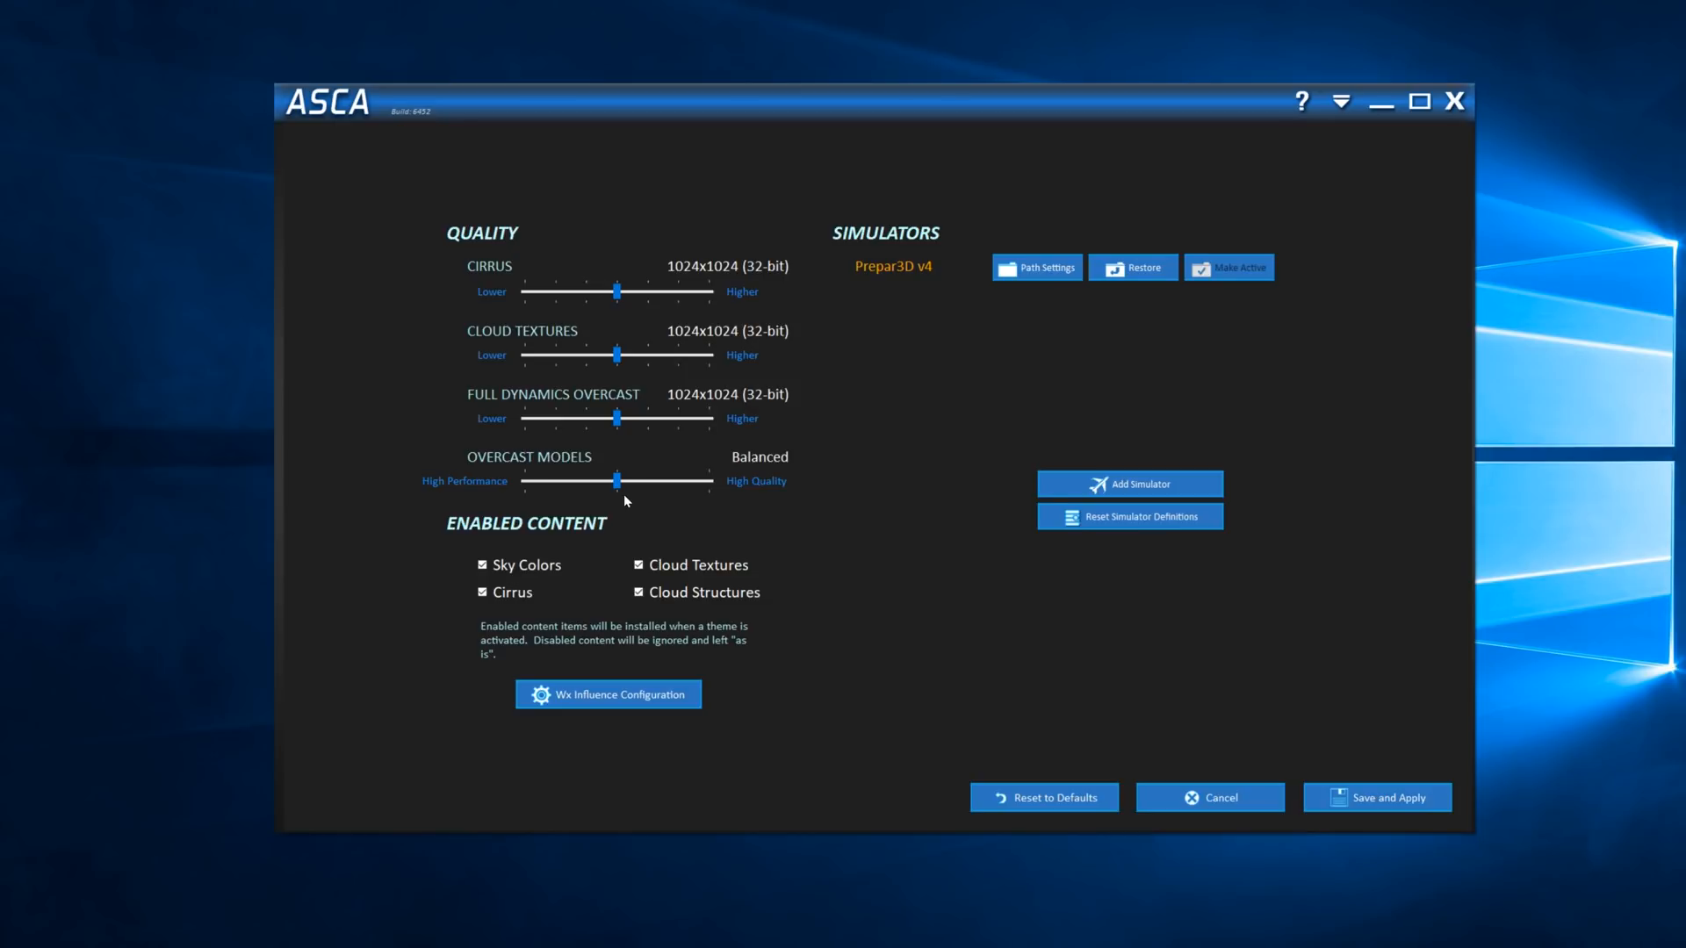
mouse_move(629, 490)
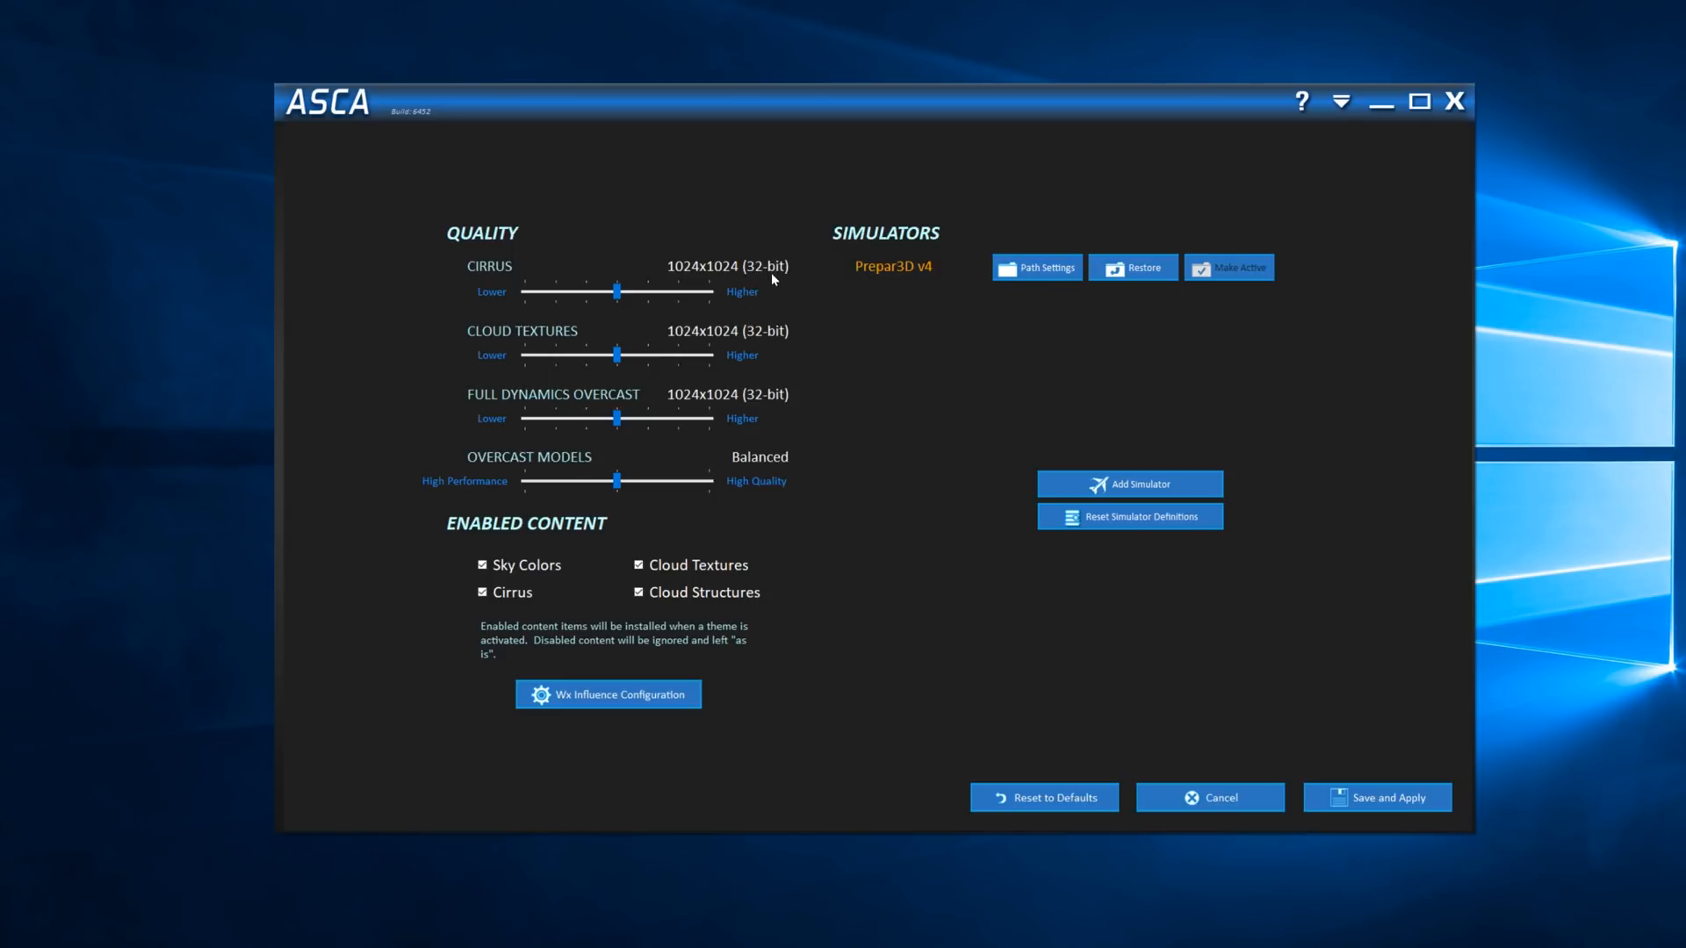
mouse_move(776, 339)
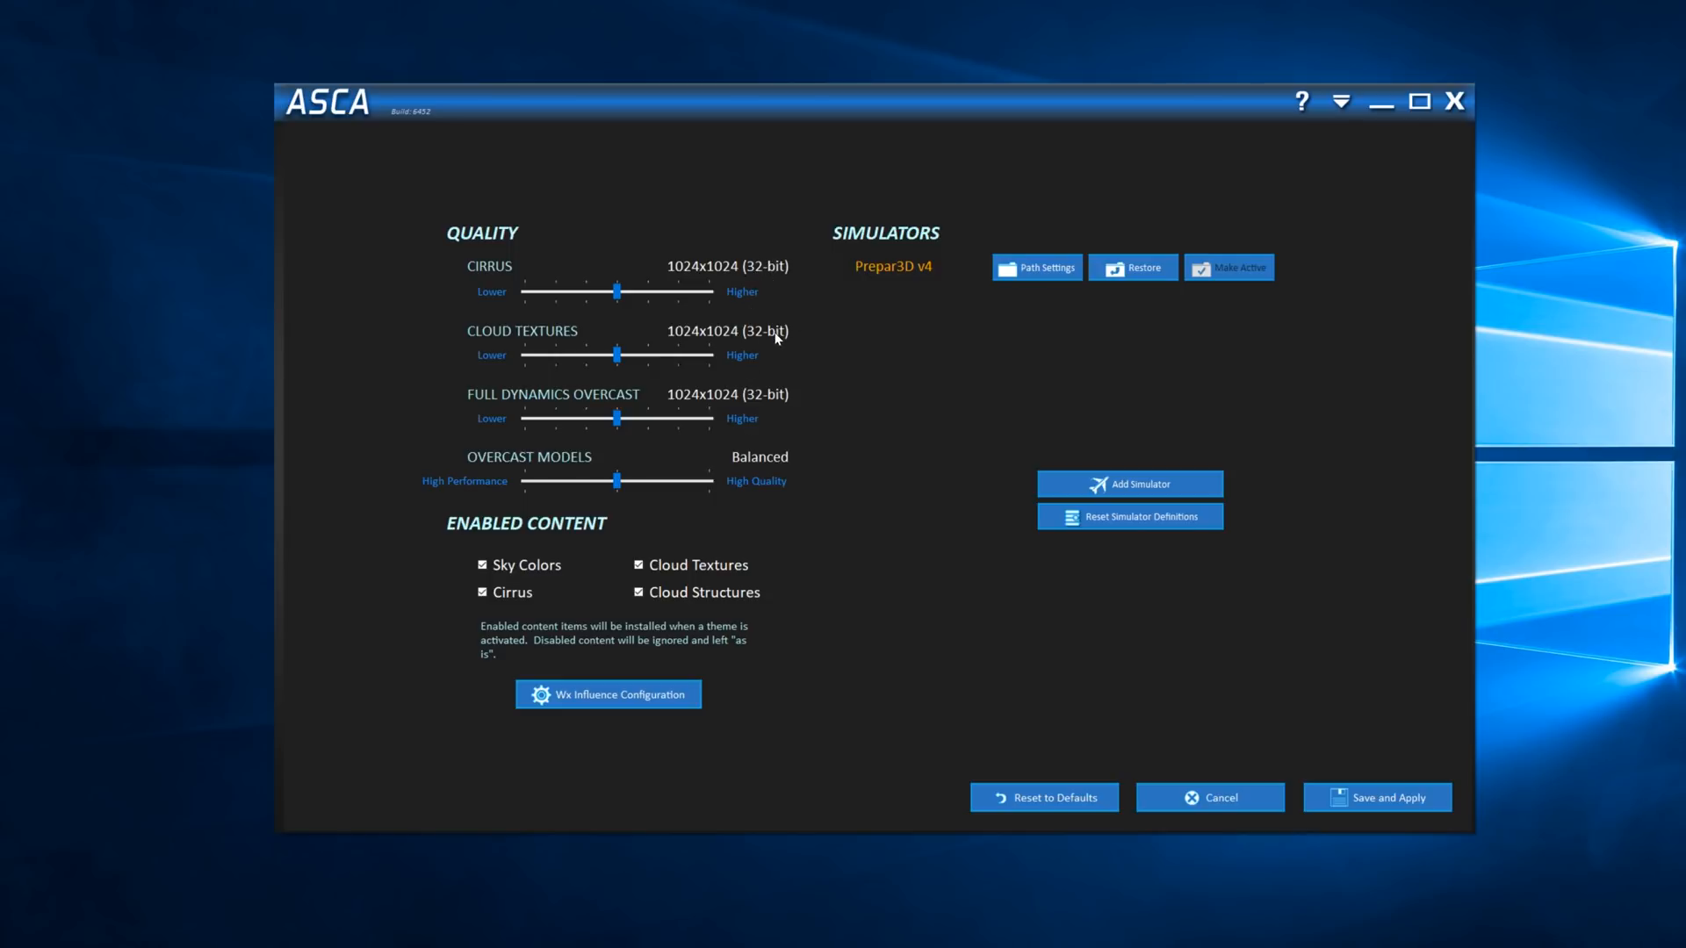
mouse_move(753, 385)
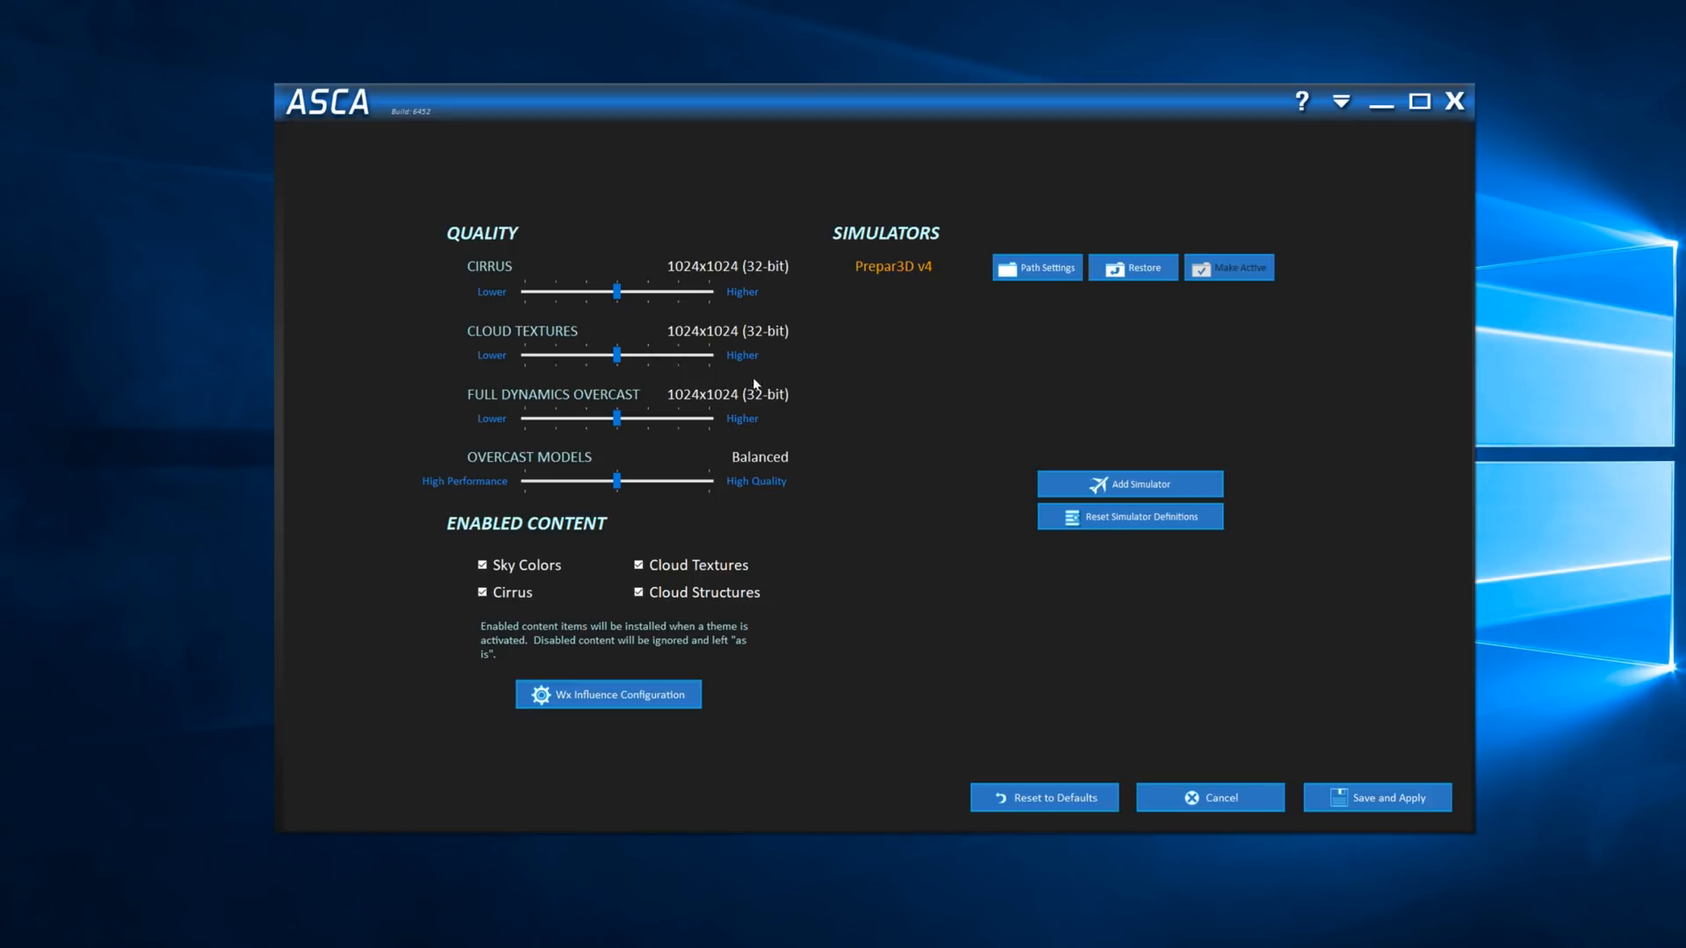
drag(617, 292, 680, 291)
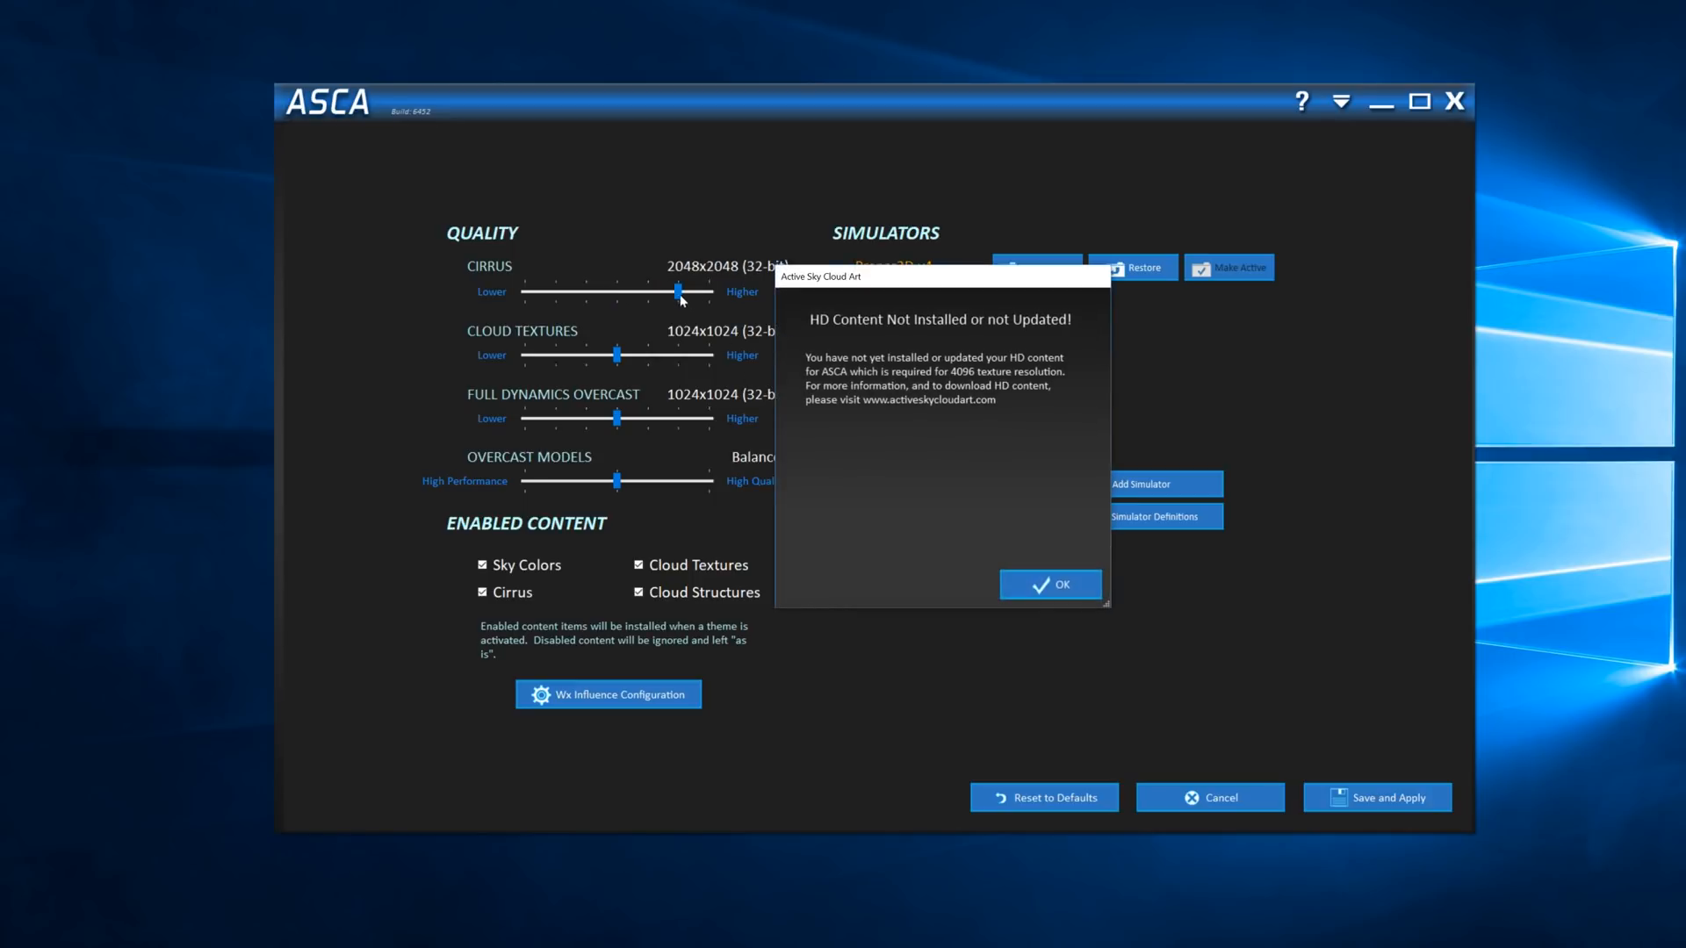
click(1051, 584)
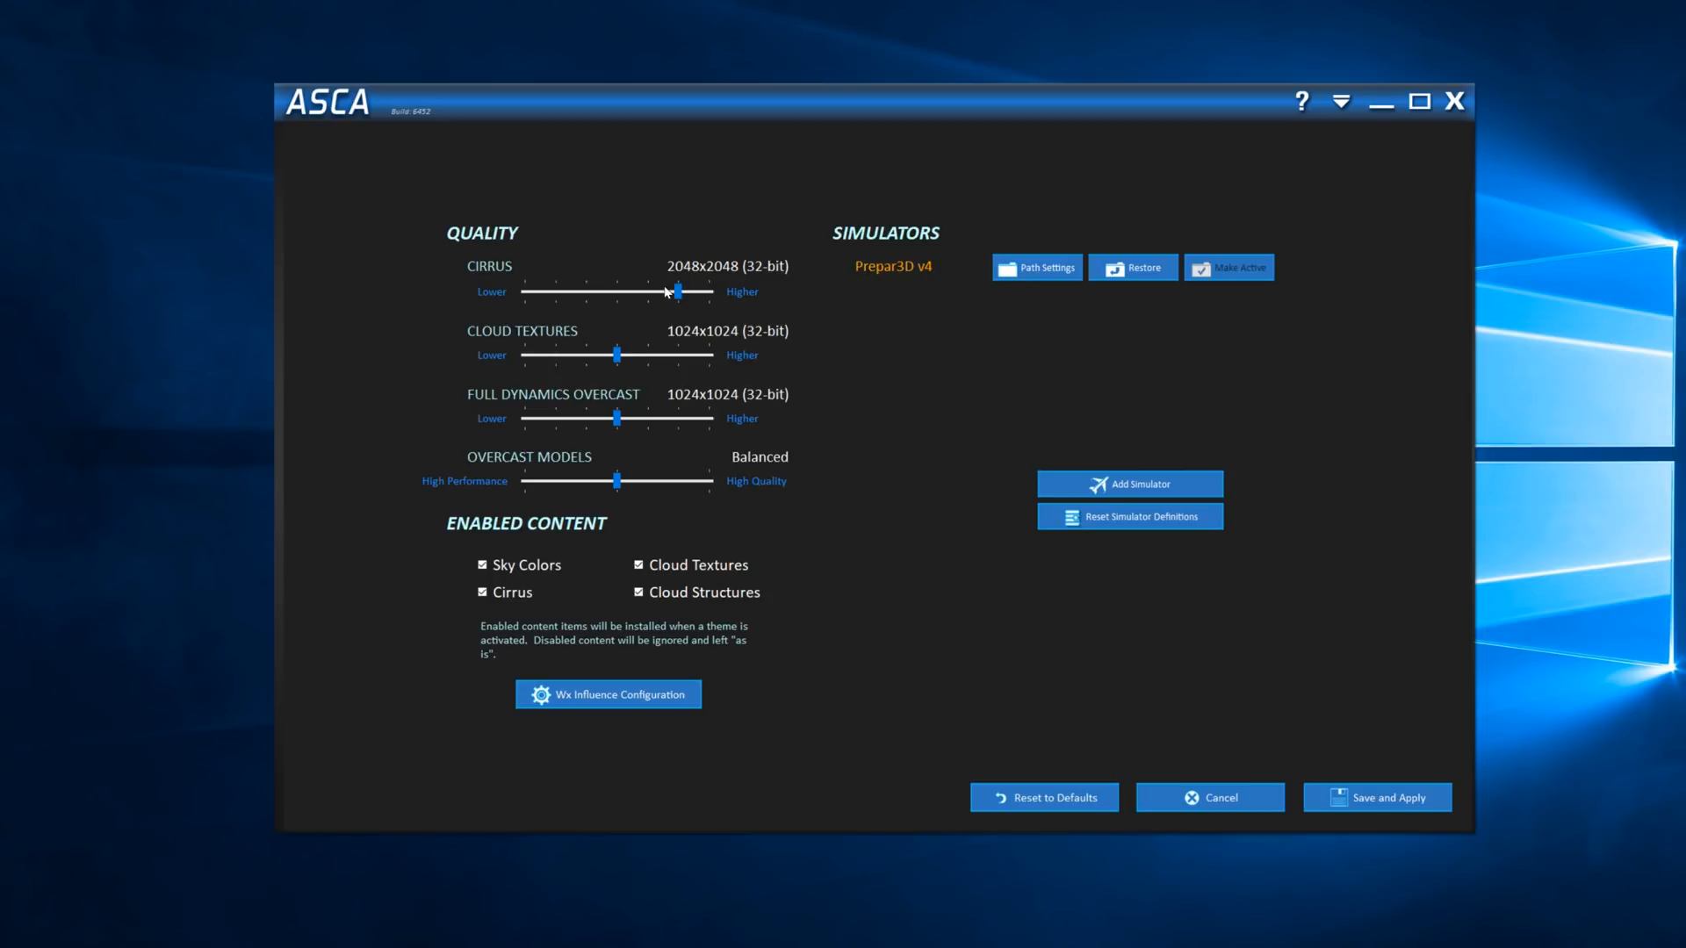
drag(678, 292, 527, 292)
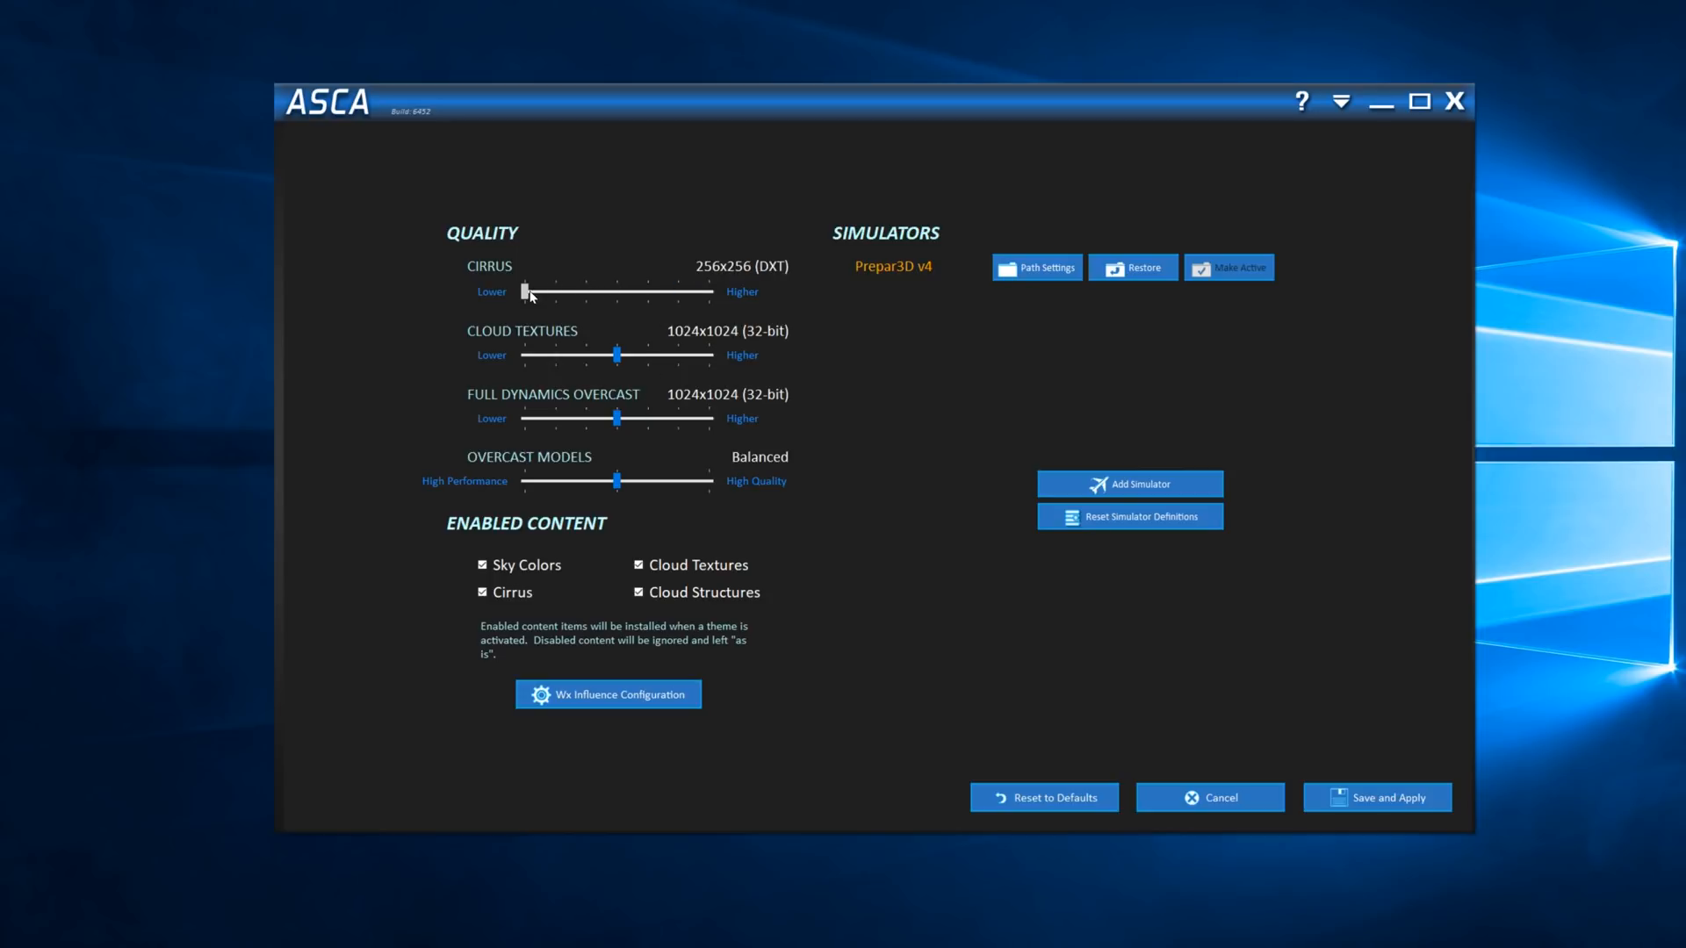
drag(527, 293, 617, 293)
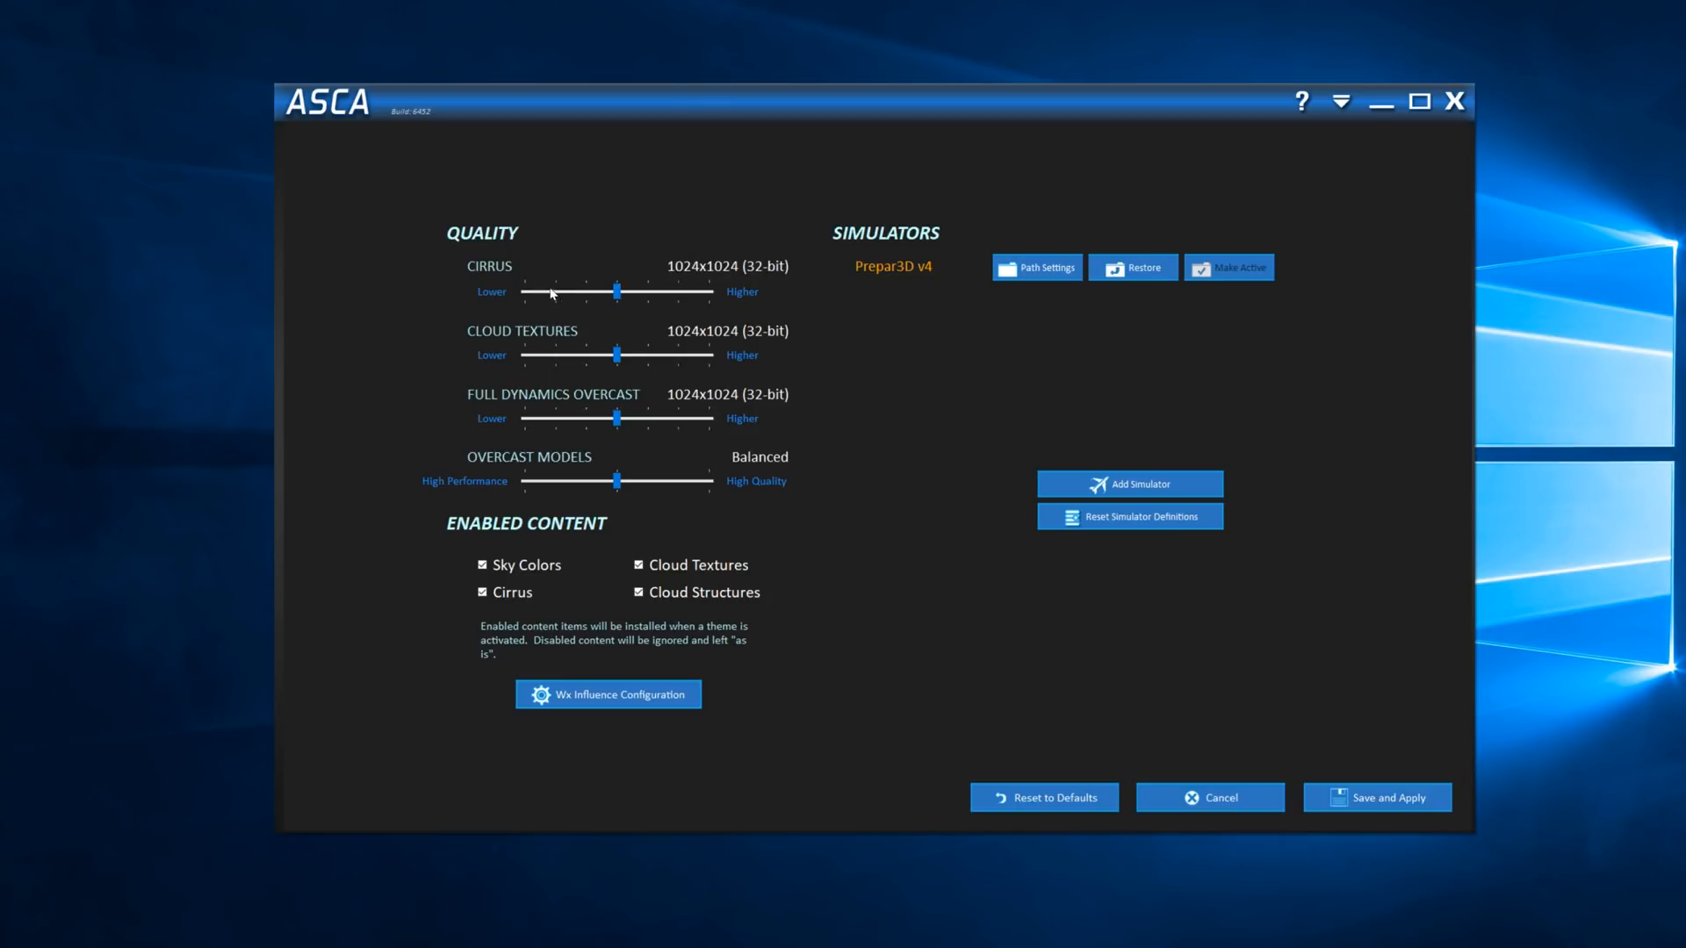
mouse_move(622, 437)
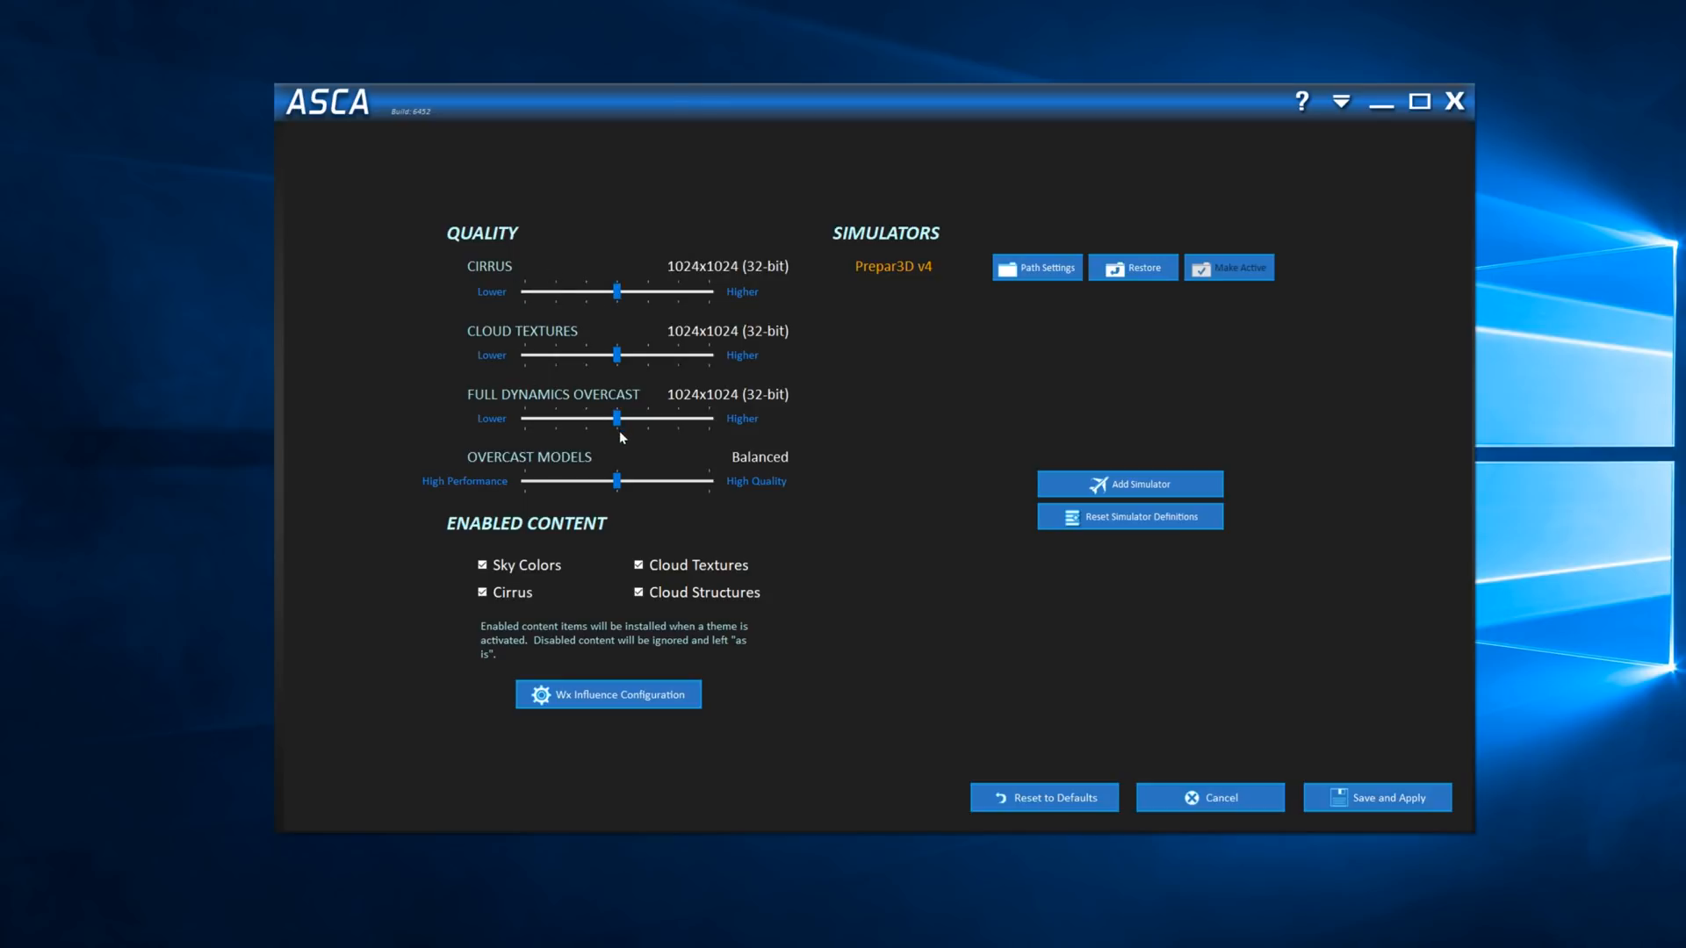
mouse_move(722, 550)
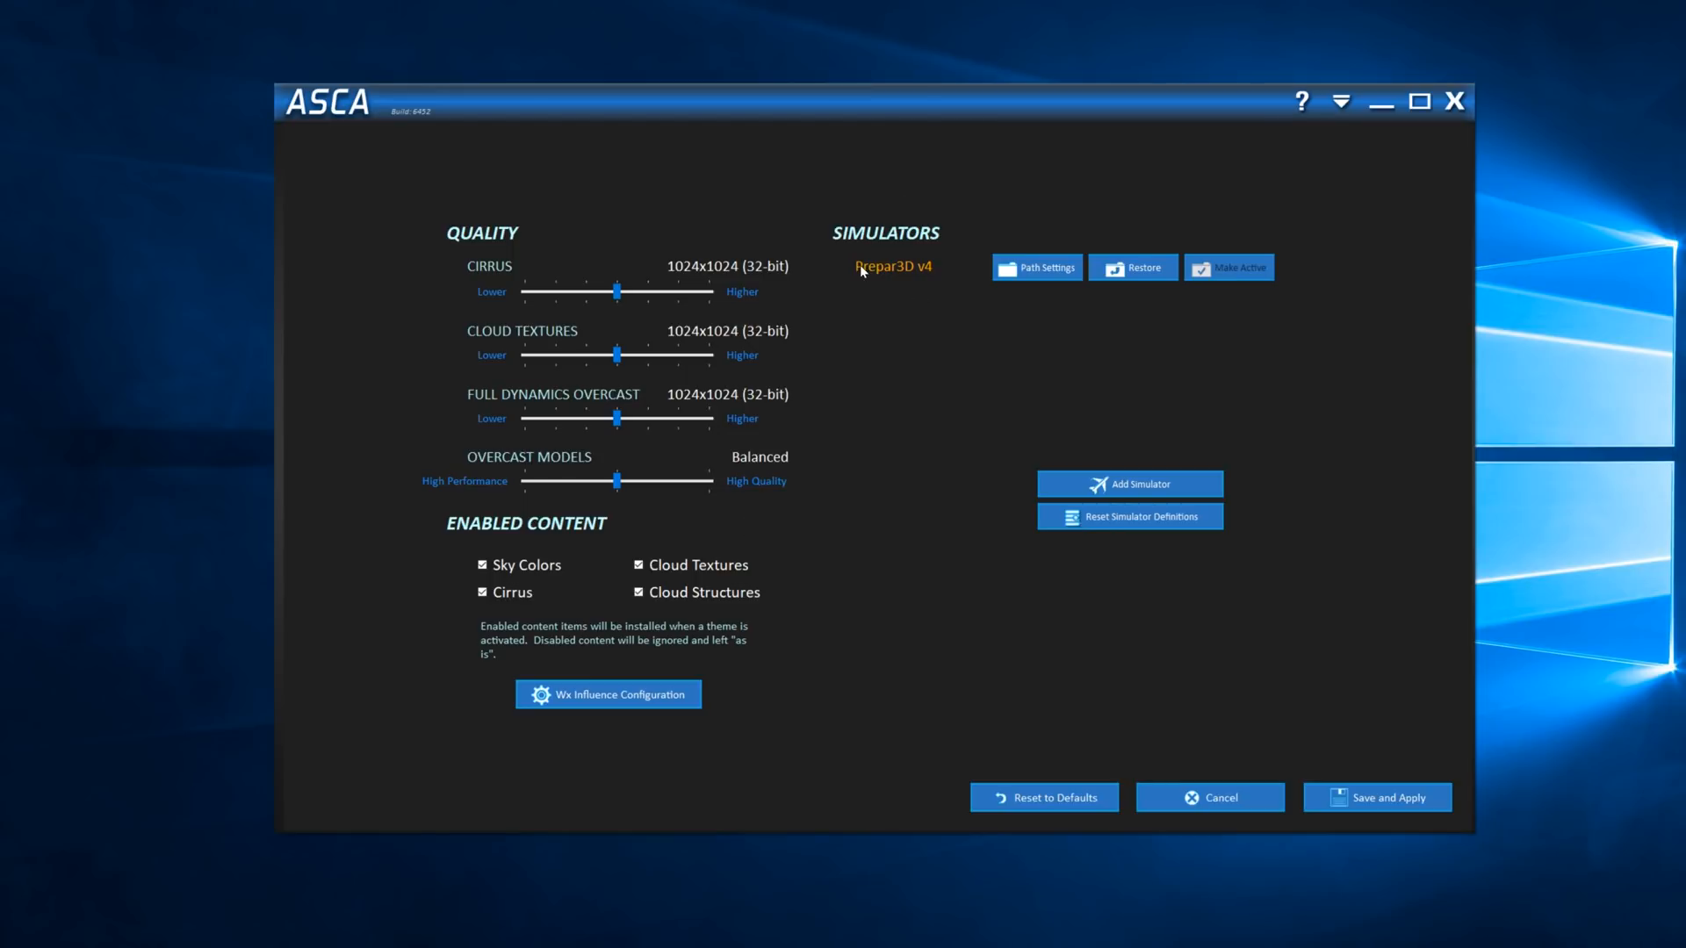
mouse_move(838, 313)
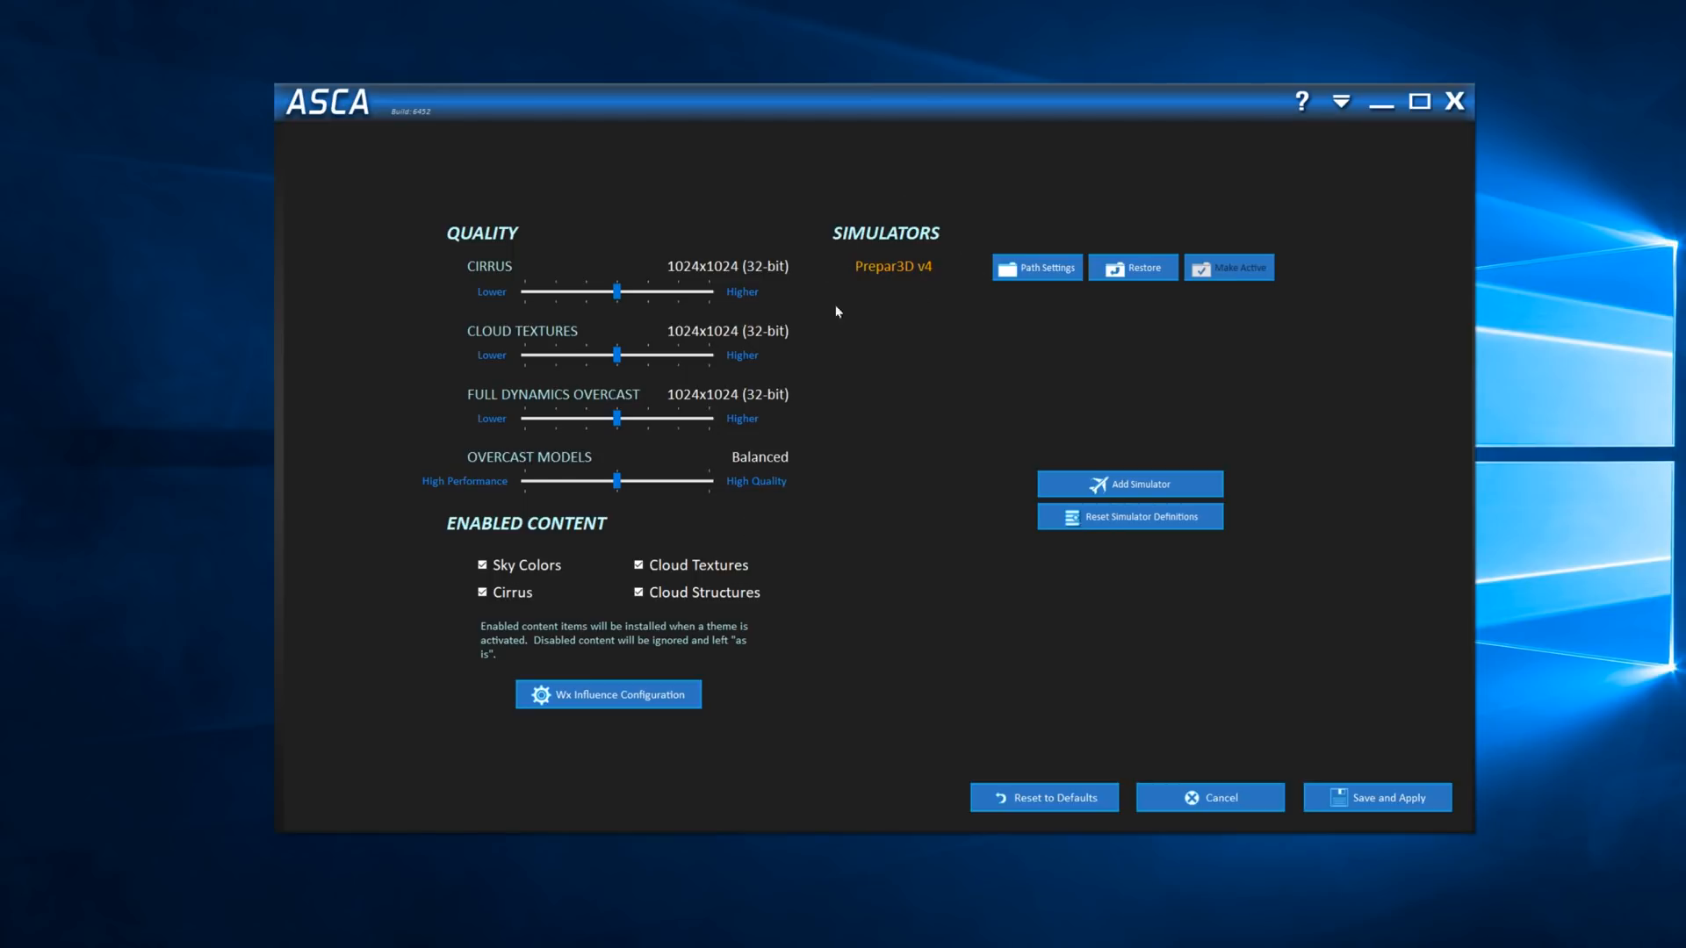
mouse_move(1069, 349)
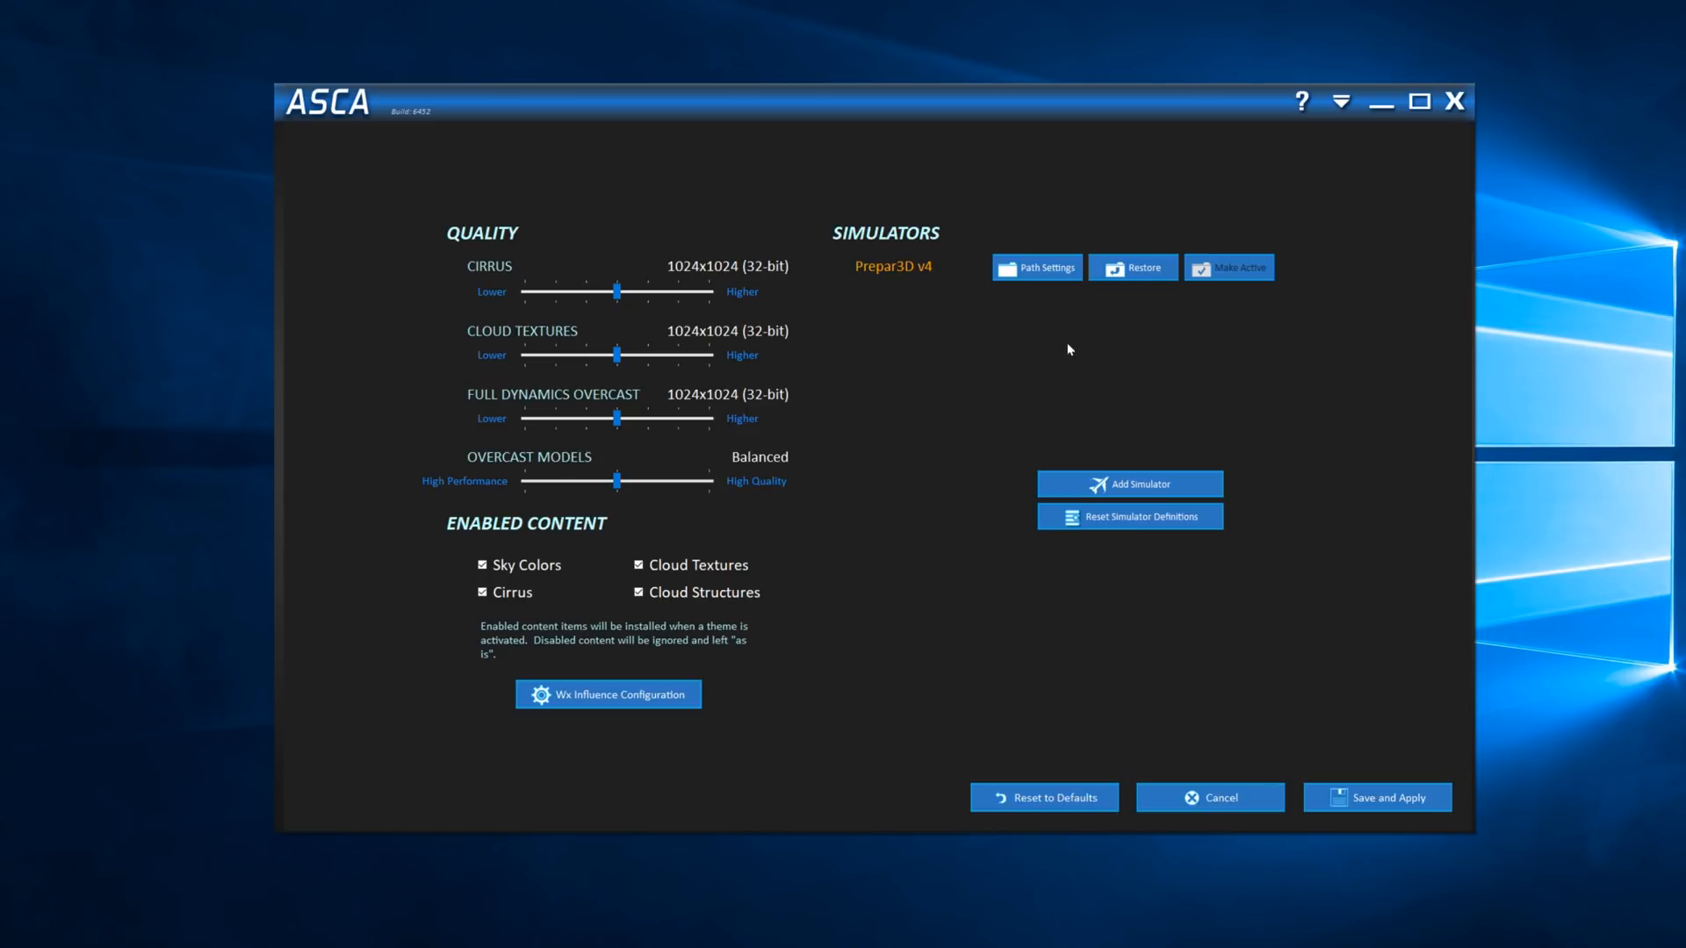
mouse_move(608, 696)
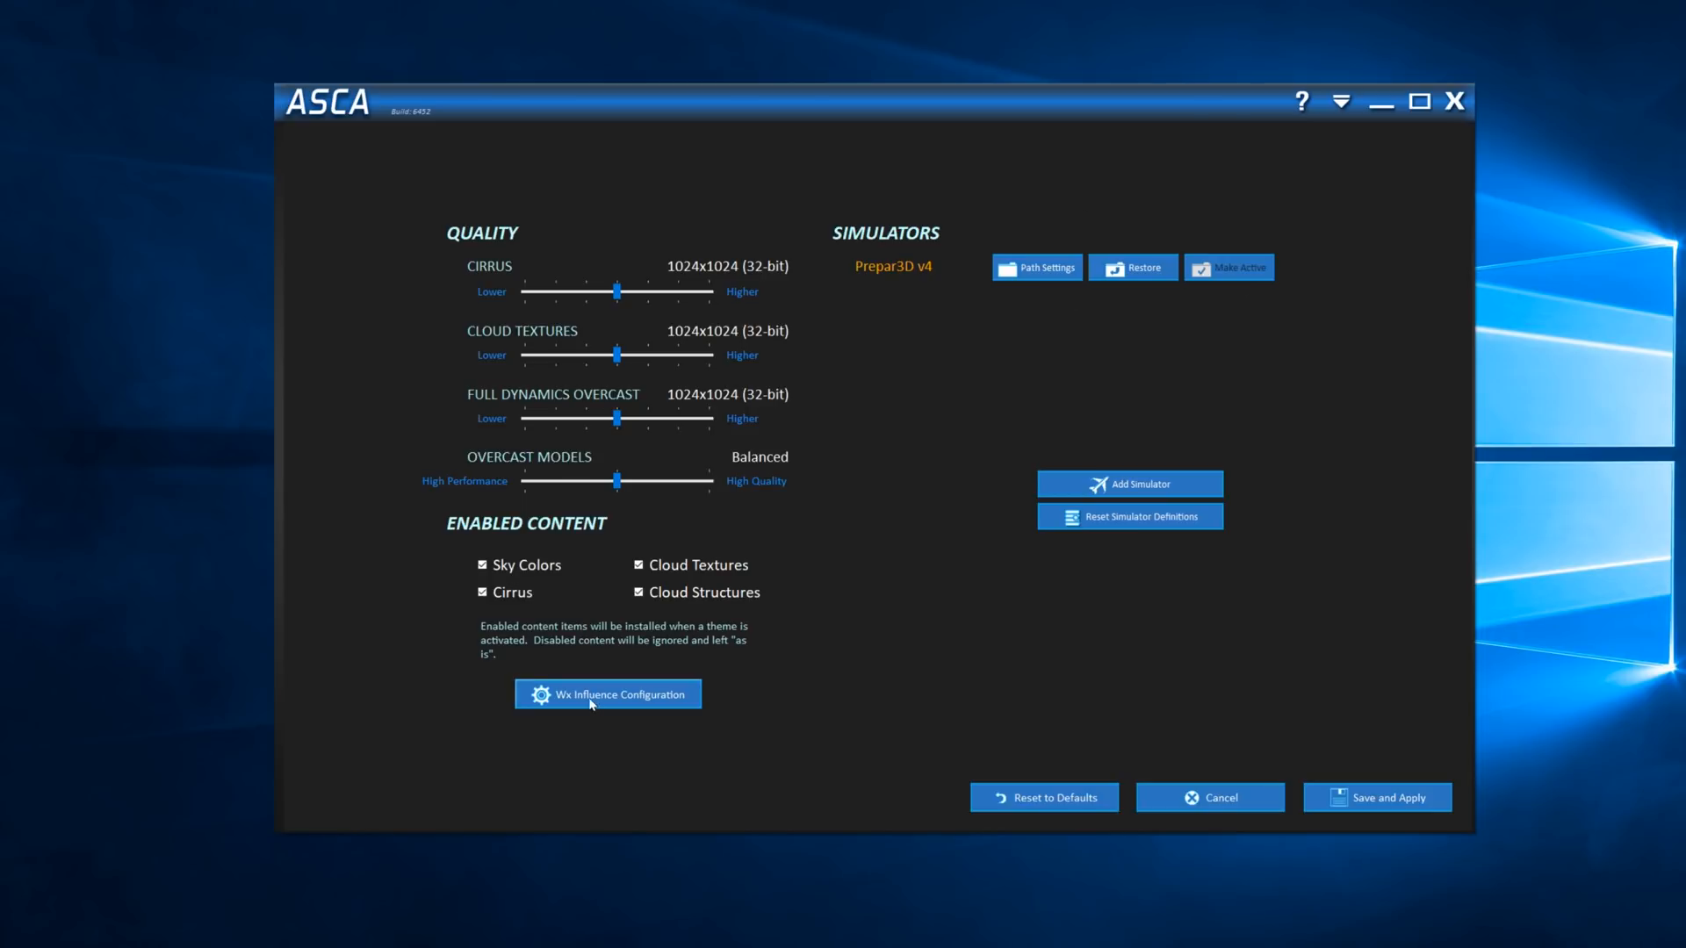
mouse_move(586, 711)
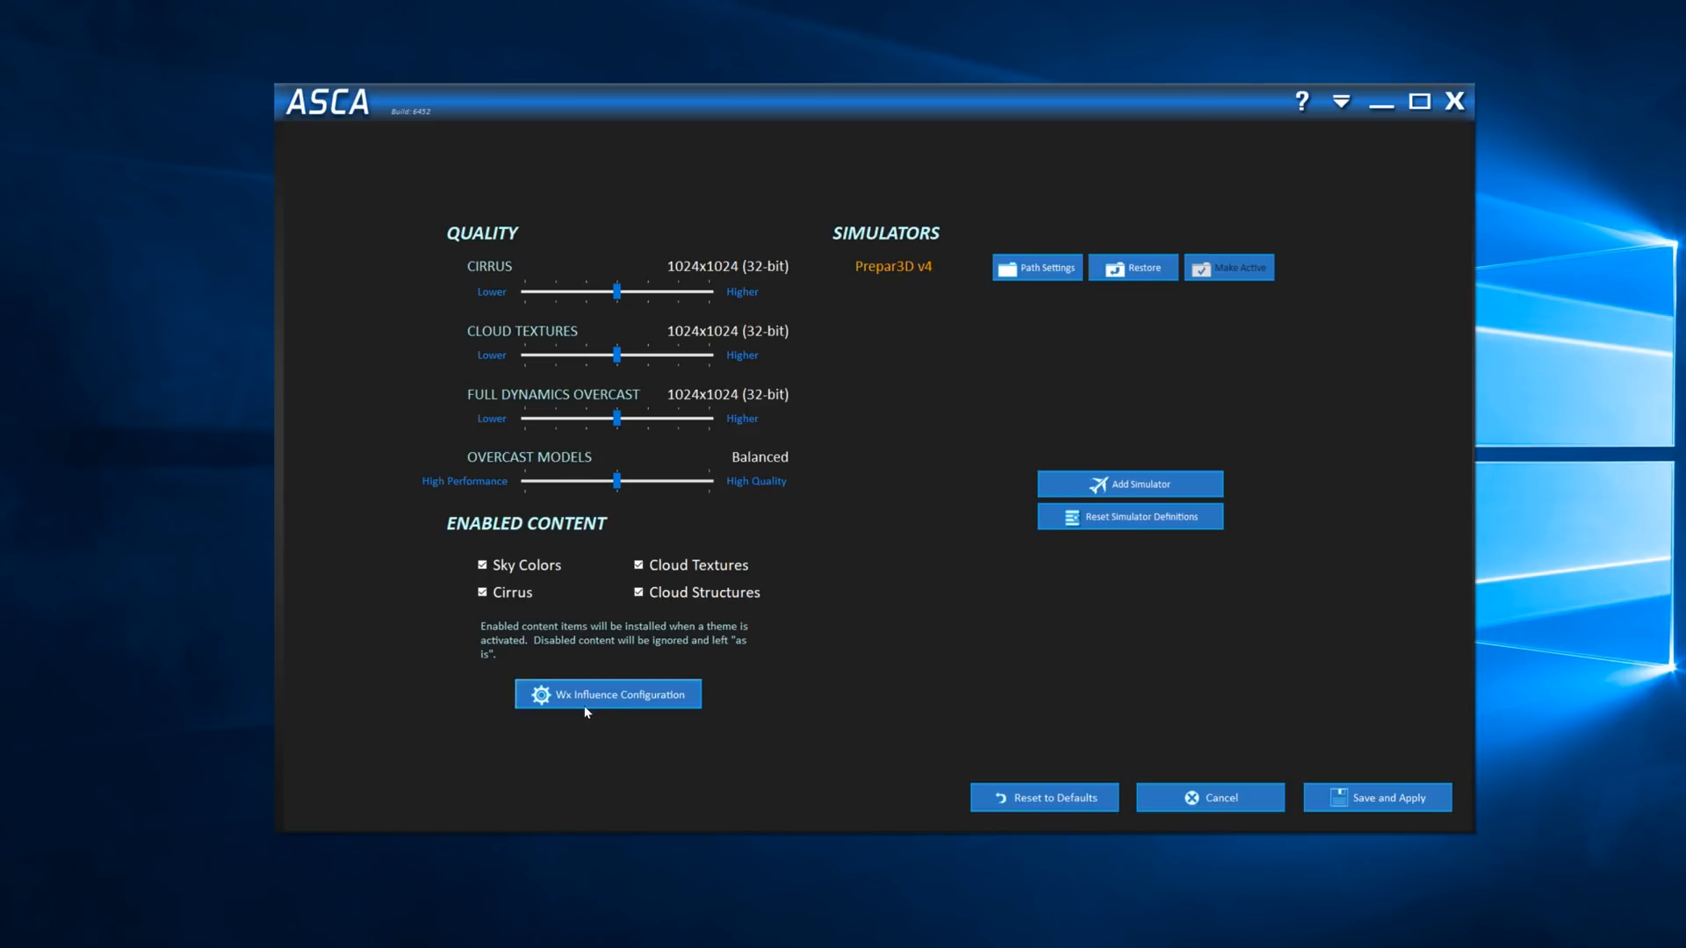
mouse_move(590, 701)
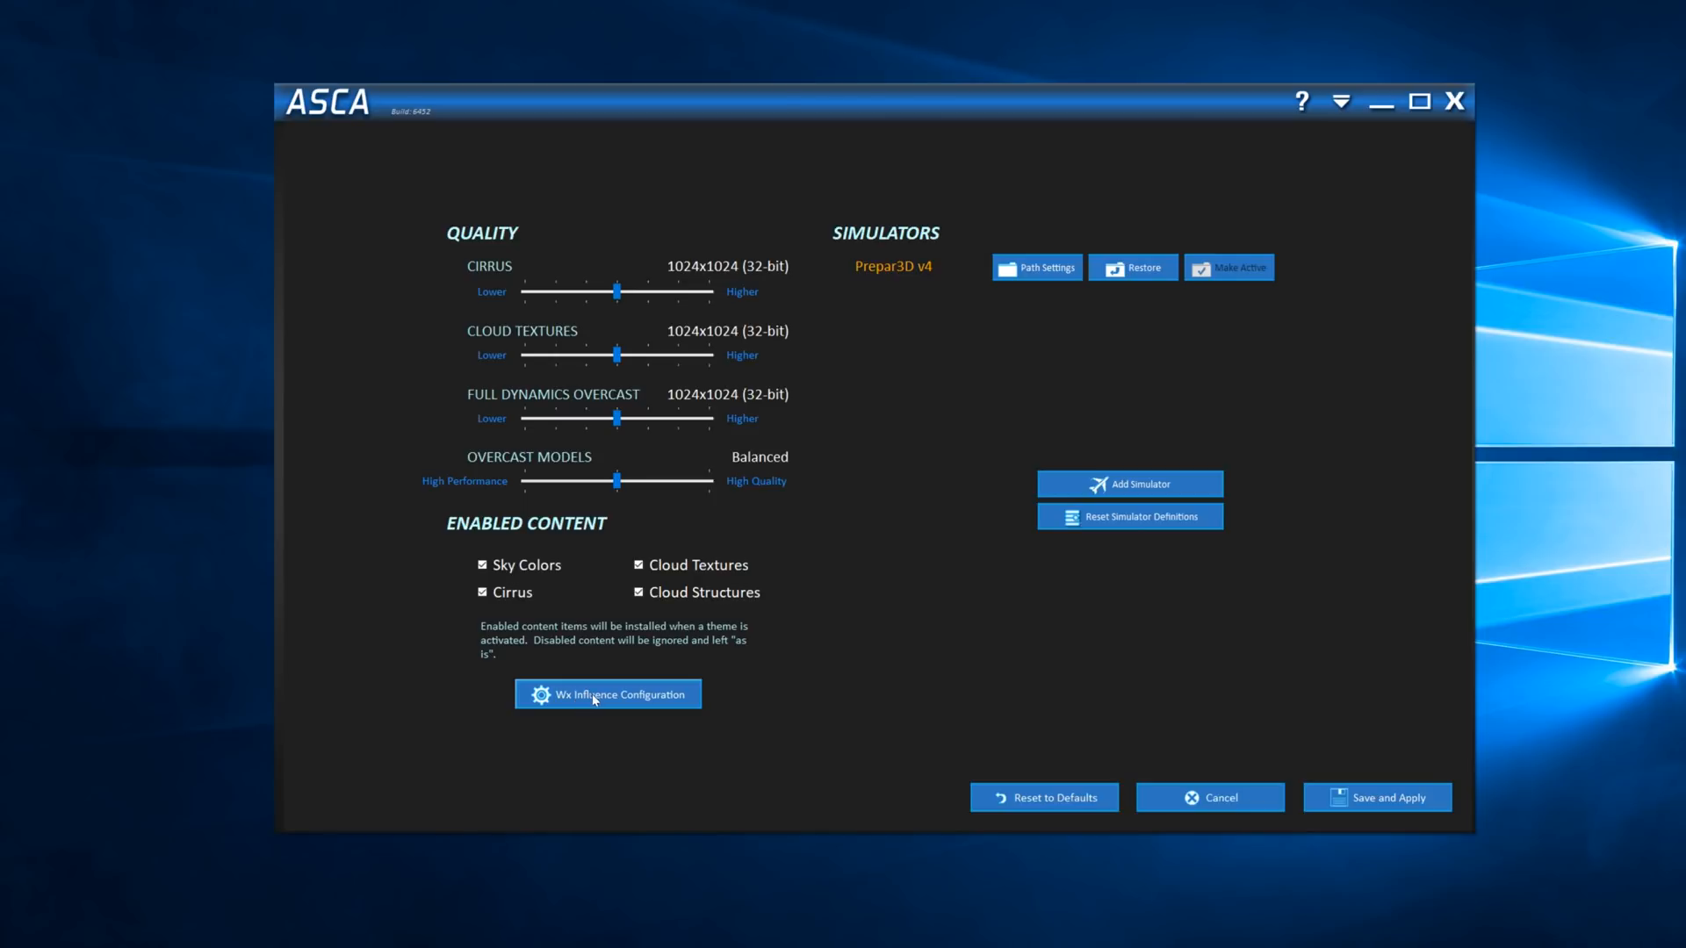
Step: In WX Influence Configuration, preview Azure, Envtex 25 and Envtex 24 sky colour profiles
click(606, 694)
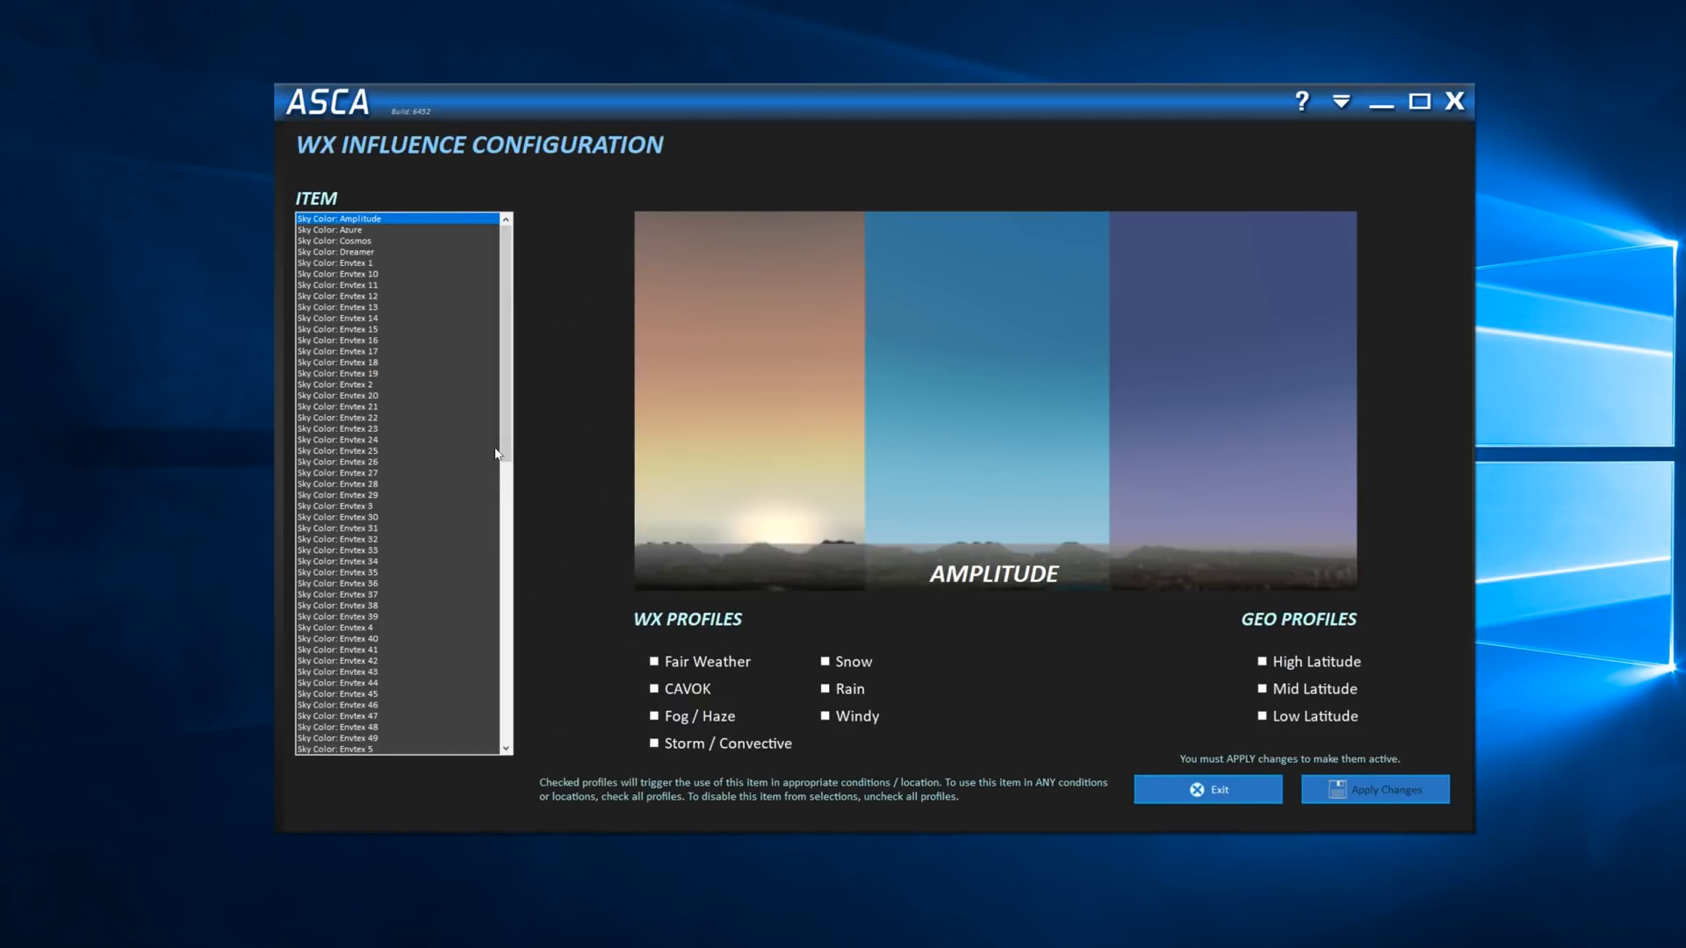
click(333, 228)
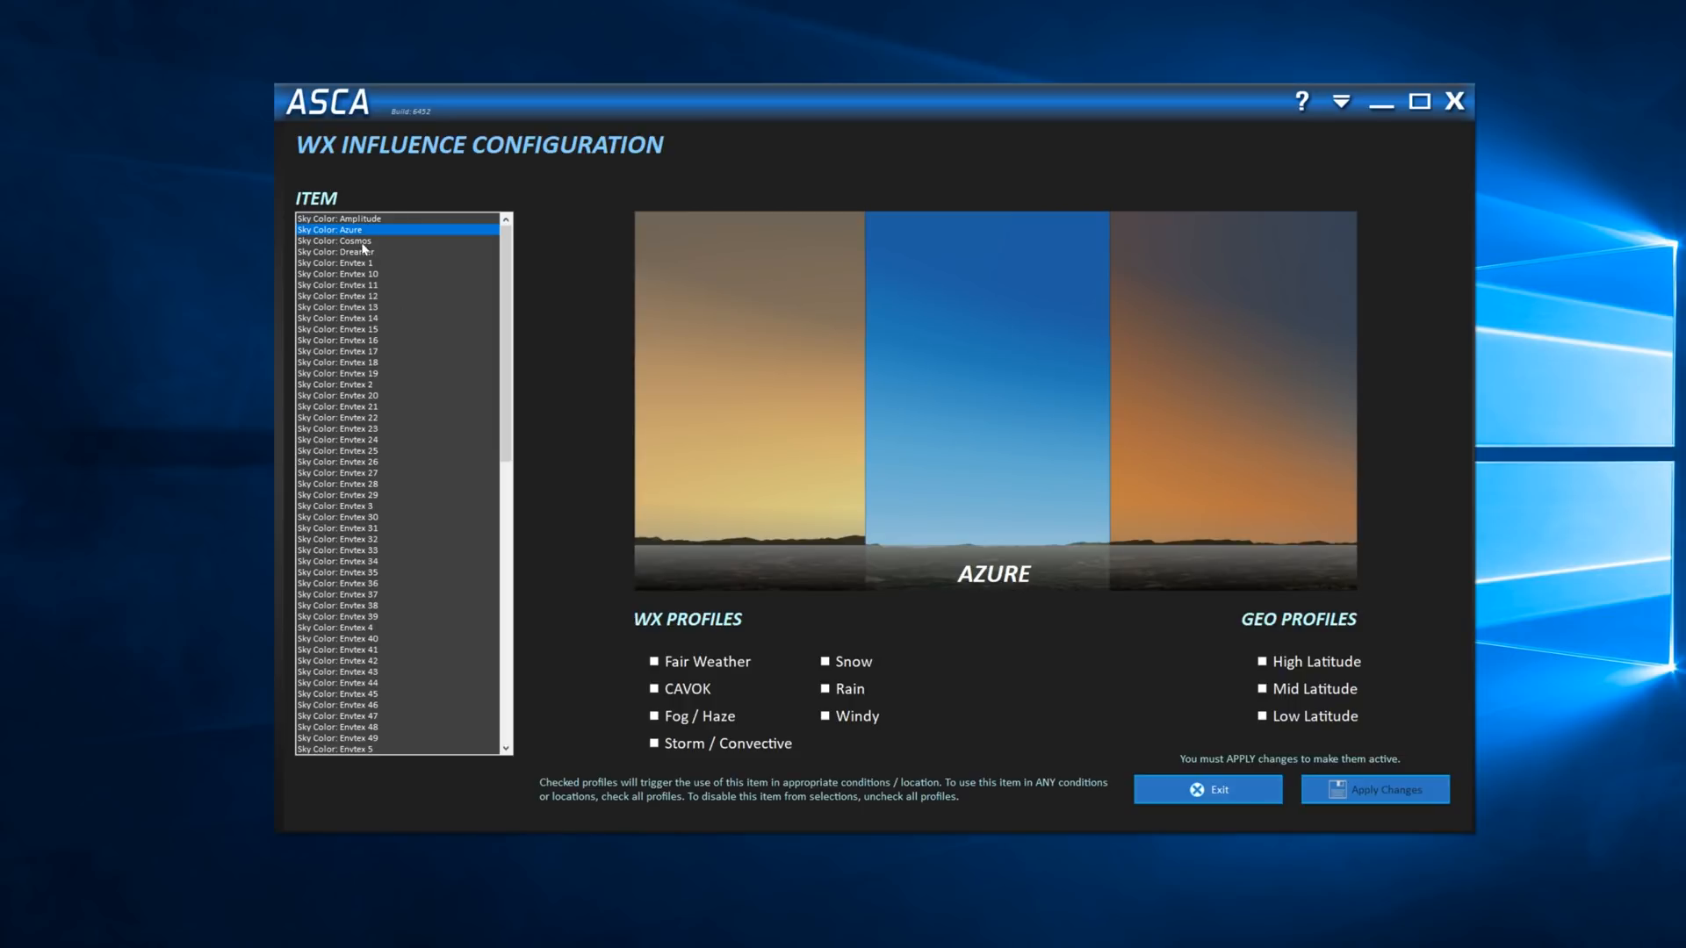
mouse_move(374, 324)
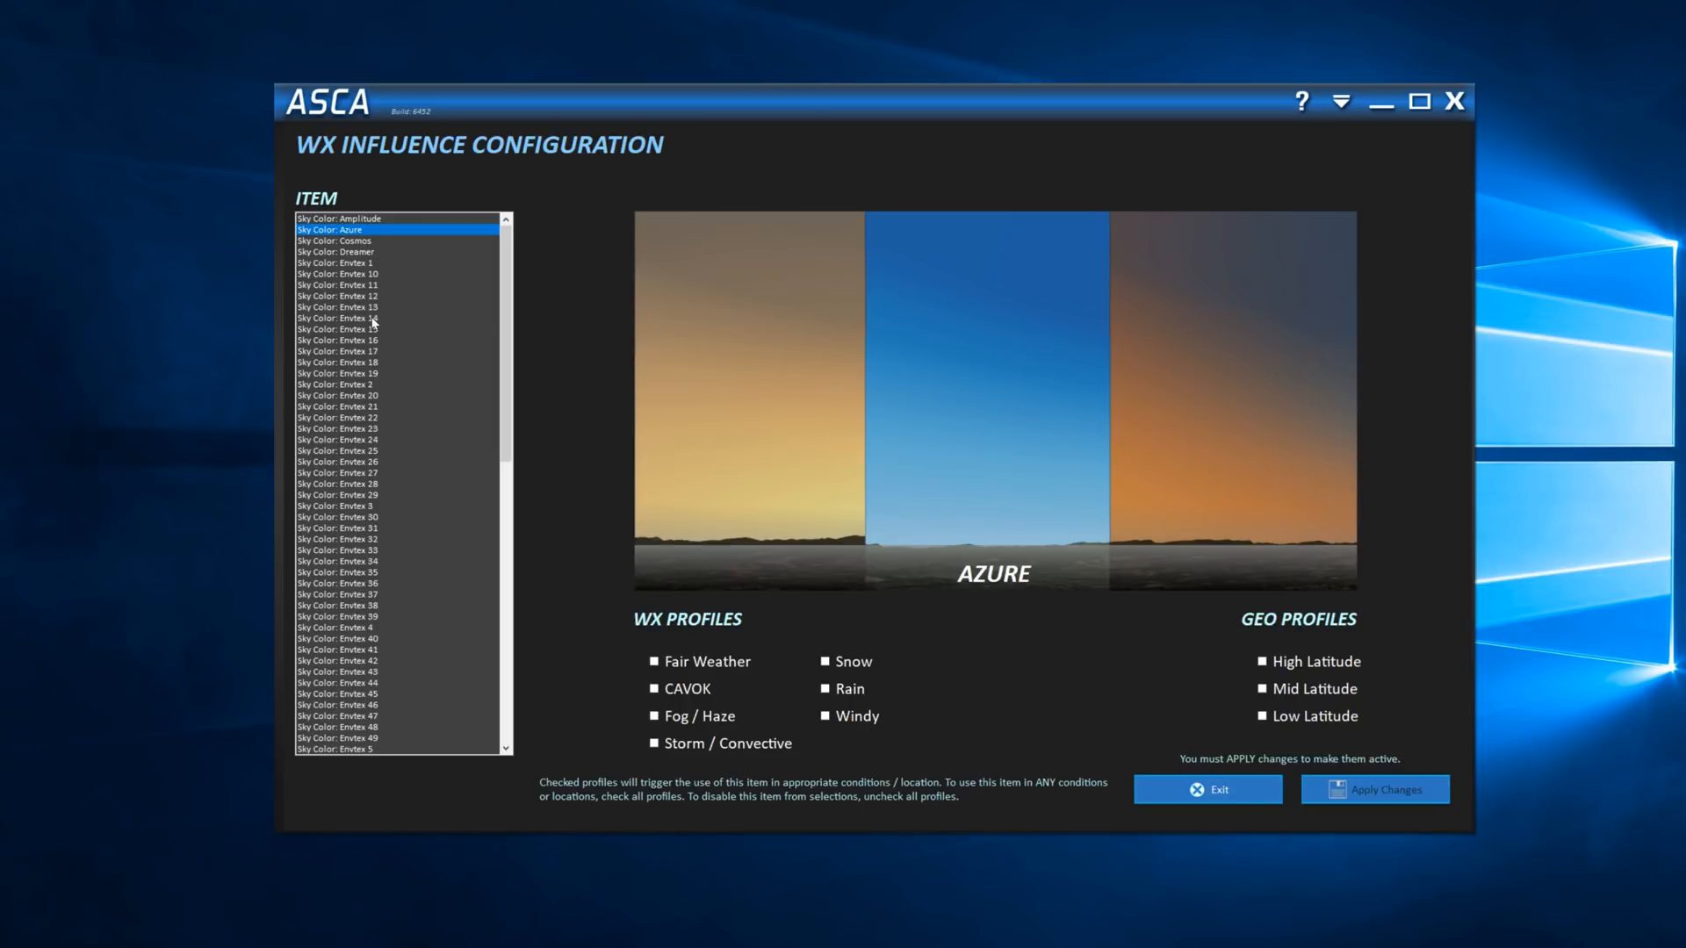
click(365, 452)
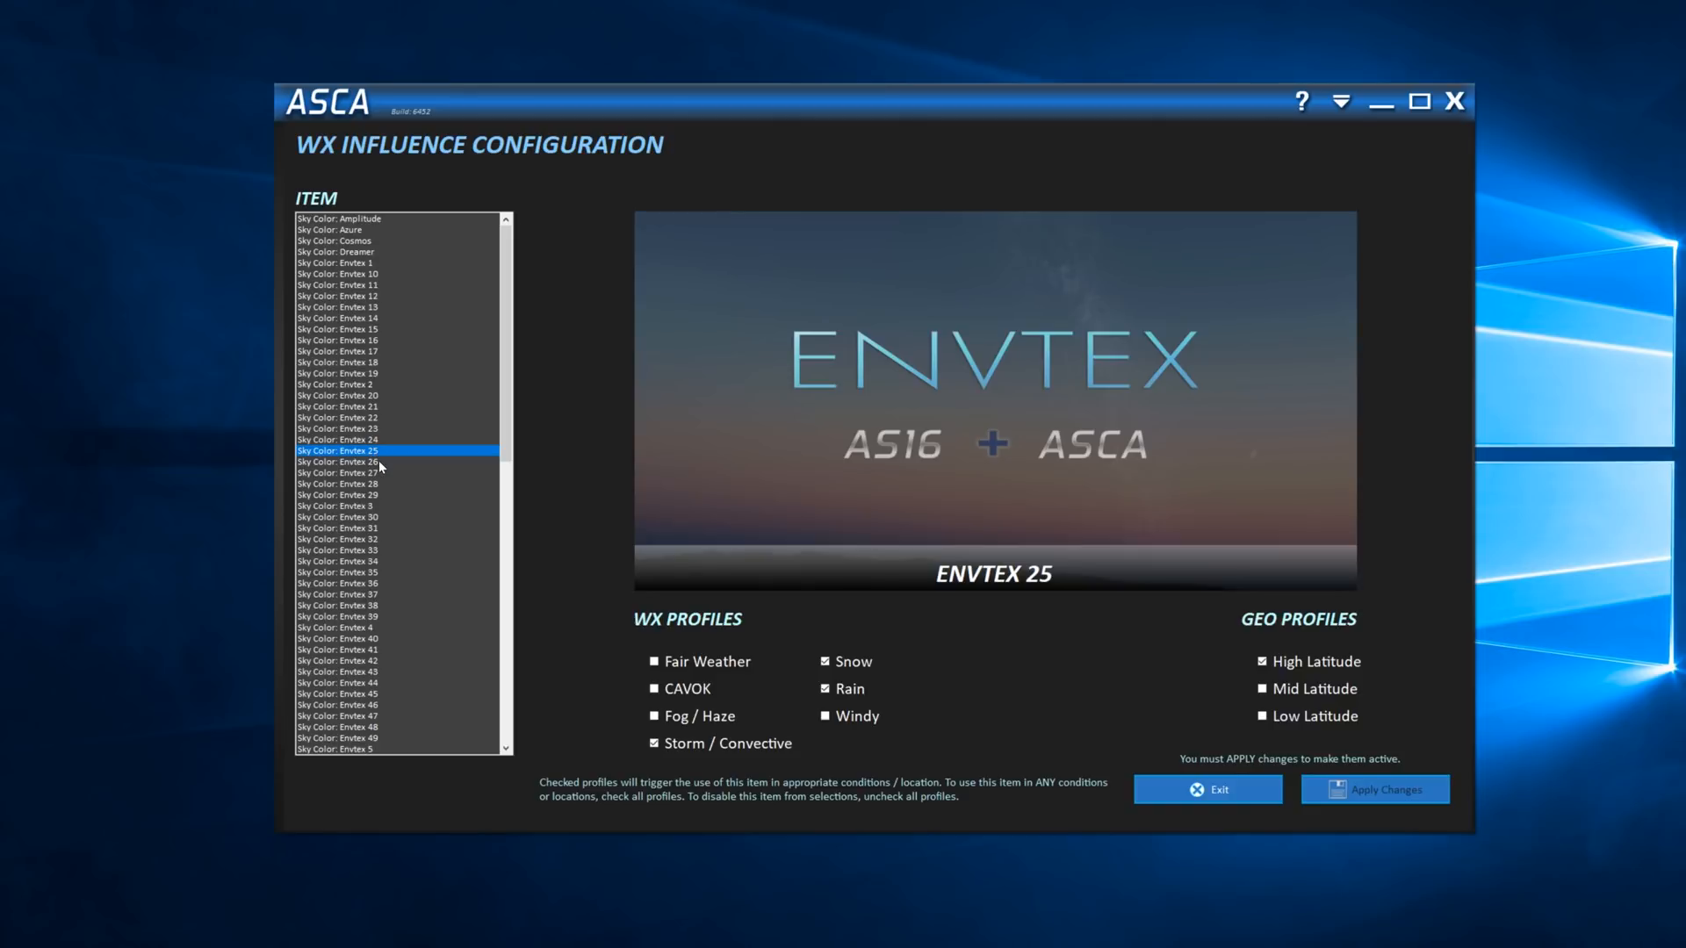
mouse_move(958, 497)
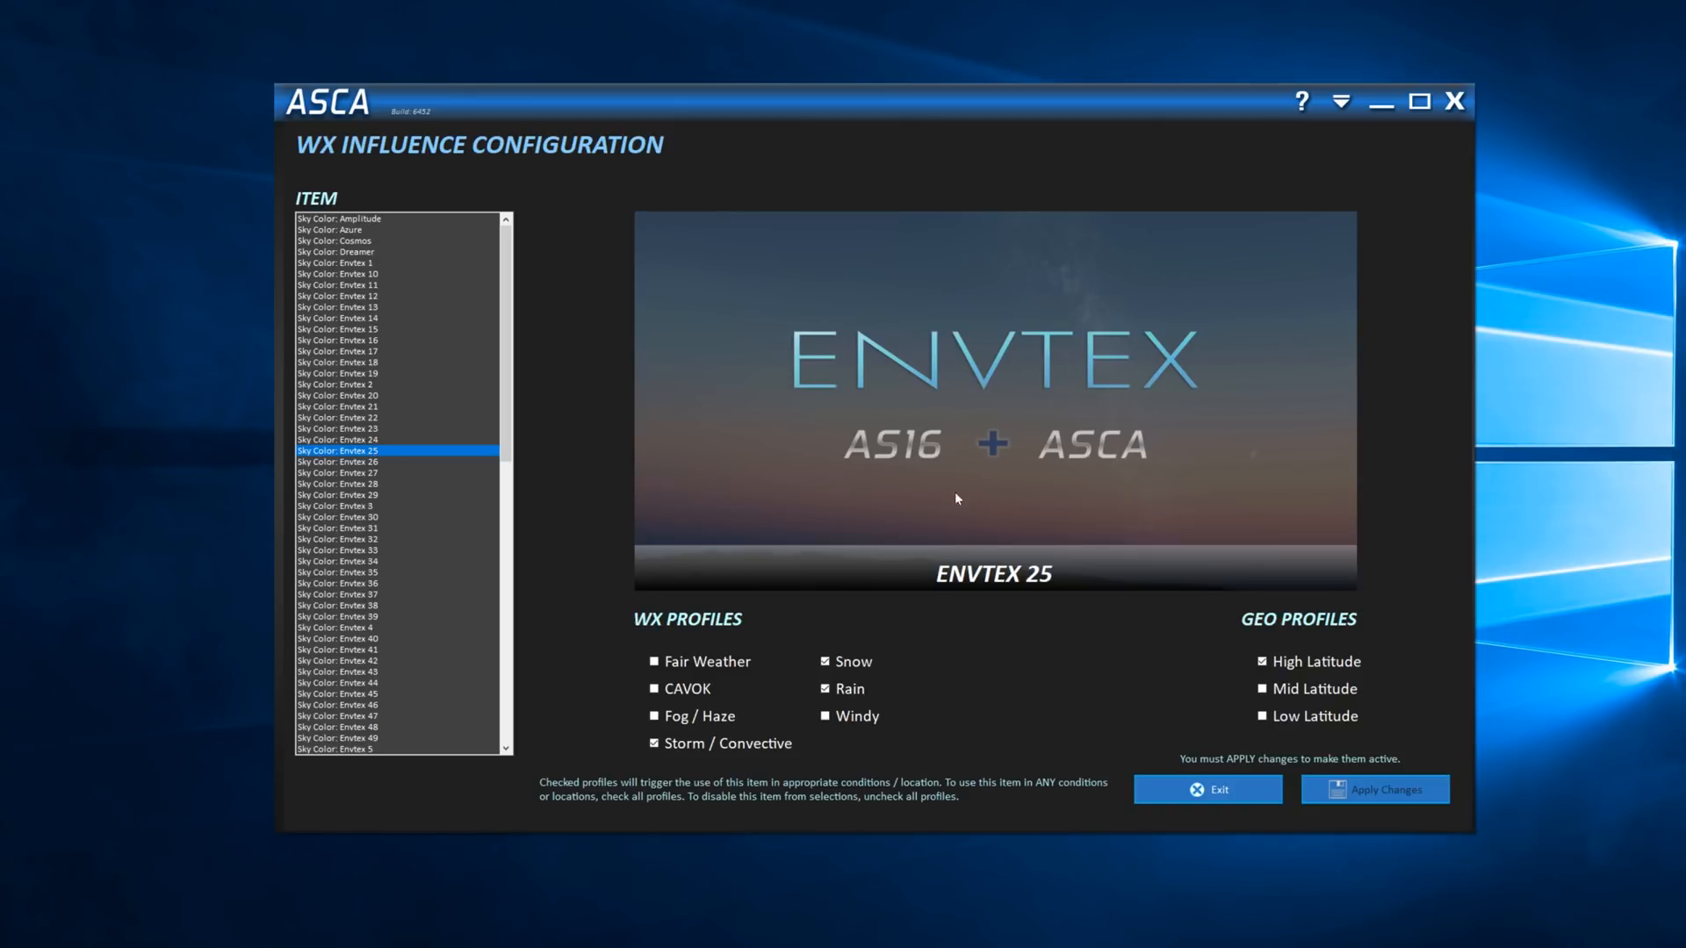
click(328, 229)
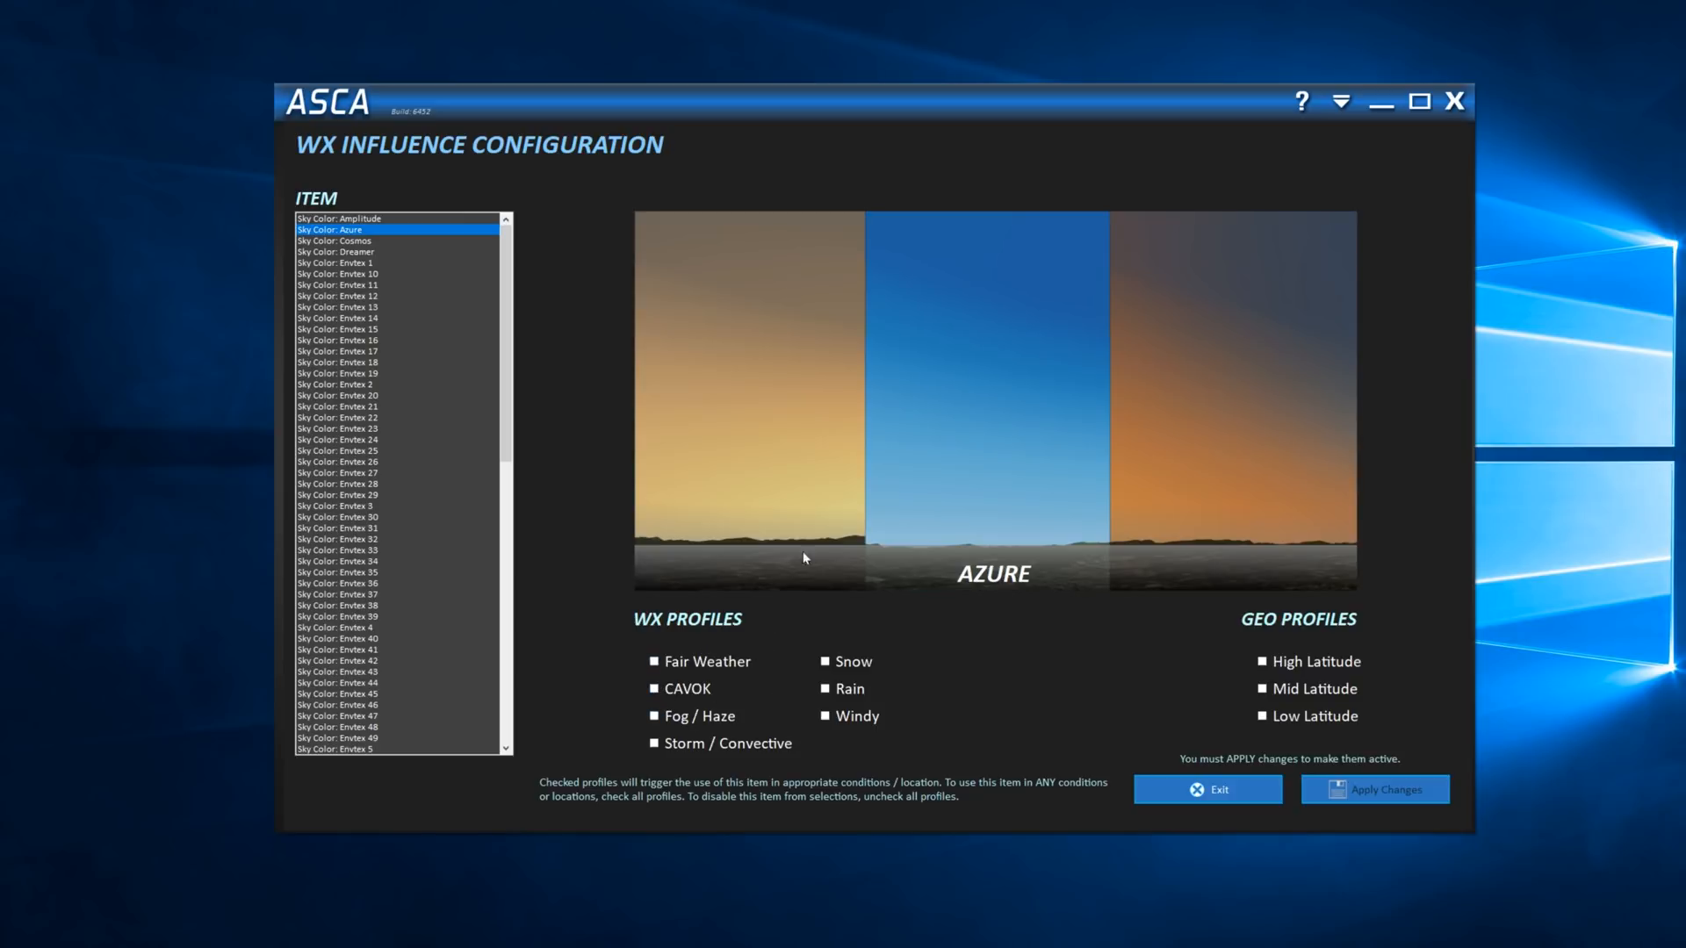
mouse_move(679, 572)
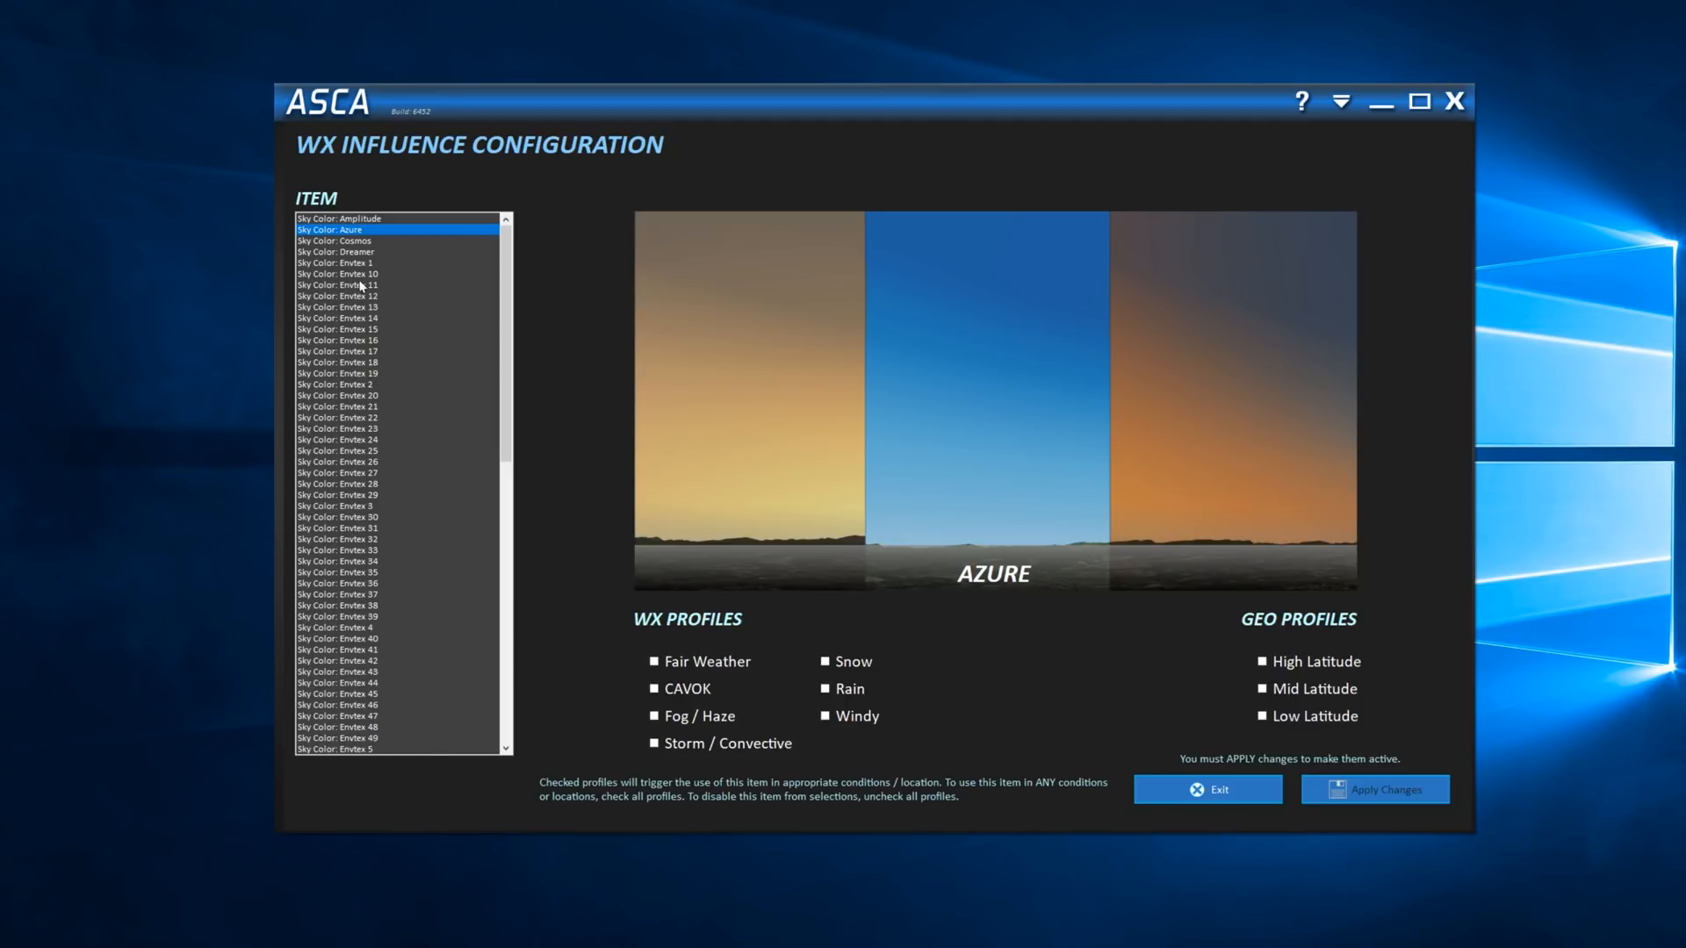
click(338, 439)
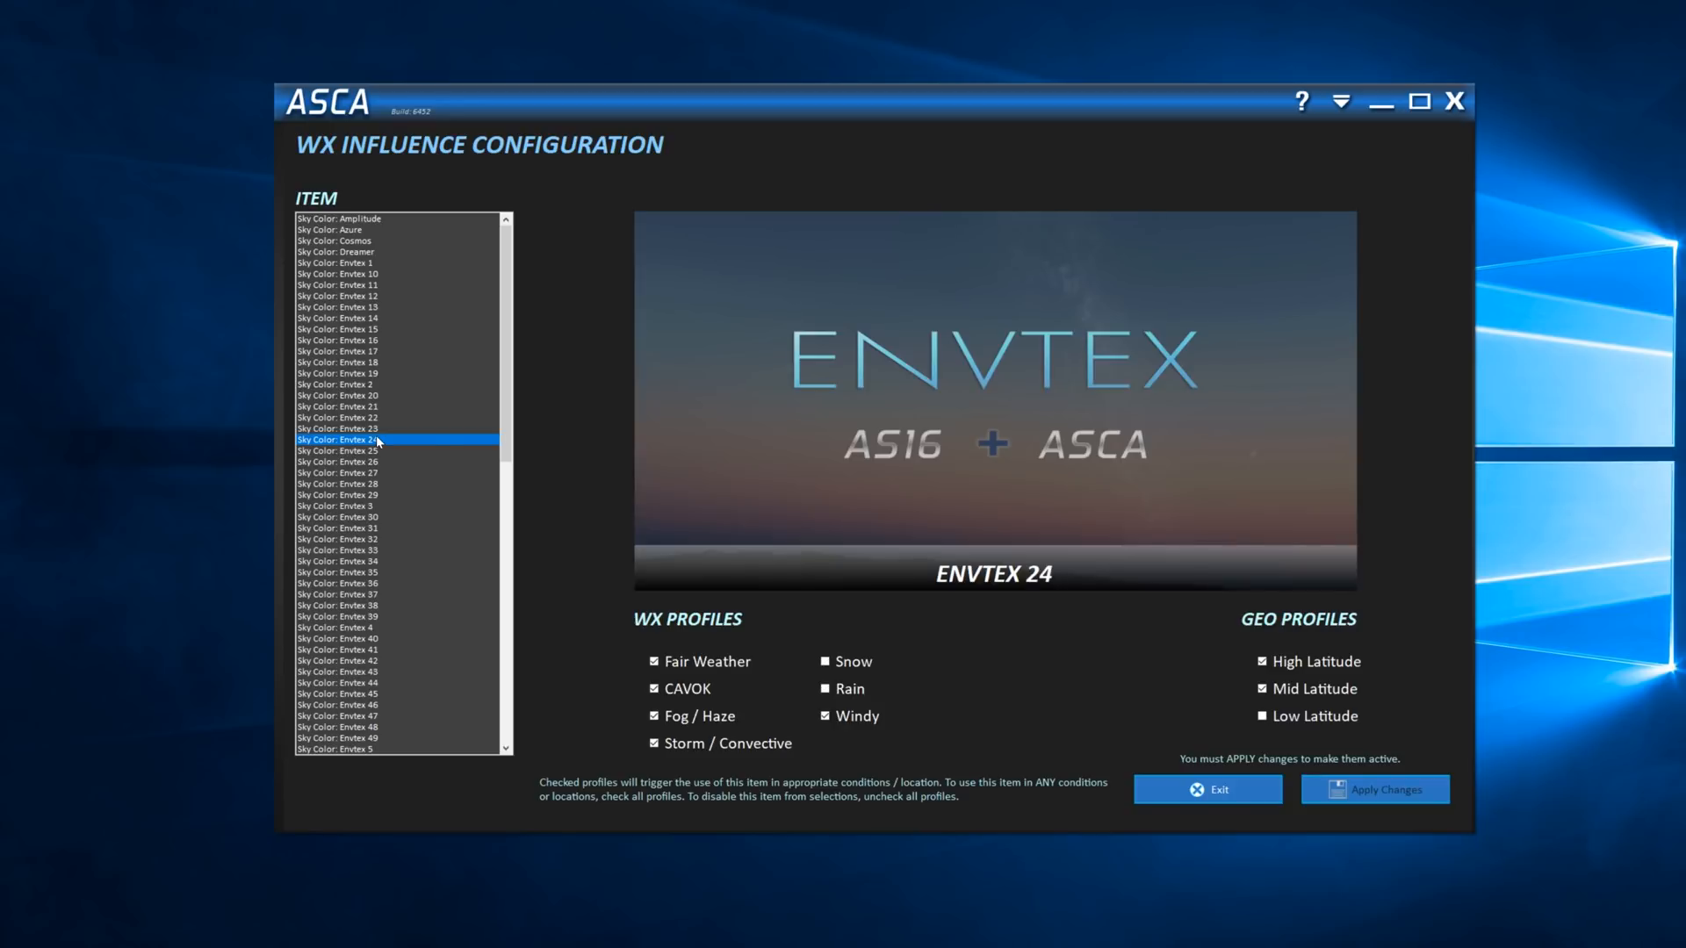
mouse_move(583, 247)
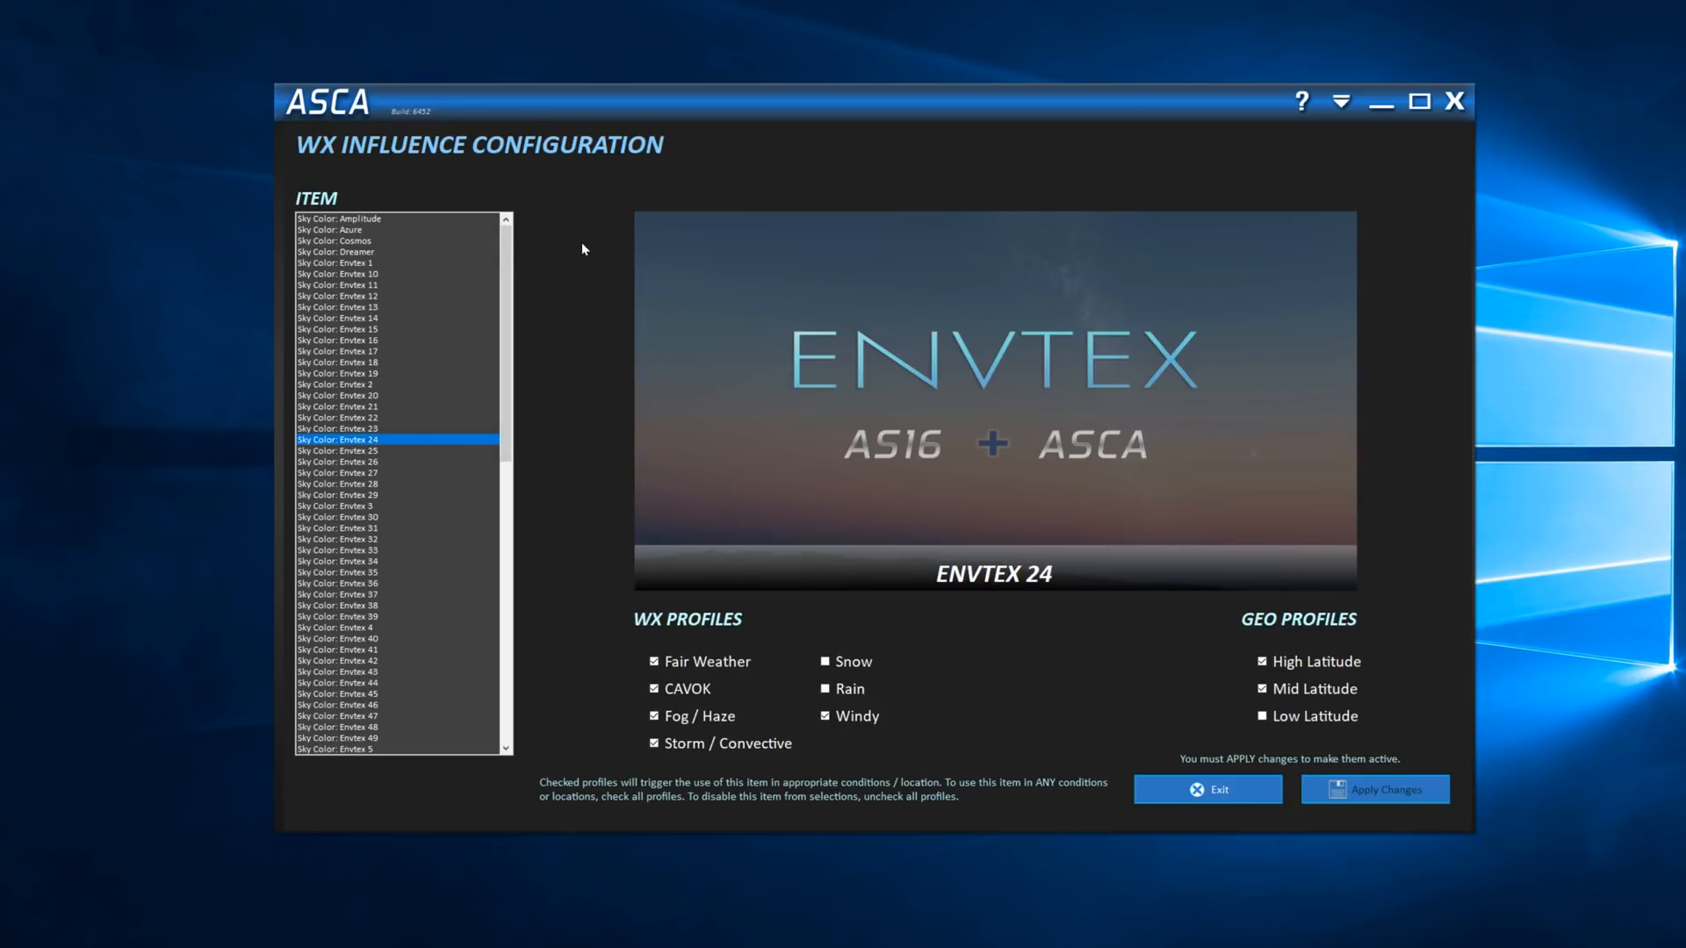
mouse_move(383, 294)
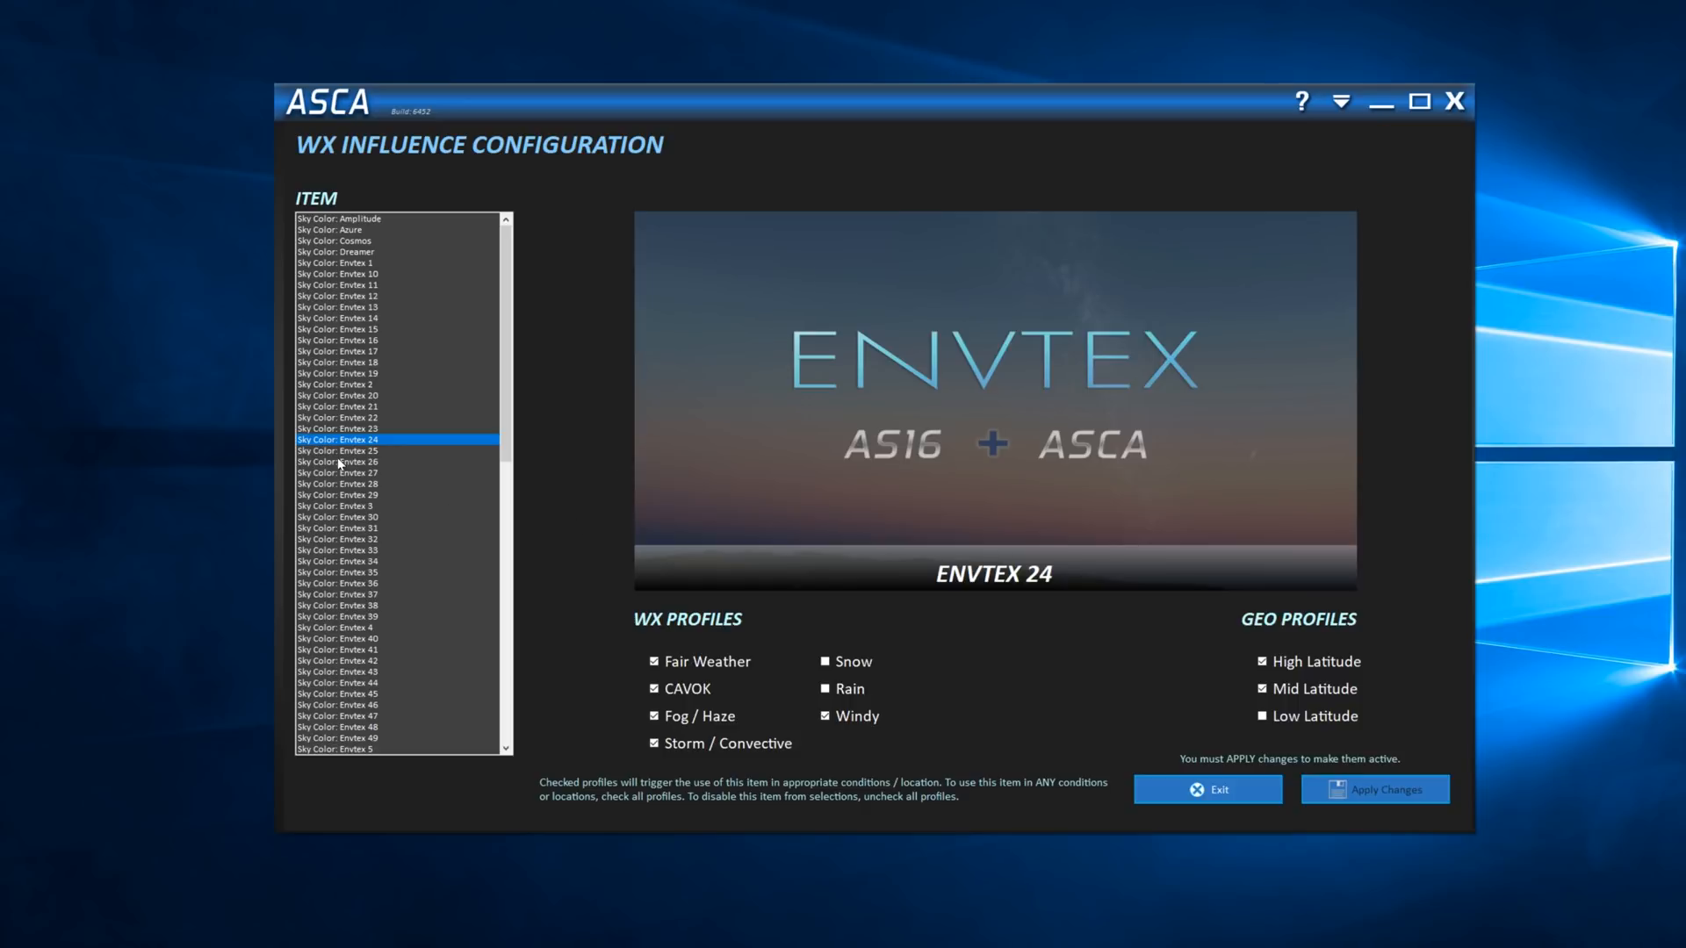
mouse_move(362, 451)
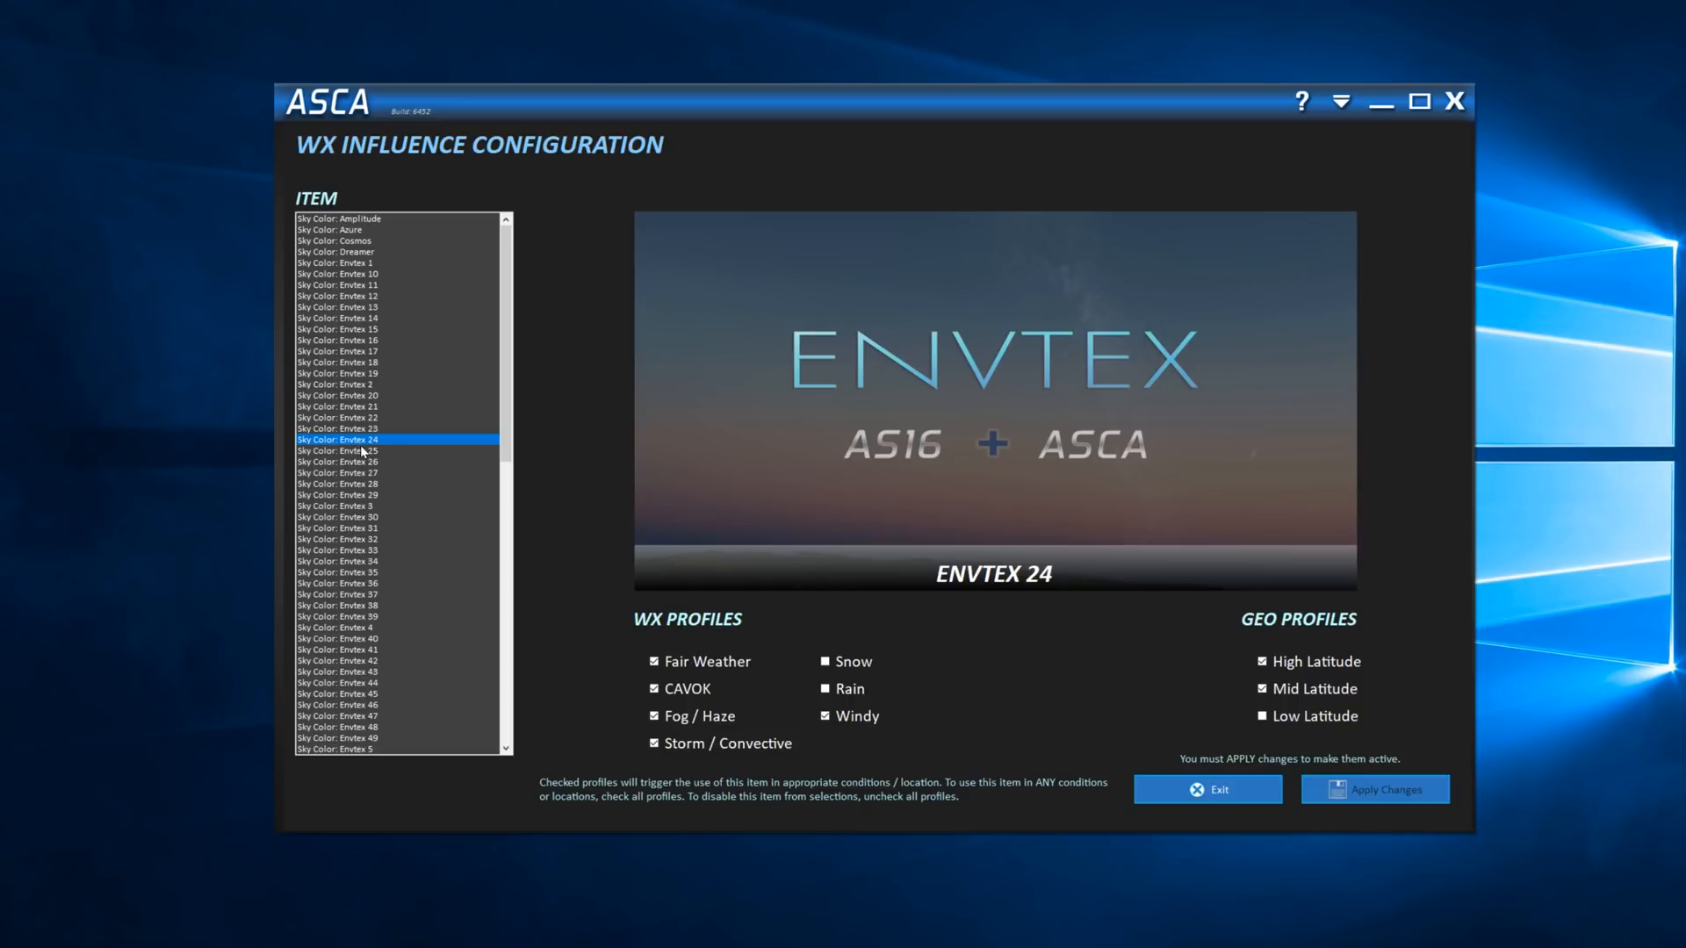
mouse_move(467, 418)
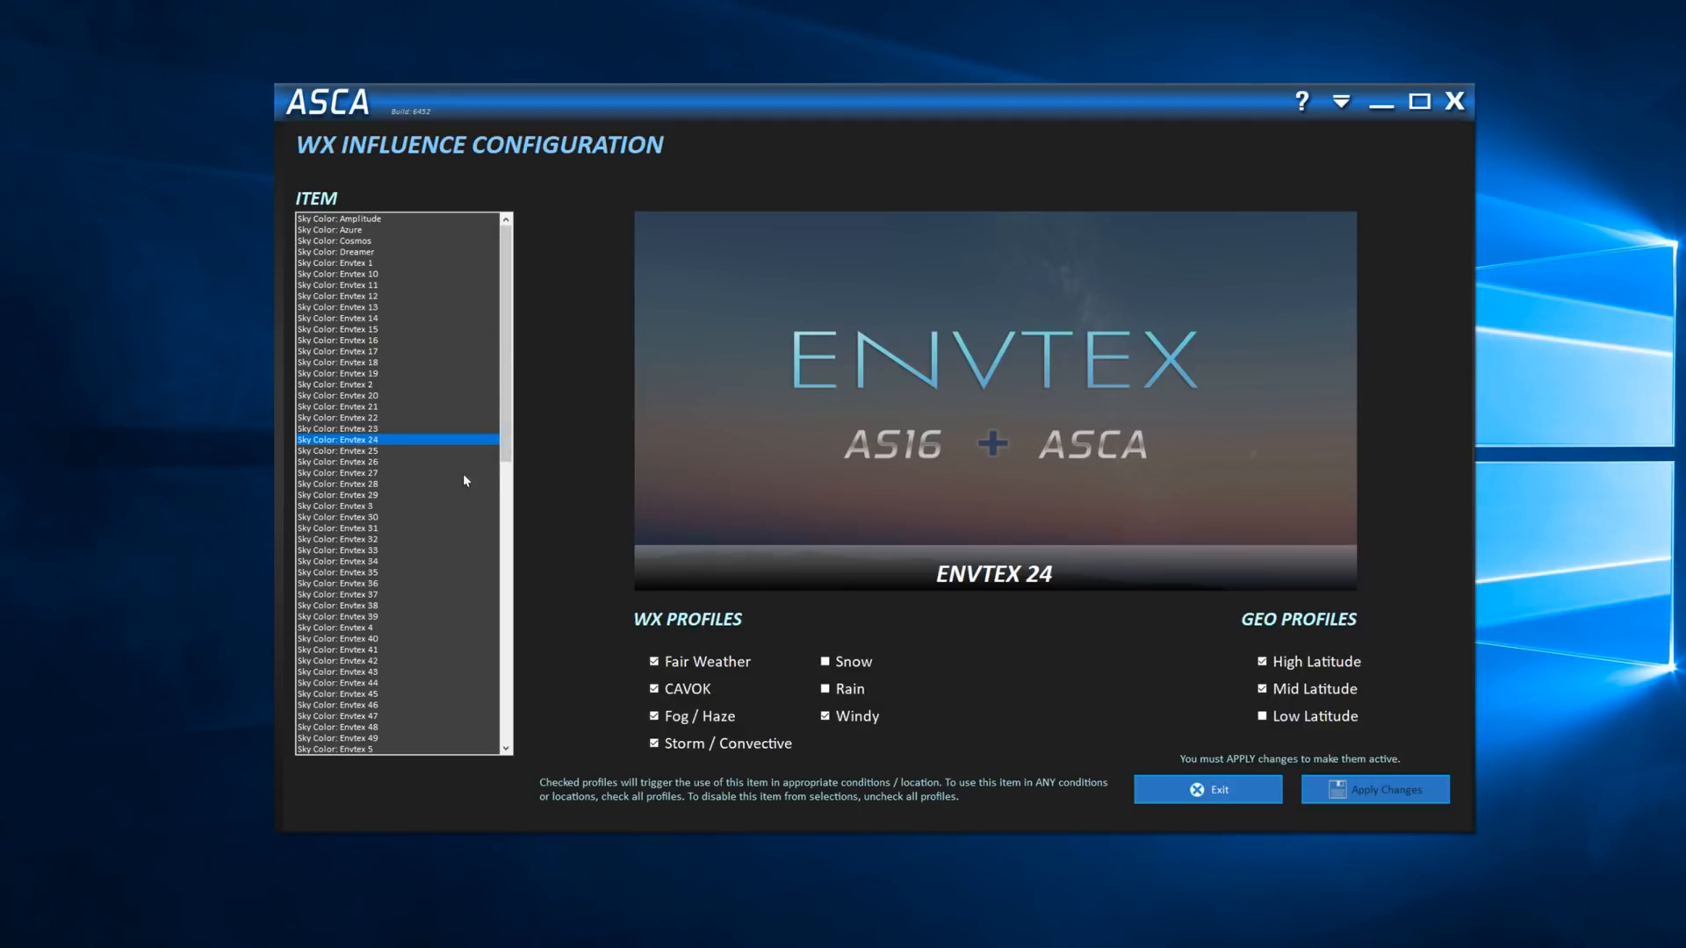
mouse_move(363, 246)
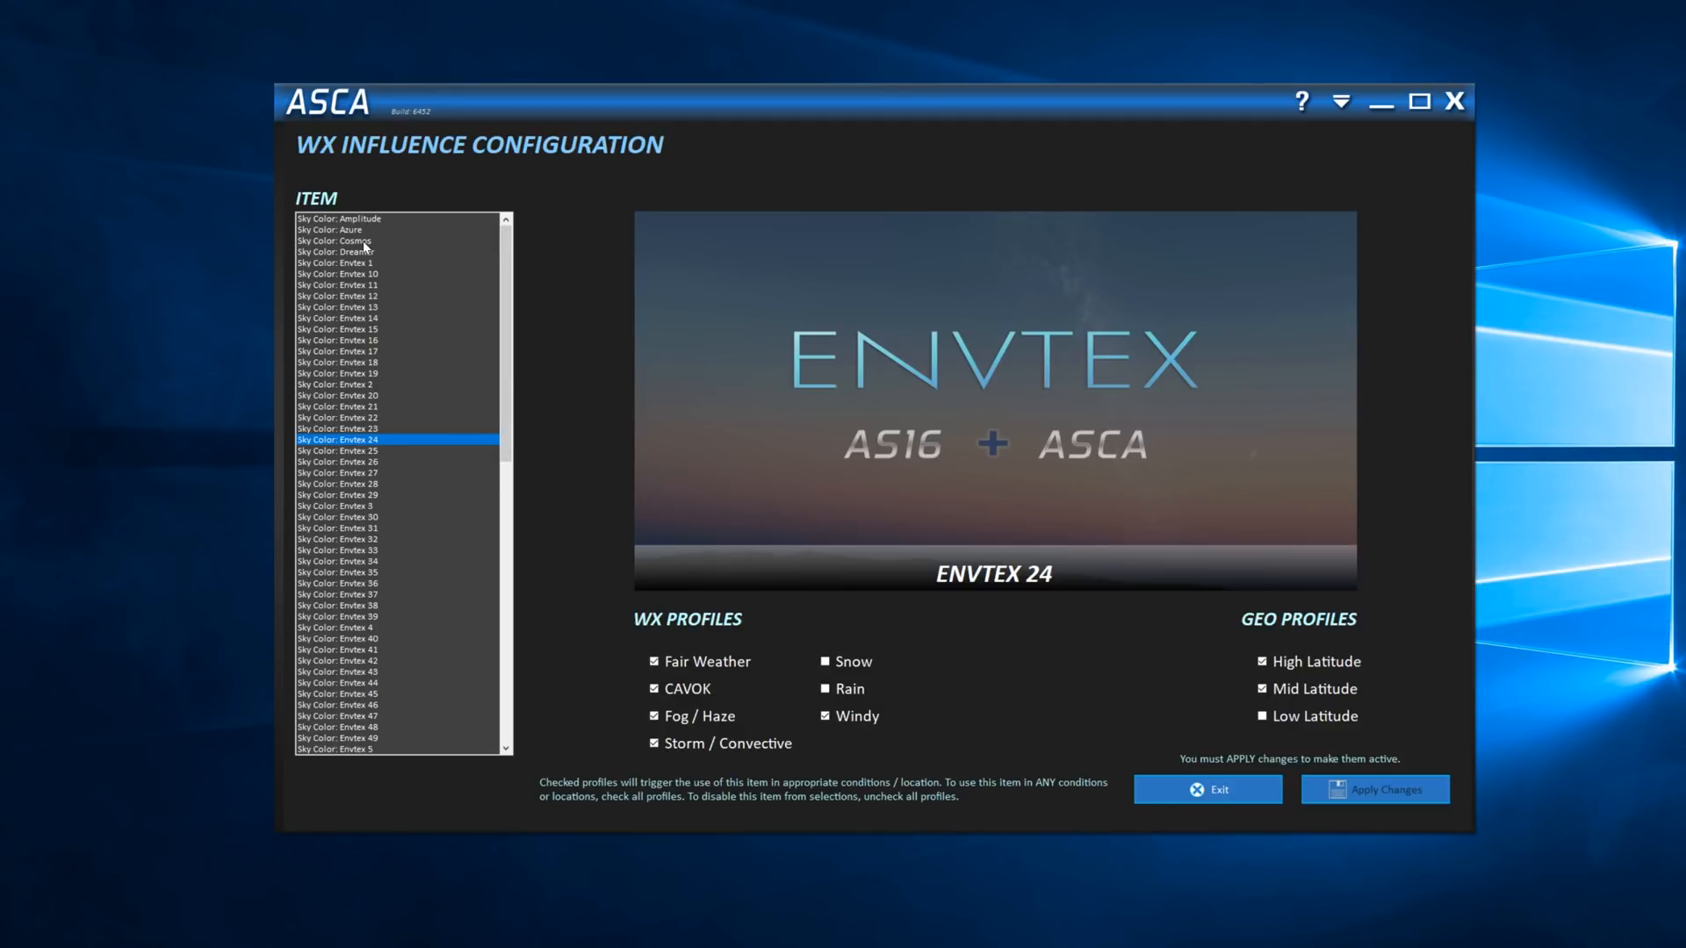
Step: Review profiles for Cosmos and Envtex 32, 31, 24, 37 and 41 sky colours
click(334, 241)
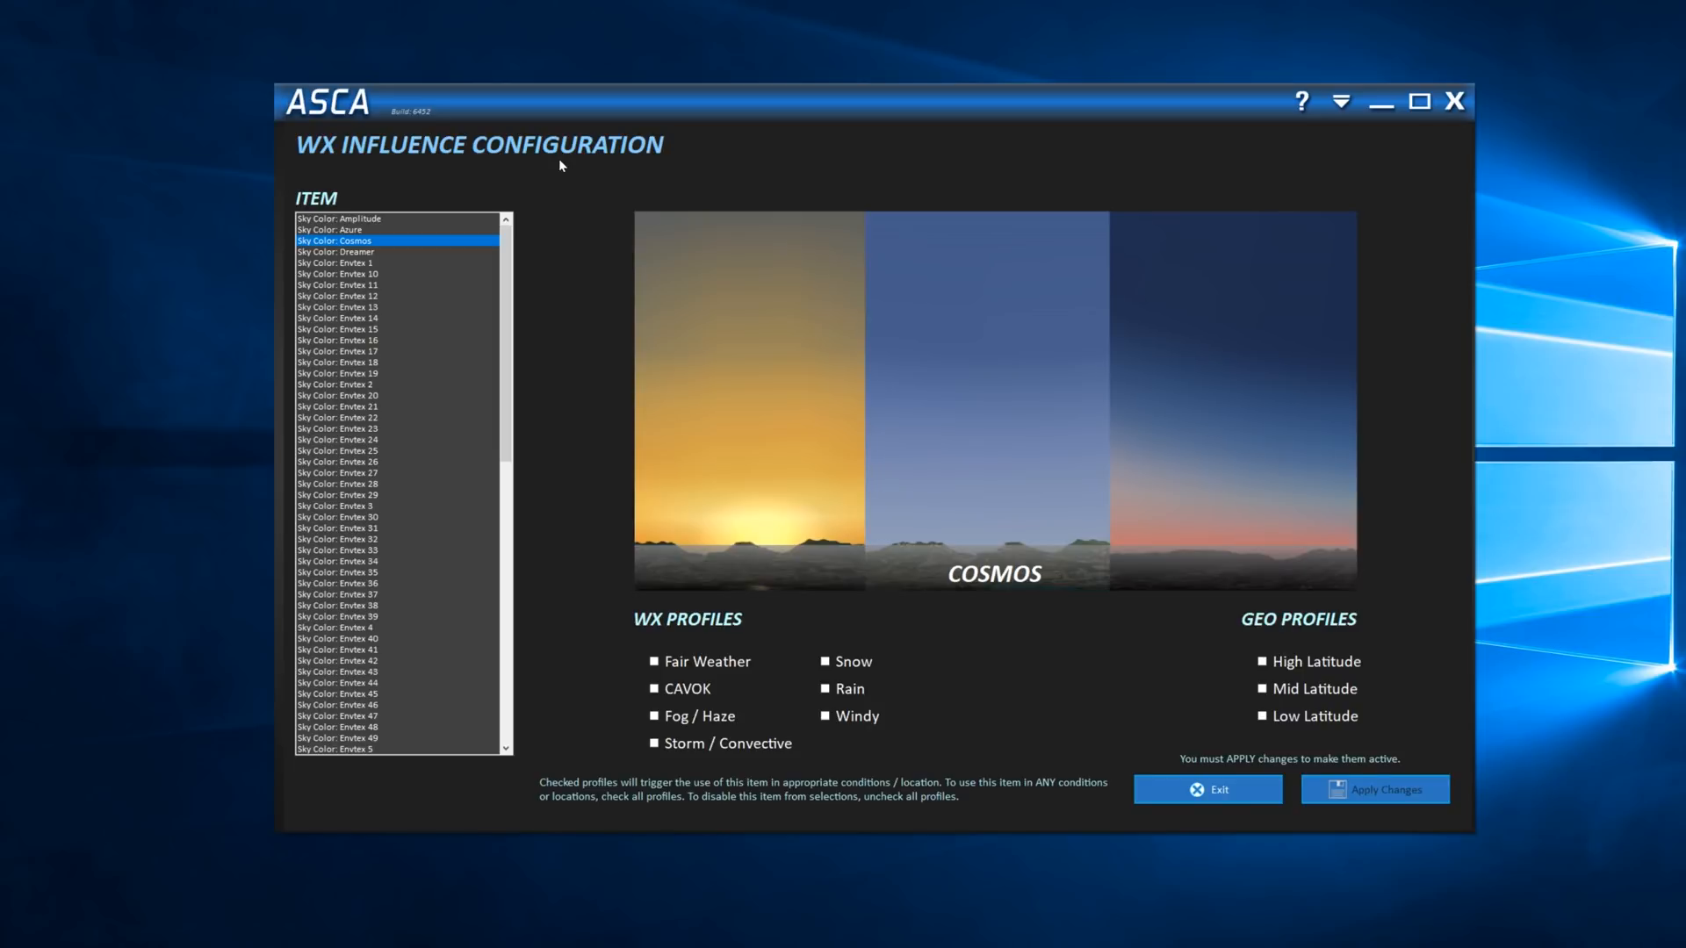
mouse_move(731, 429)
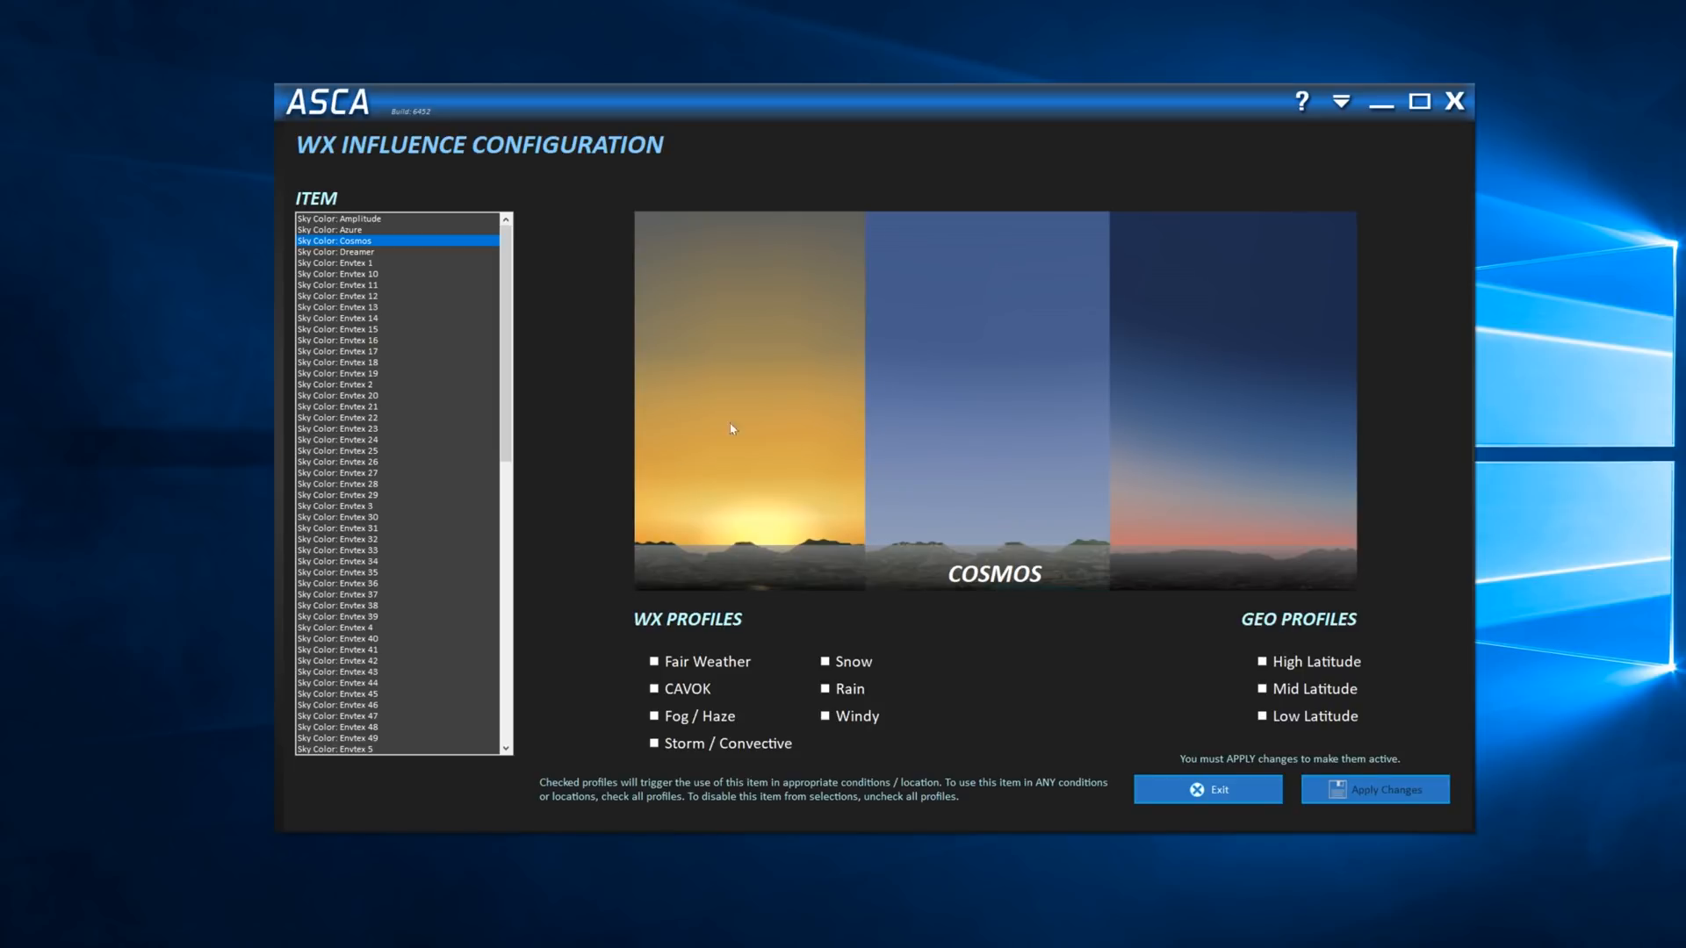
click(337, 539)
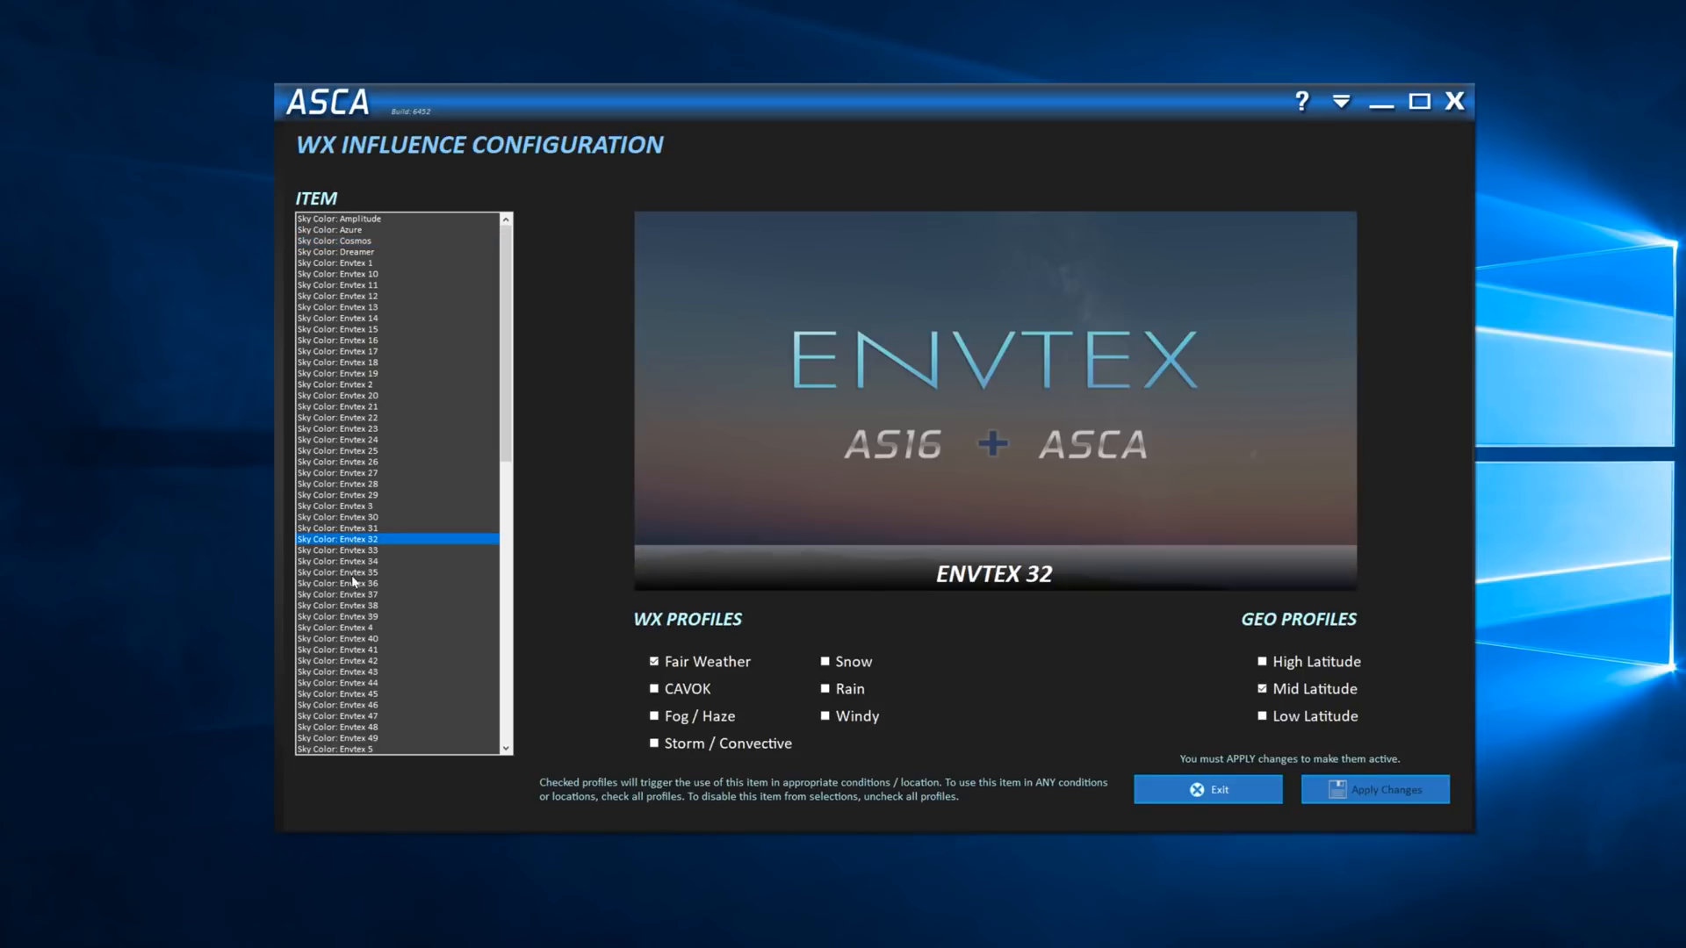
click(361, 529)
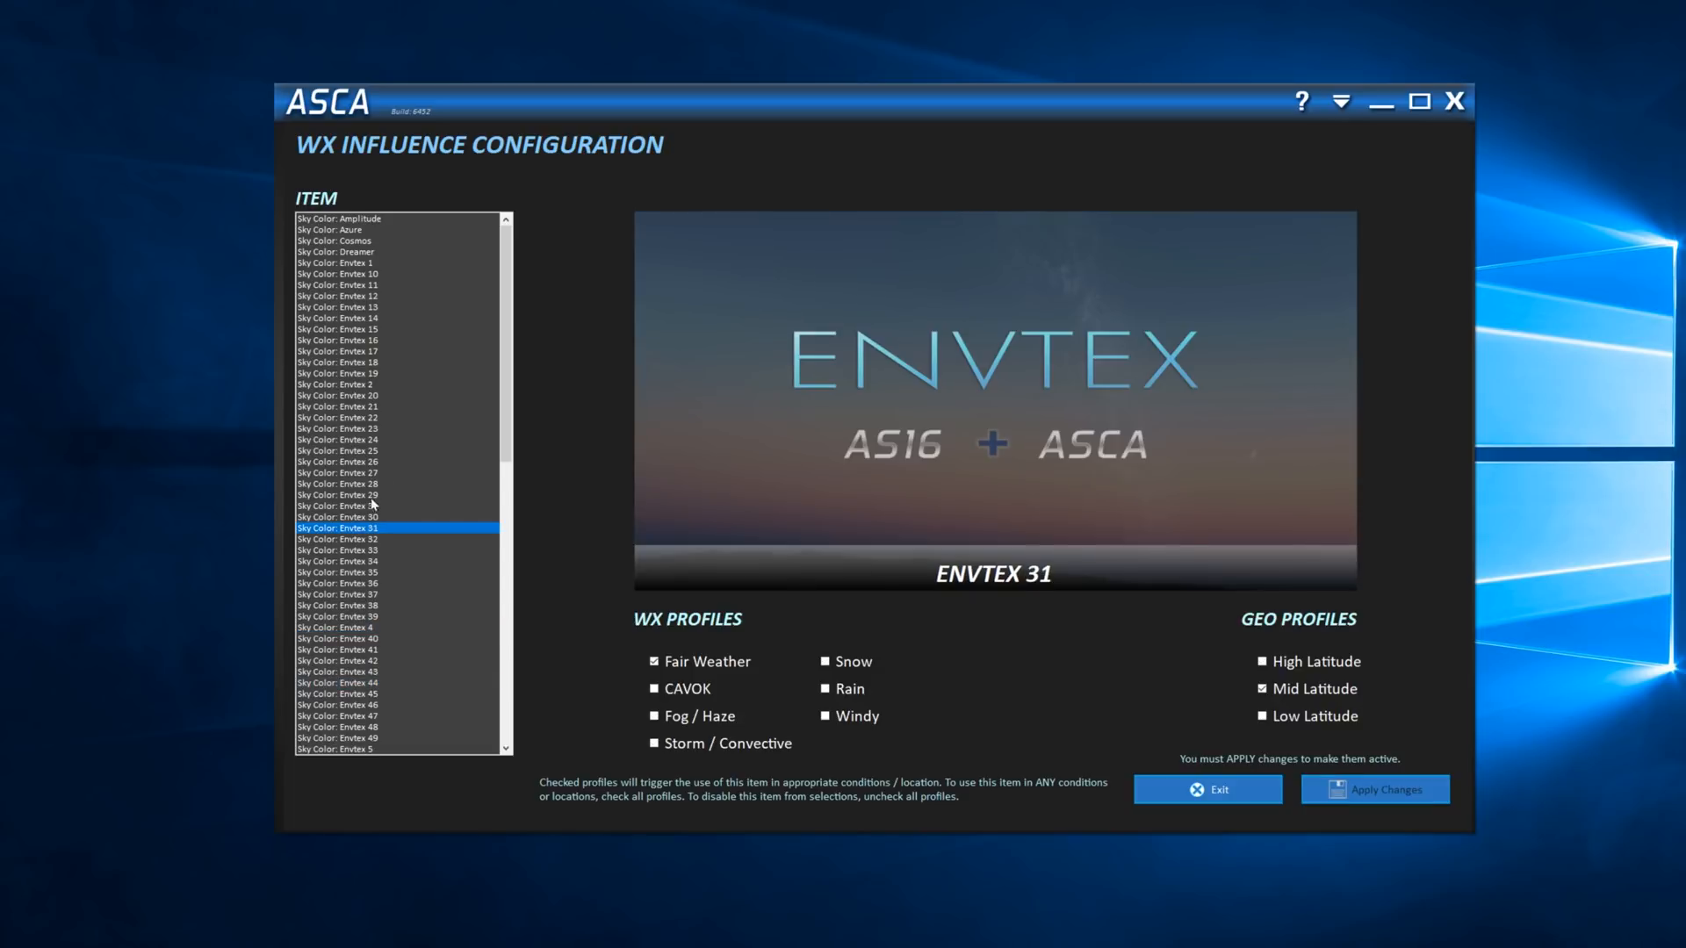
click(337, 439)
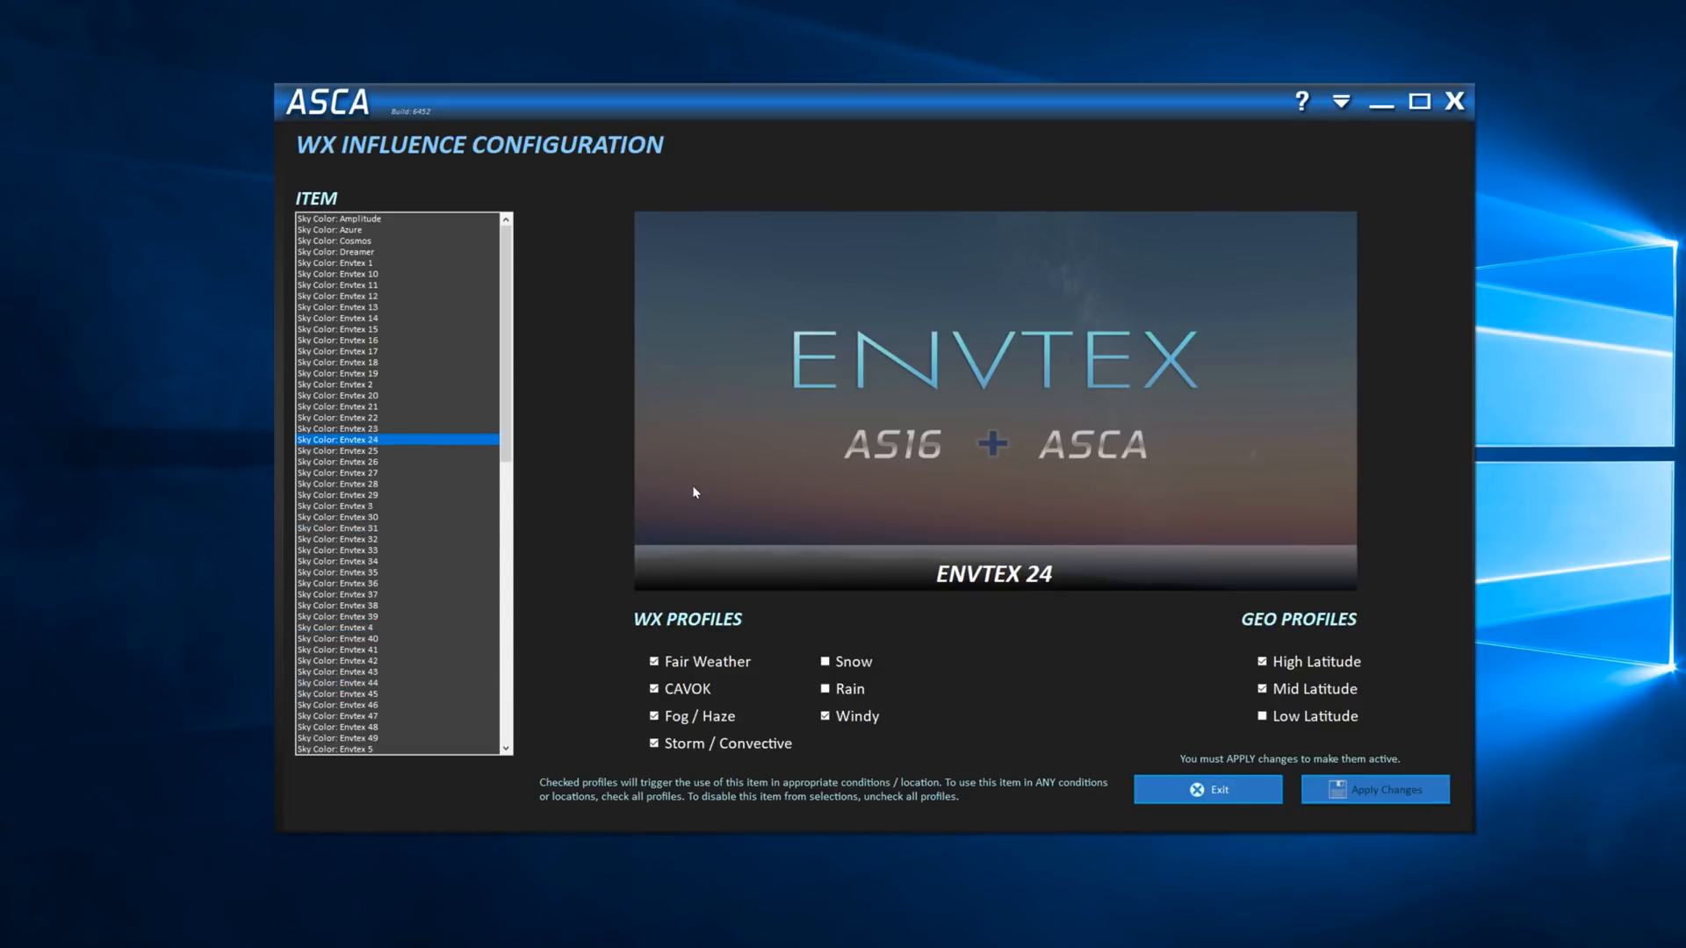
click(355, 596)
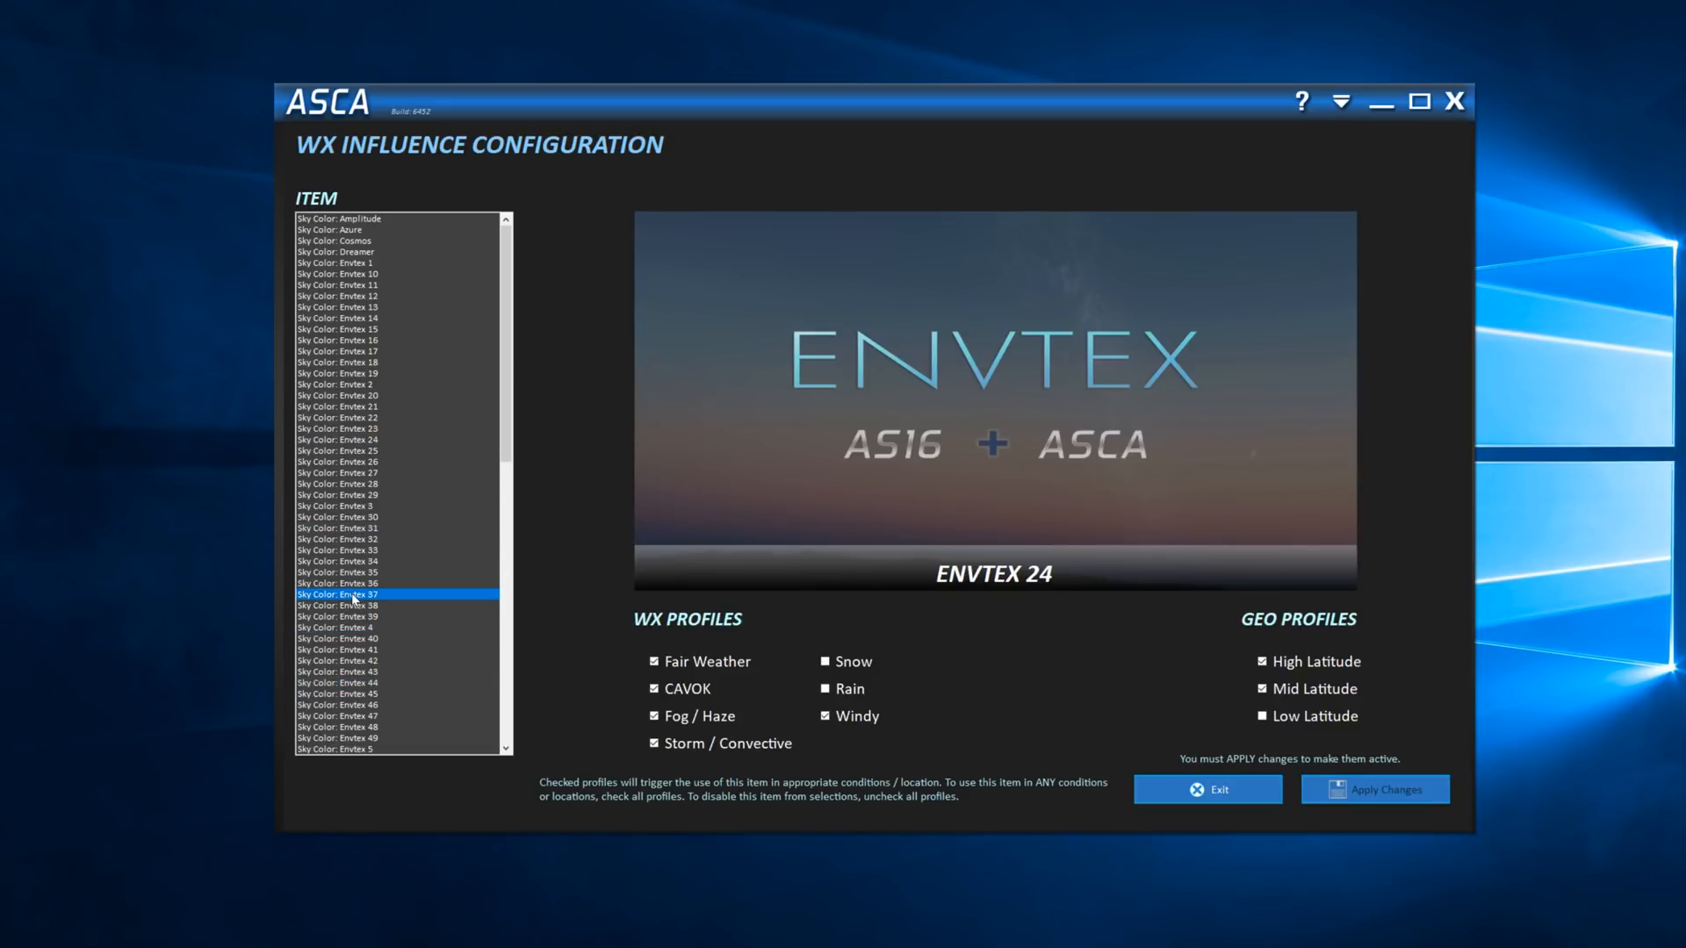
click(353, 595)
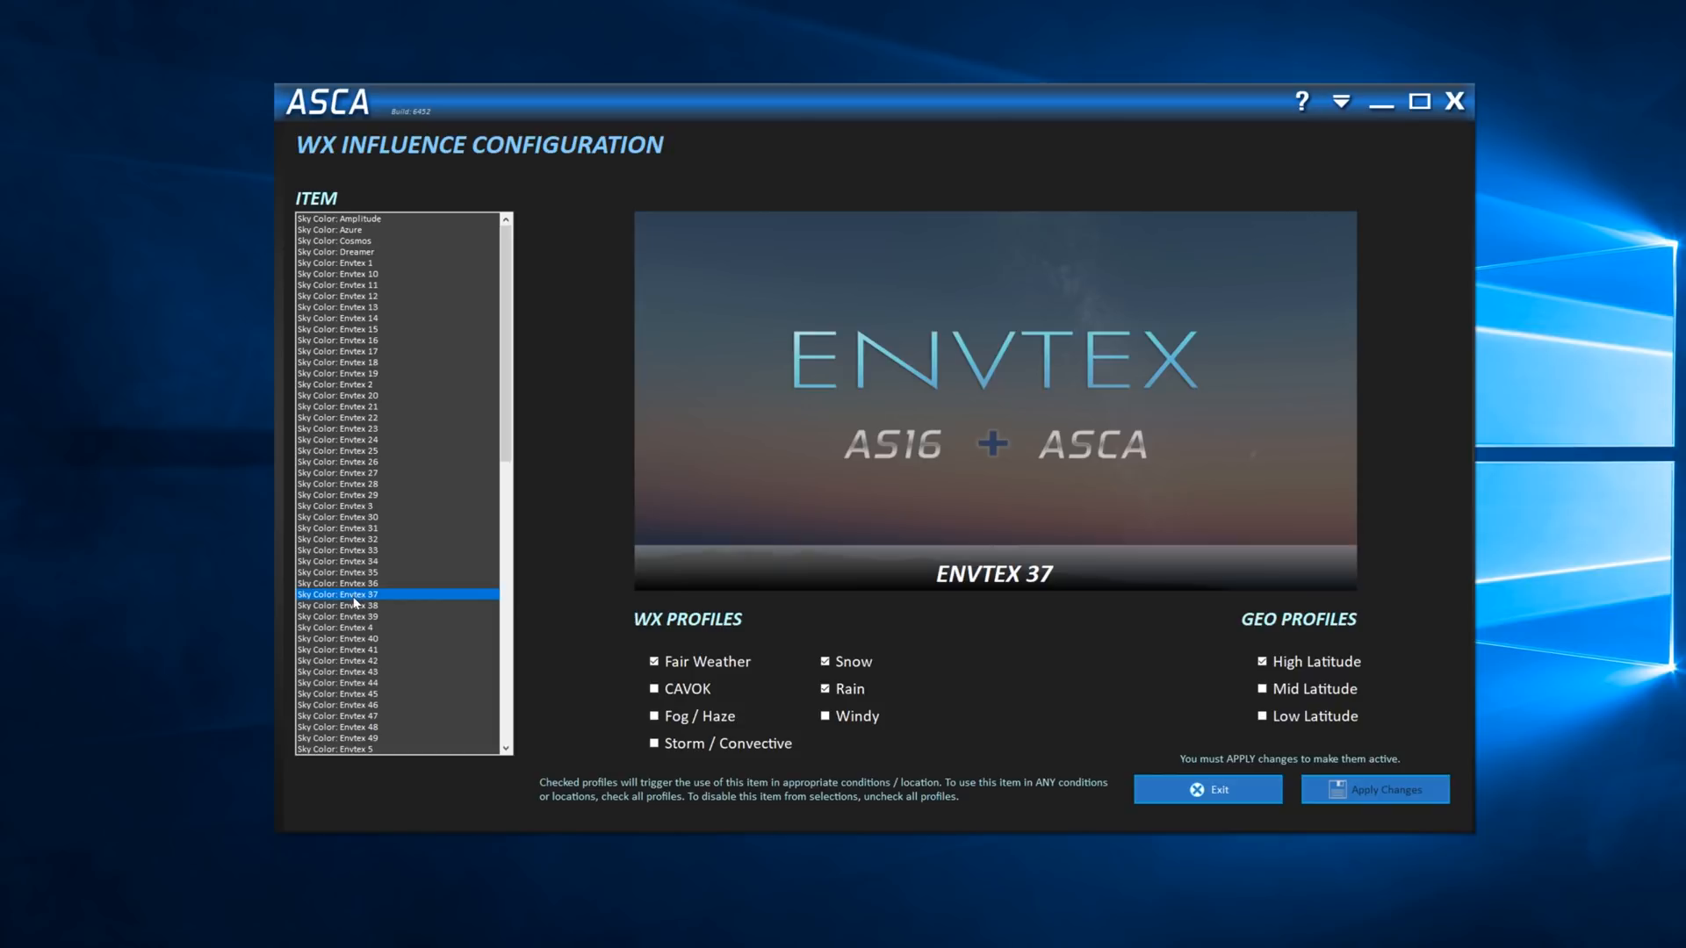
click(339, 649)
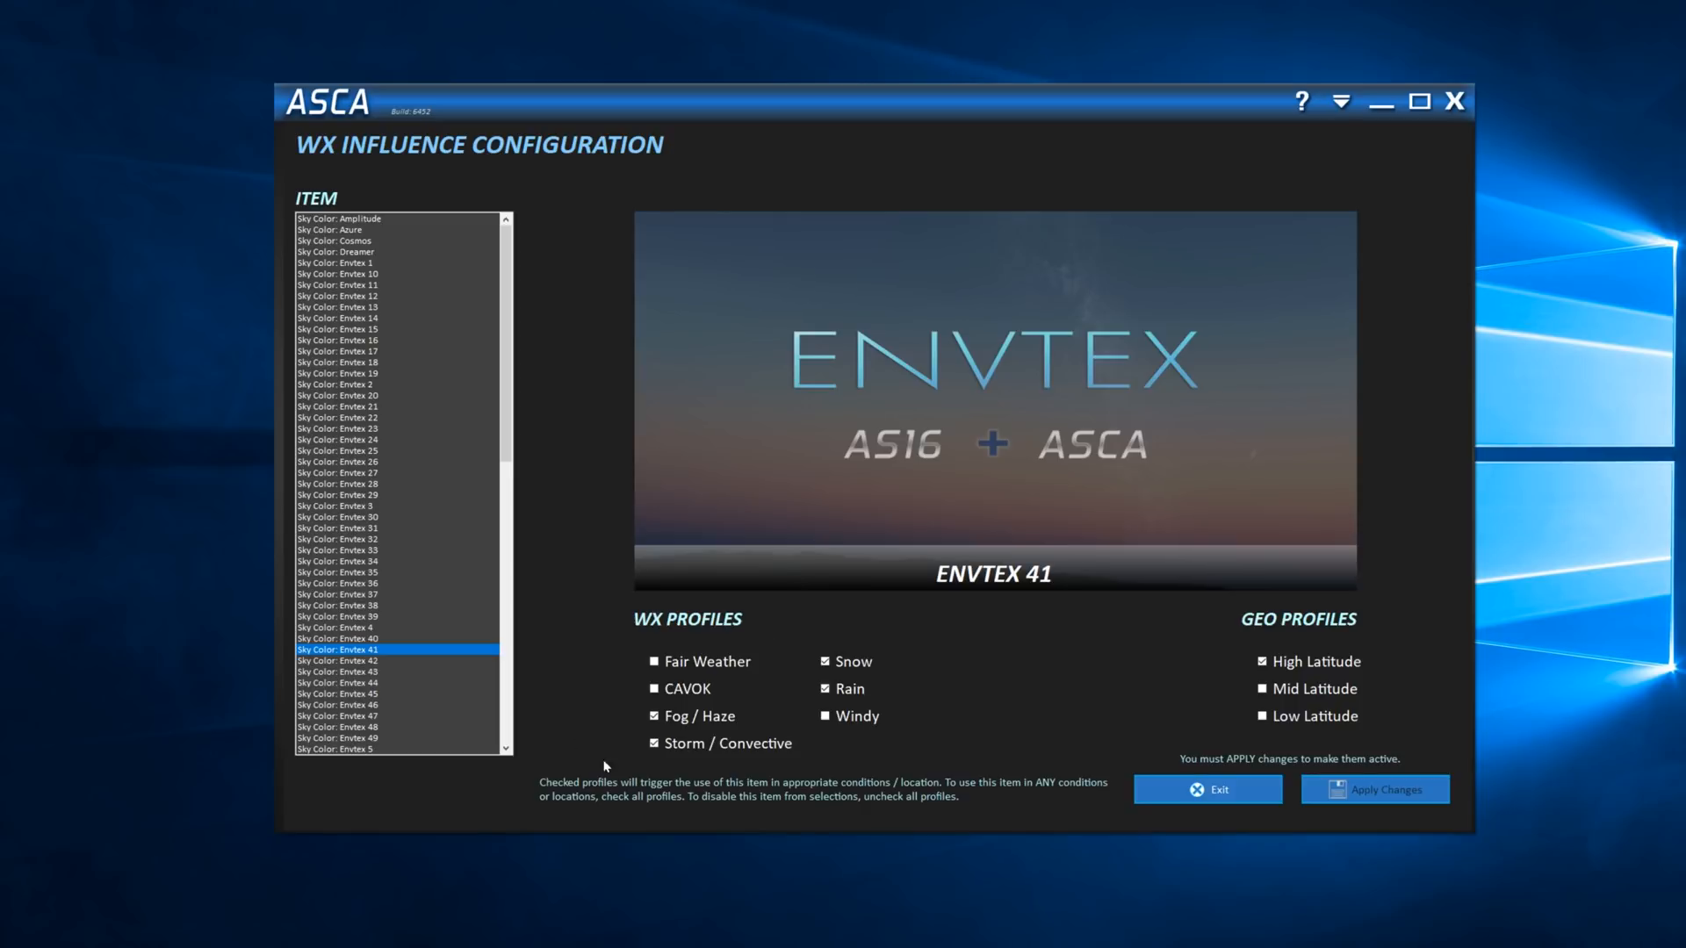
click(653, 743)
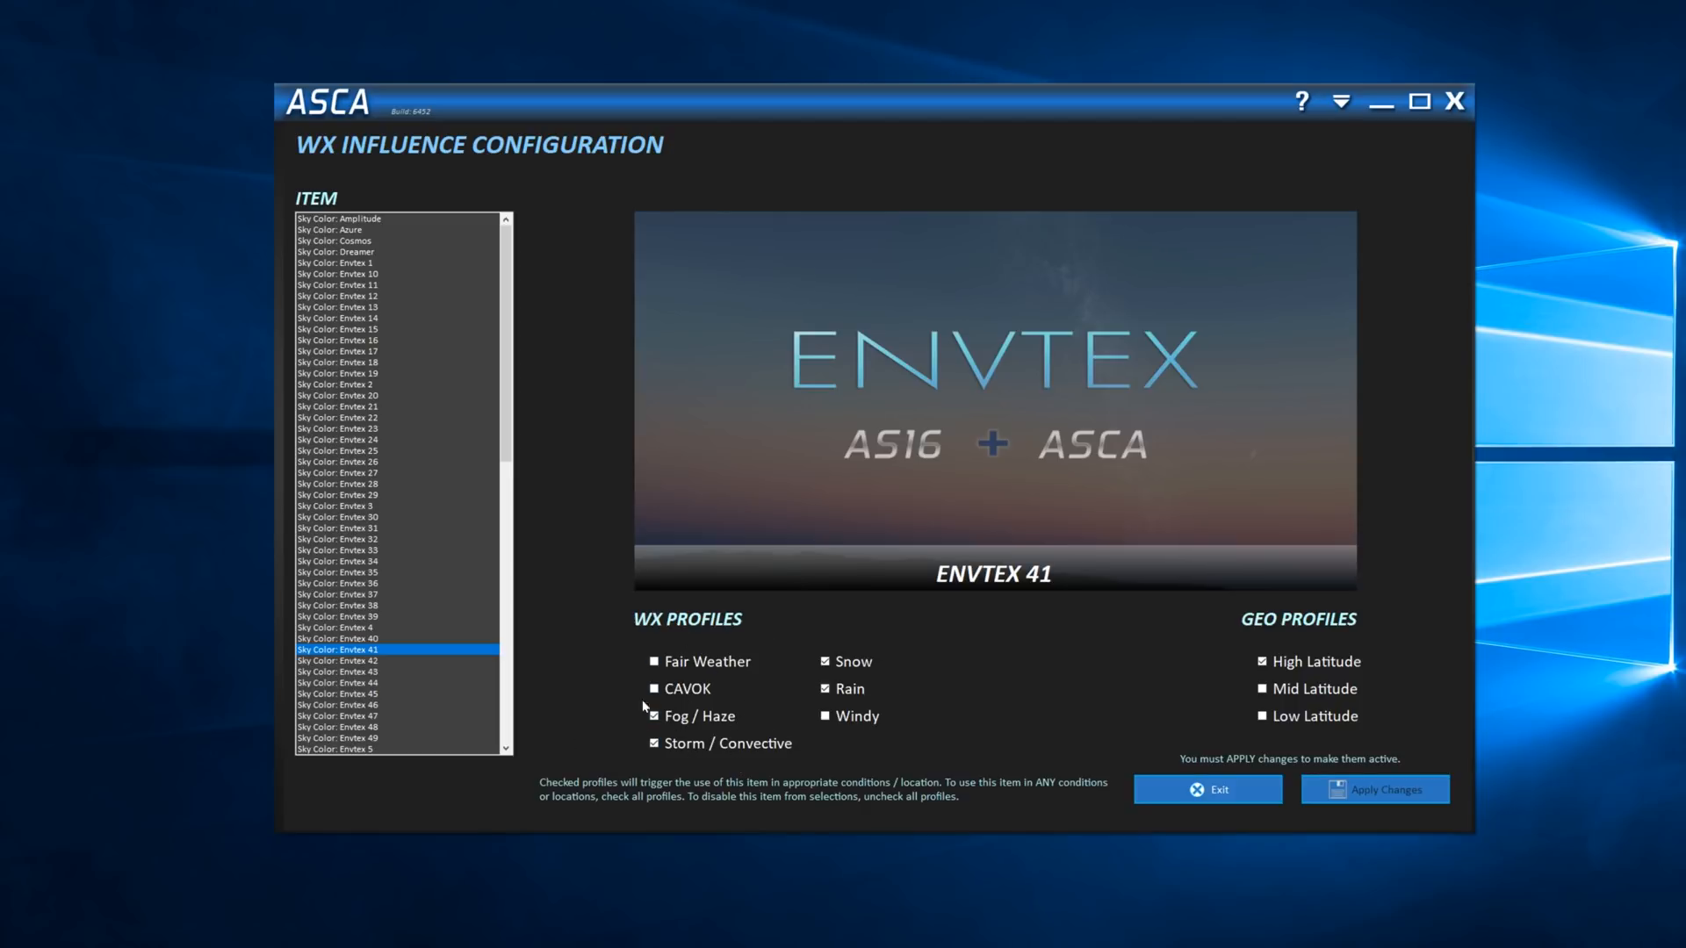
Step: Review profiles for Envtex 25, 34 and 15, ending on Envtex 15's CAVOK mid-latitude setup
click(338, 452)
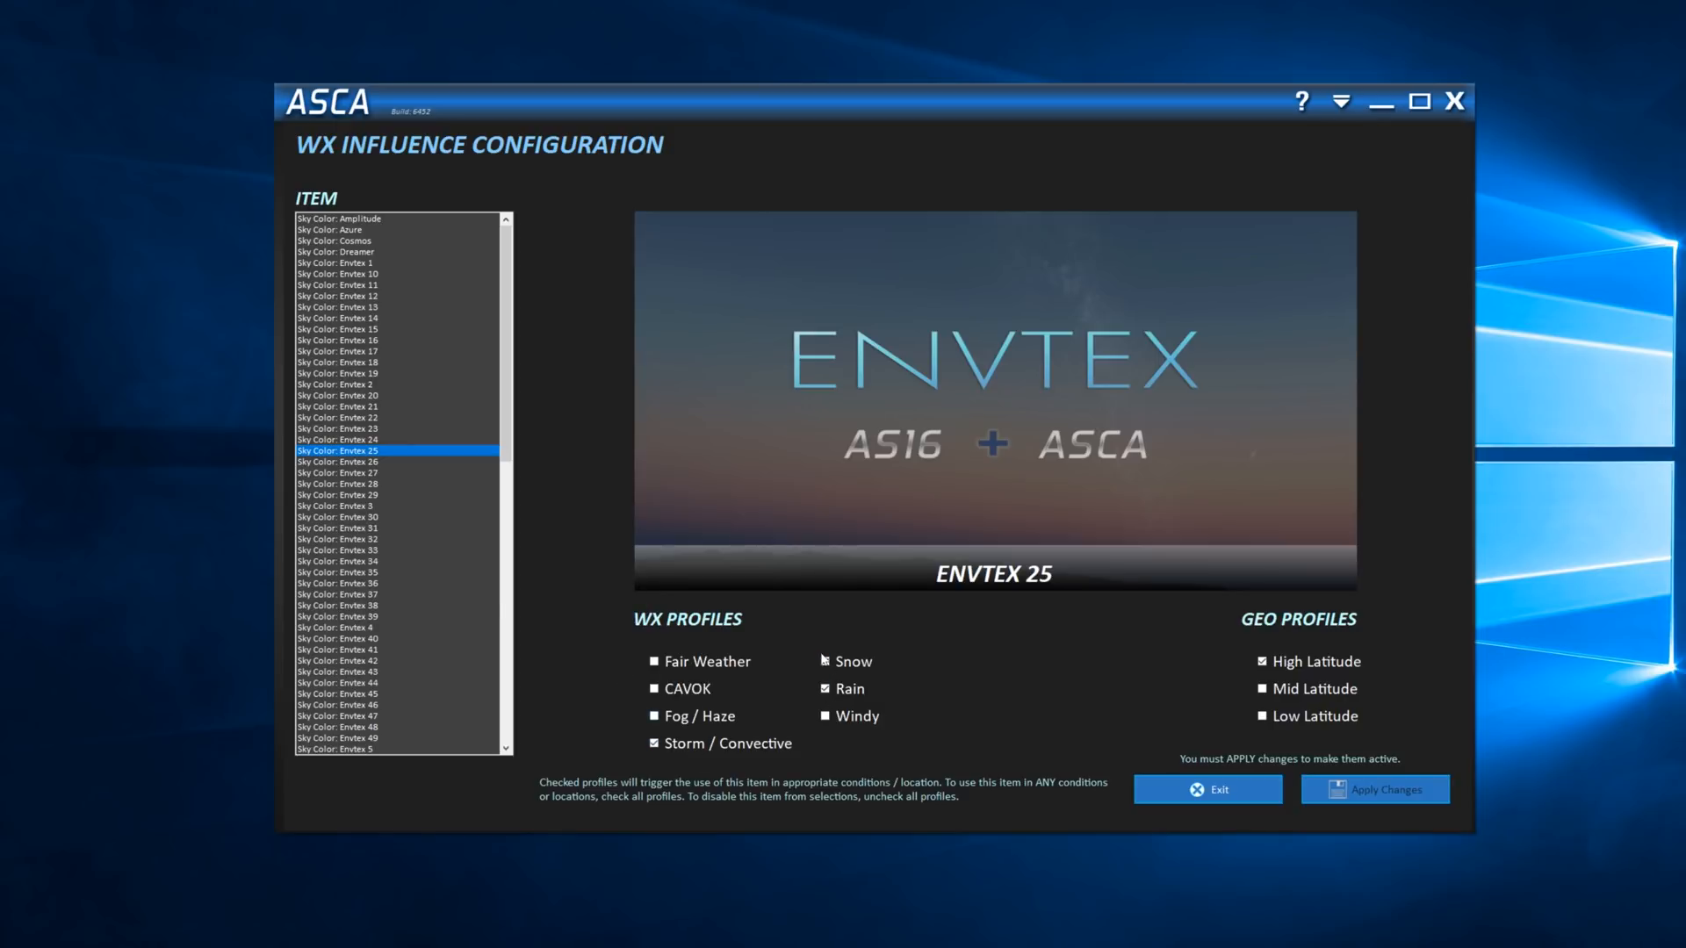
mouse_move(375, 497)
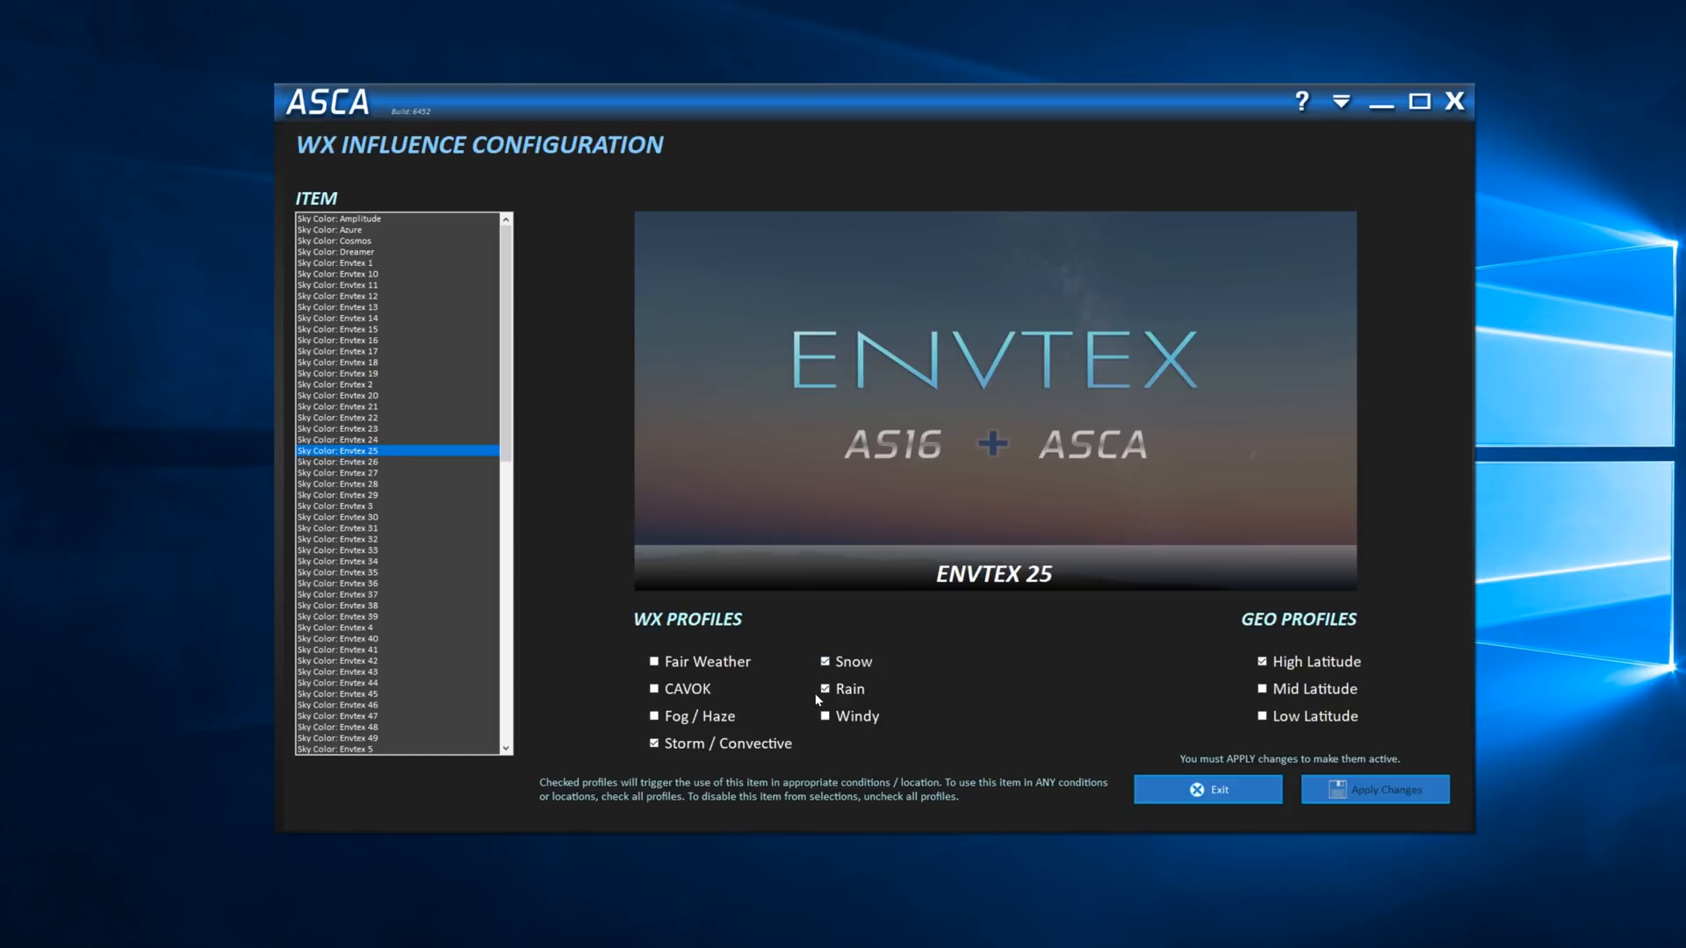
click(824, 688)
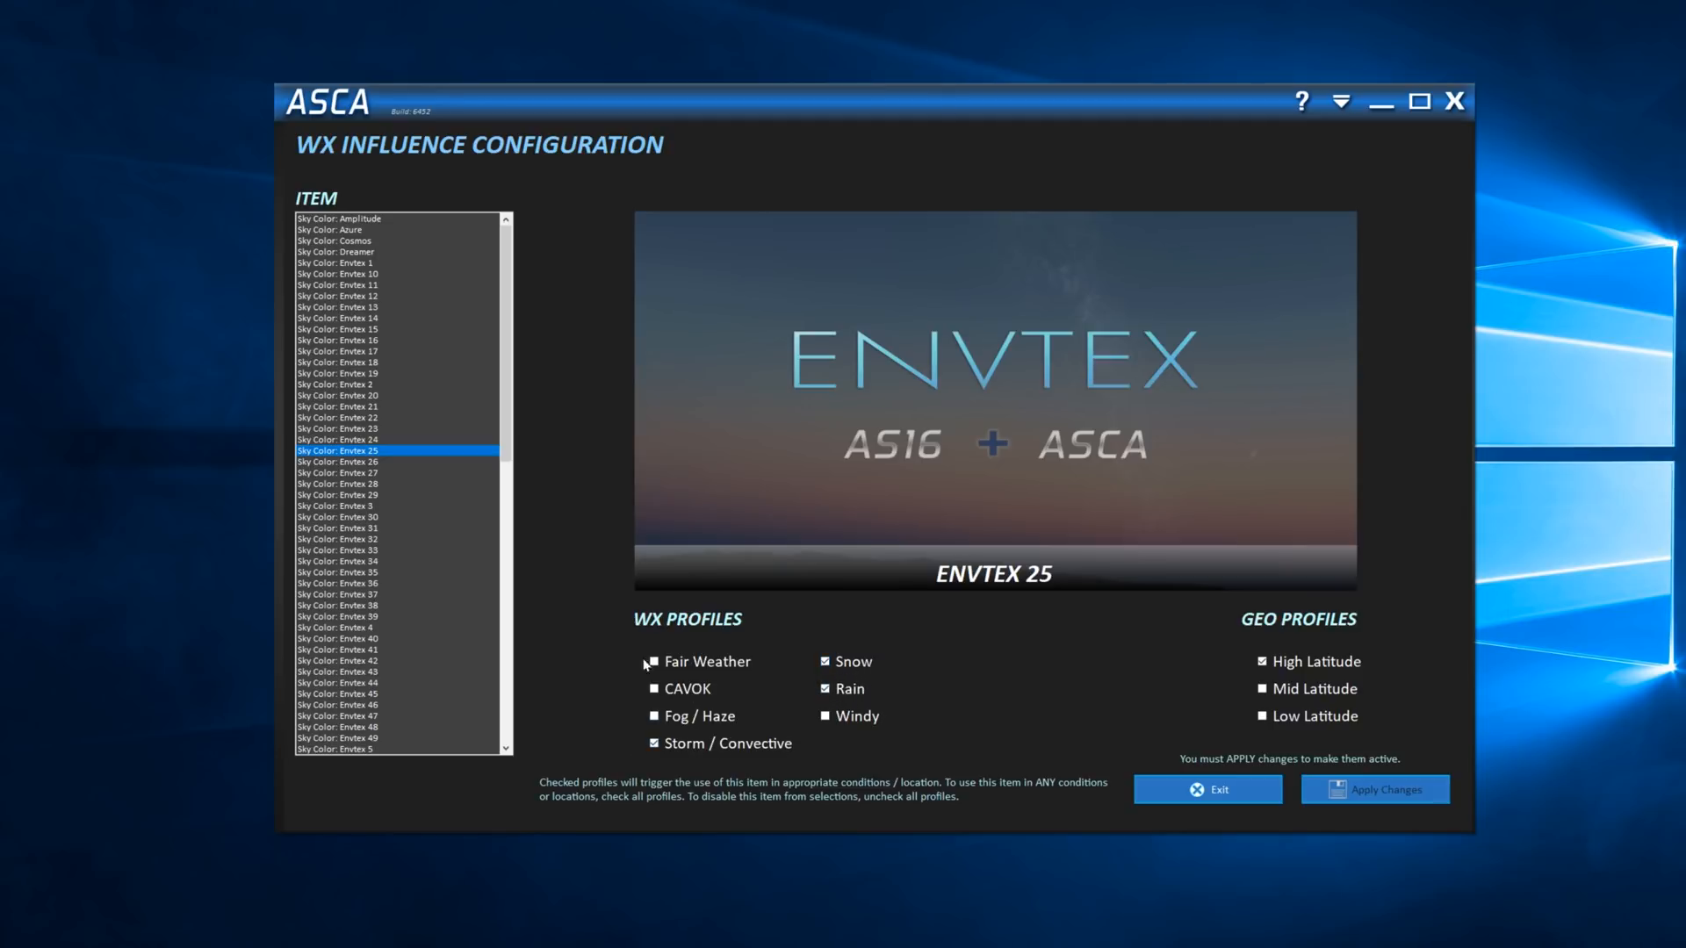
click(337, 562)
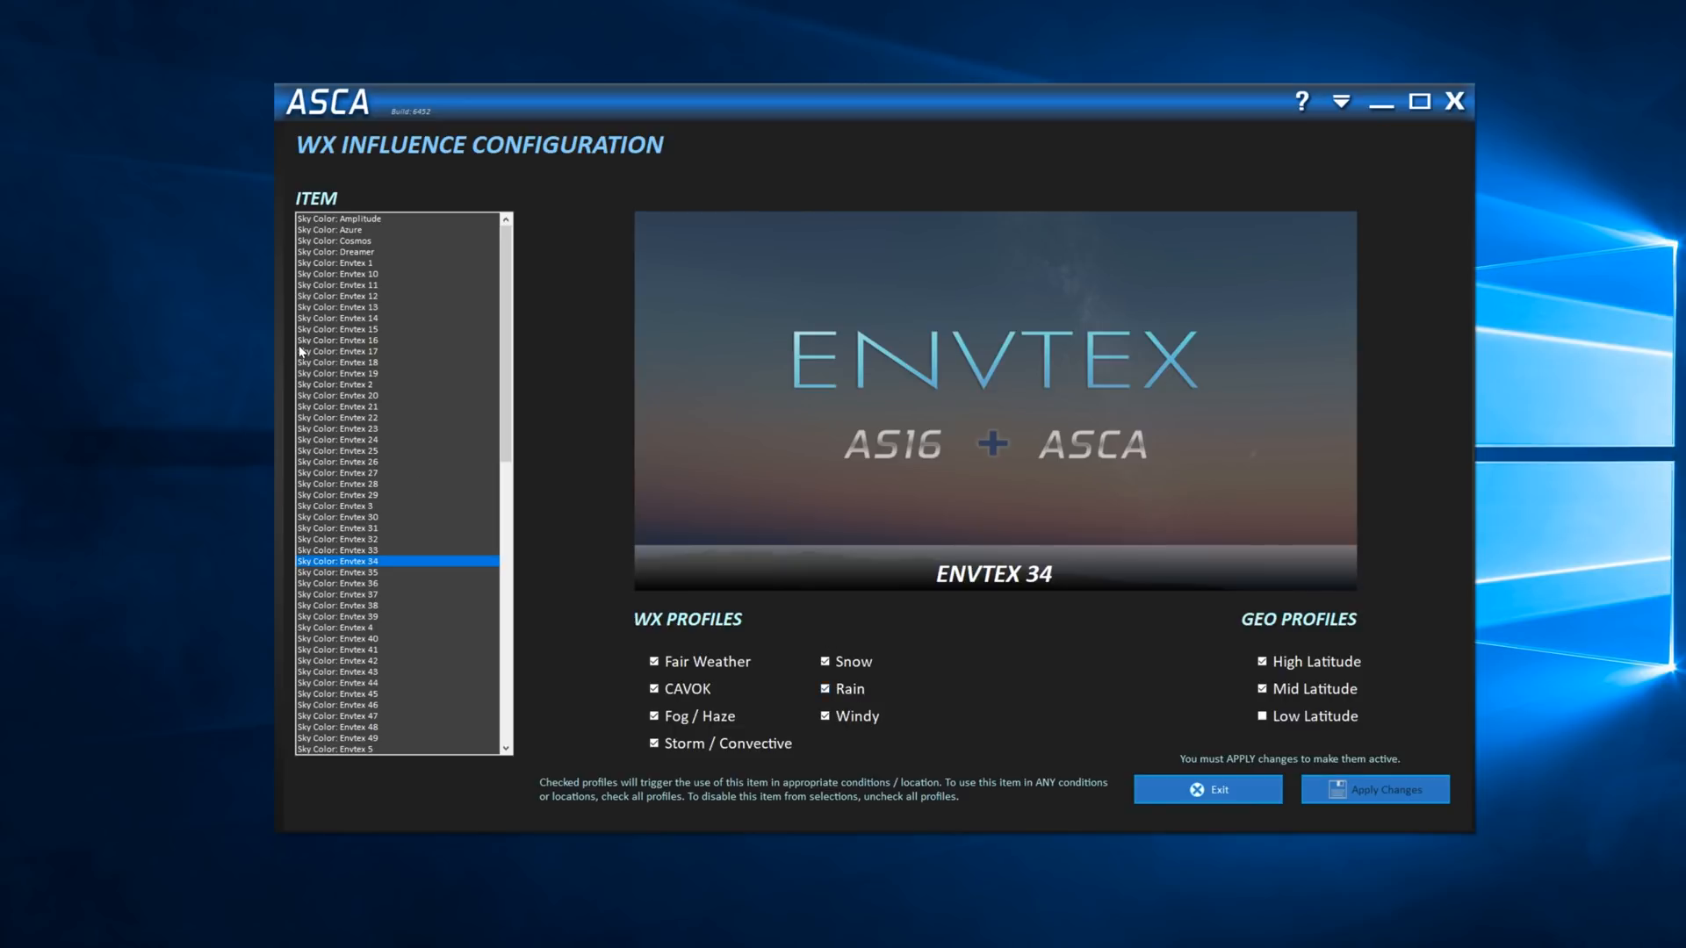
click(344, 329)
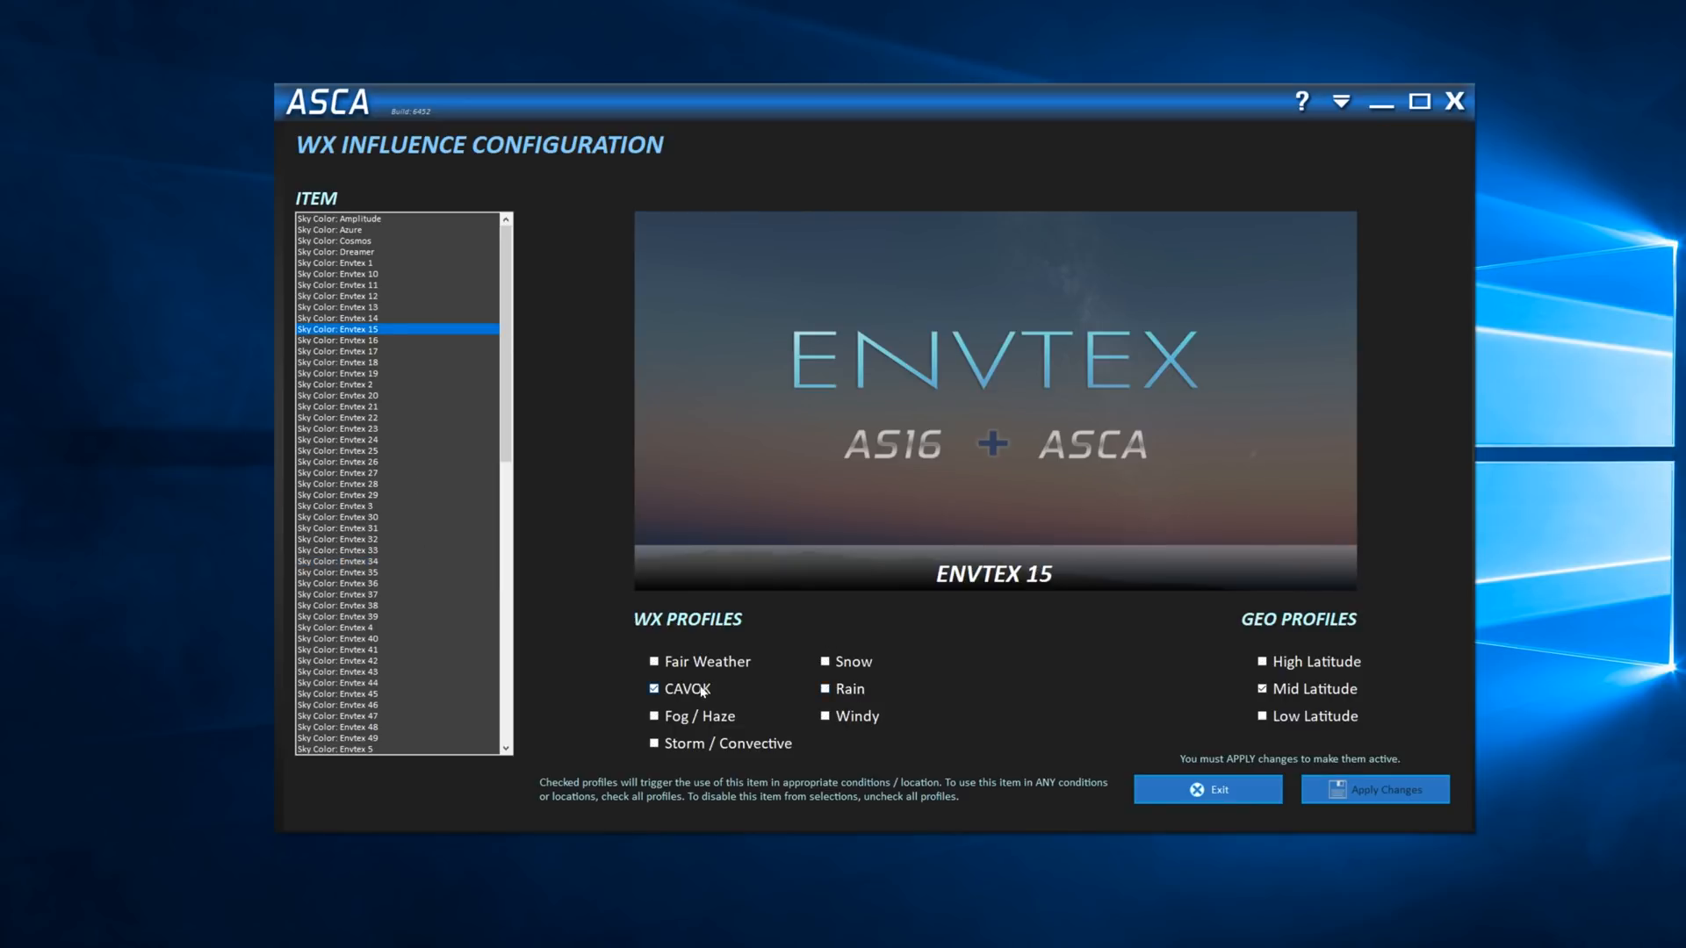